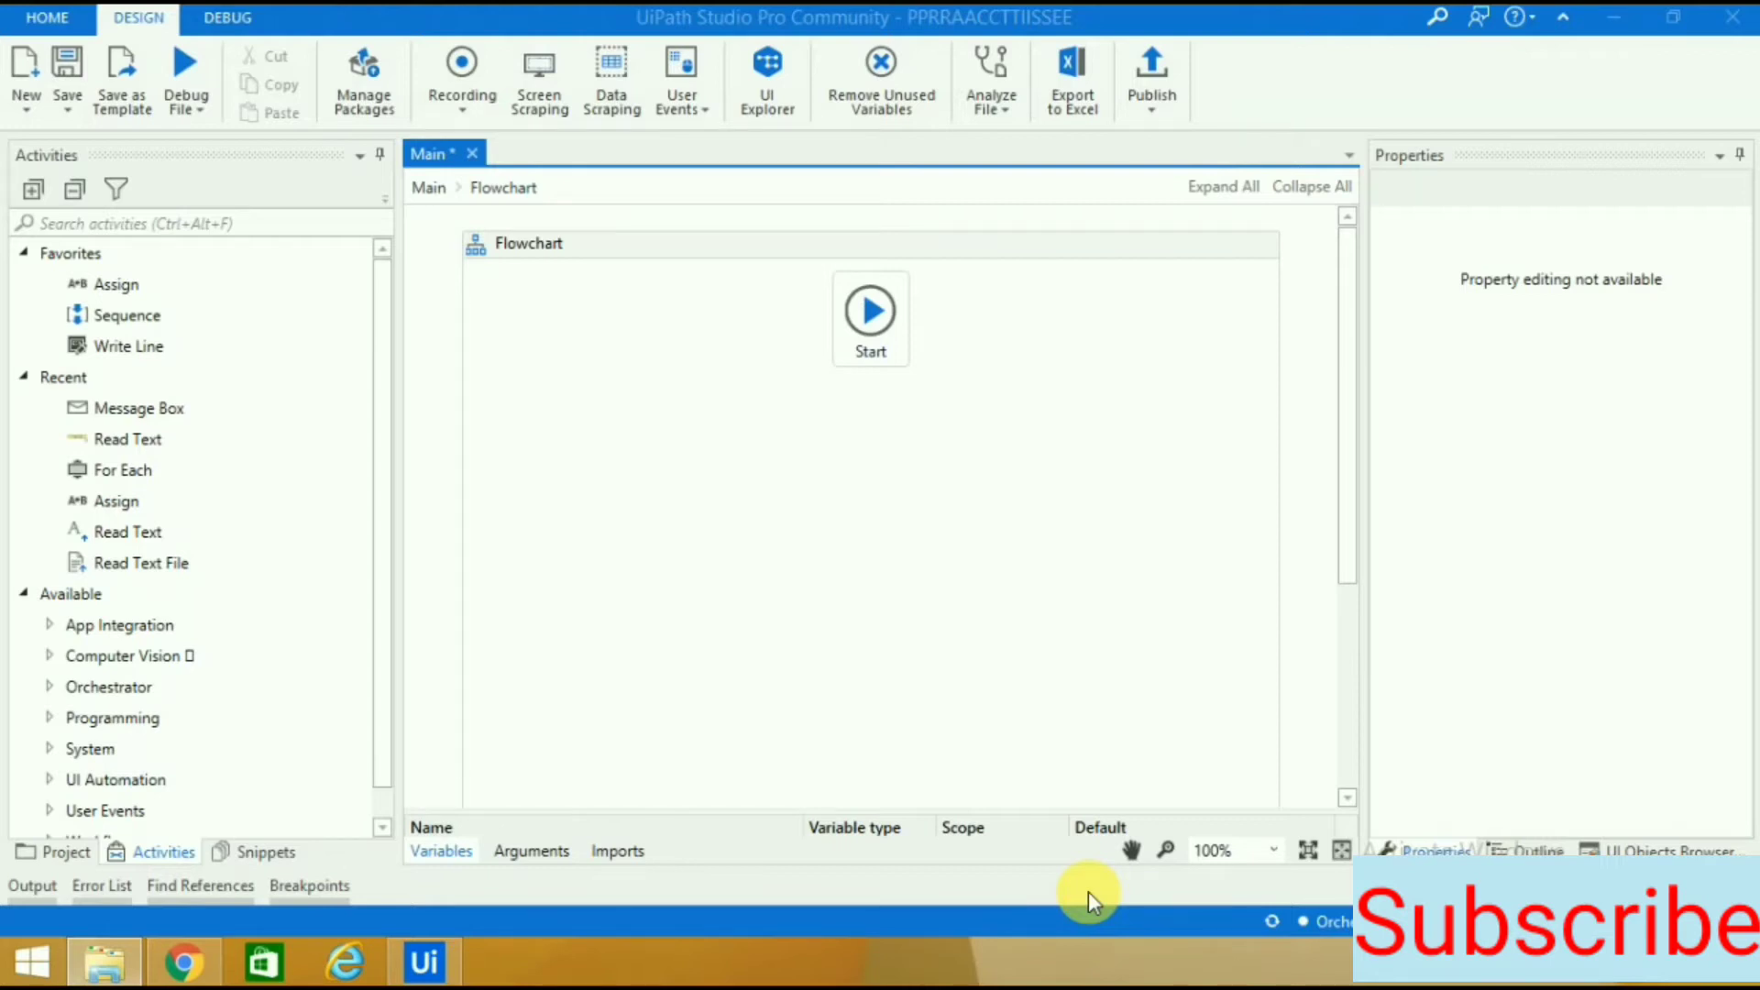
Browse to the PPRRAACCTTIISSEE project's word documents folder listing the three Uipath Word files.
{"action": "left_click", "coordinate": [528, 244]}
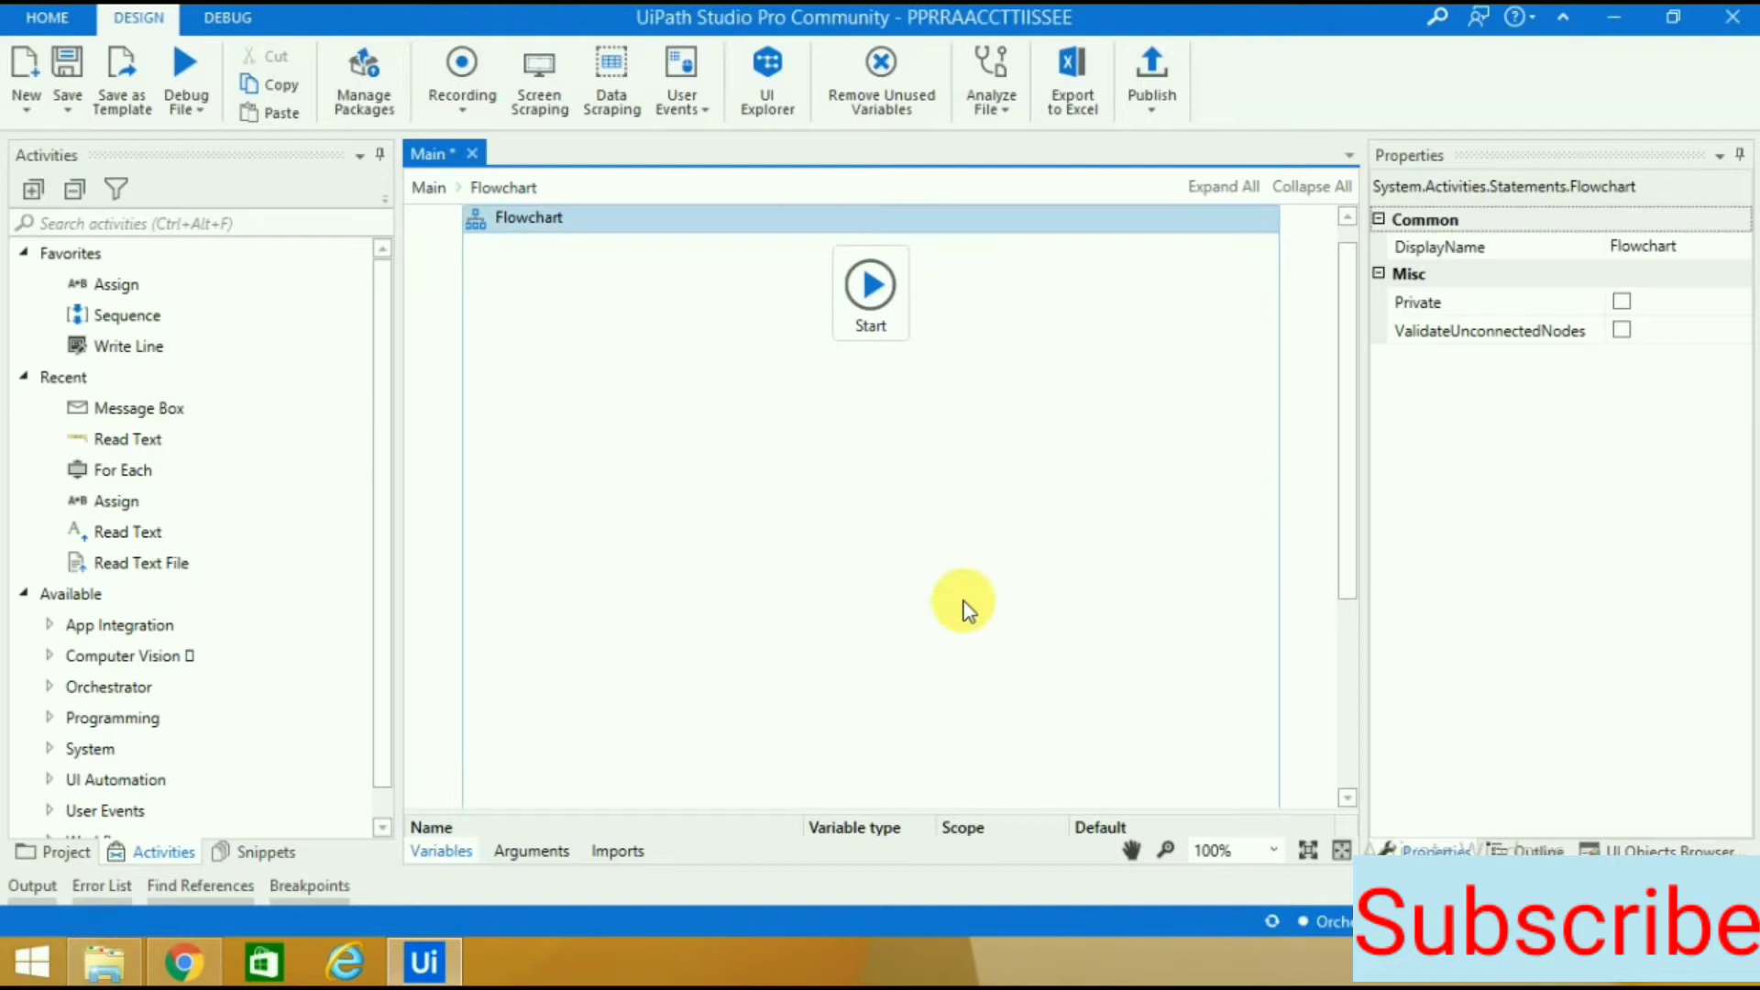
{"action": "mouse_move", "coordinate": [920, 561]}
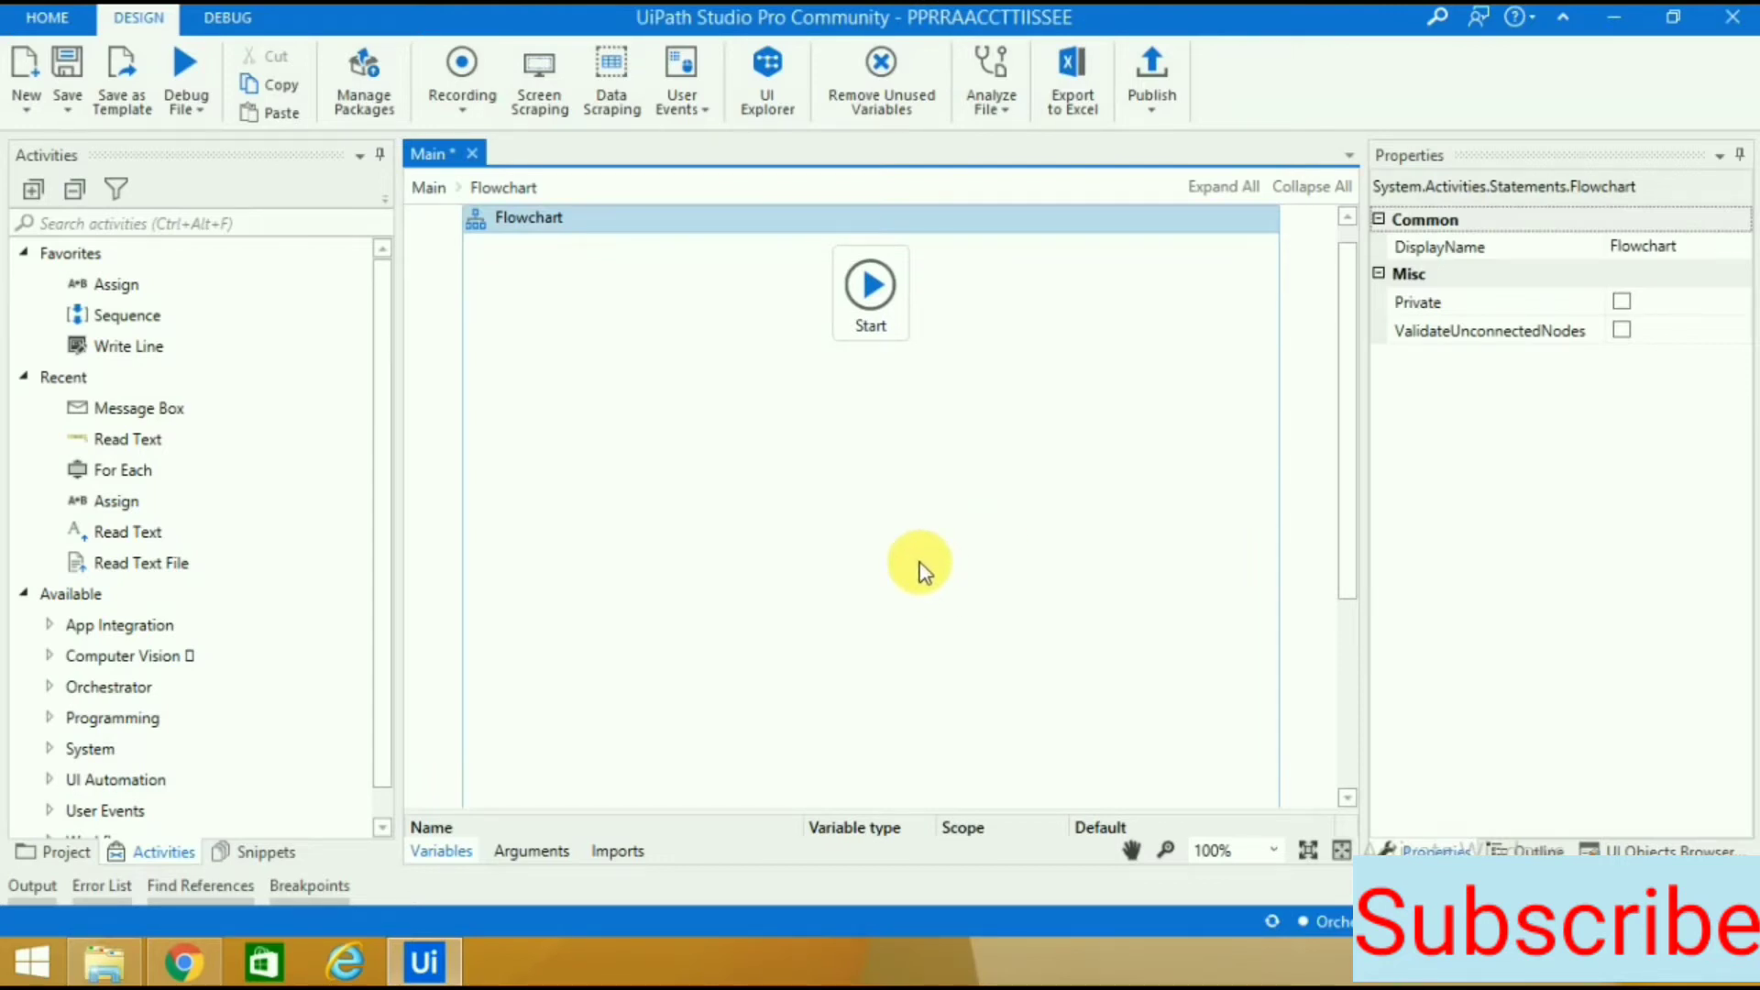
{"action": "mouse_move", "coordinate": [921, 536]}
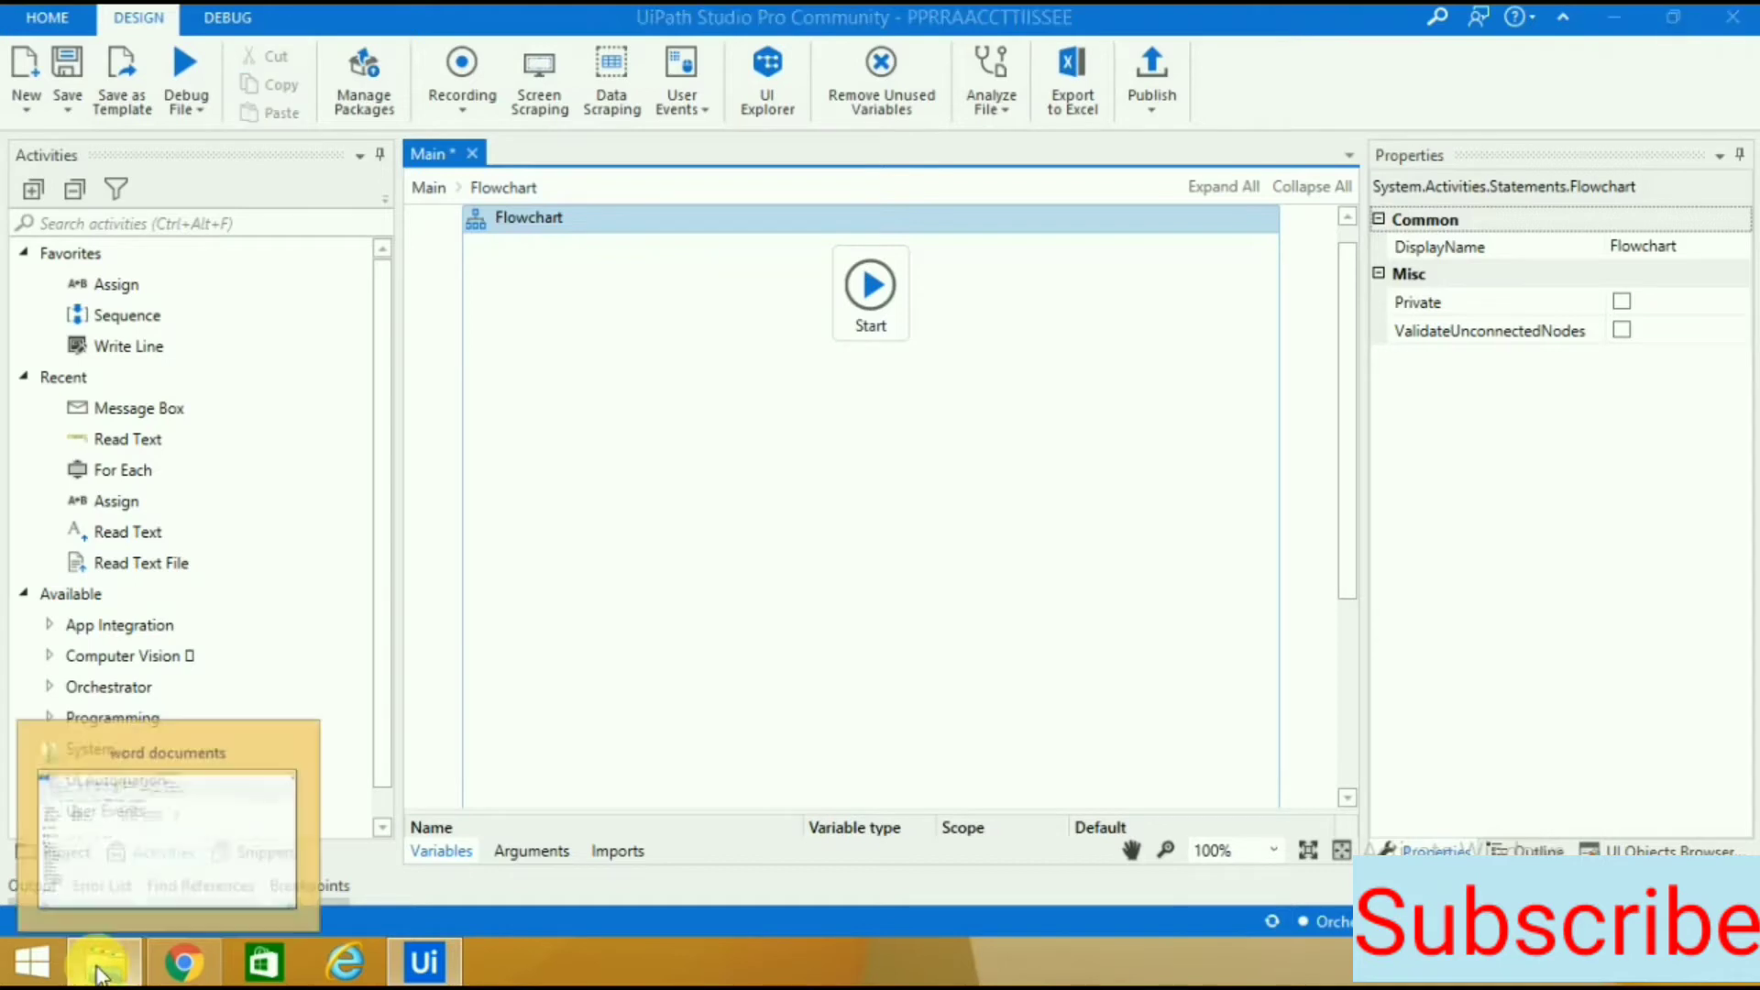
{"action": "left_click", "coordinate": [102, 962]}
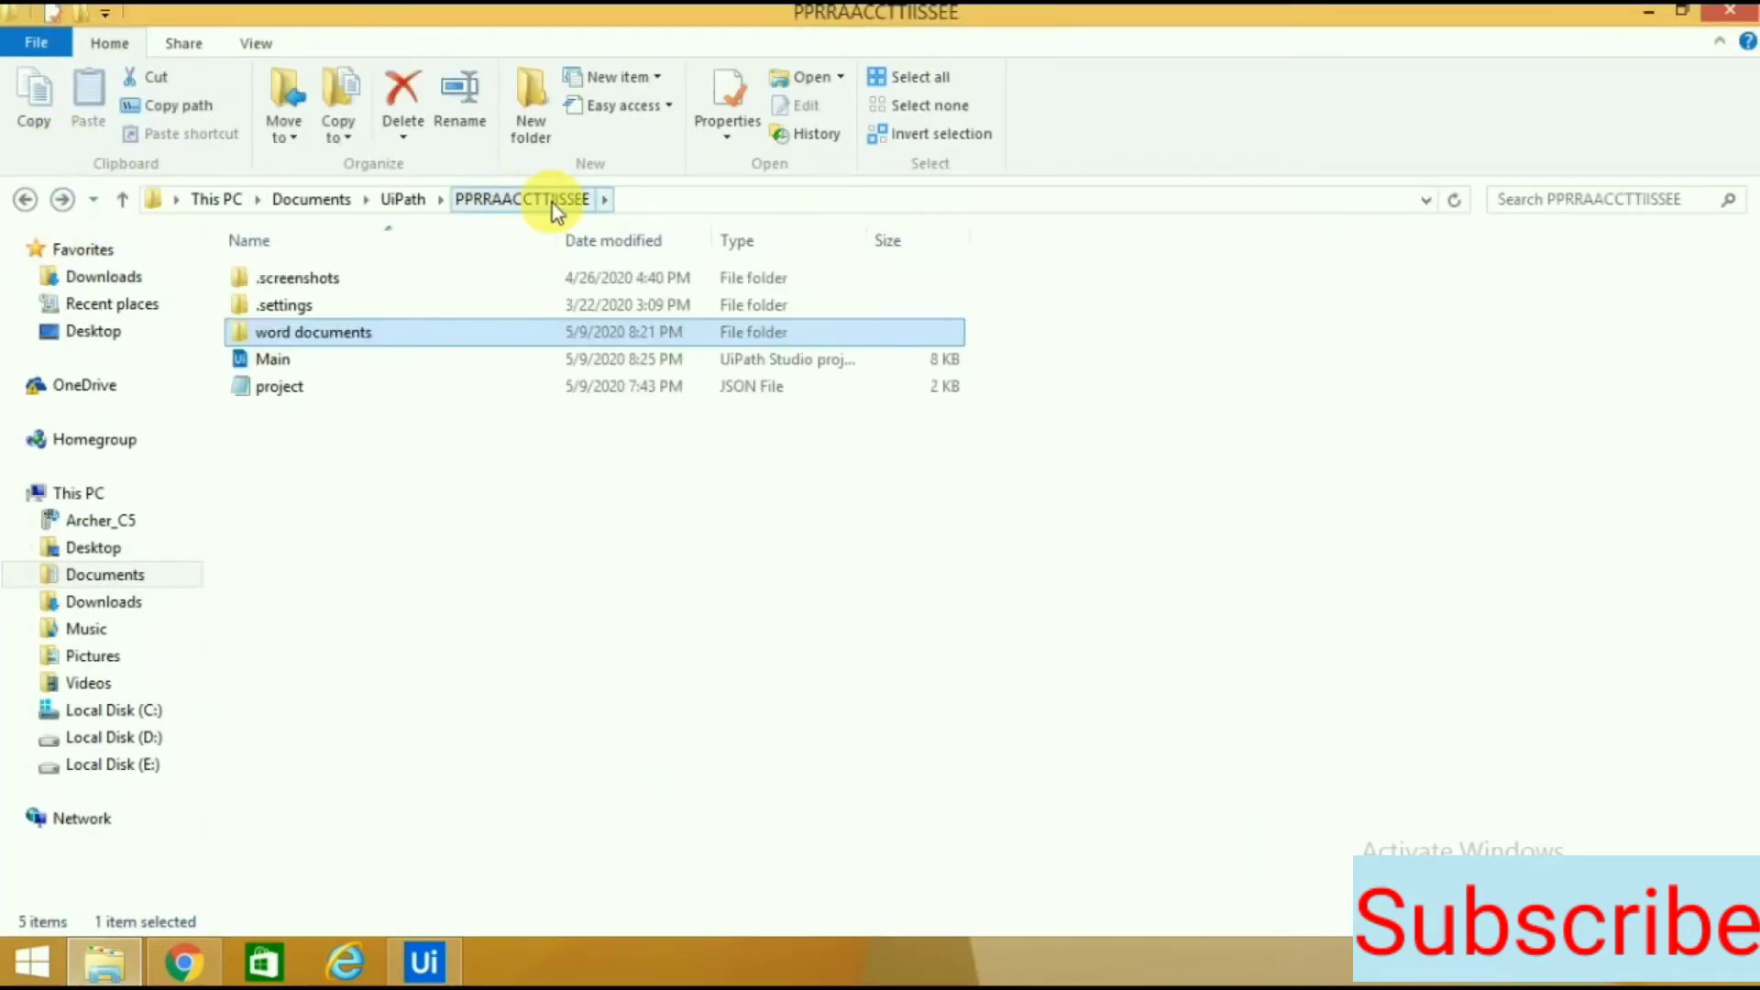
{"action": "left_click", "coordinate": [403, 199]}
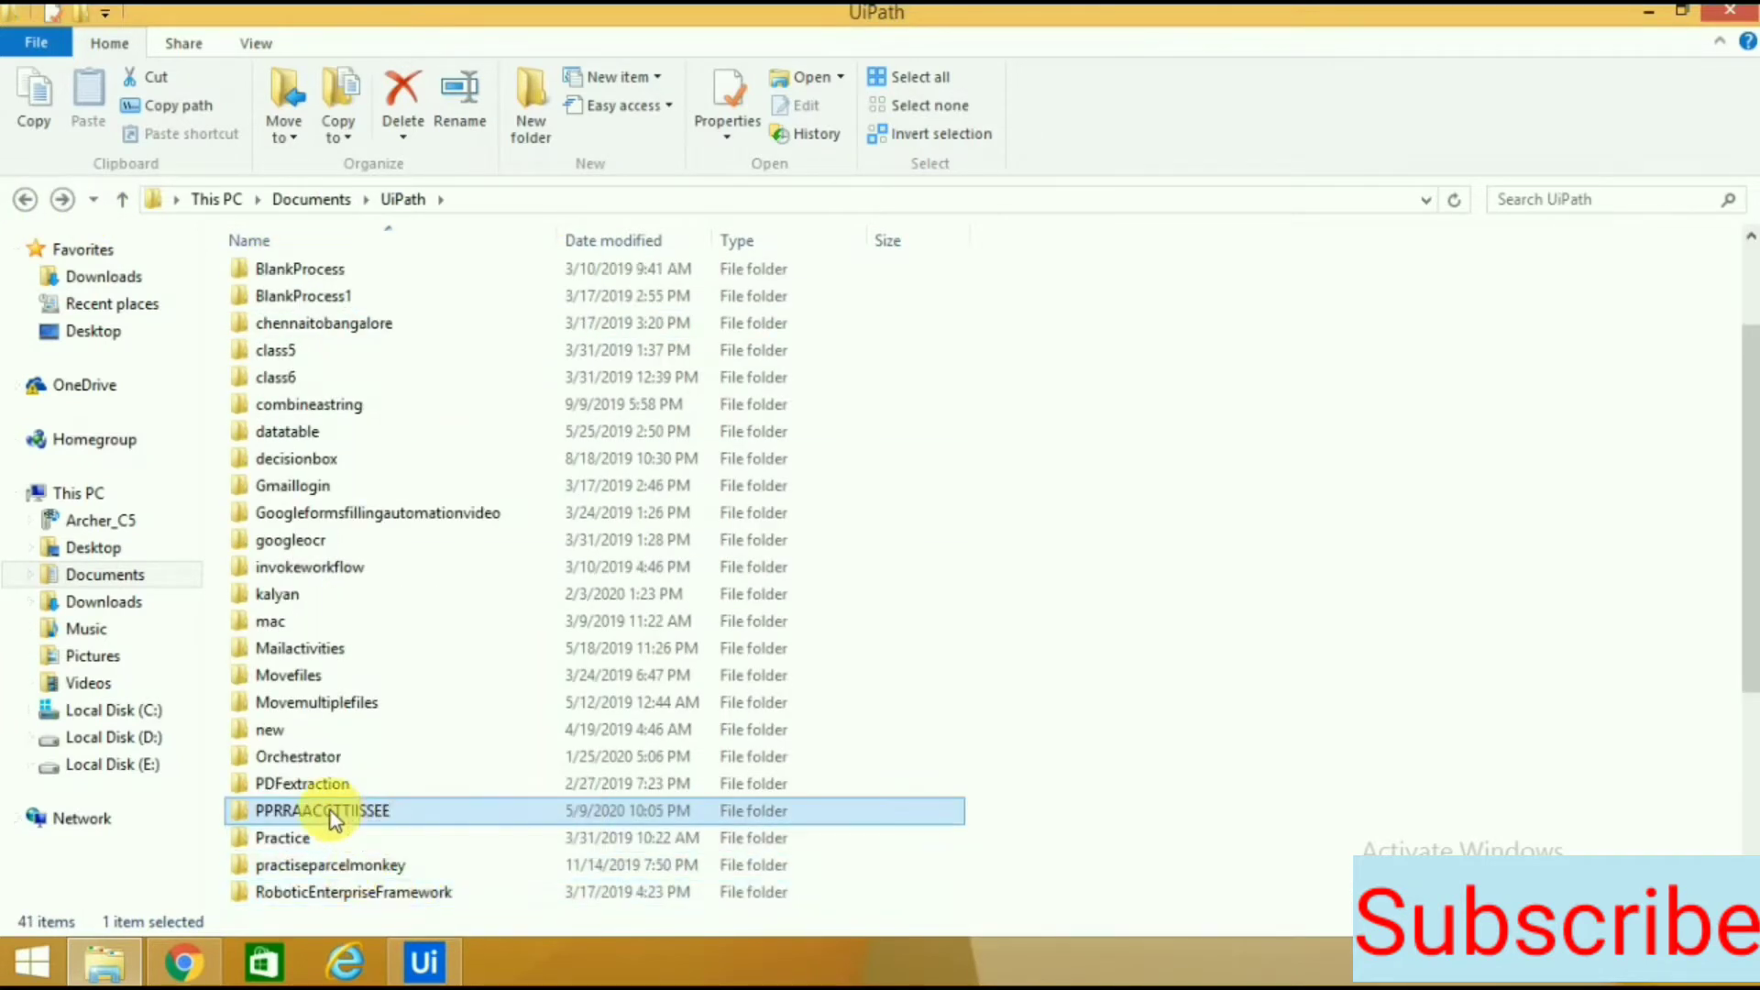
{"action": "double_click", "coordinate": [322, 810]}
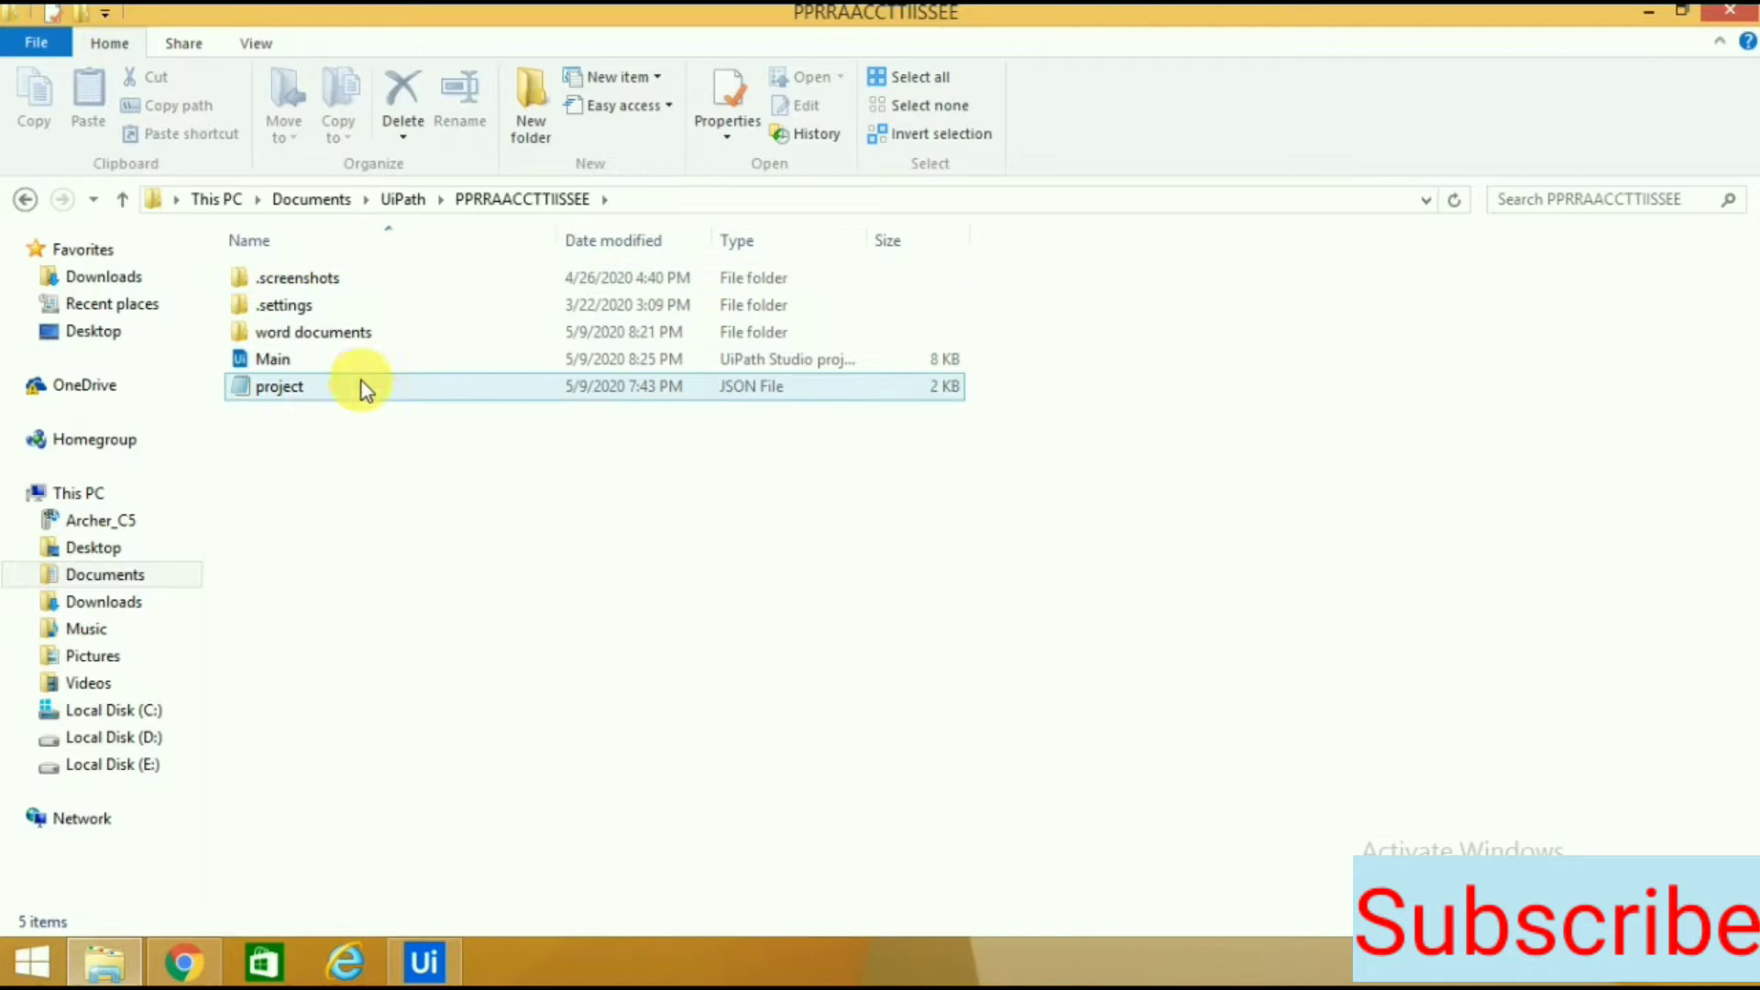
{"action": "left_click", "coordinate": [314, 331]}
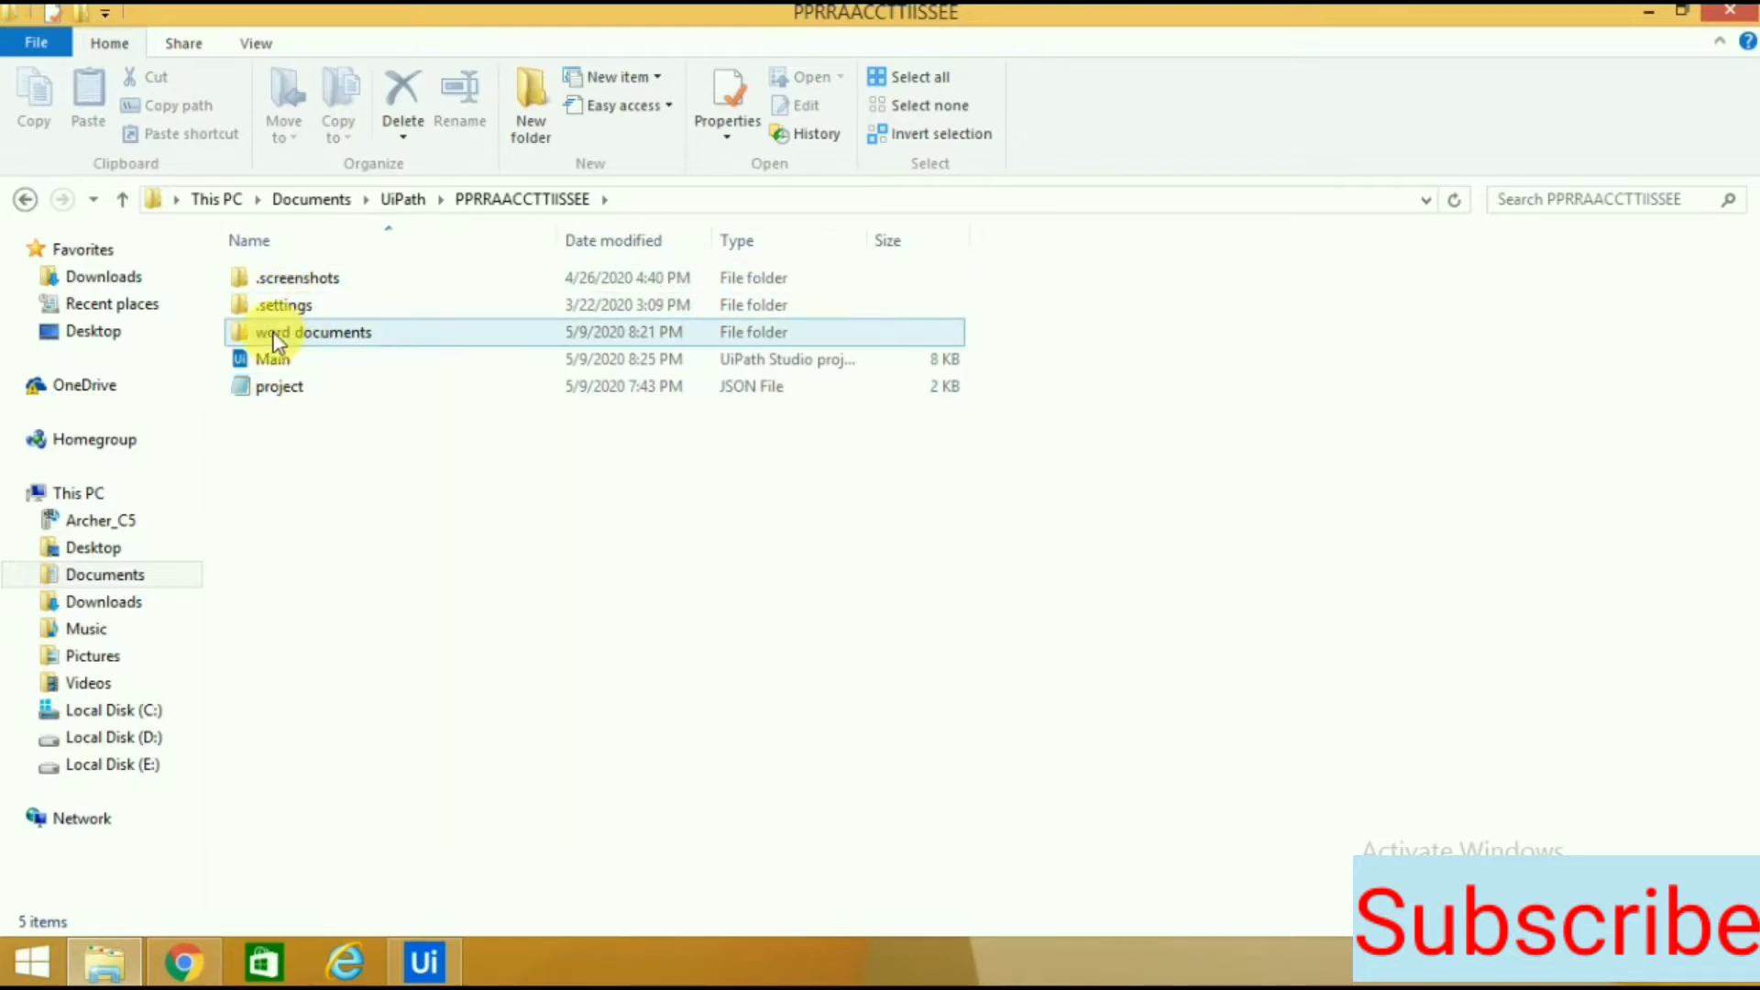
{"action": "mouse_move", "coordinate": [342, 342]}
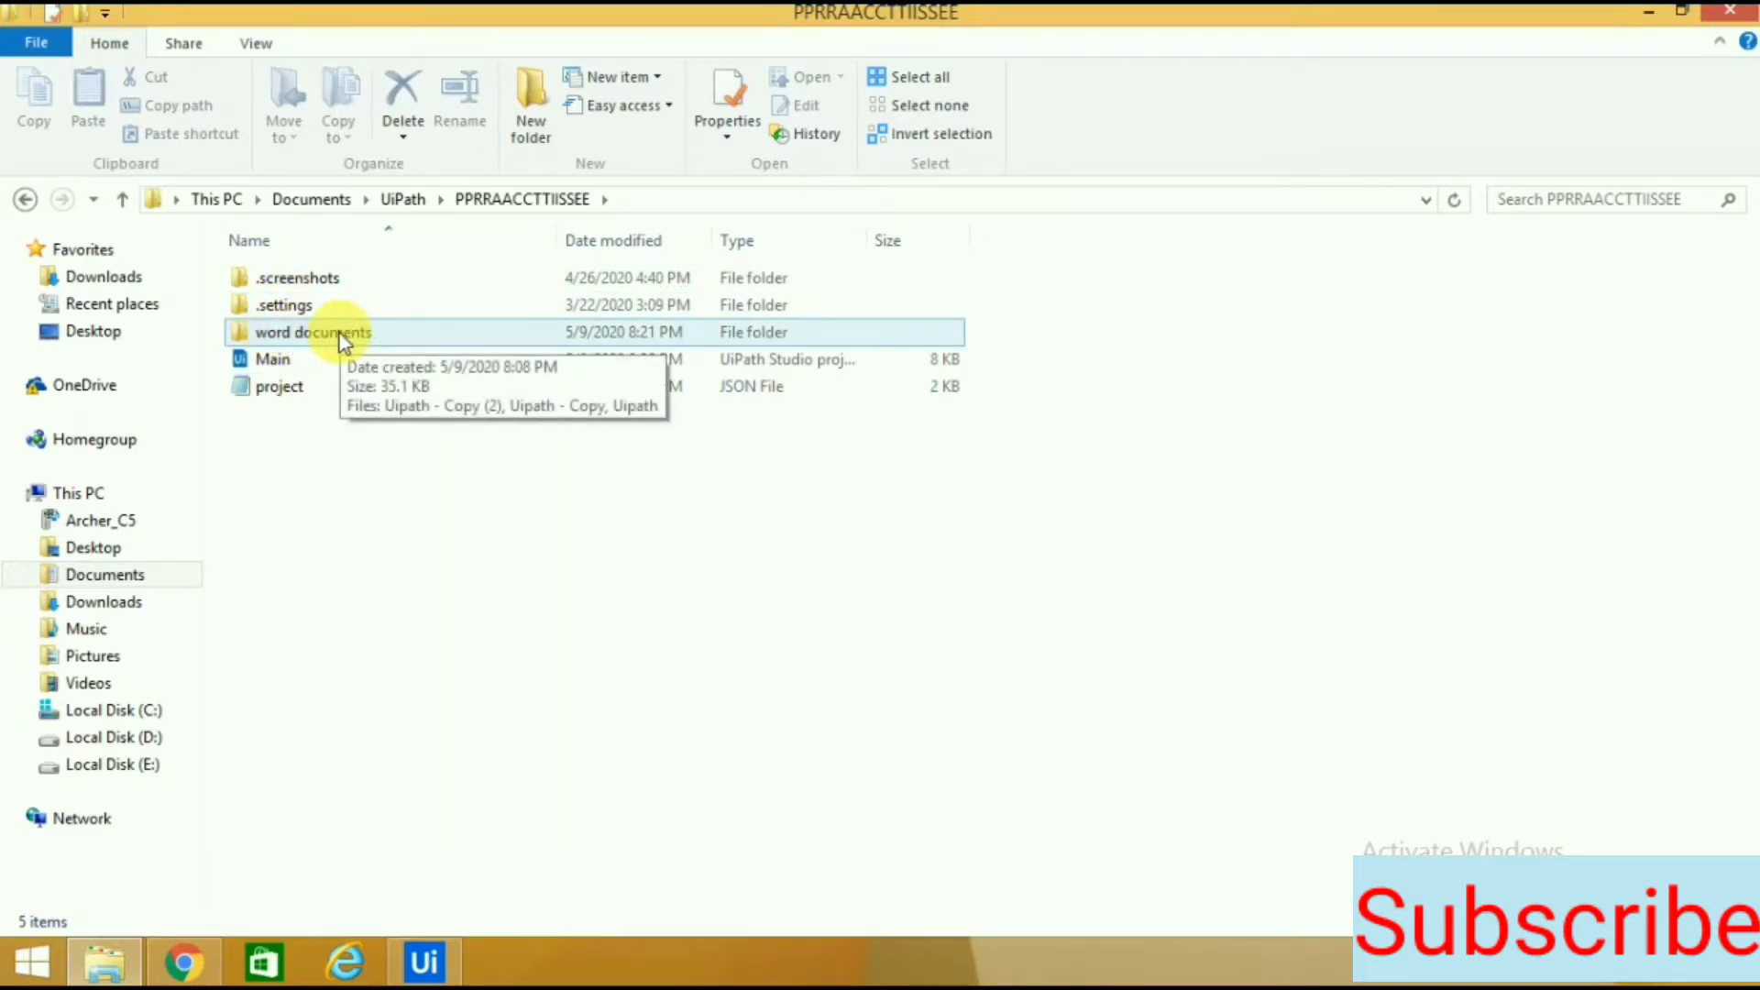
{"action": "double_click", "coordinate": [312, 331]}
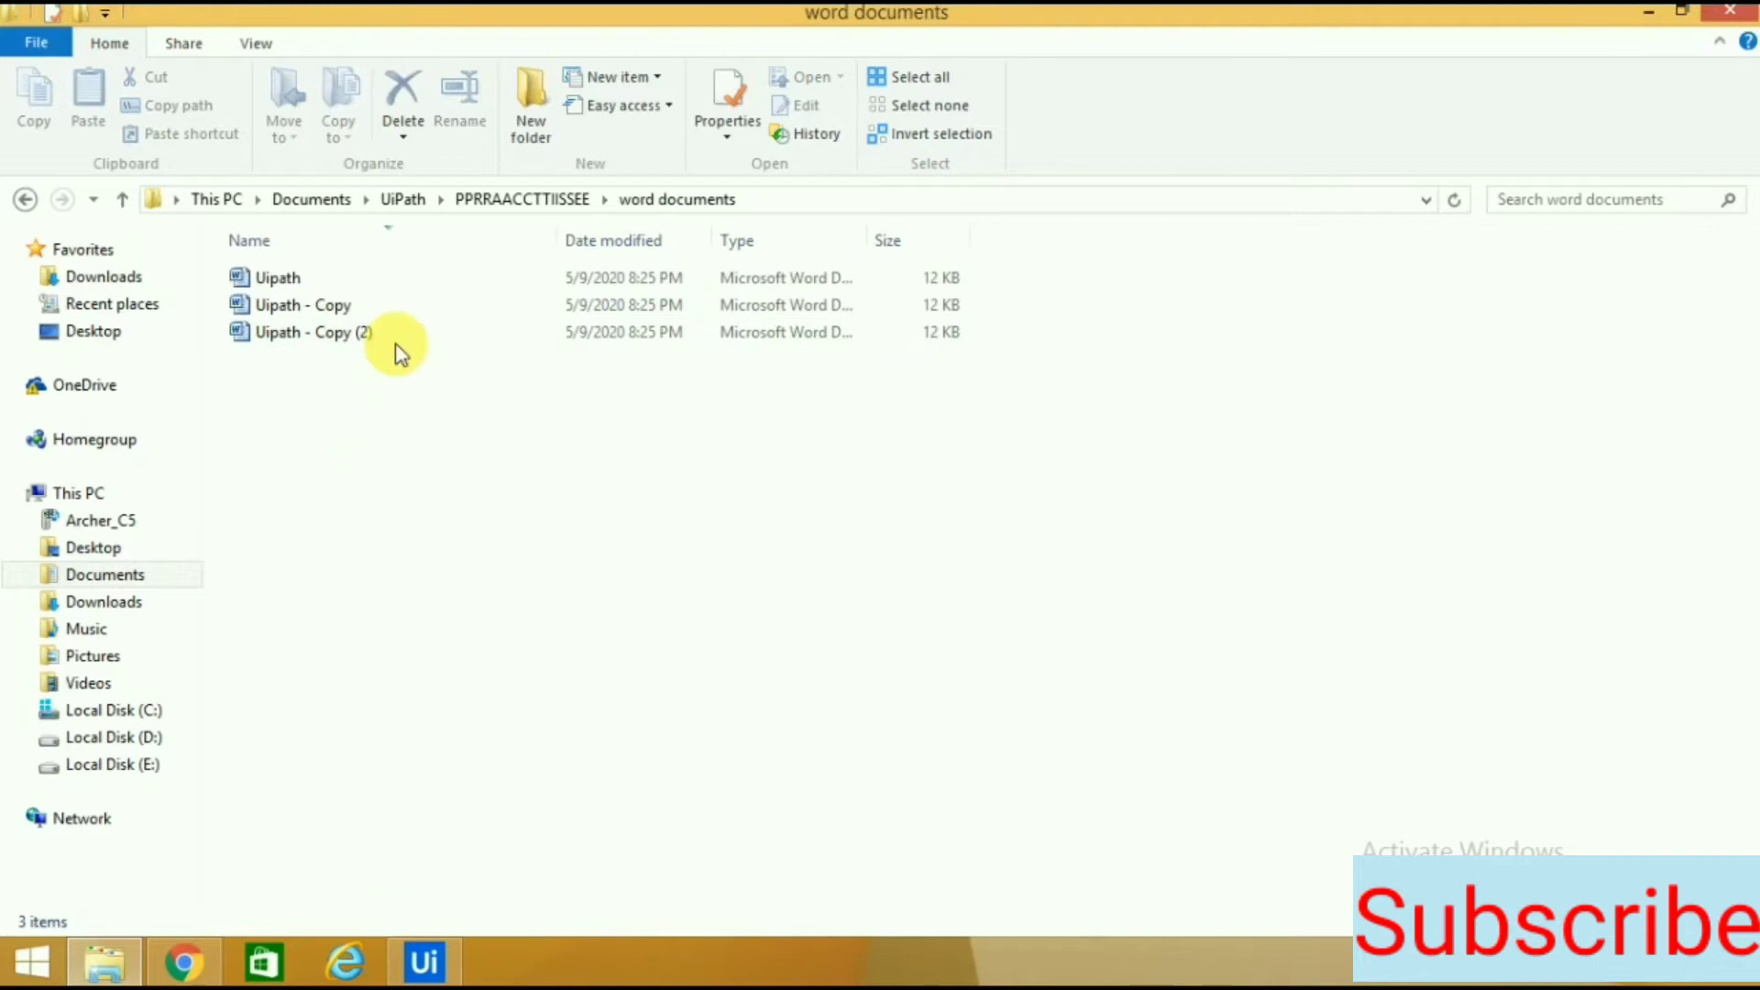
{"action": "left_click", "coordinate": [279, 277]}
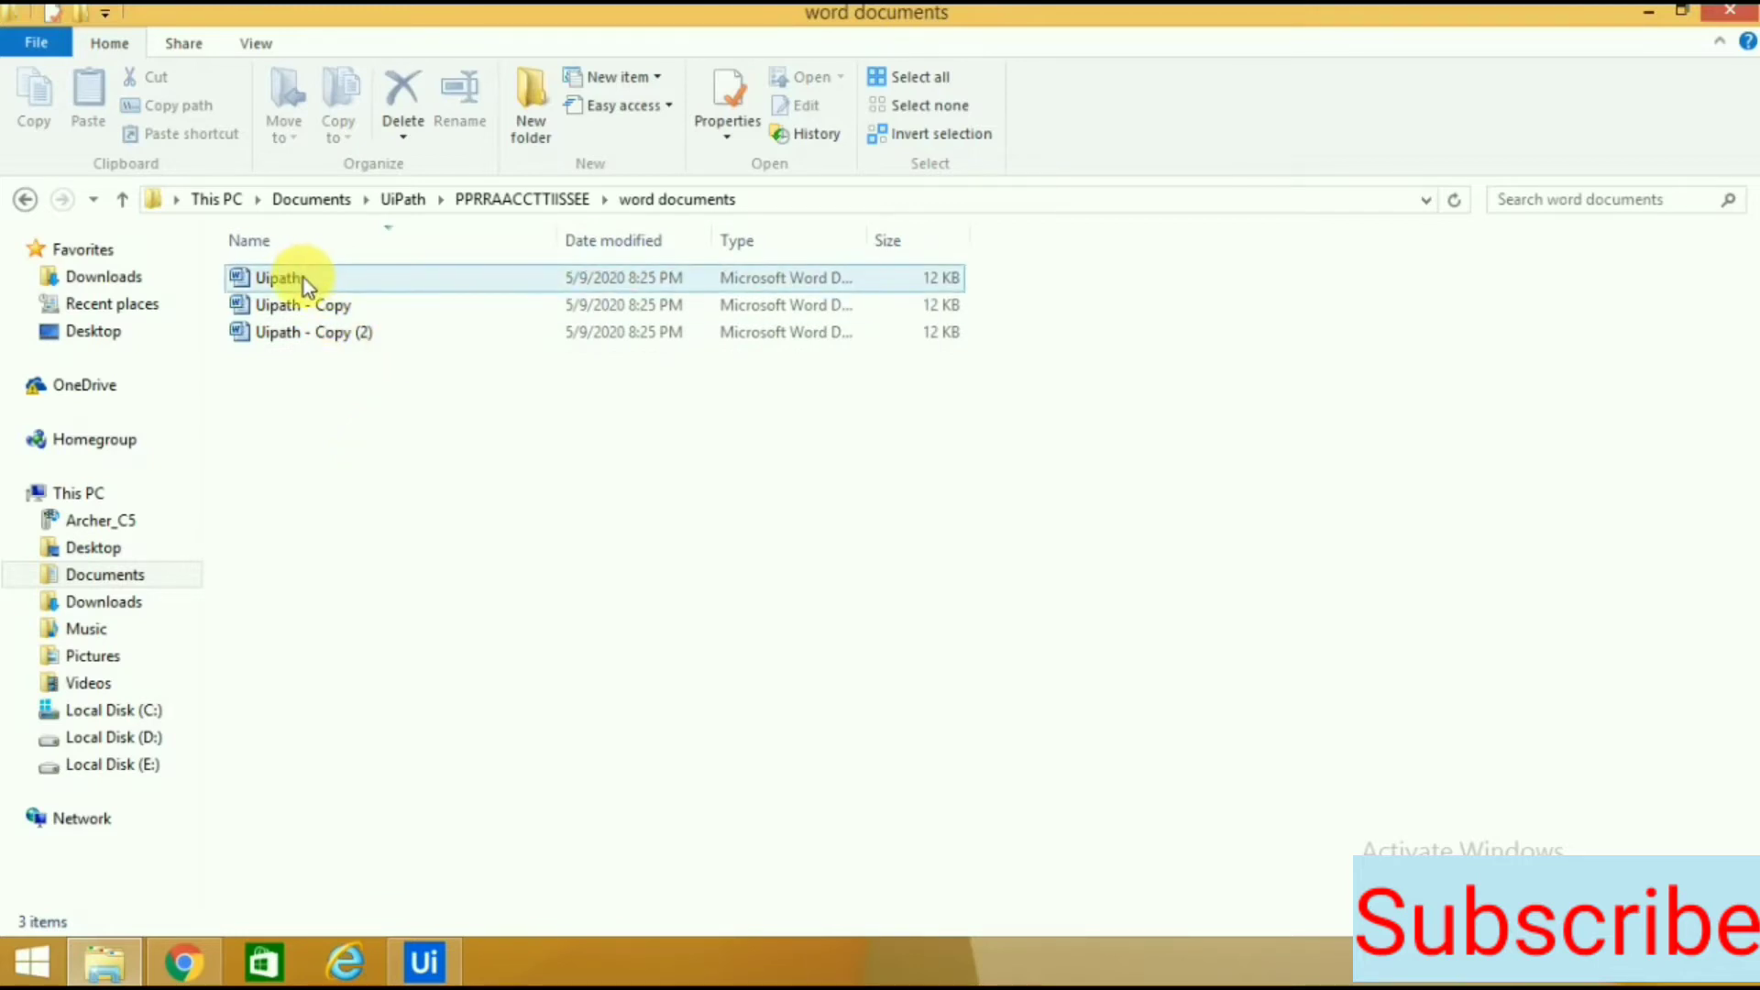
{"action": "left_click", "coordinate": [303, 305]}
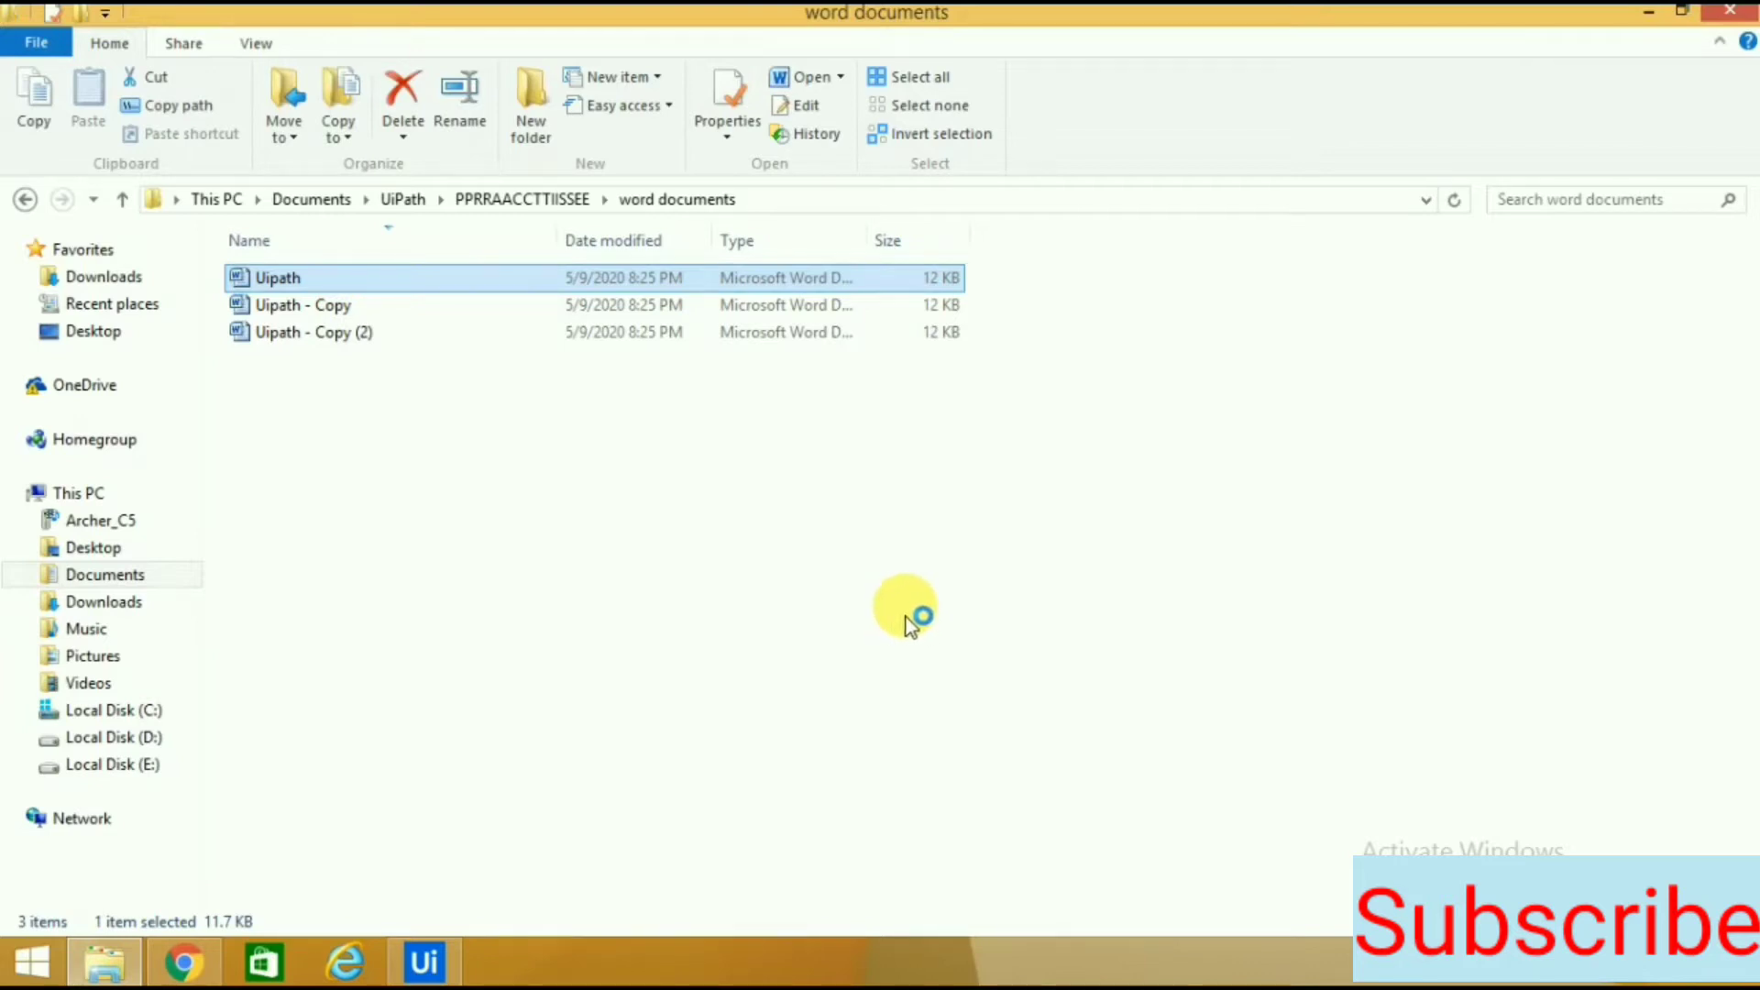
{"action": "double_click", "coordinate": [278, 277]}
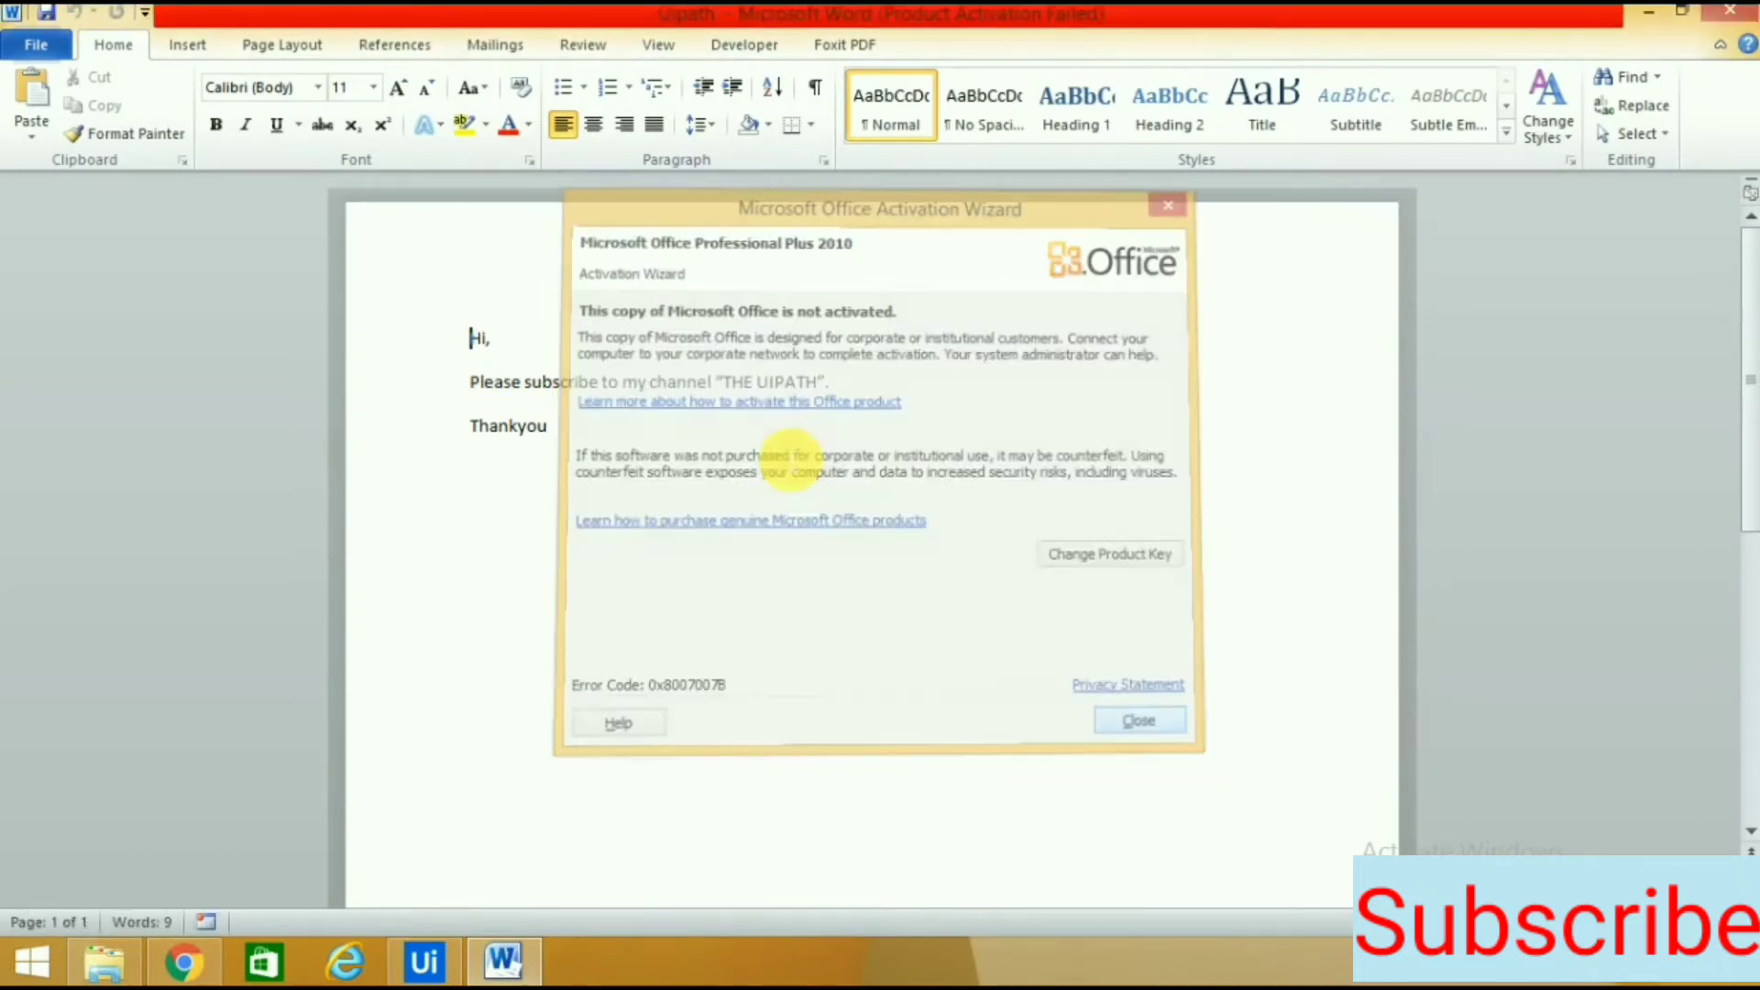
{"action": "left_click", "coordinate": [1137, 721]}
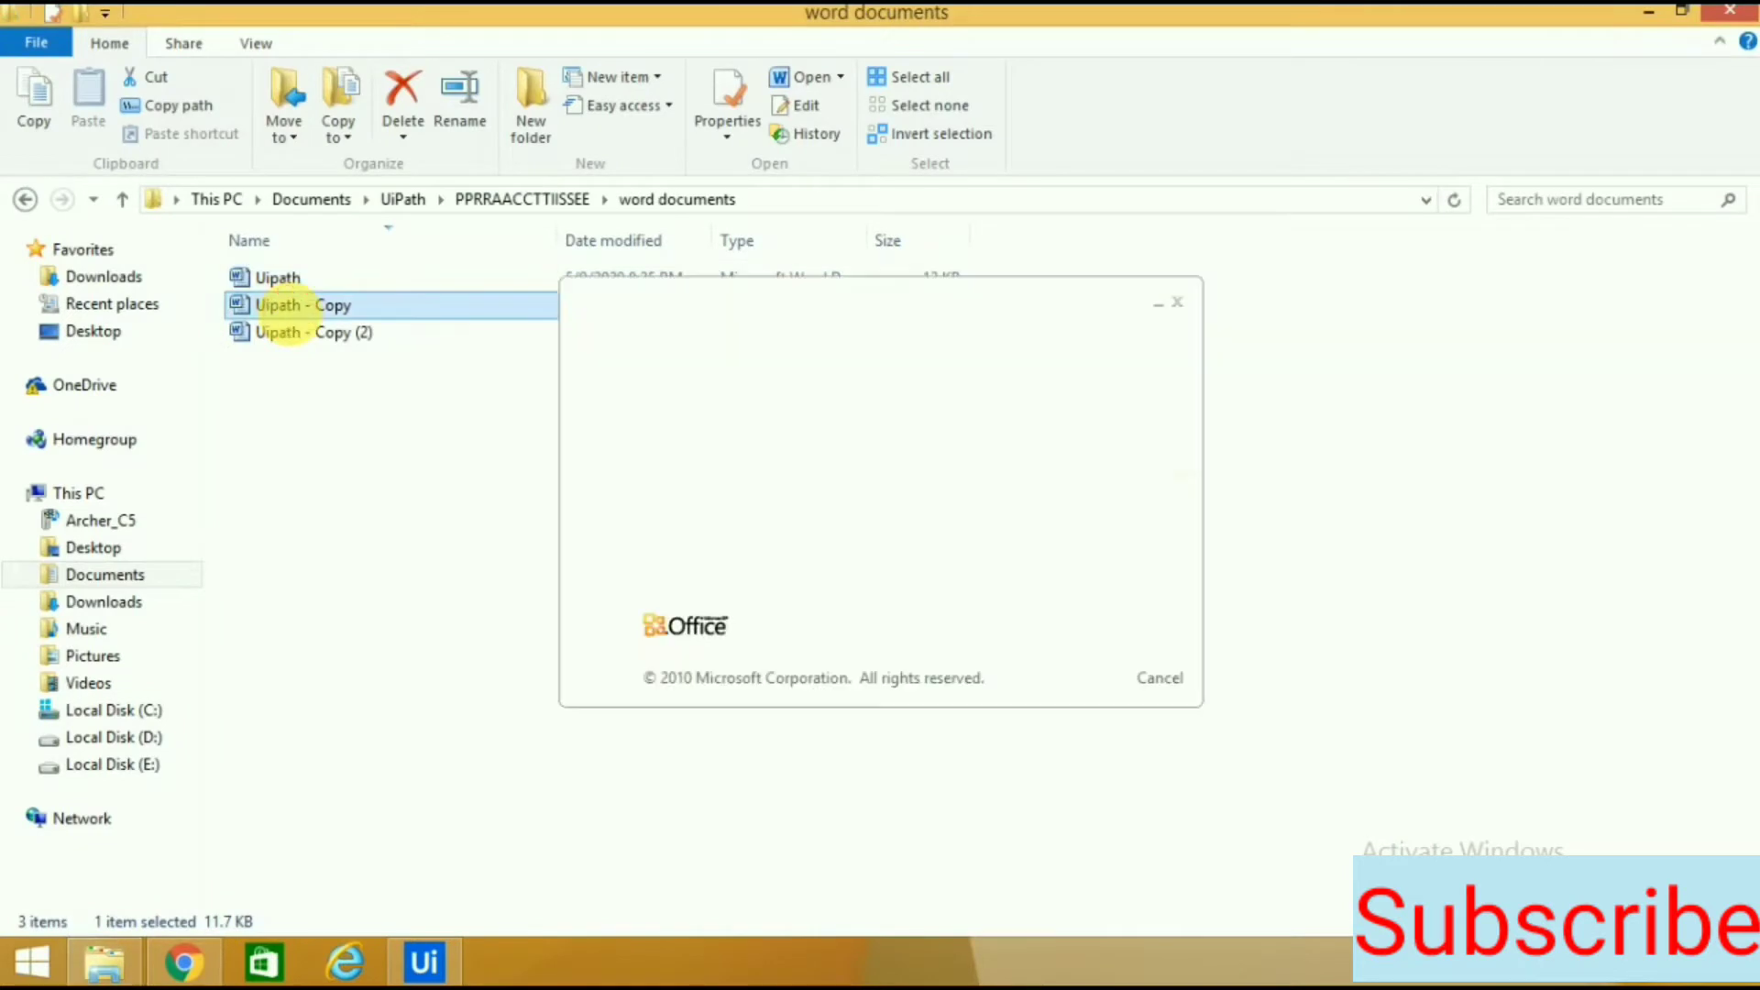
{"action": "double_click", "coordinate": [300, 304]}
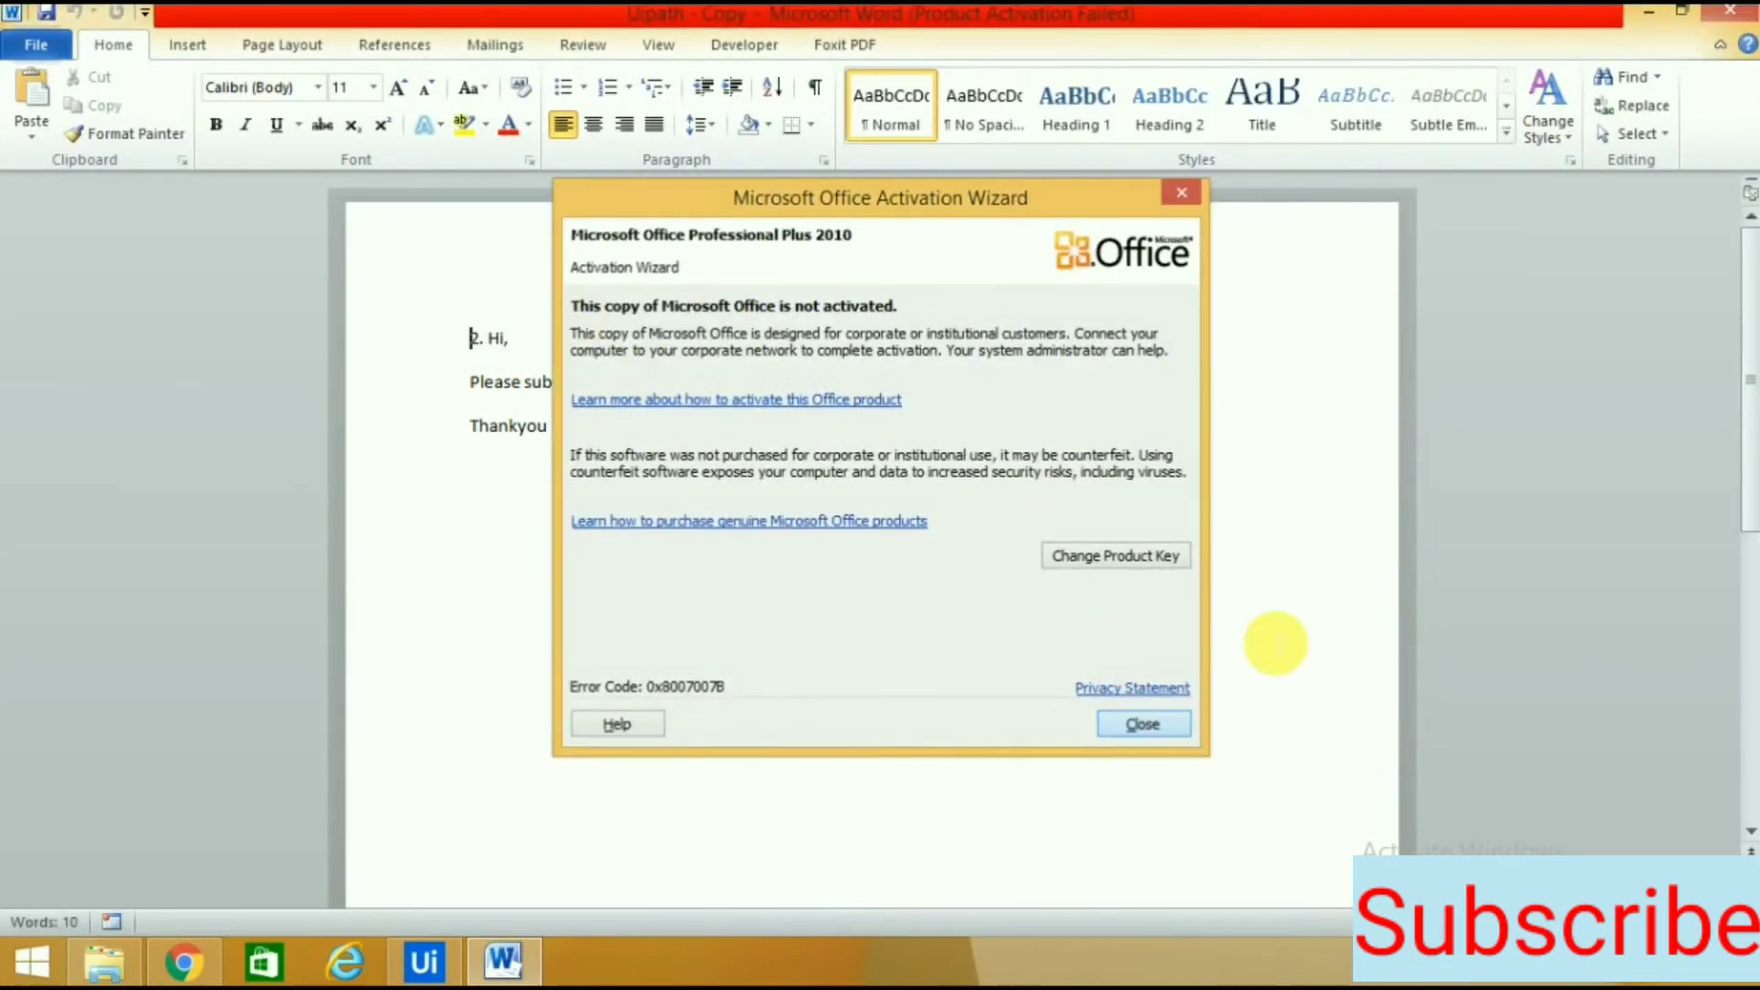
{"action": "left_click", "coordinate": [1141, 723]}
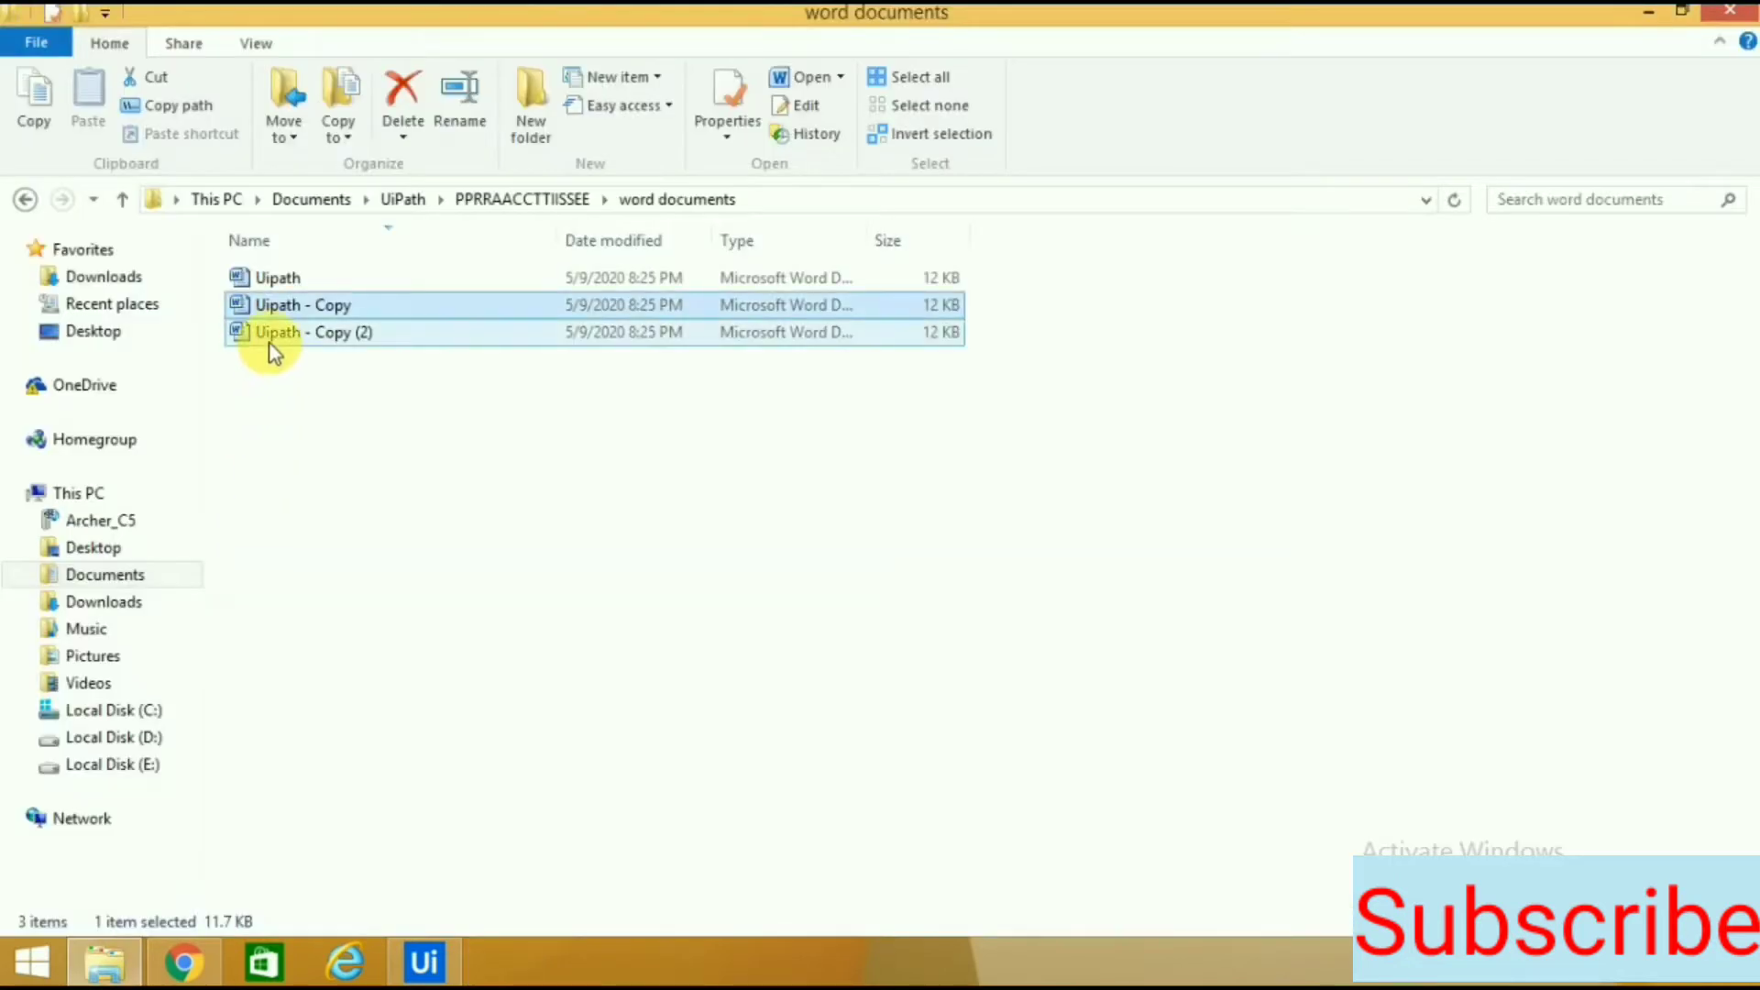
{"action": "double_click", "coordinate": [312, 332]}
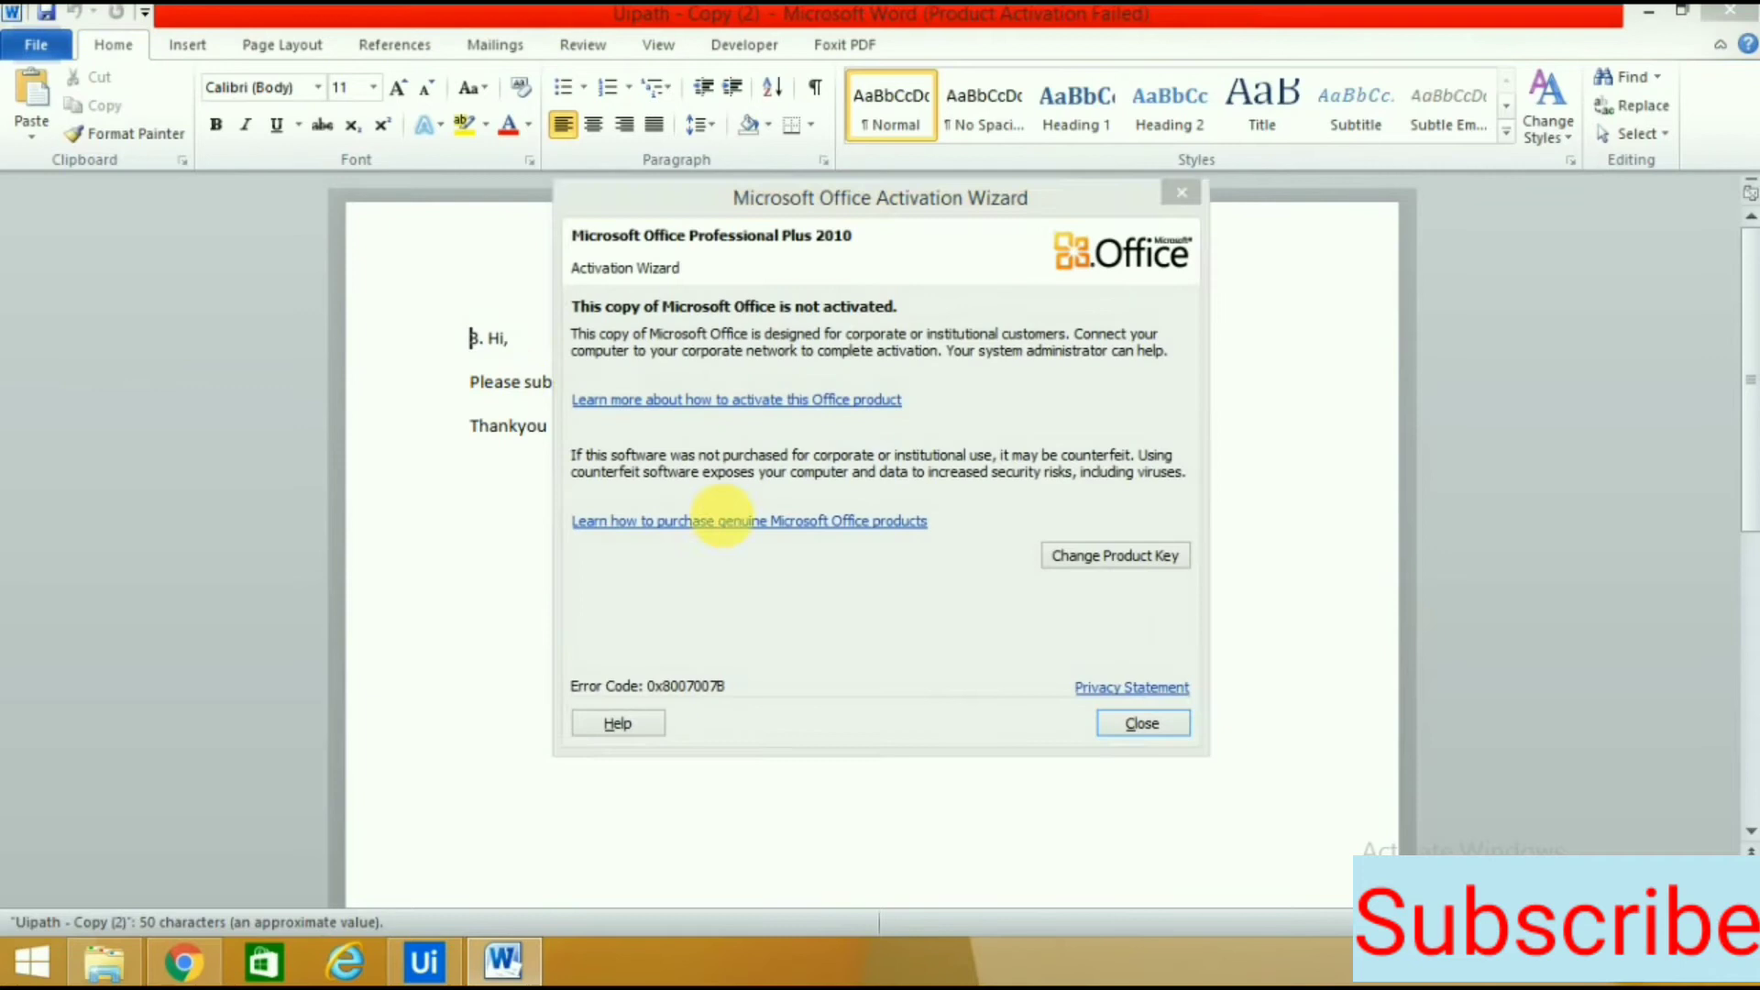
{"action": "left_click", "coordinate": [1141, 721]}
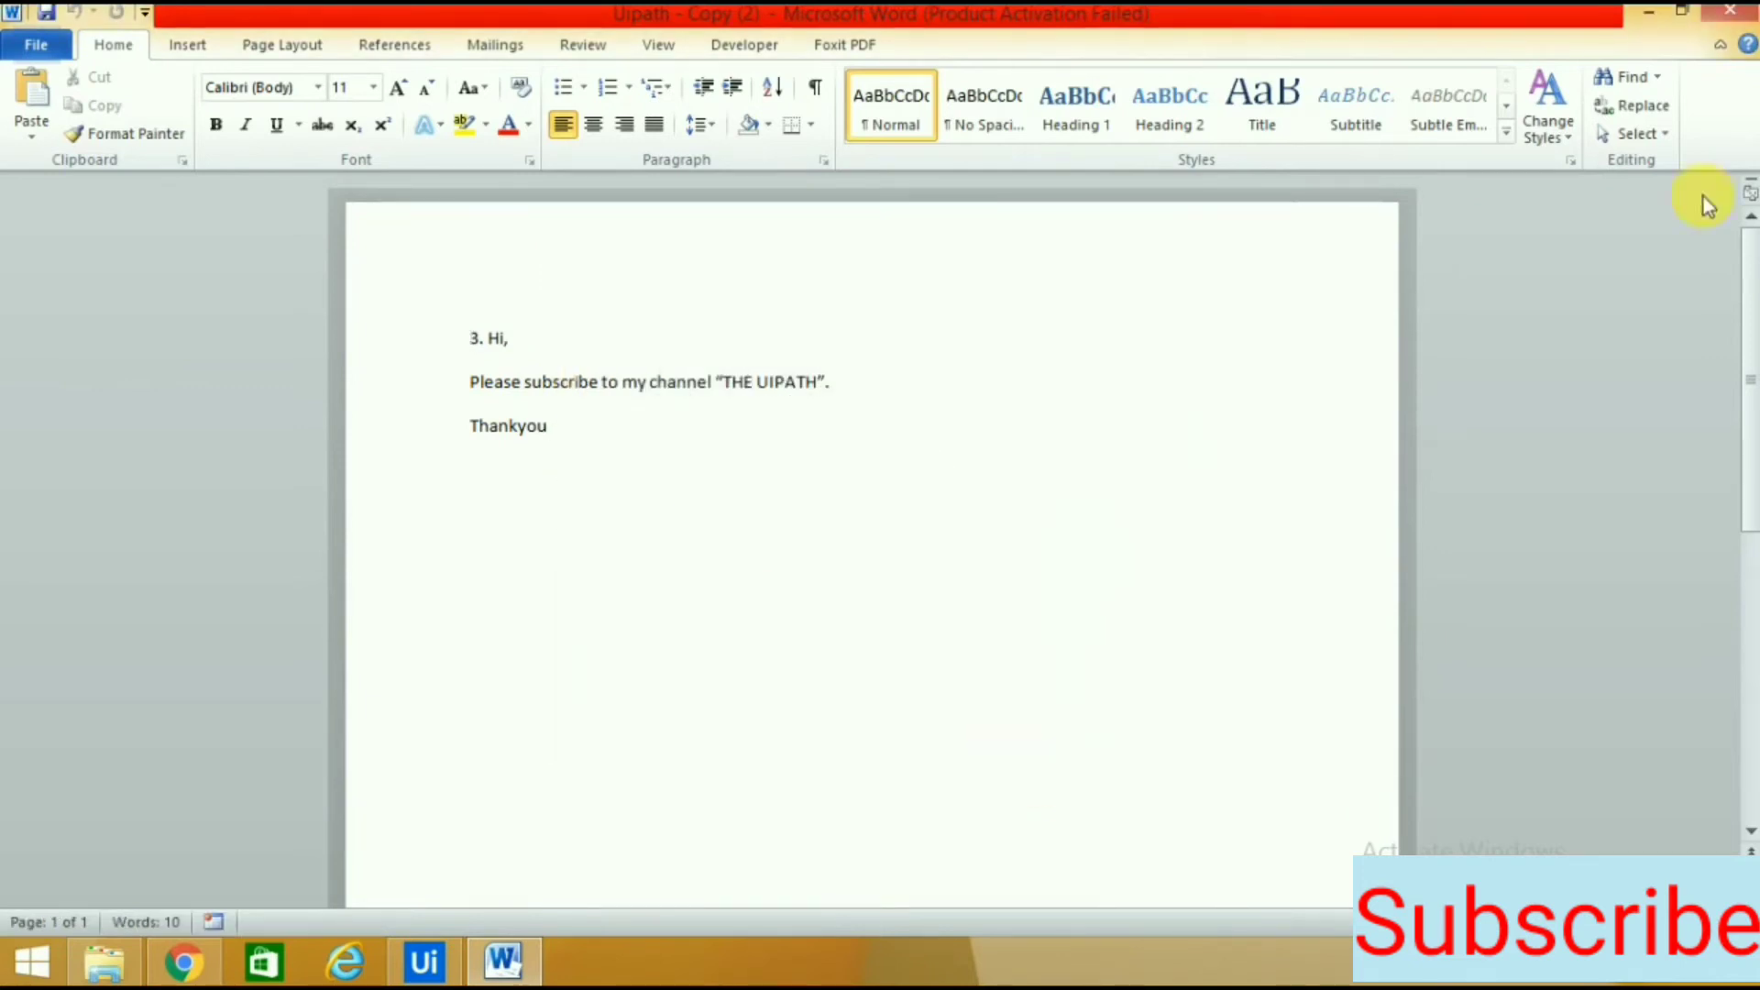
{"action": "left_click", "coordinate": [104, 962]}
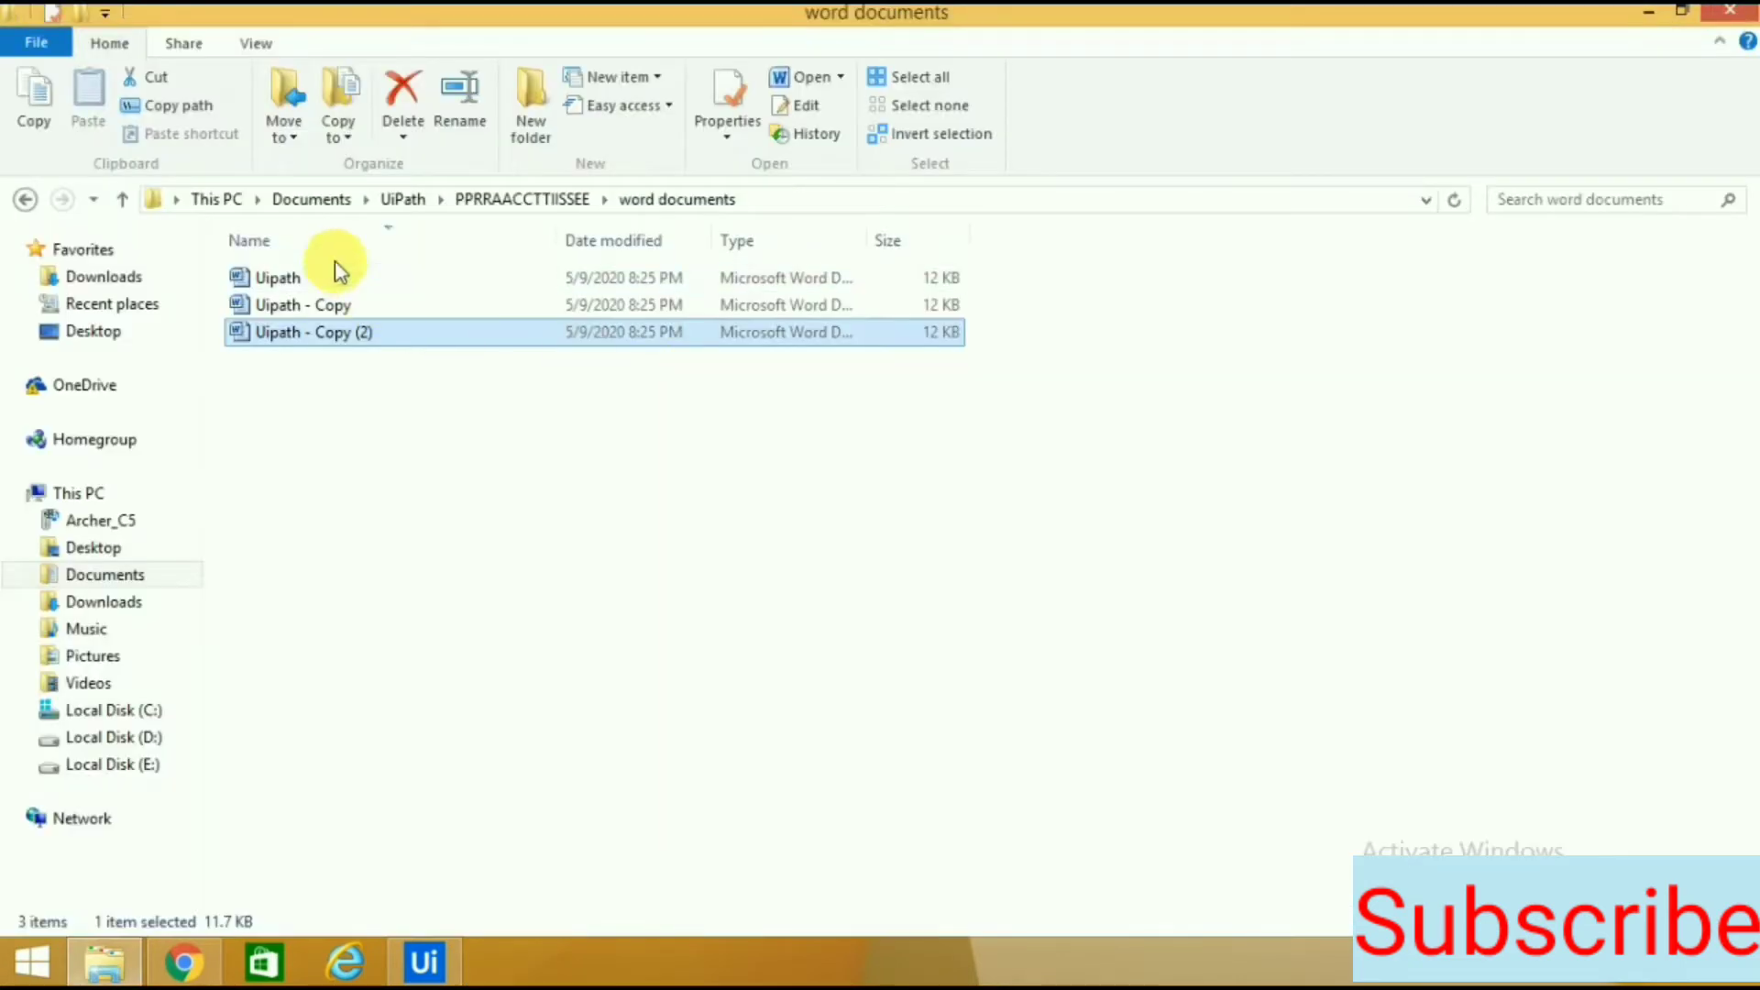
{"action": "mouse_move", "coordinate": [366, 441]}
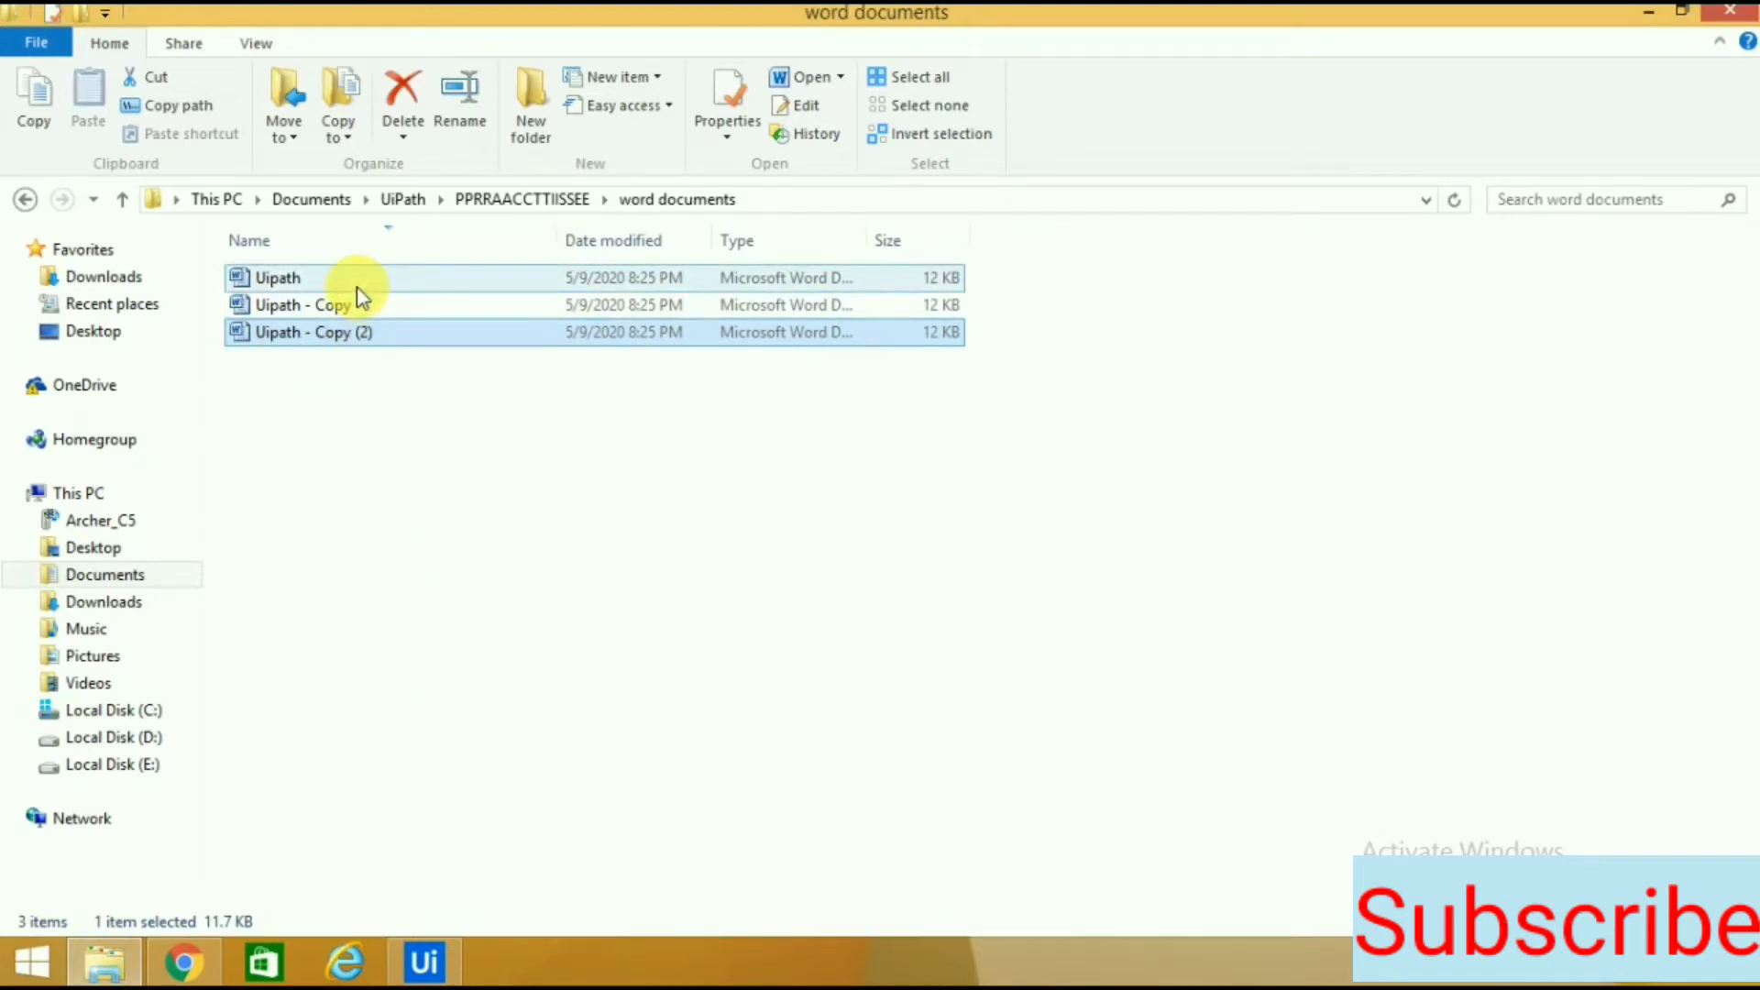
{"action": "mouse_move", "coordinate": [340, 279]}
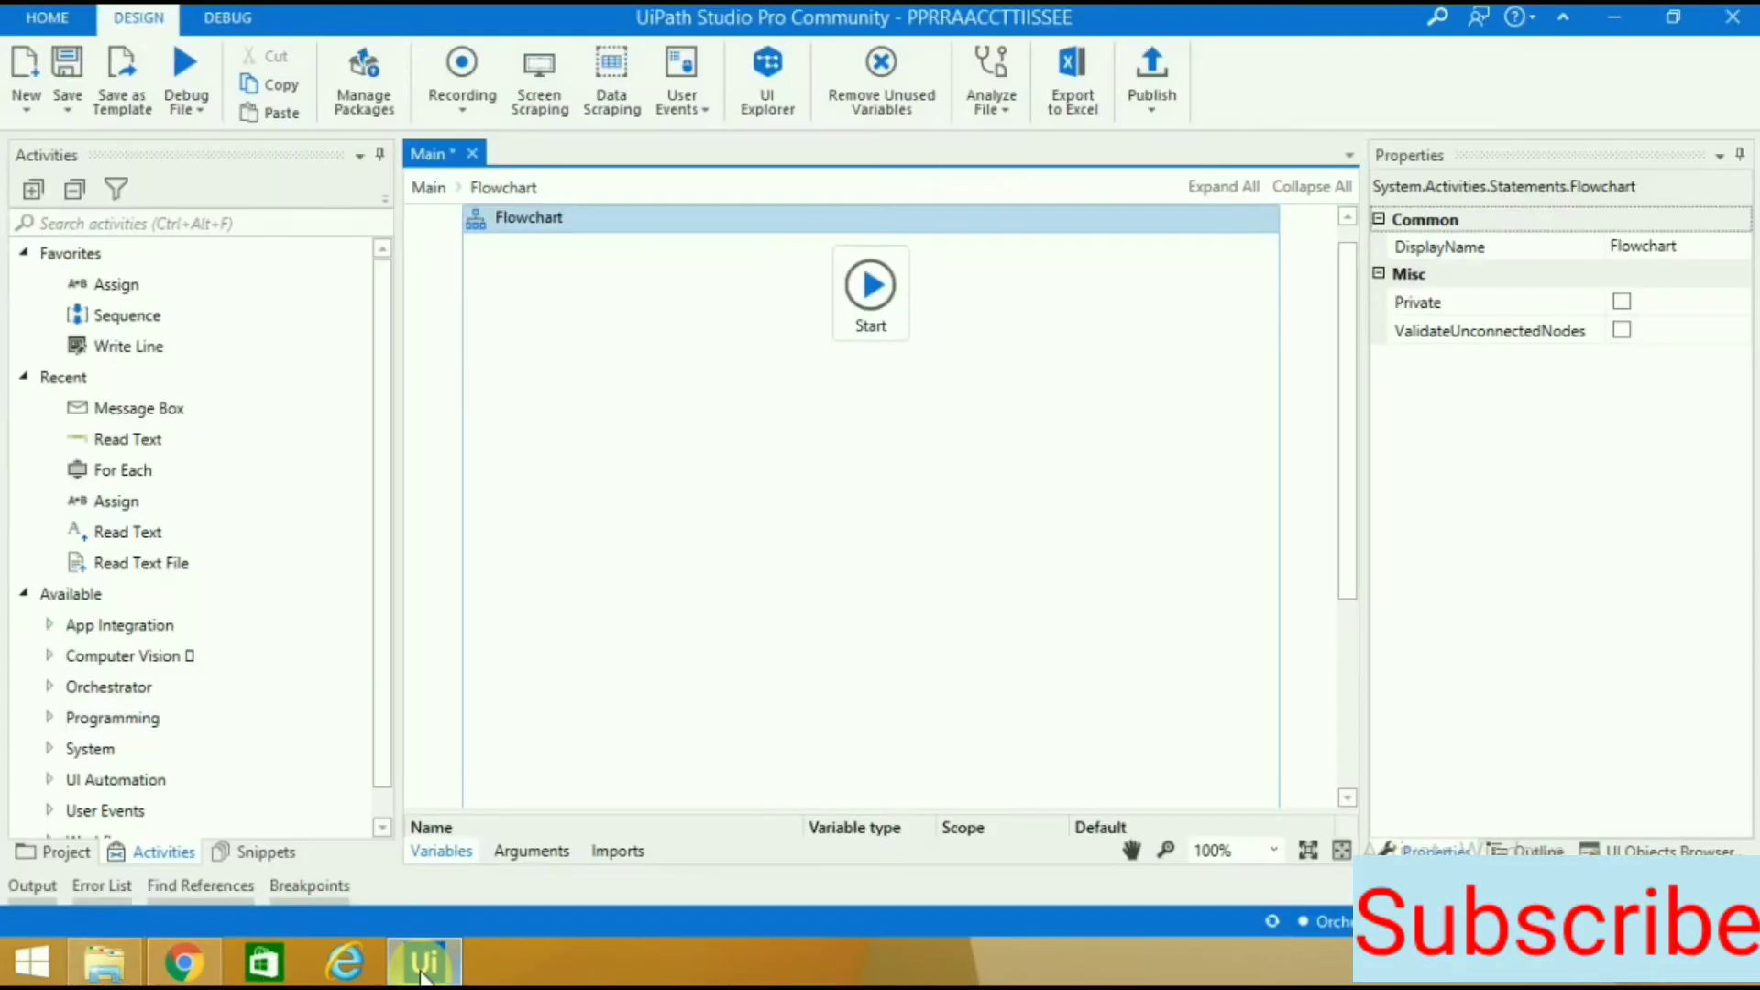
{"action": "mouse_move", "coordinate": [883, 579]}
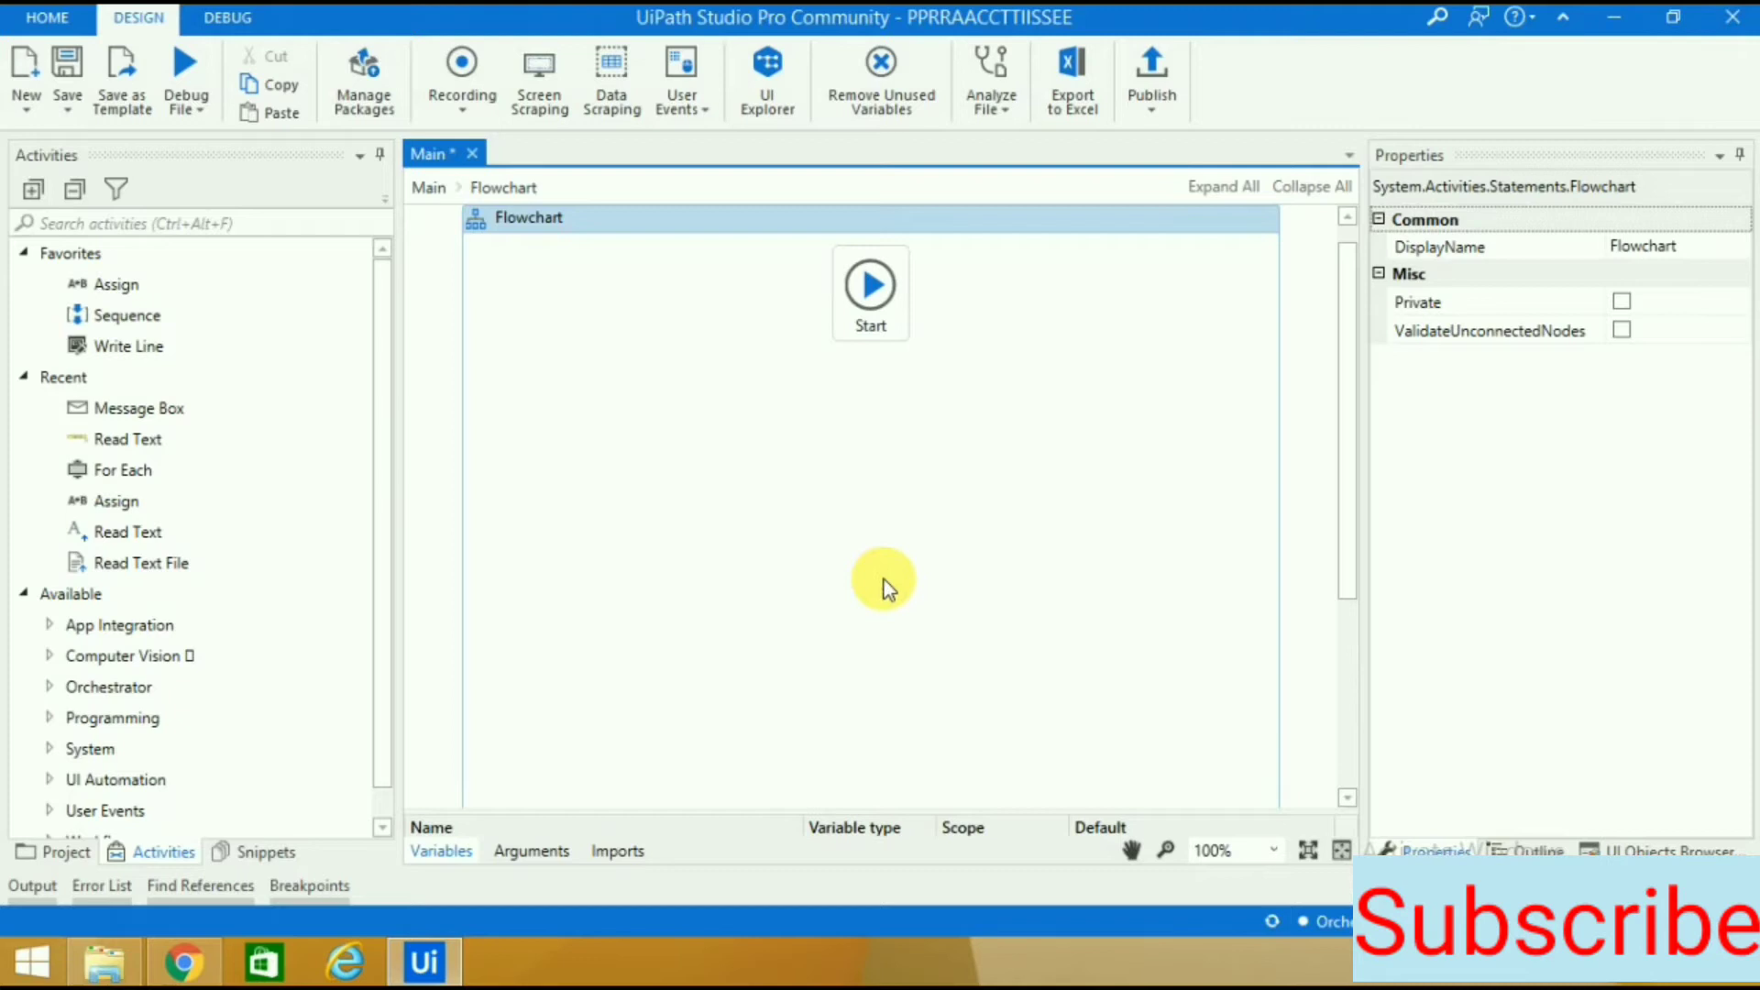
{"action": "mouse_move", "coordinate": [325, 234]}
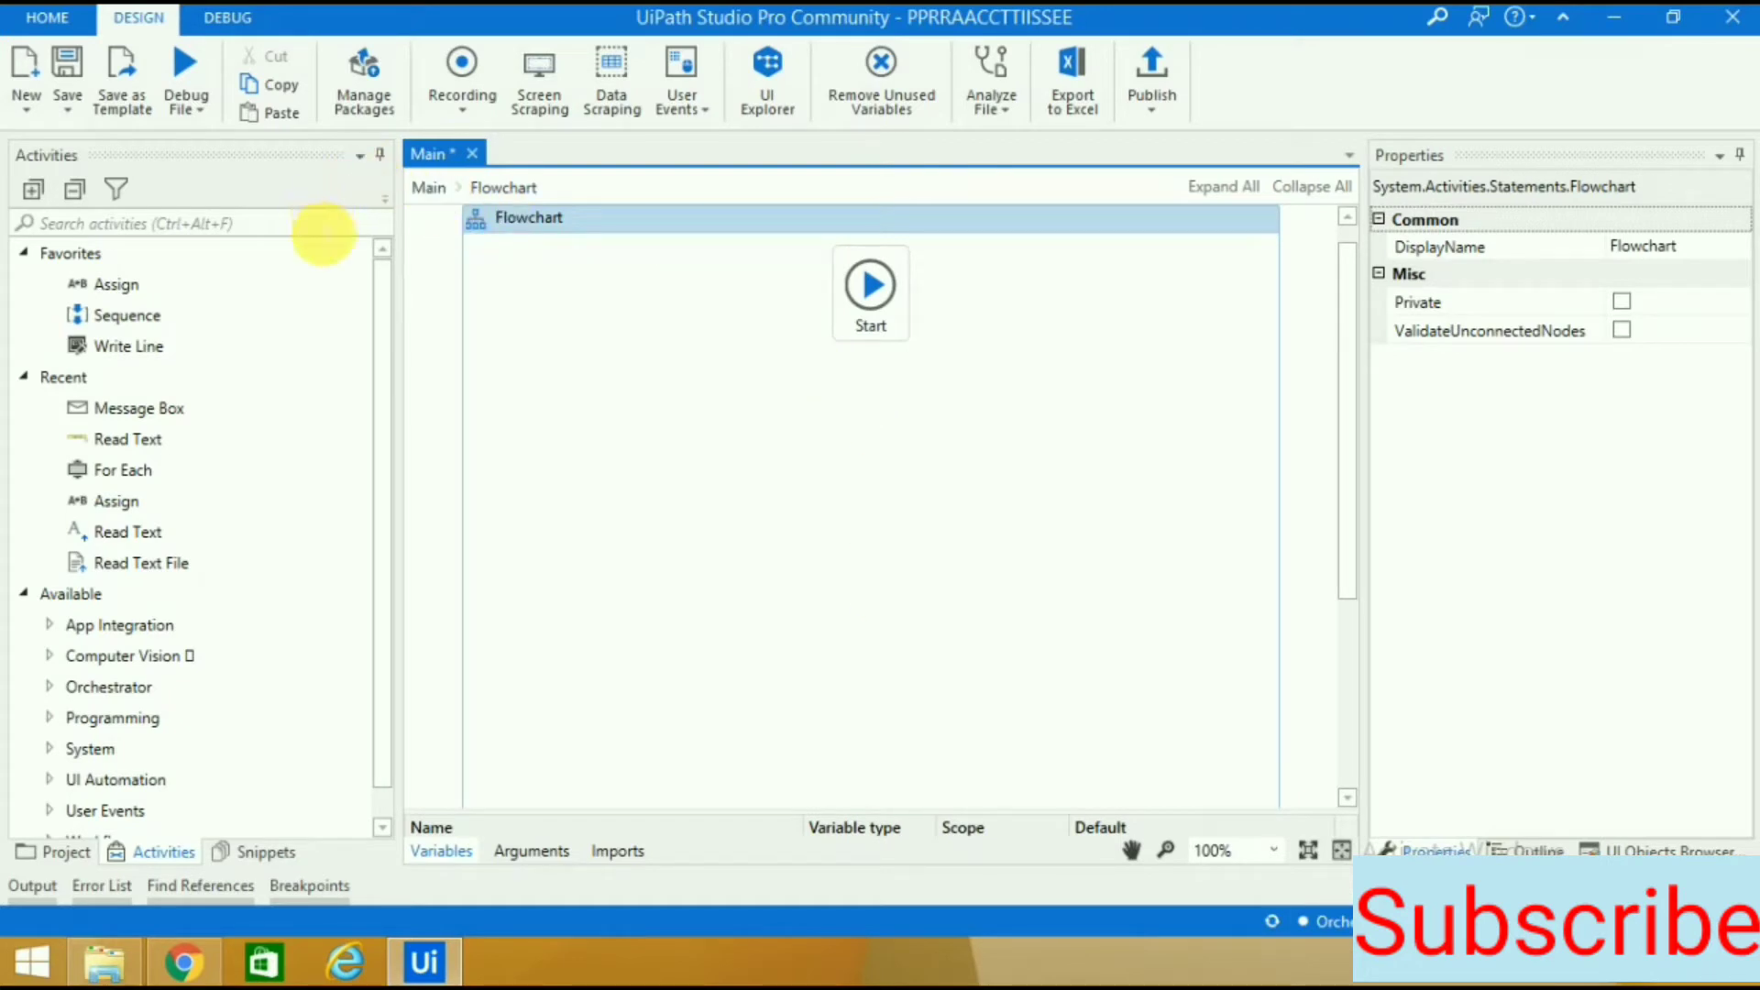
Find Assign by searching 'ass', place it below Start, and focus its To field.
{"action": "type", "text": "a"}
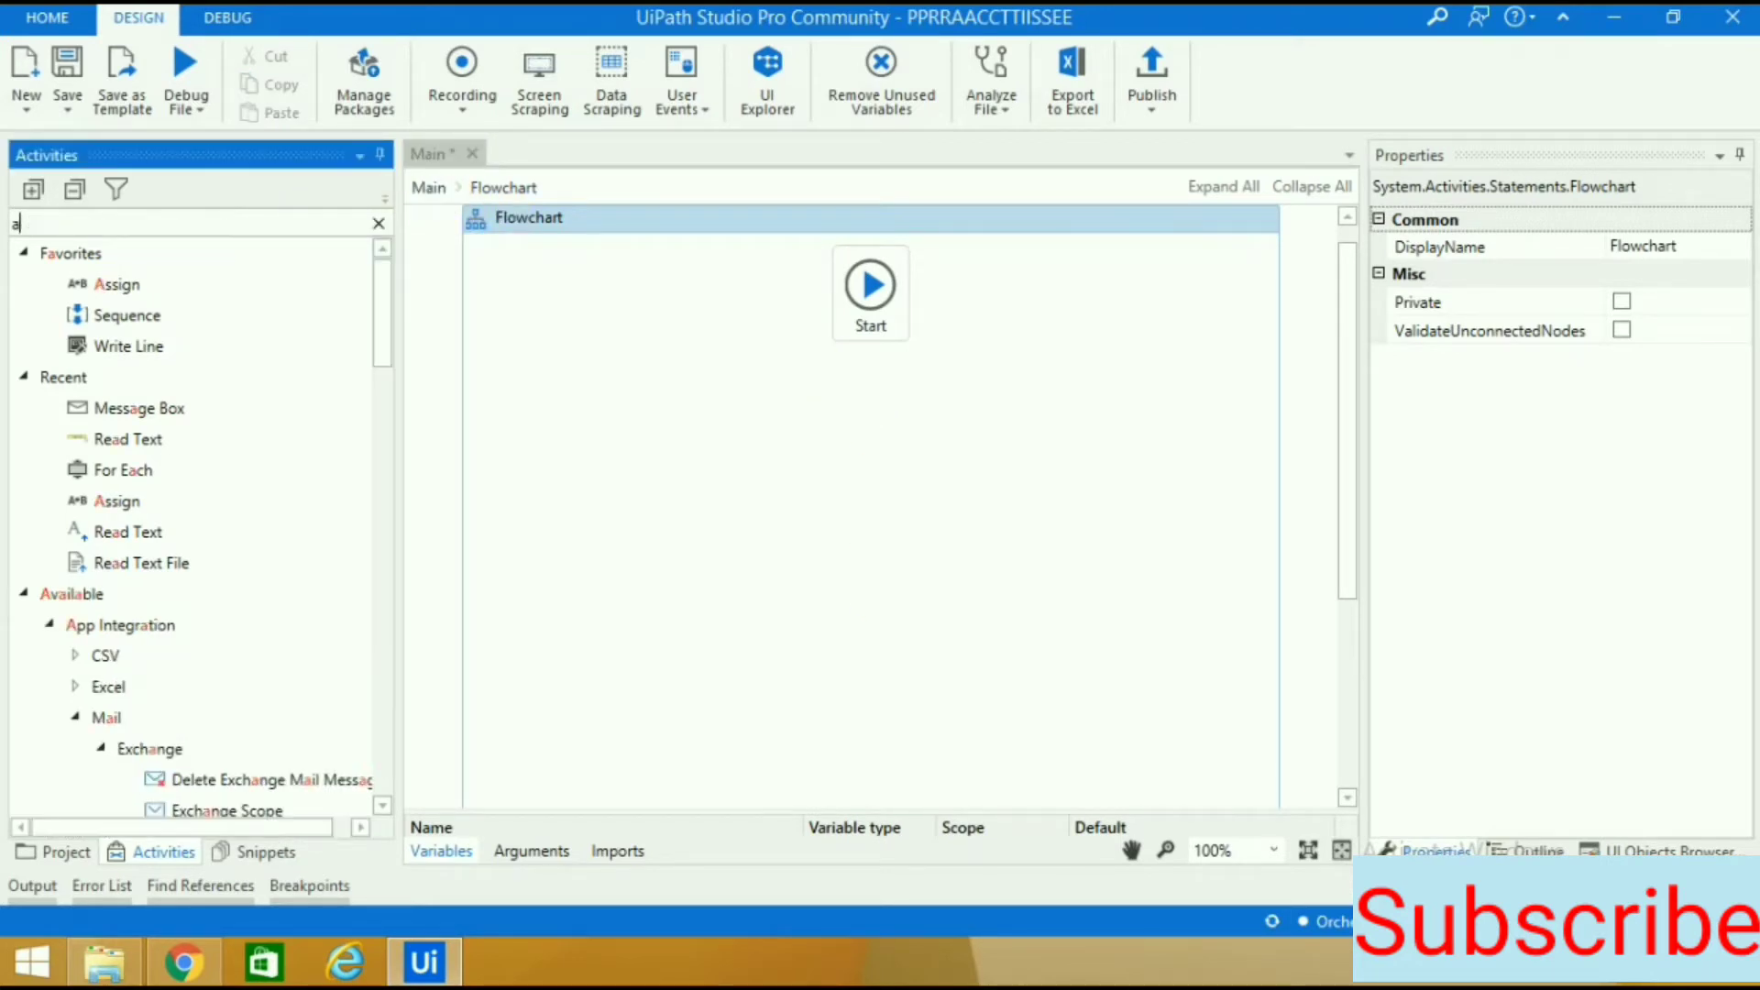
{"action": "type", "text": "ss"}
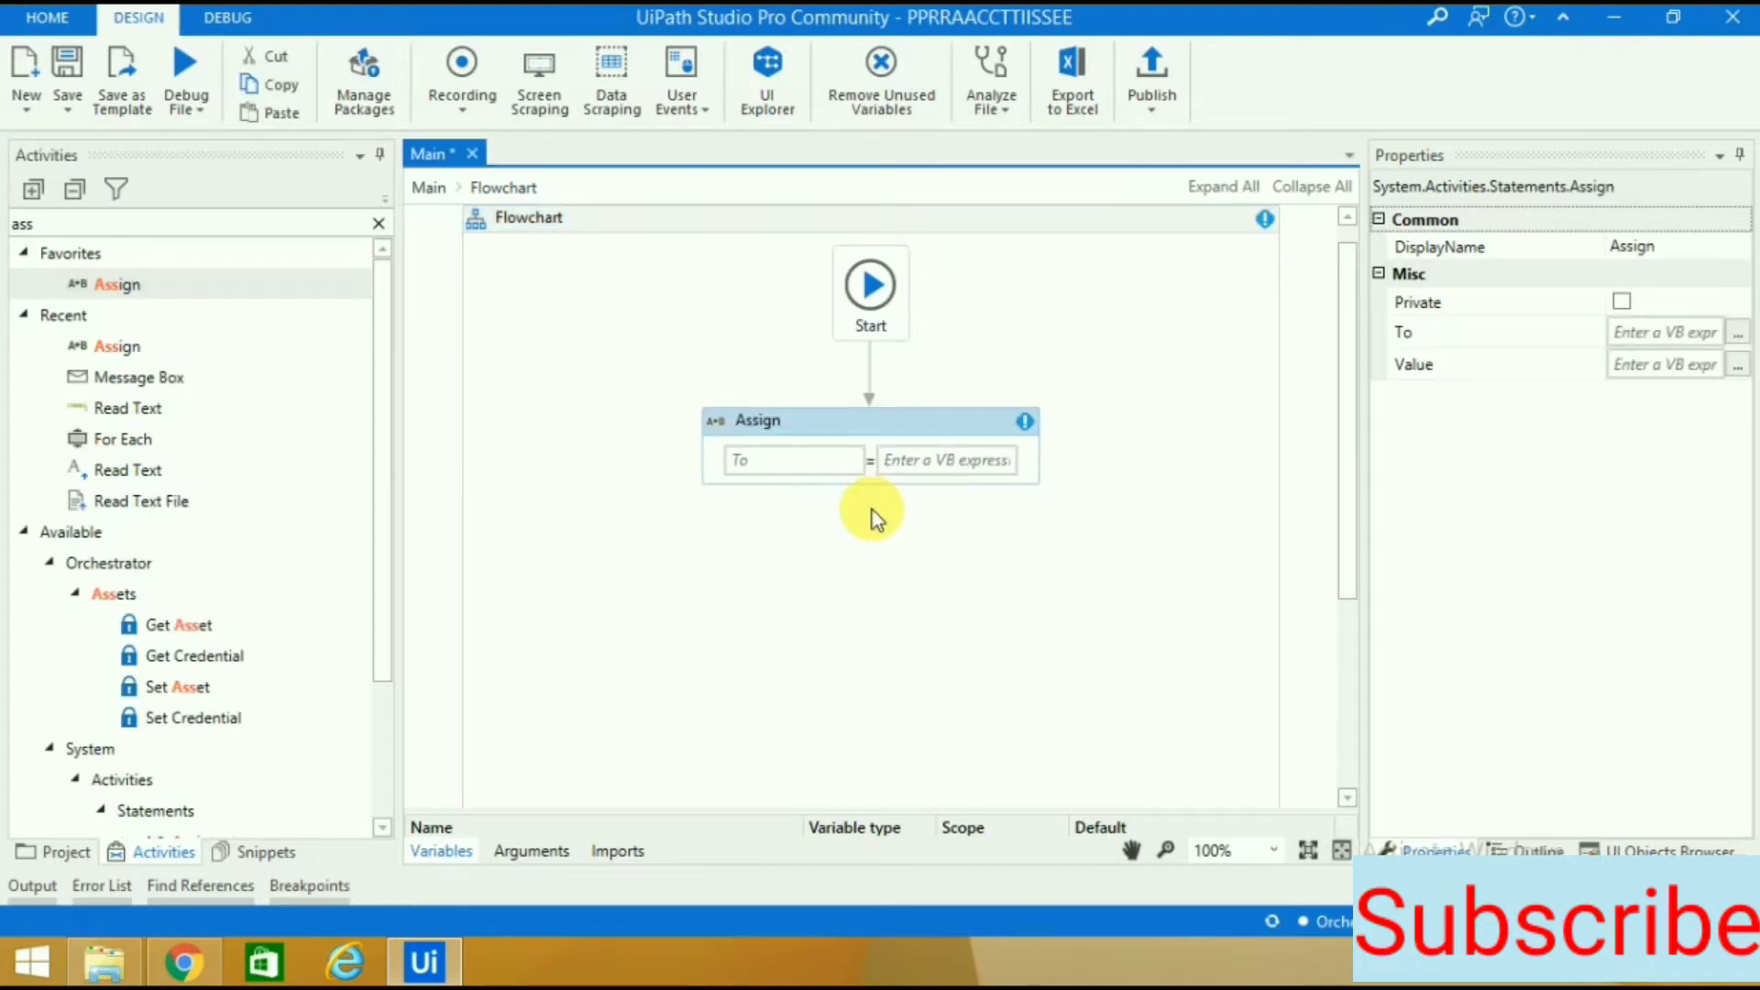
{"action": "left_click", "coordinate": [791, 461]}
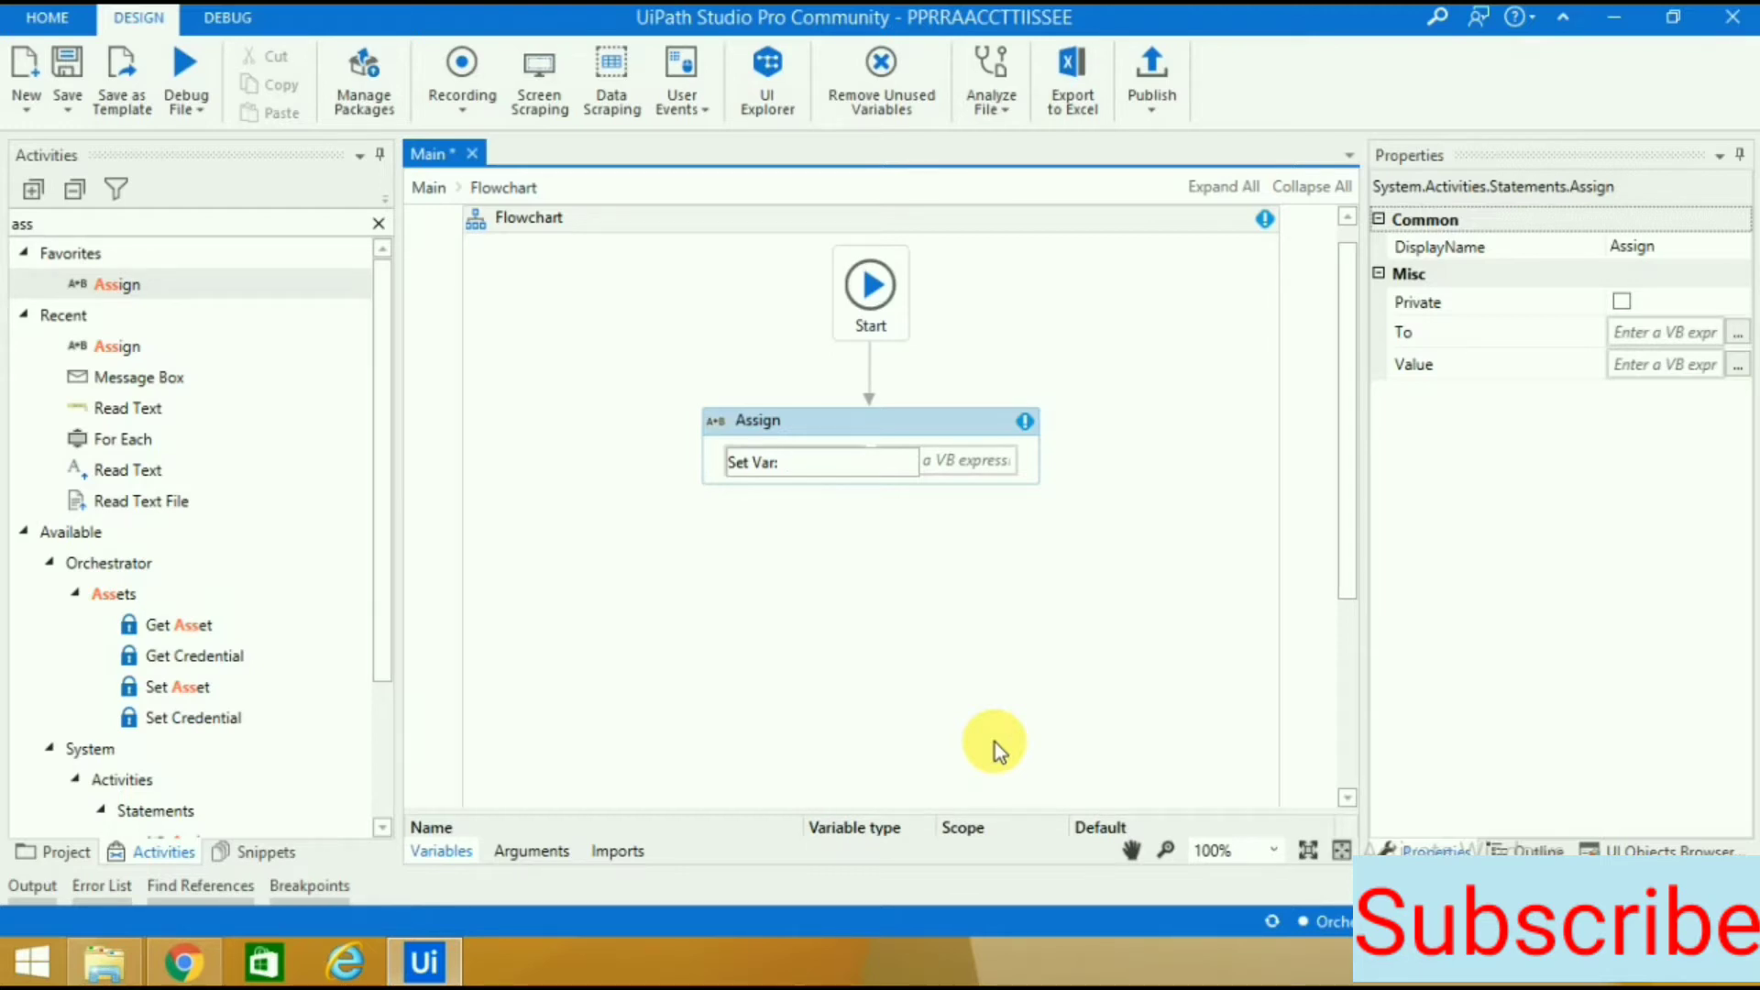
Assign to files and begin the value Directory.GetFiles(" via IntelliSense.
{"action": "type", "text": "files"}
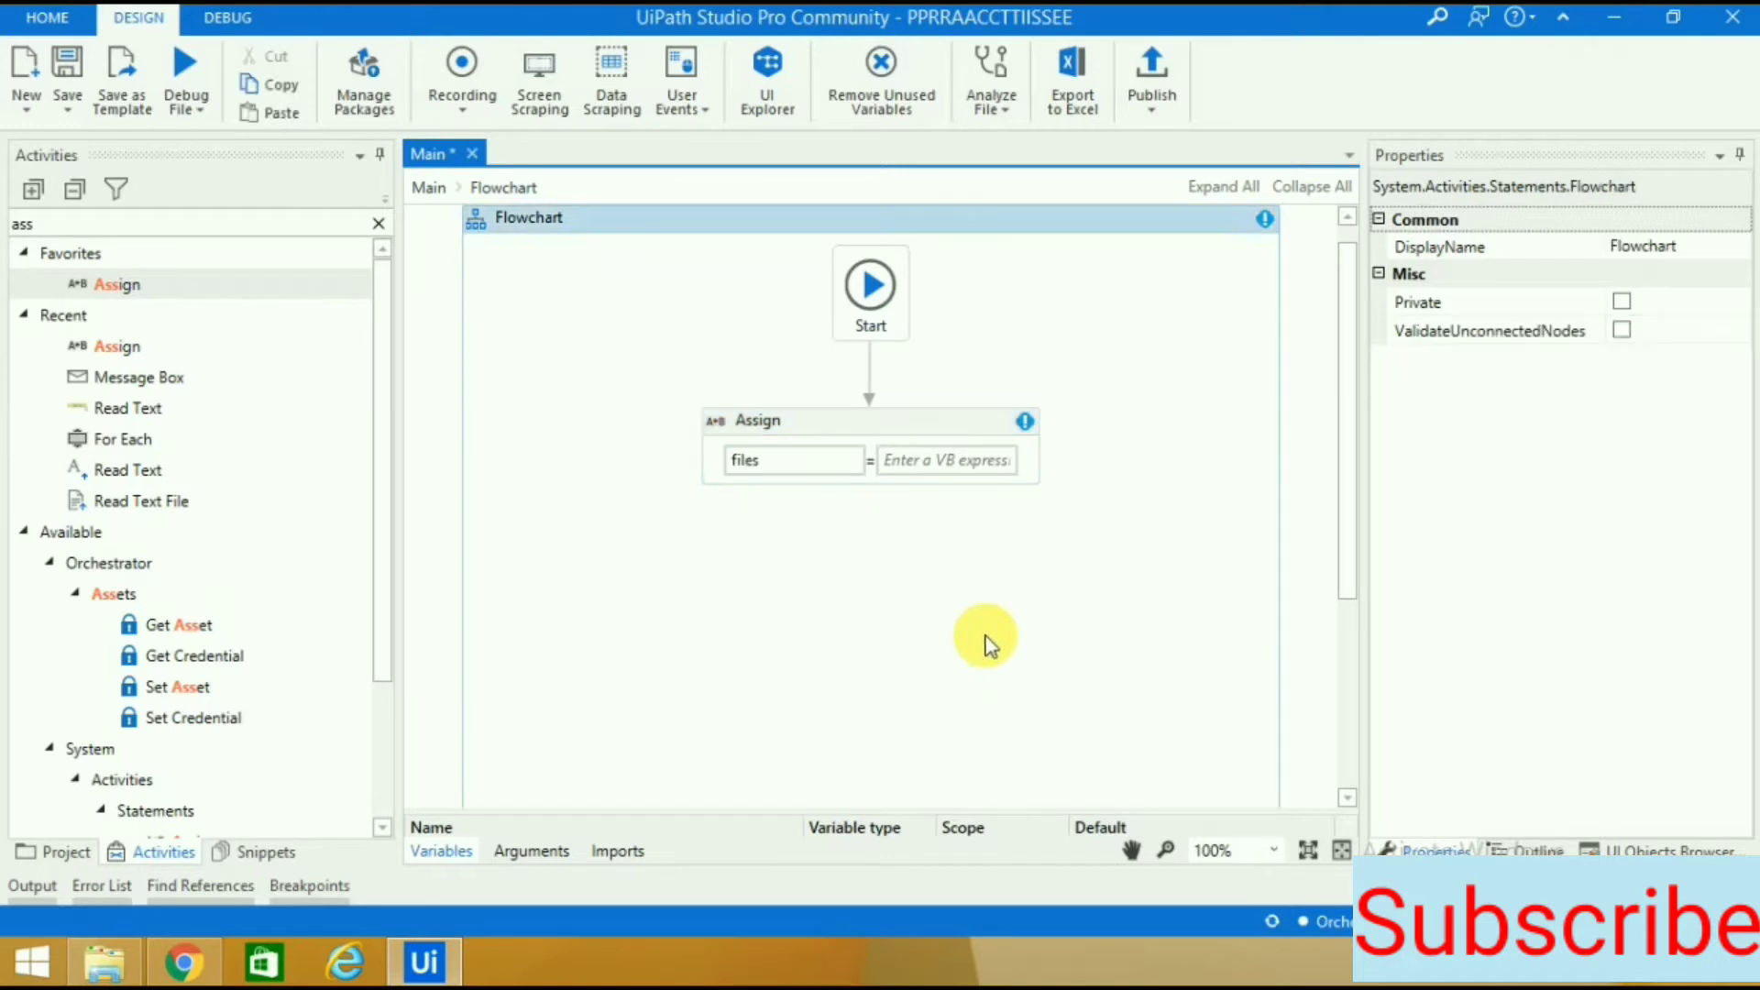
{"action": "mouse_move", "coordinate": [915, 460]}
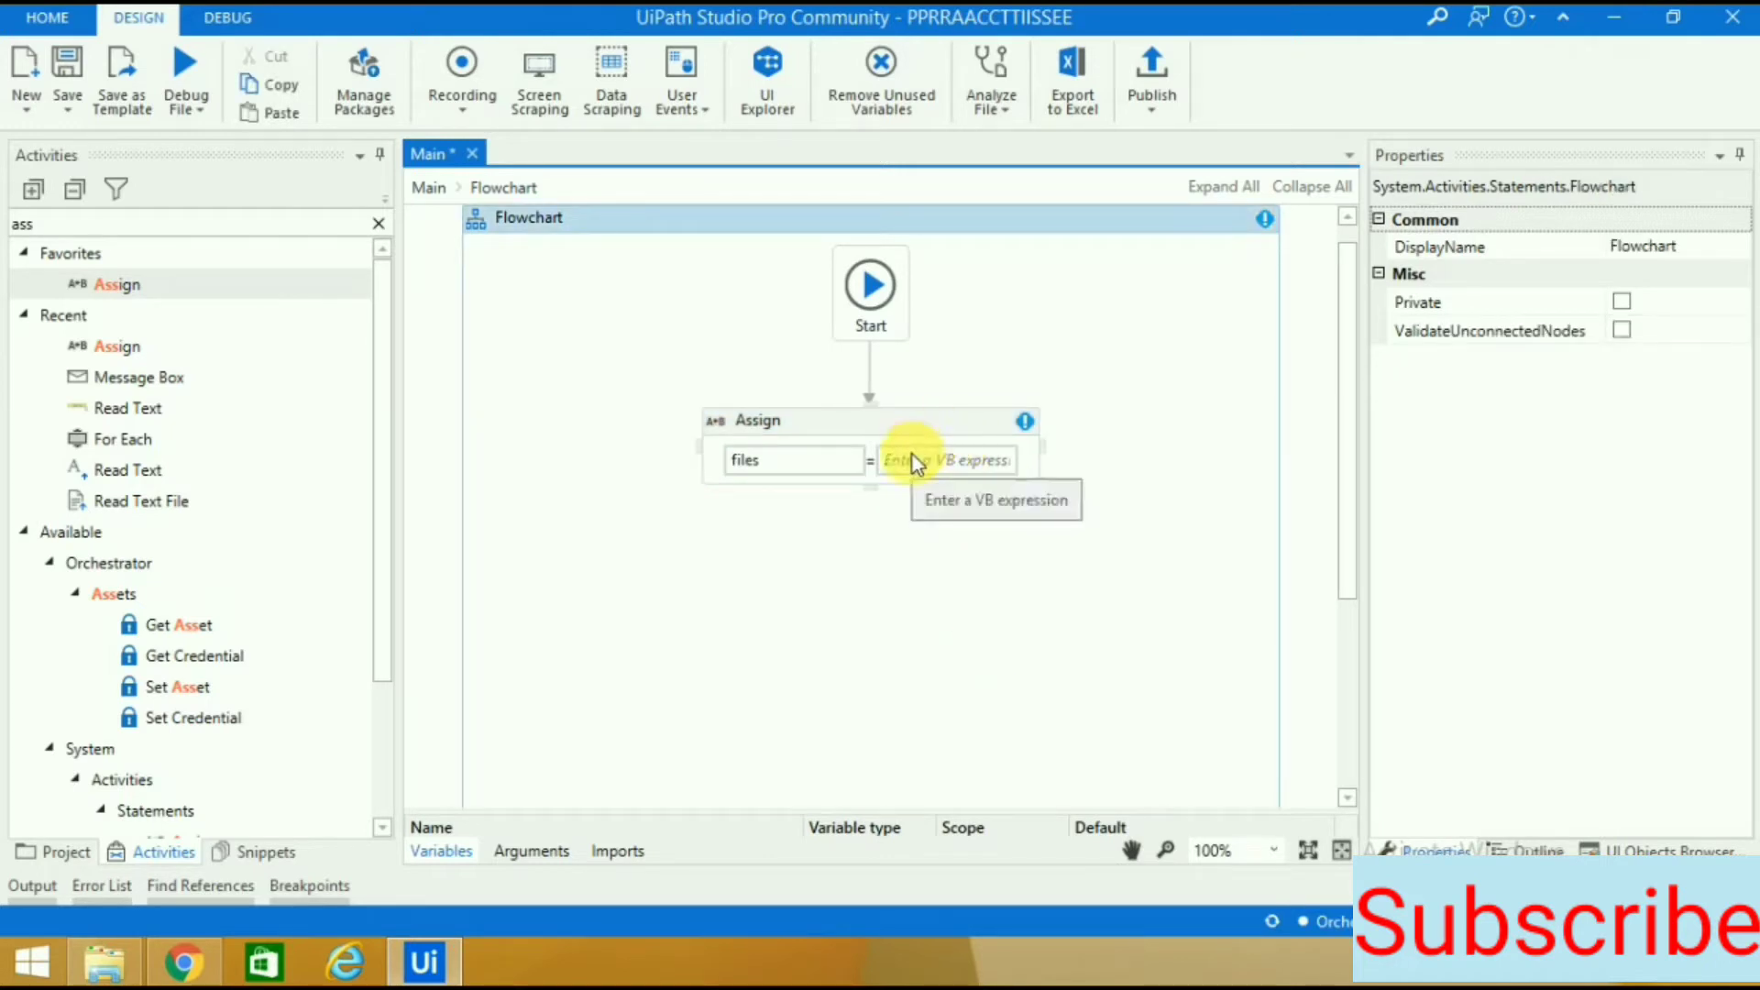
{"action": "left_click", "coordinate": [949, 460]}
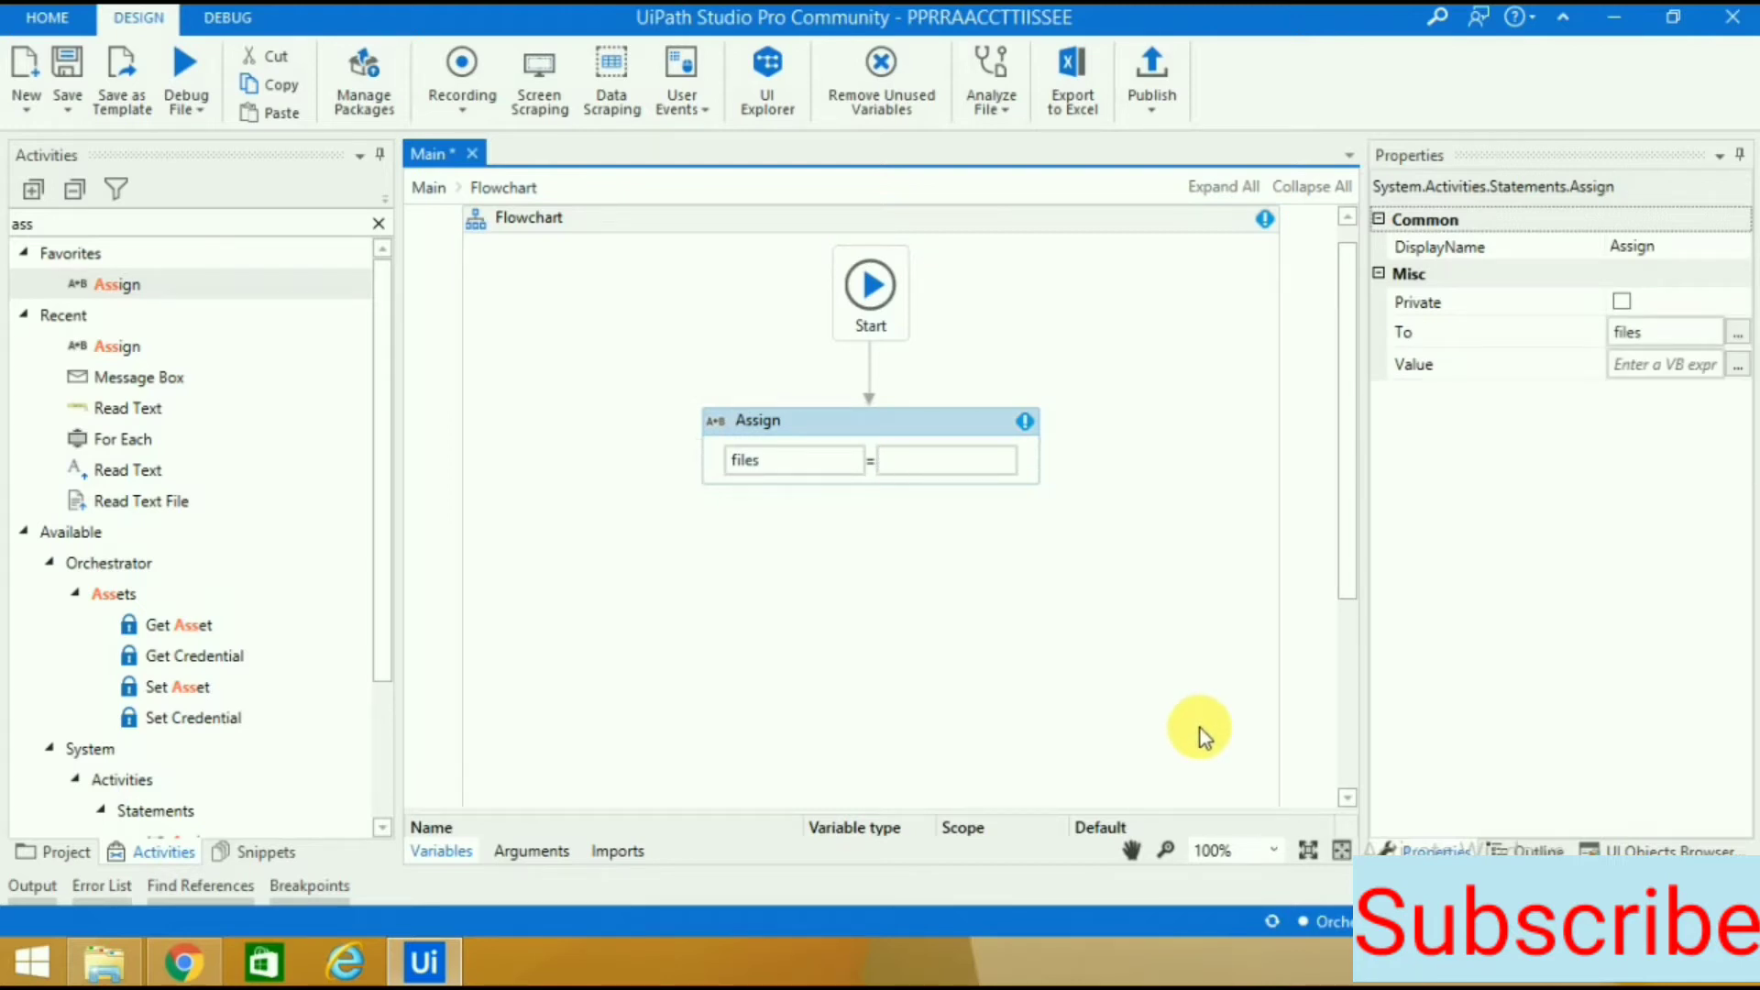
{"action": "type", "text": "directory"}
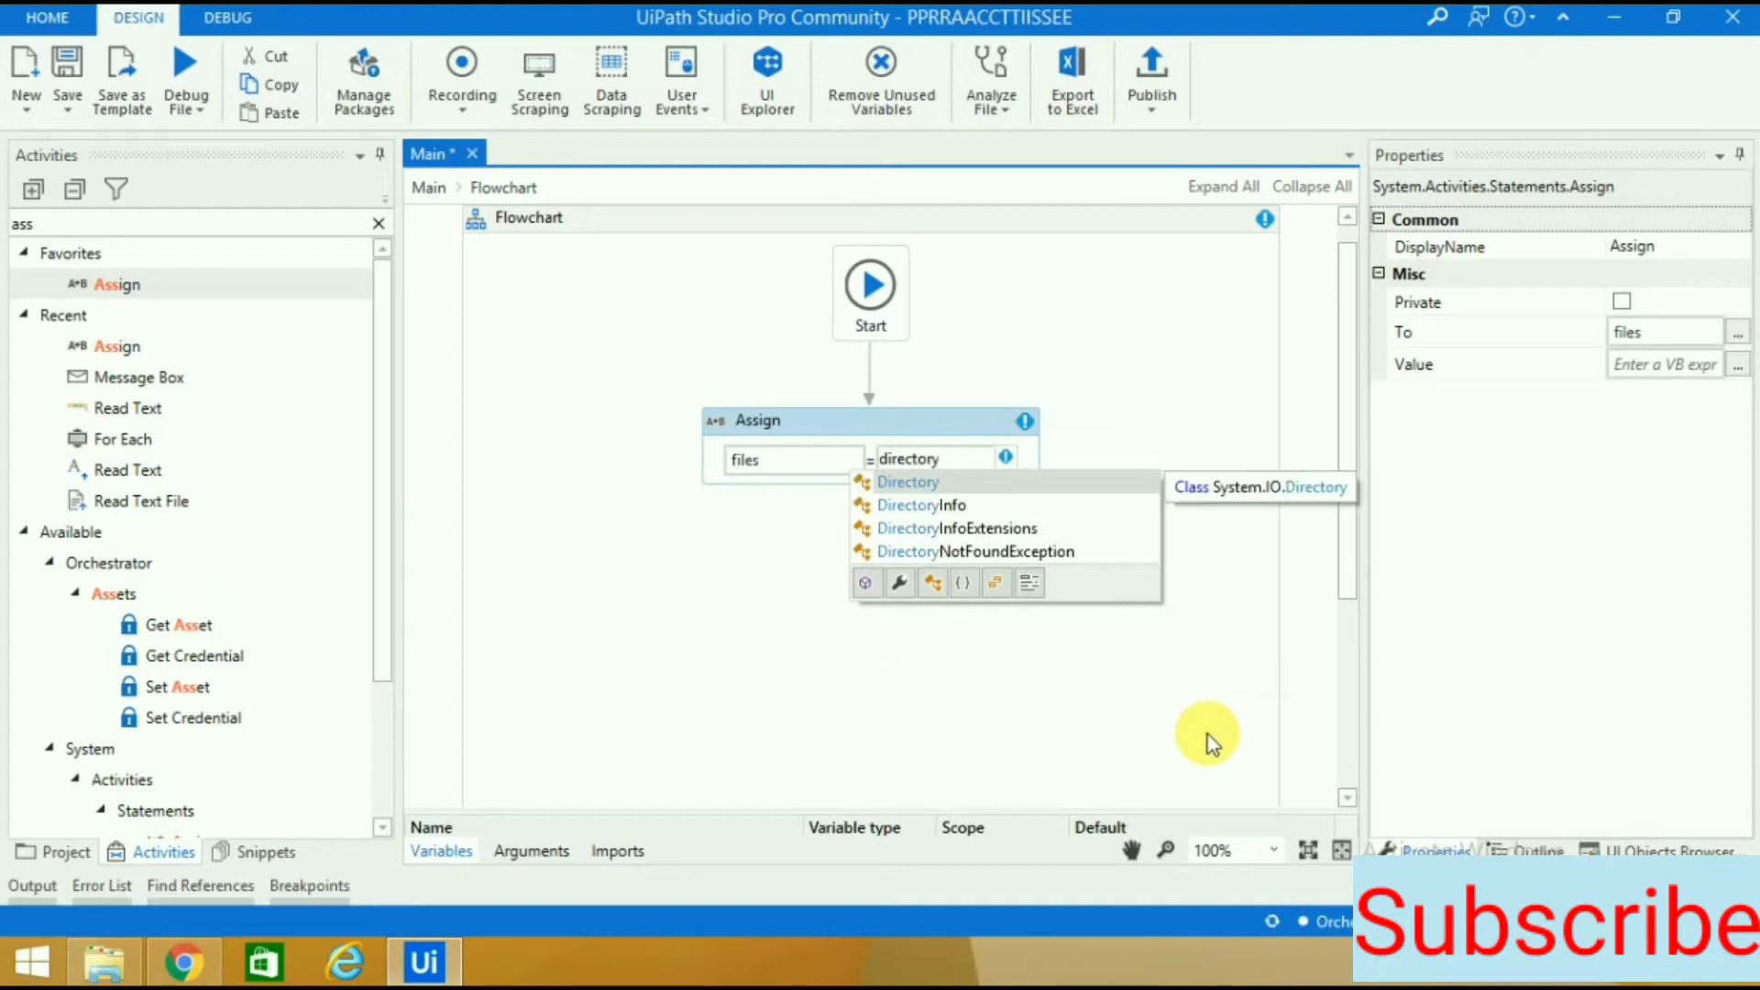
{"action": "type", "text": ".getfiles("}
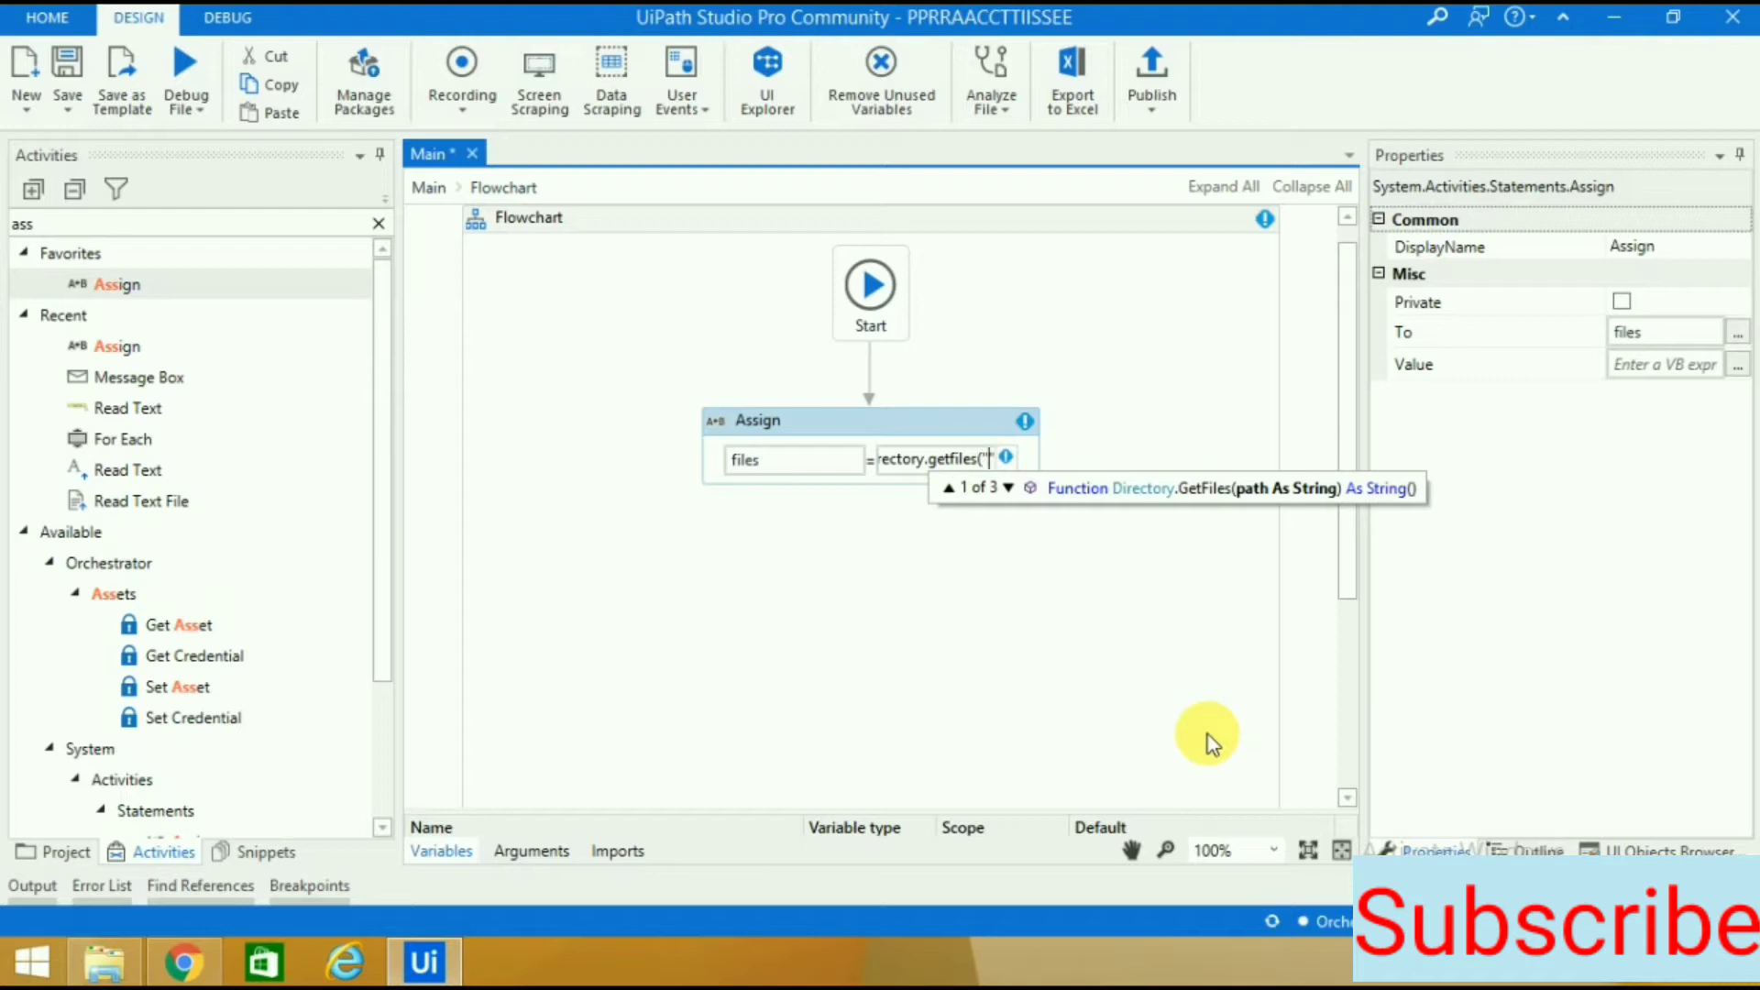
{"action": "type", "text": "\""}
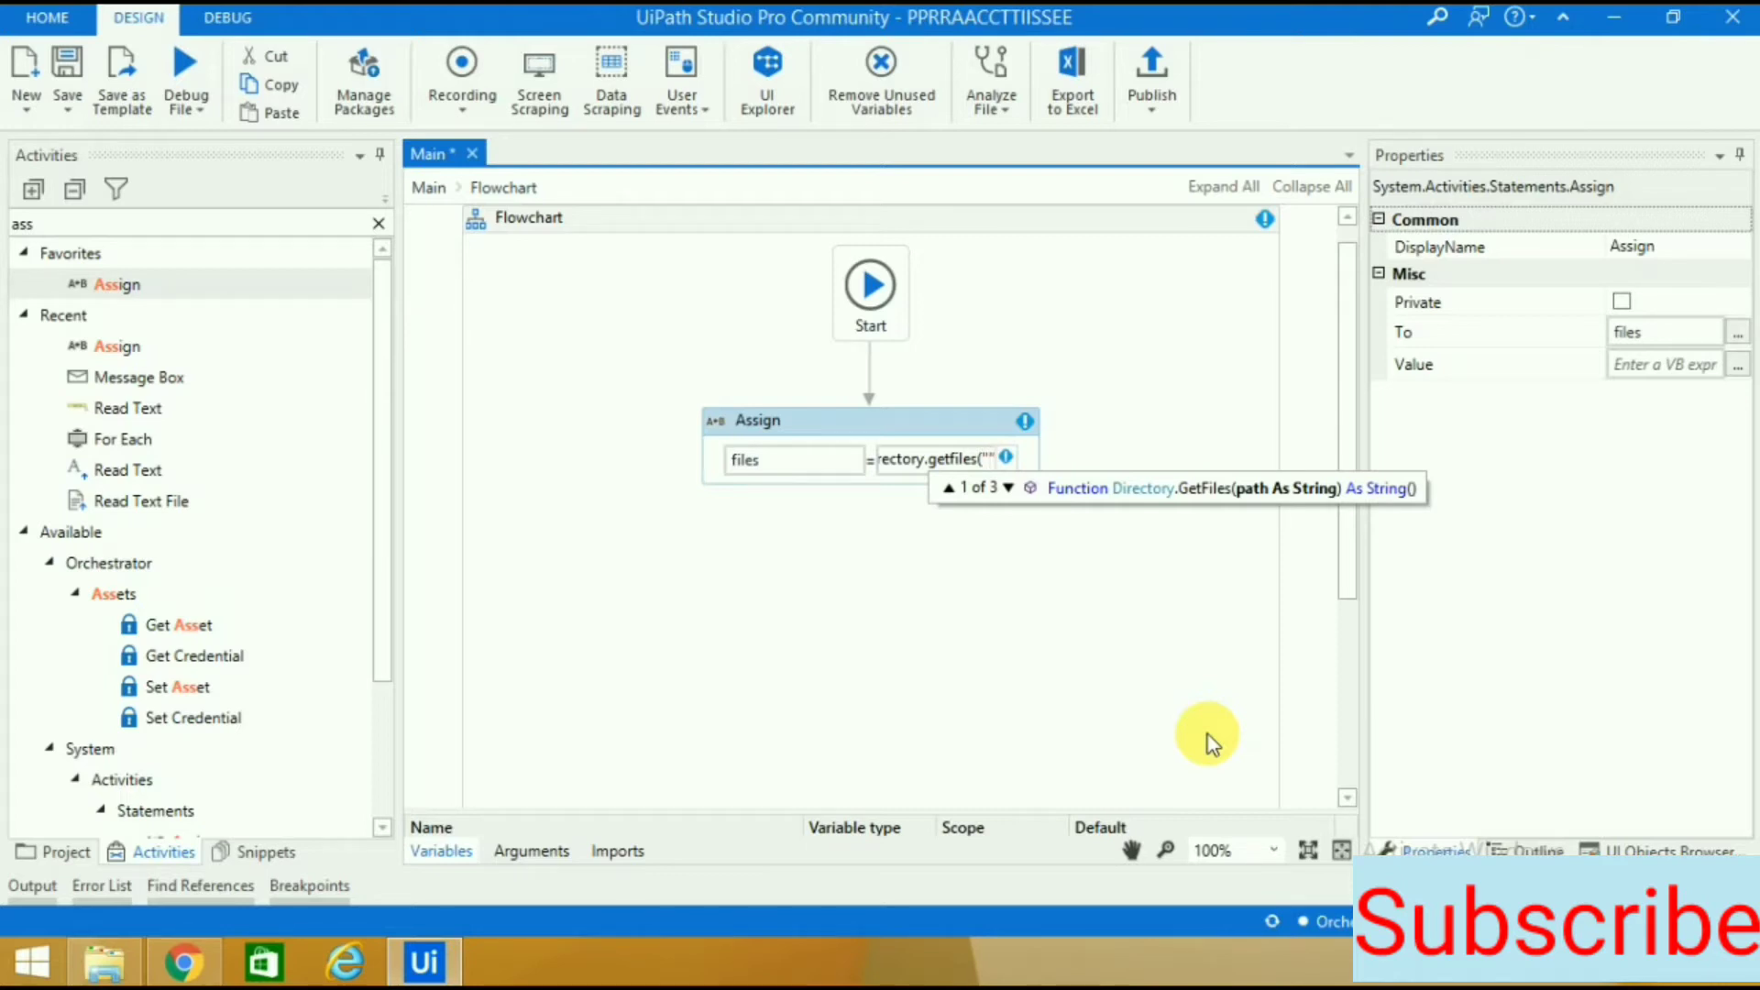
{"action": "mouse_move", "coordinate": [1064, 585]}
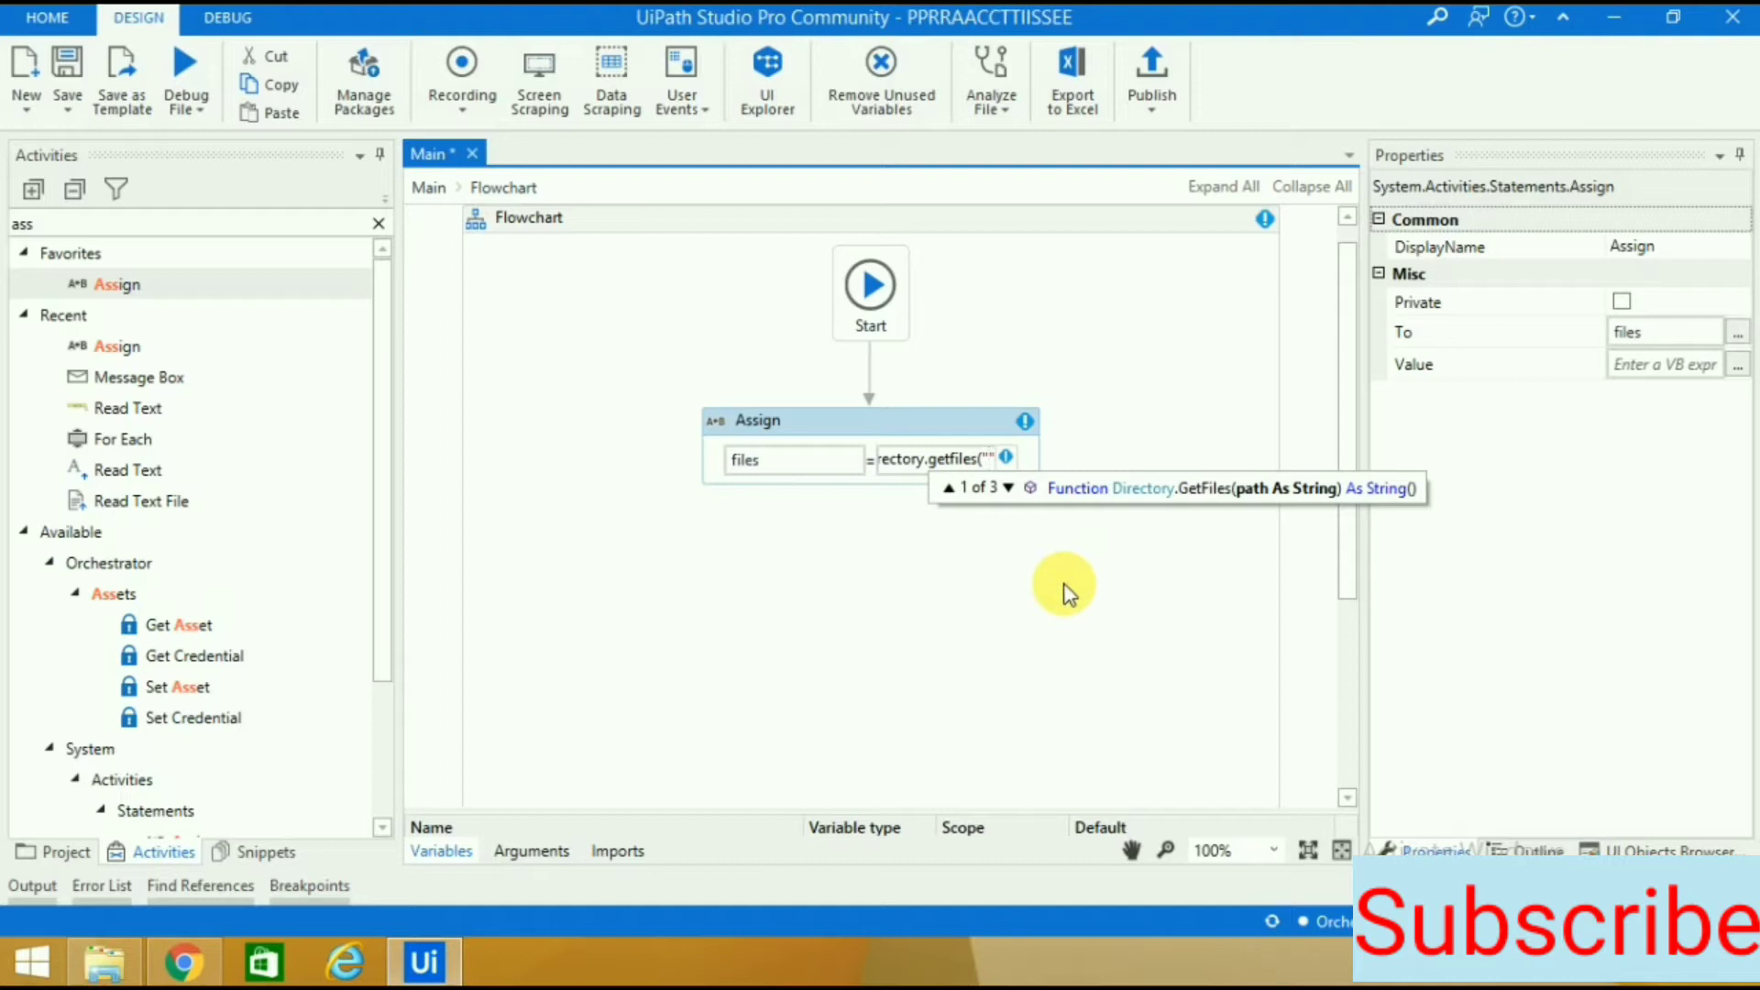
{"action": "left_click", "coordinate": [102, 962]}
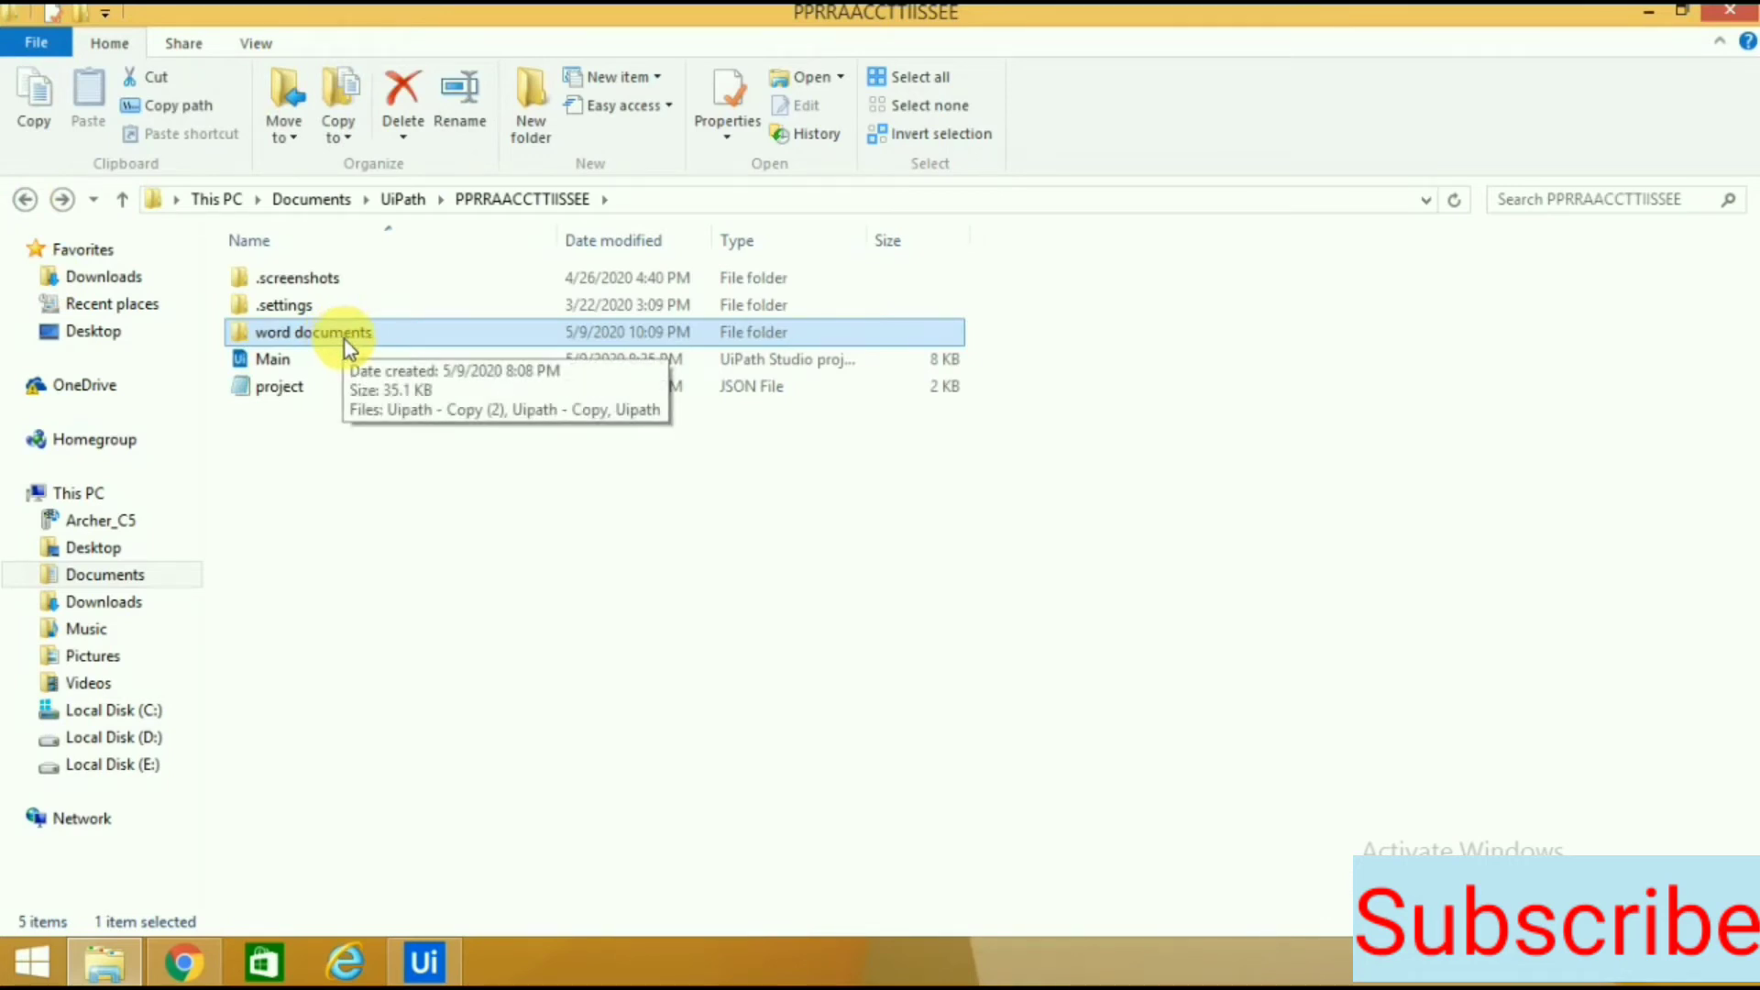
{"action": "mouse_move", "coordinate": [426, 364]}
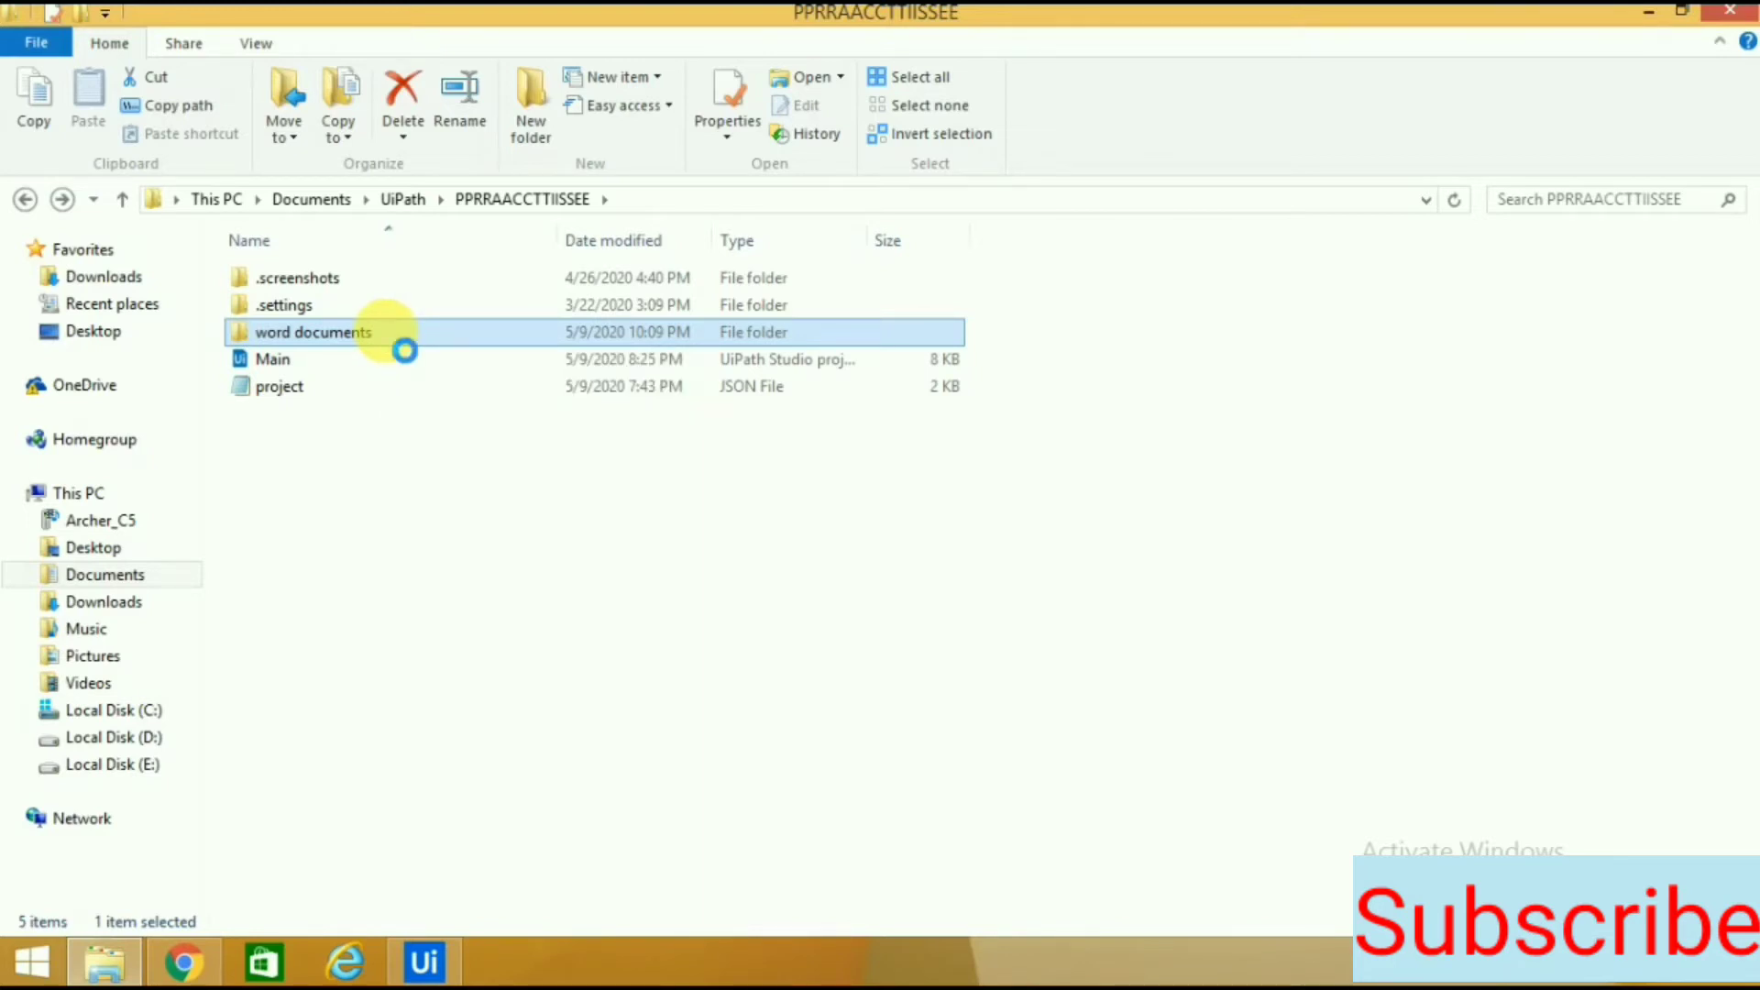
Copy the word documents folder's full path from its shortcut menu.
{"action": "right_click", "coordinate": [314, 330]}
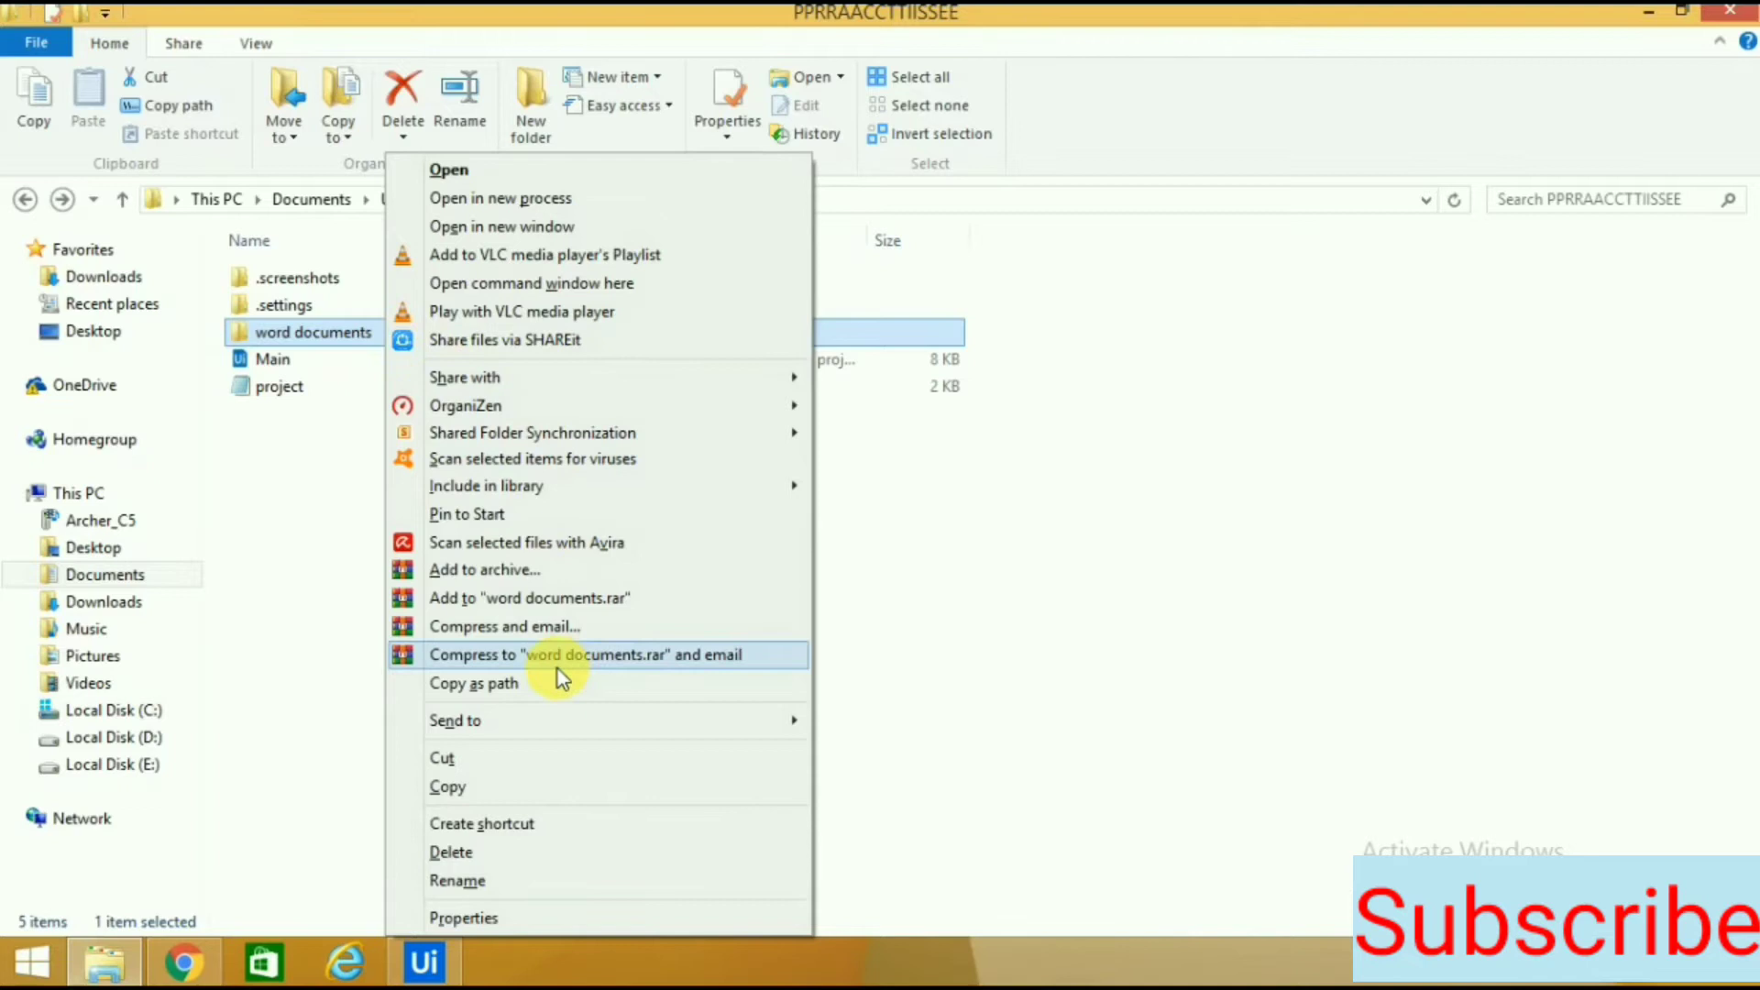
{"action": "mouse_move", "coordinate": [494, 682]}
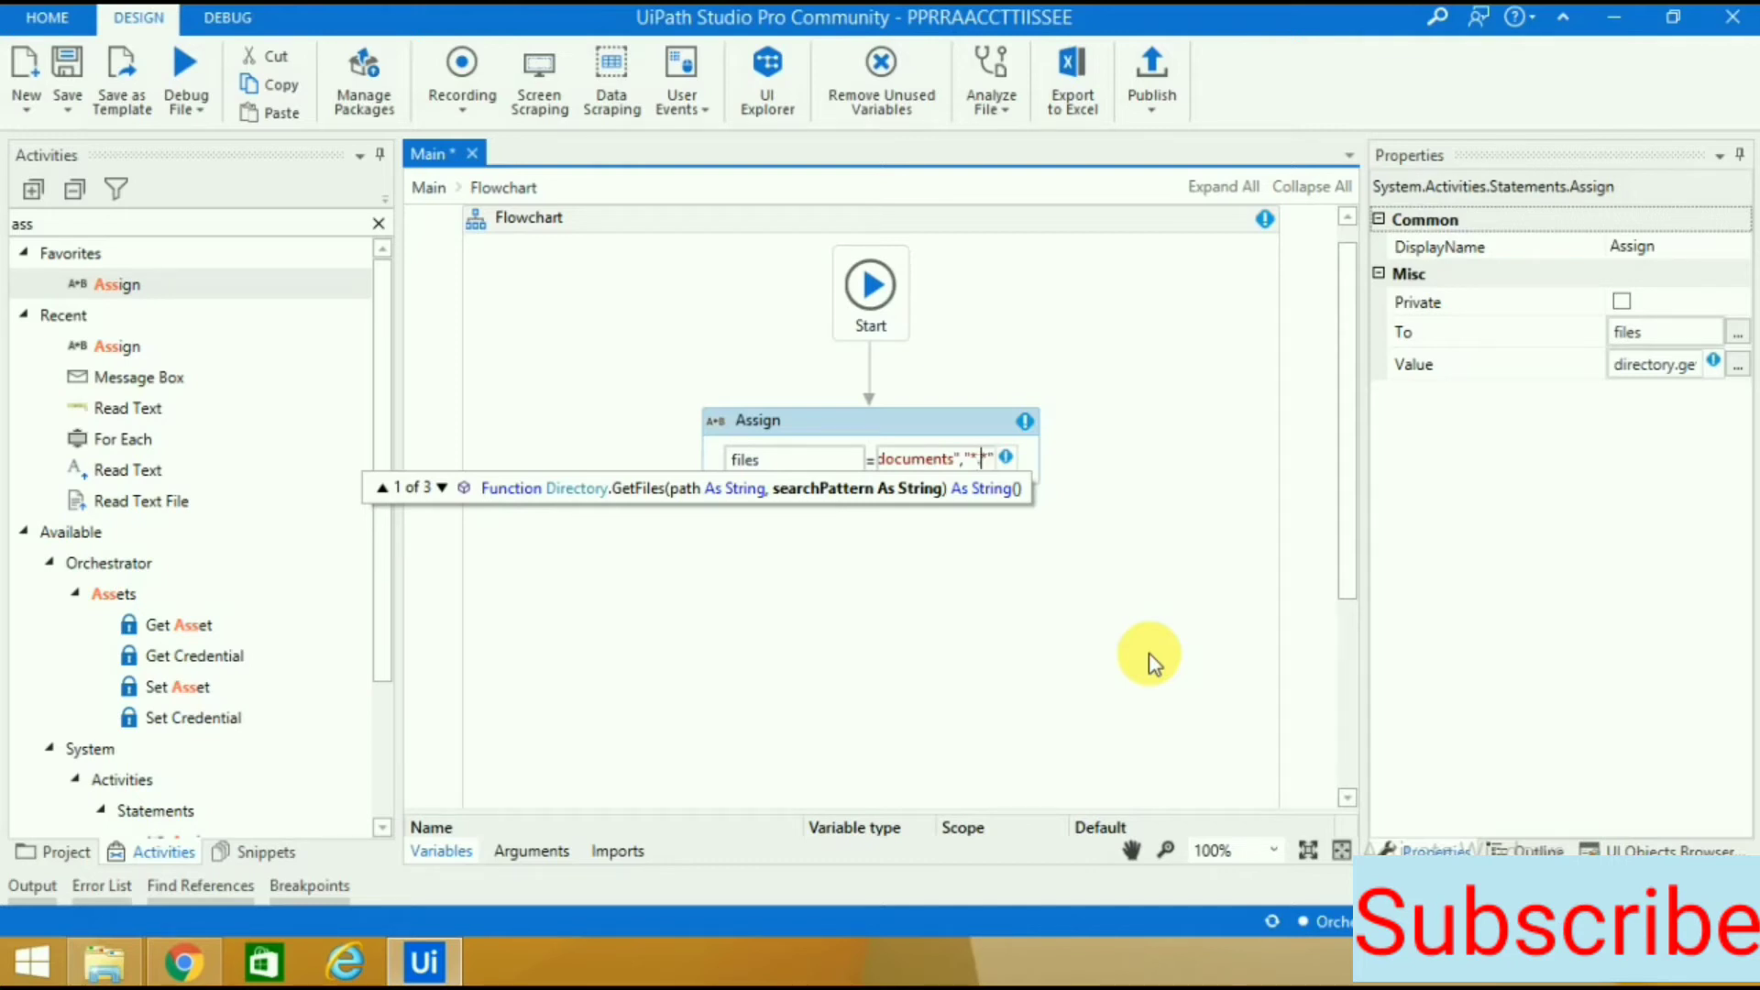
Paste the folder path into GetFiles and add the "*.docx" search pattern.
{"action": "type", "text": ".doc*"}
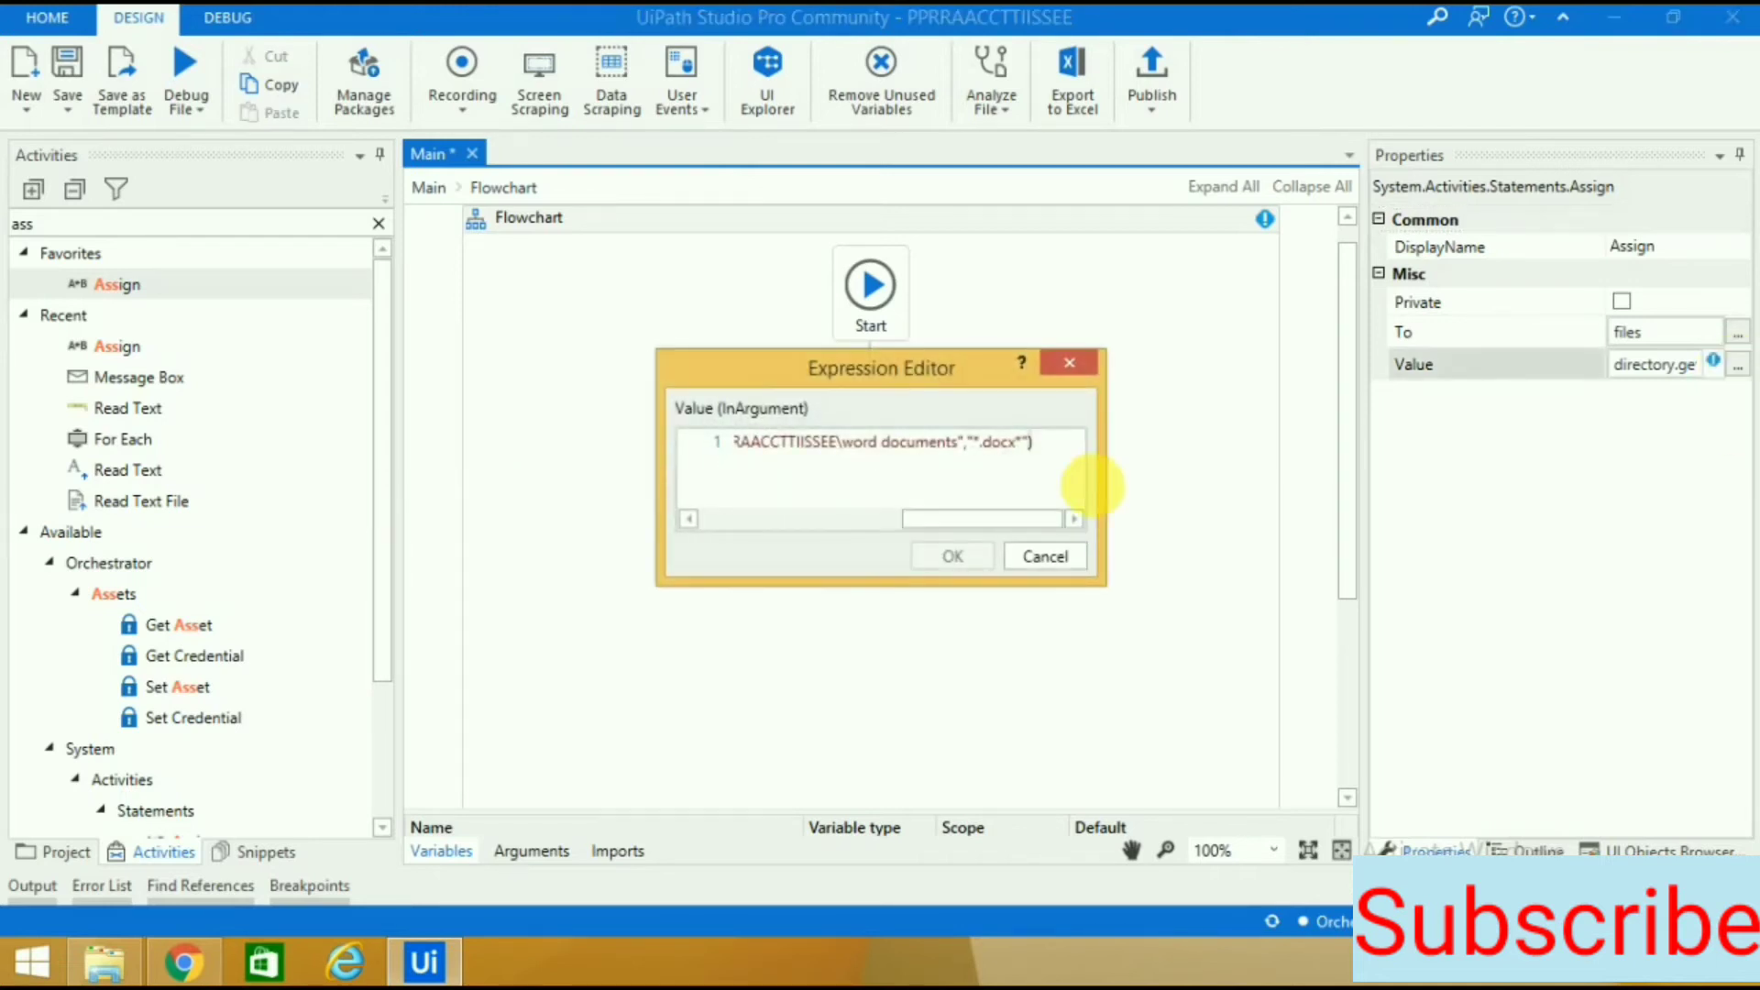
{"action": "mouse_move", "coordinate": [1033, 459]}
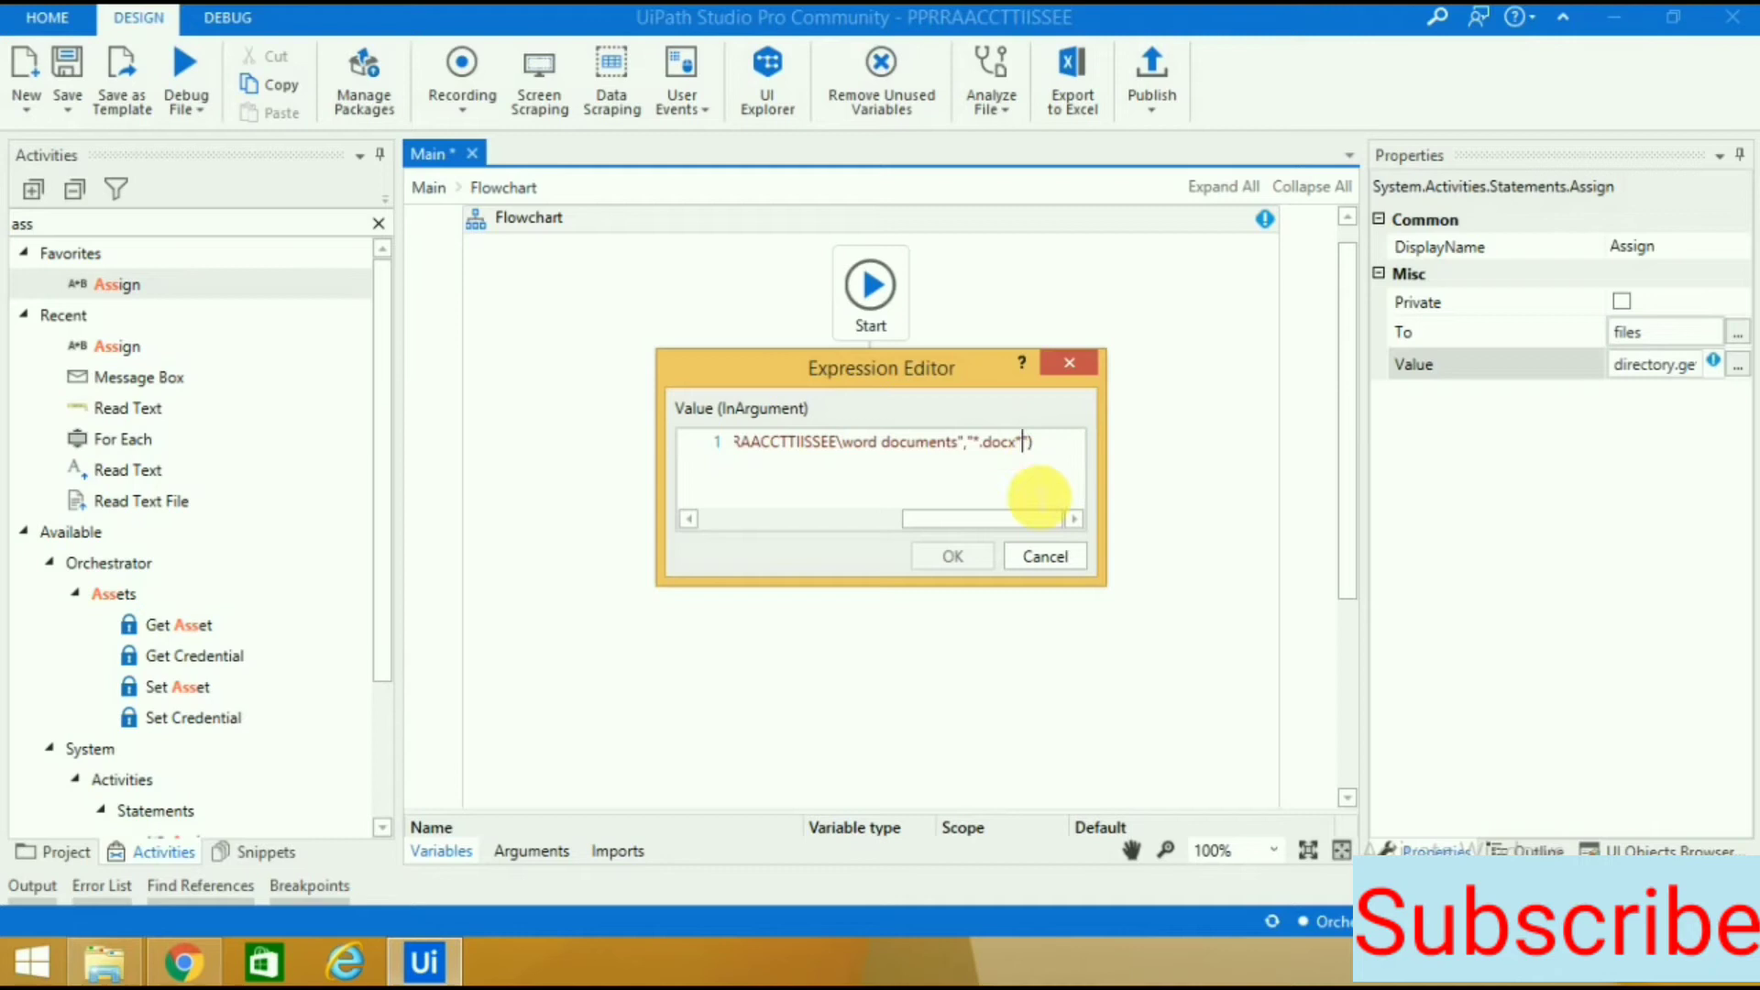
{"action": "left_click", "coordinate": [951, 555]}
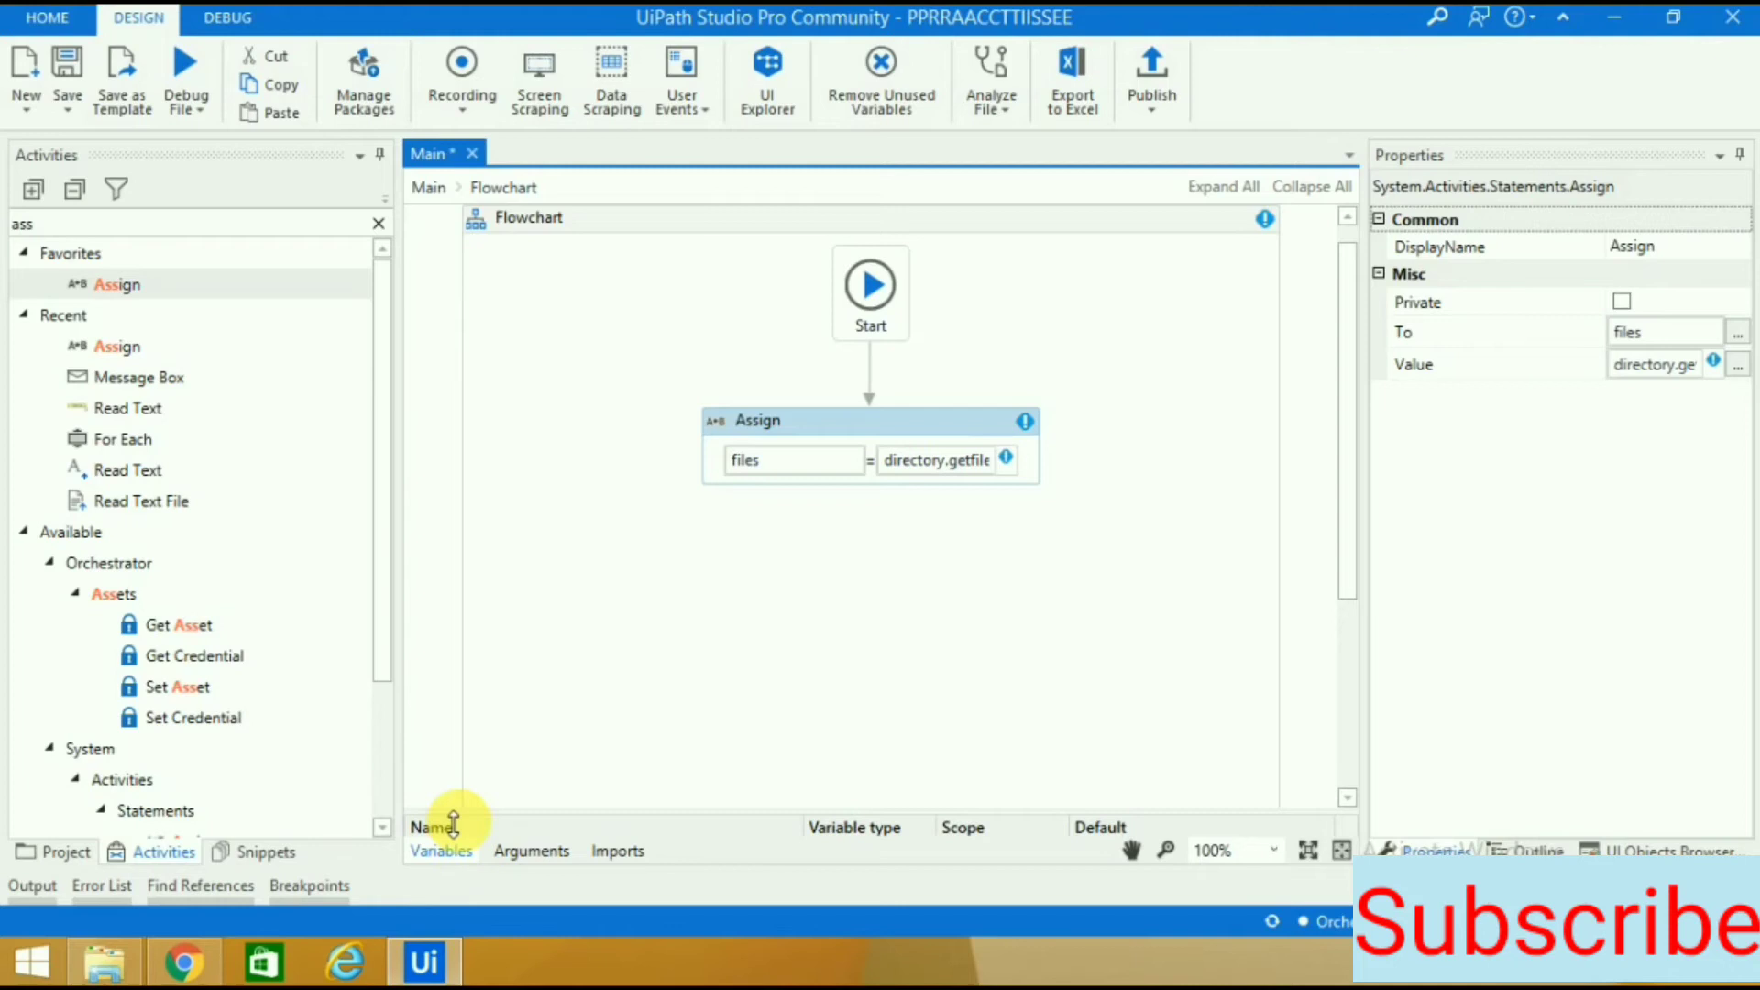
Make the files variable an Array of String in the Variables panel.
{"action": "left_click", "coordinate": [441, 850]}
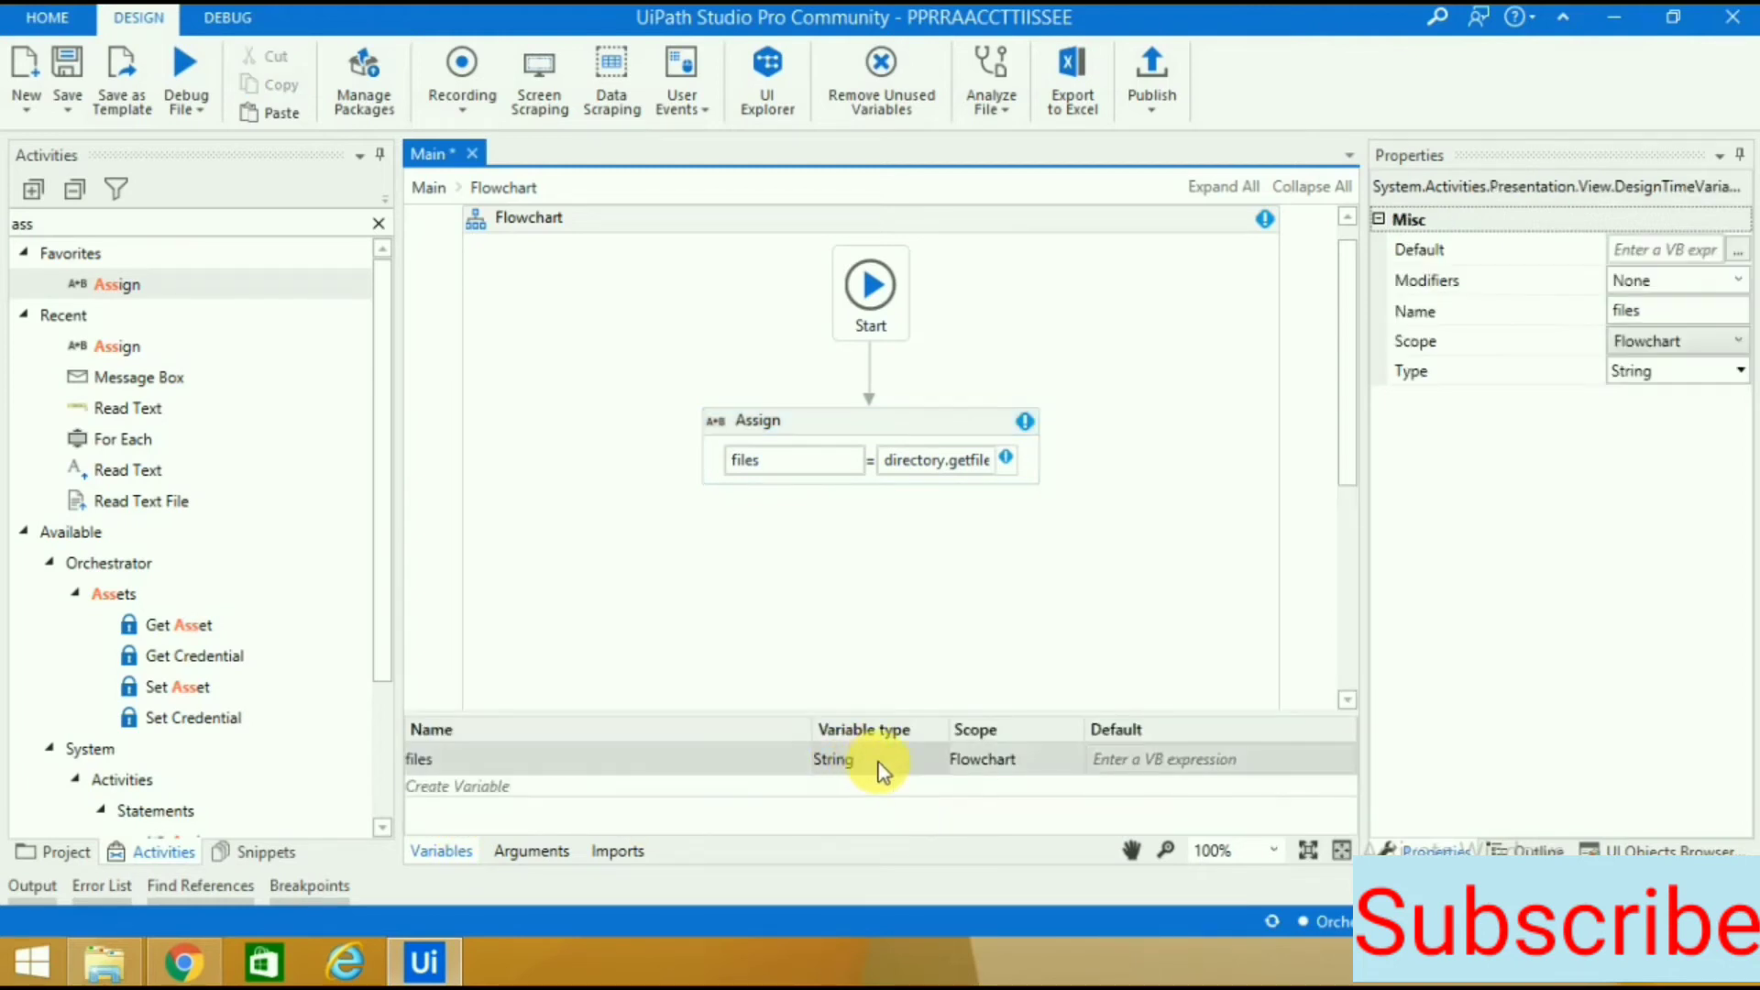
{"action": "left_click", "coordinate": [935, 759]}
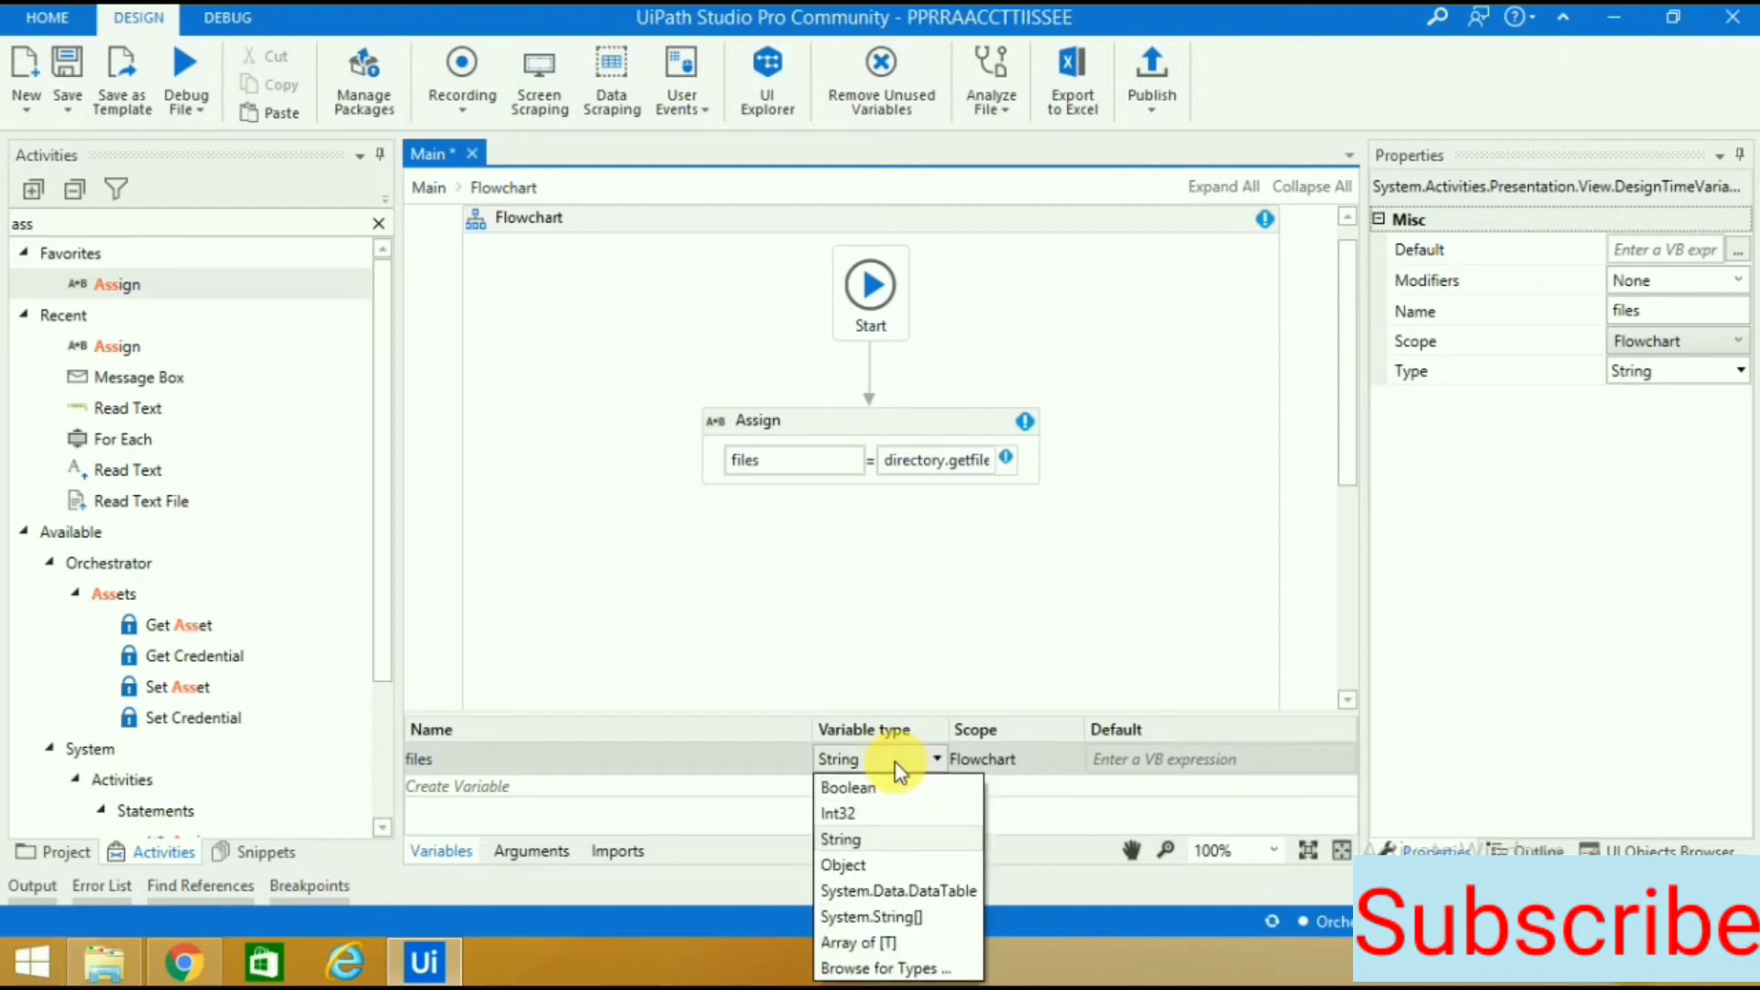
{"action": "mouse_move", "coordinate": [884, 941]}
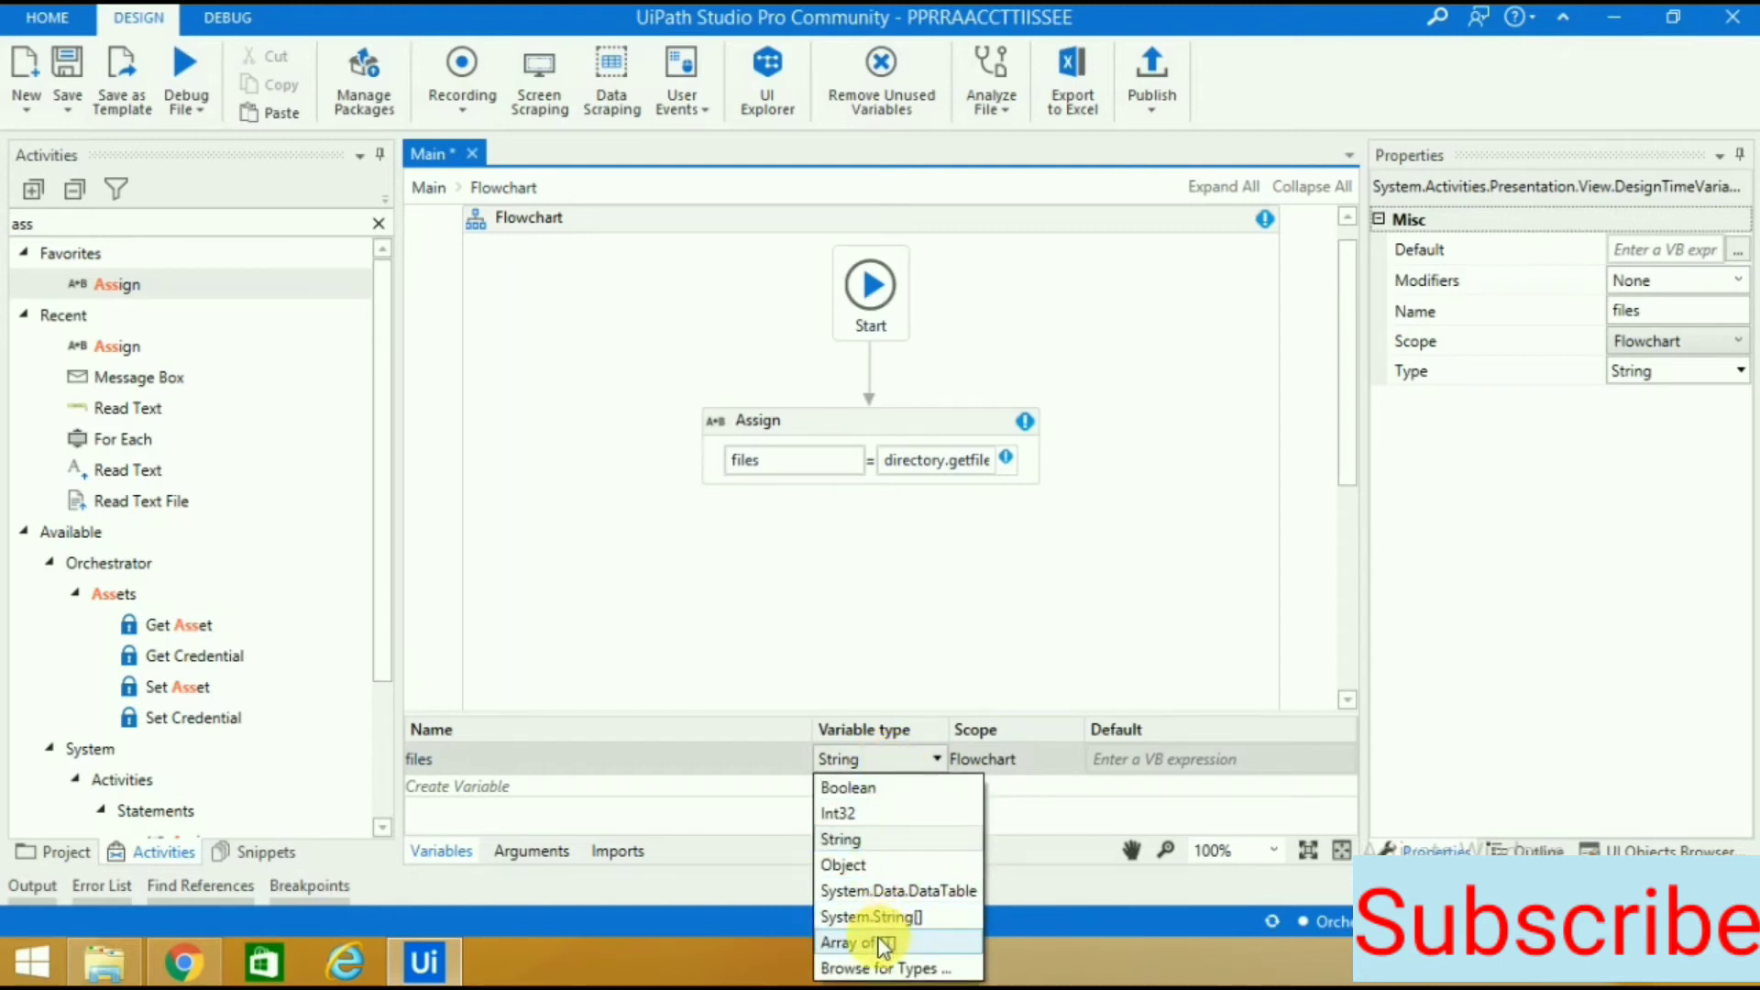
{"action": "left_click", "coordinate": [856, 941]}
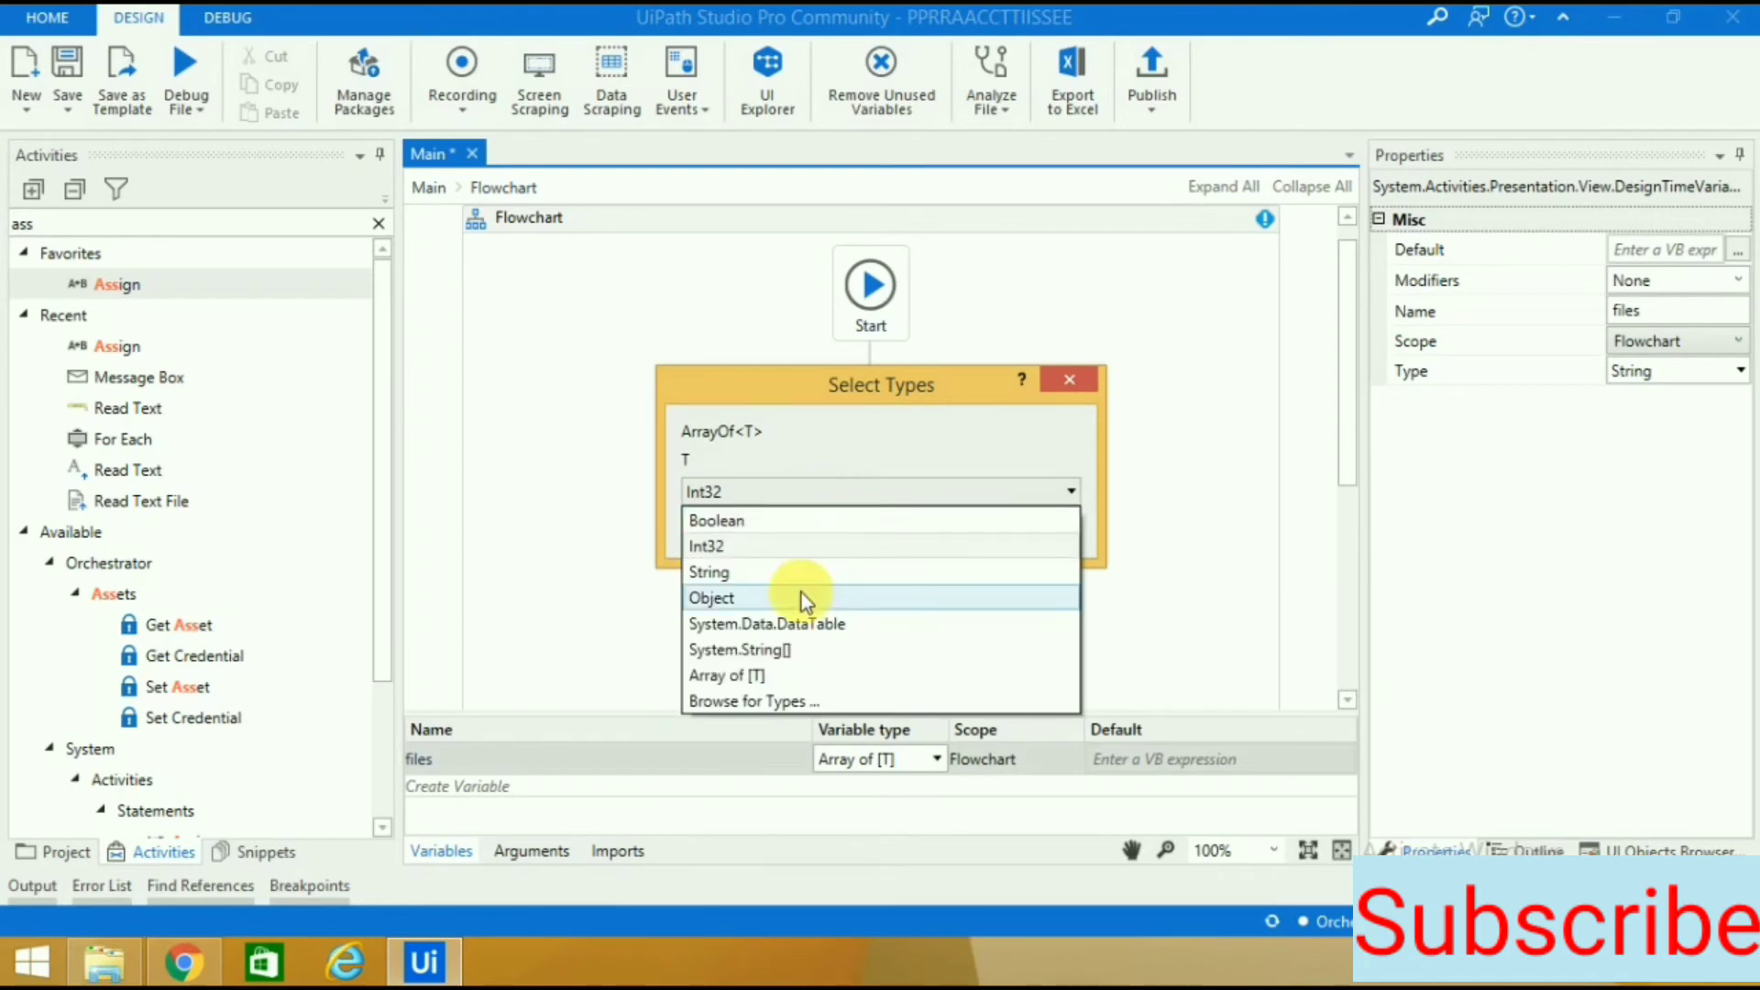
{"action": "mouse_move", "coordinate": [794, 579]}
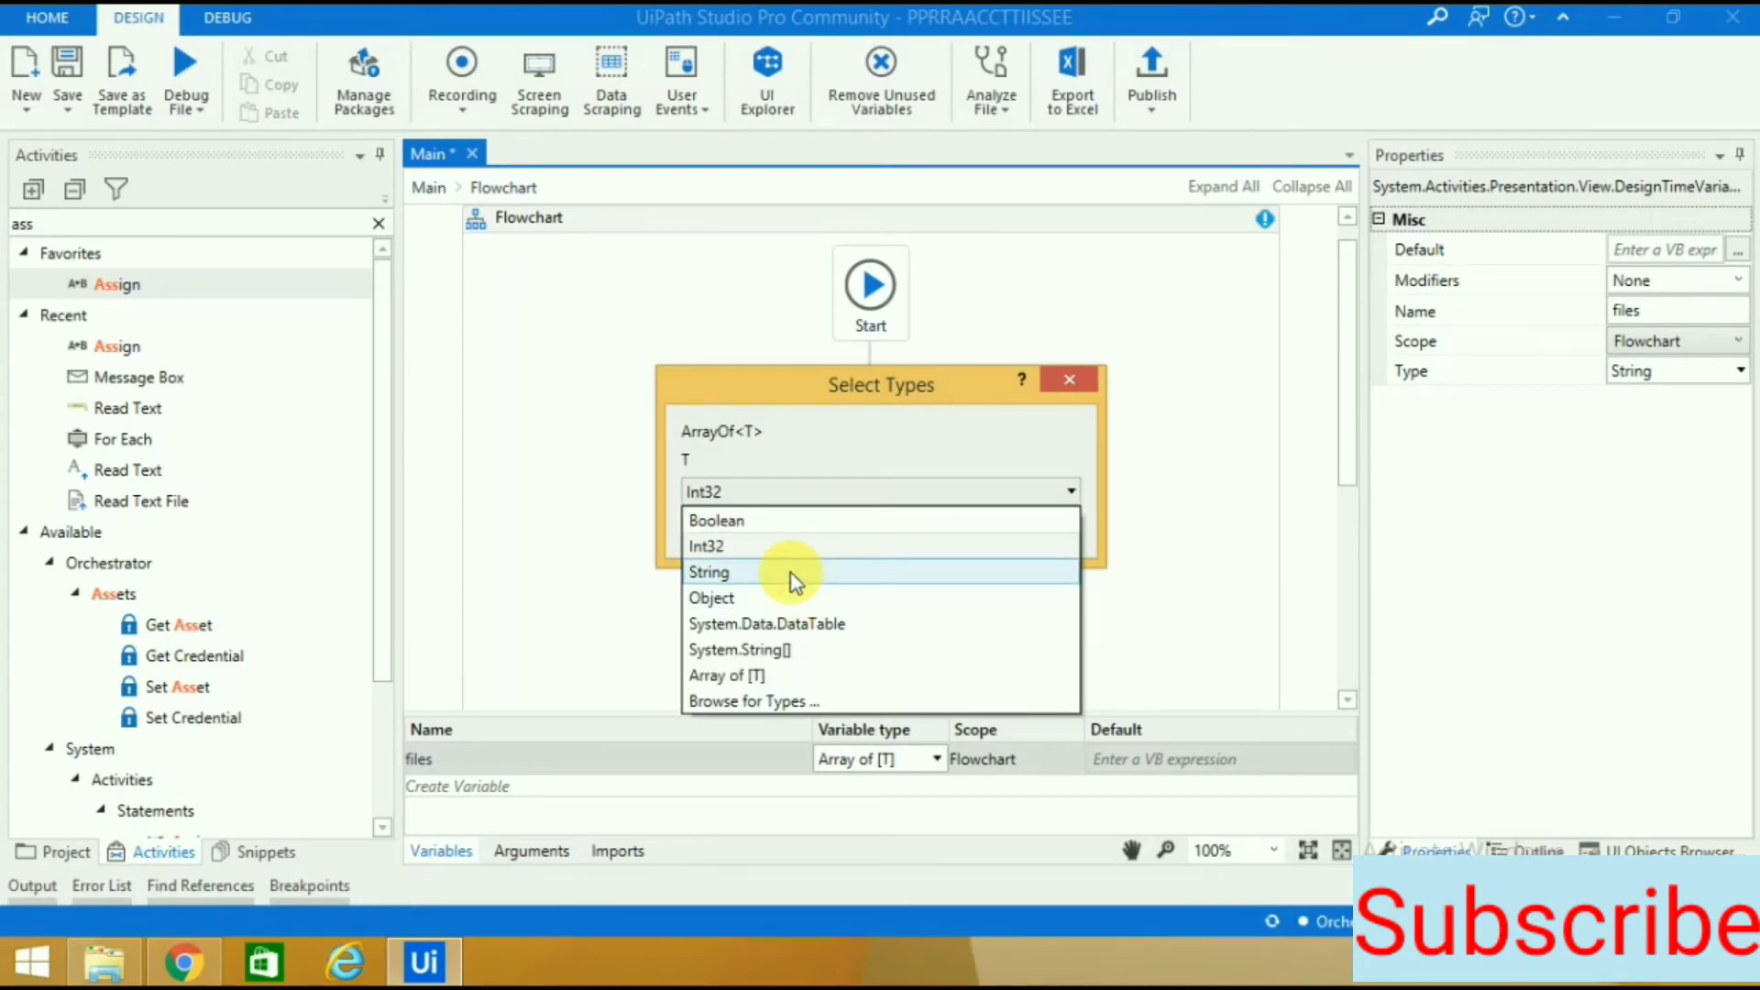
{"action": "left_click", "coordinate": [708, 572]}
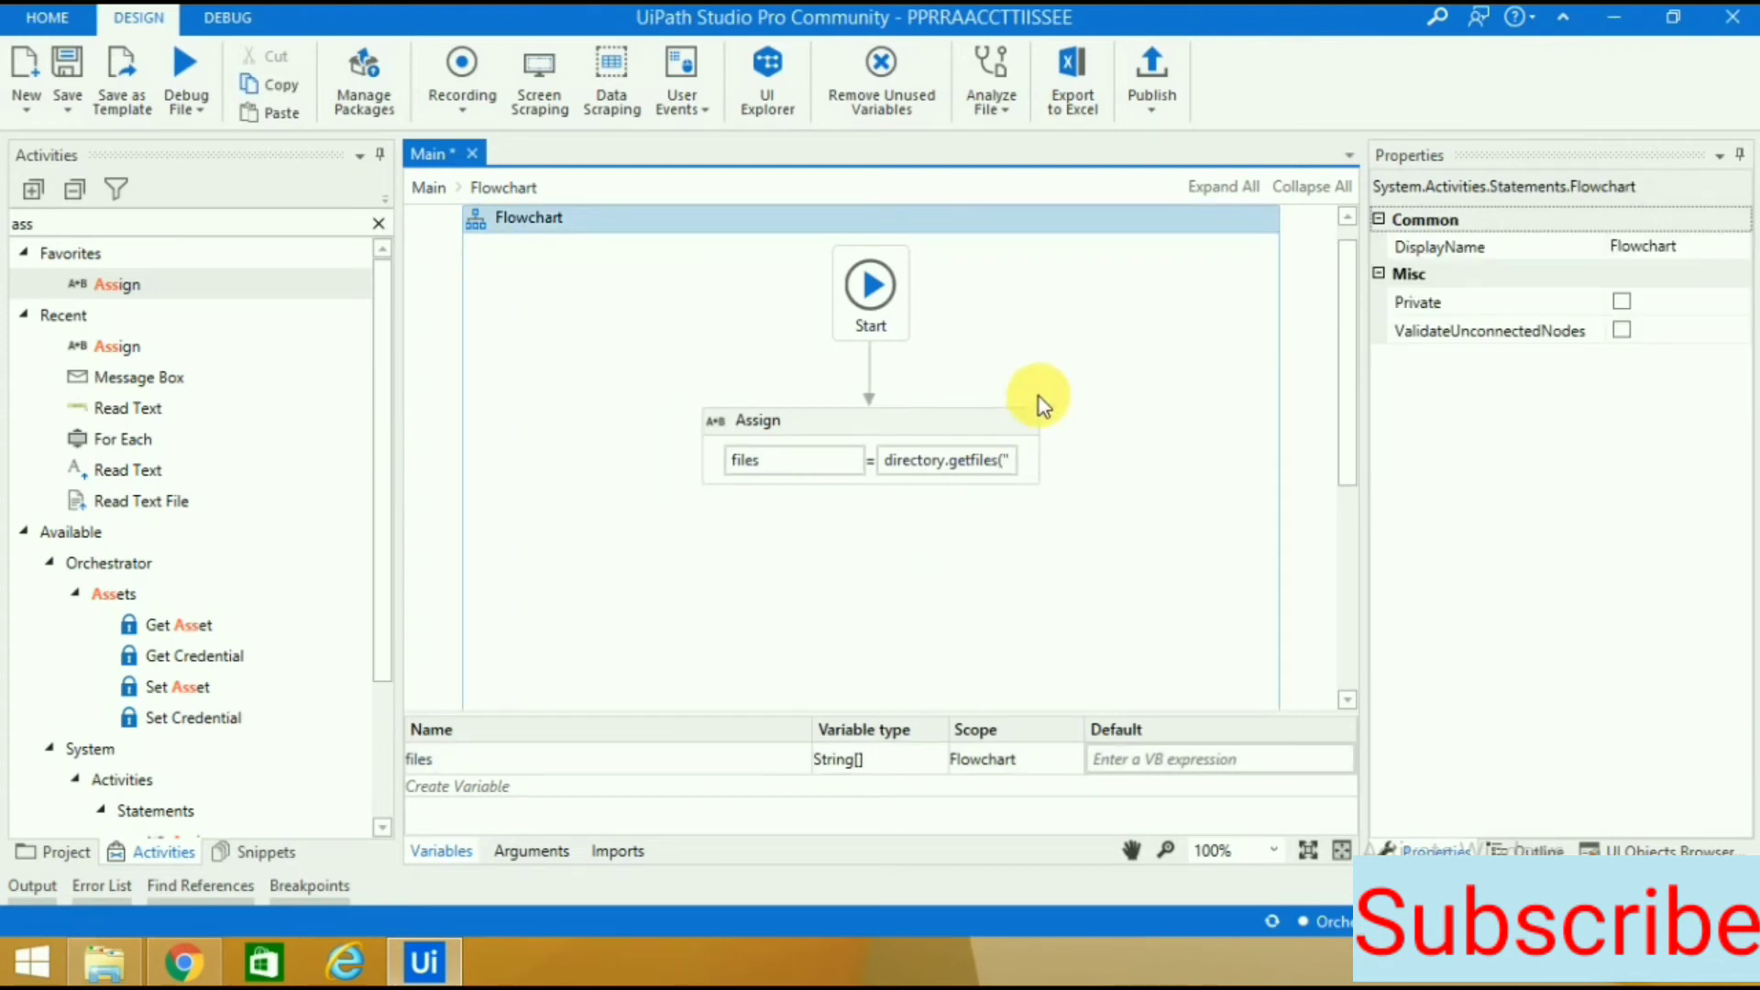
{"action": "mouse_move", "coordinate": [1002, 514]}
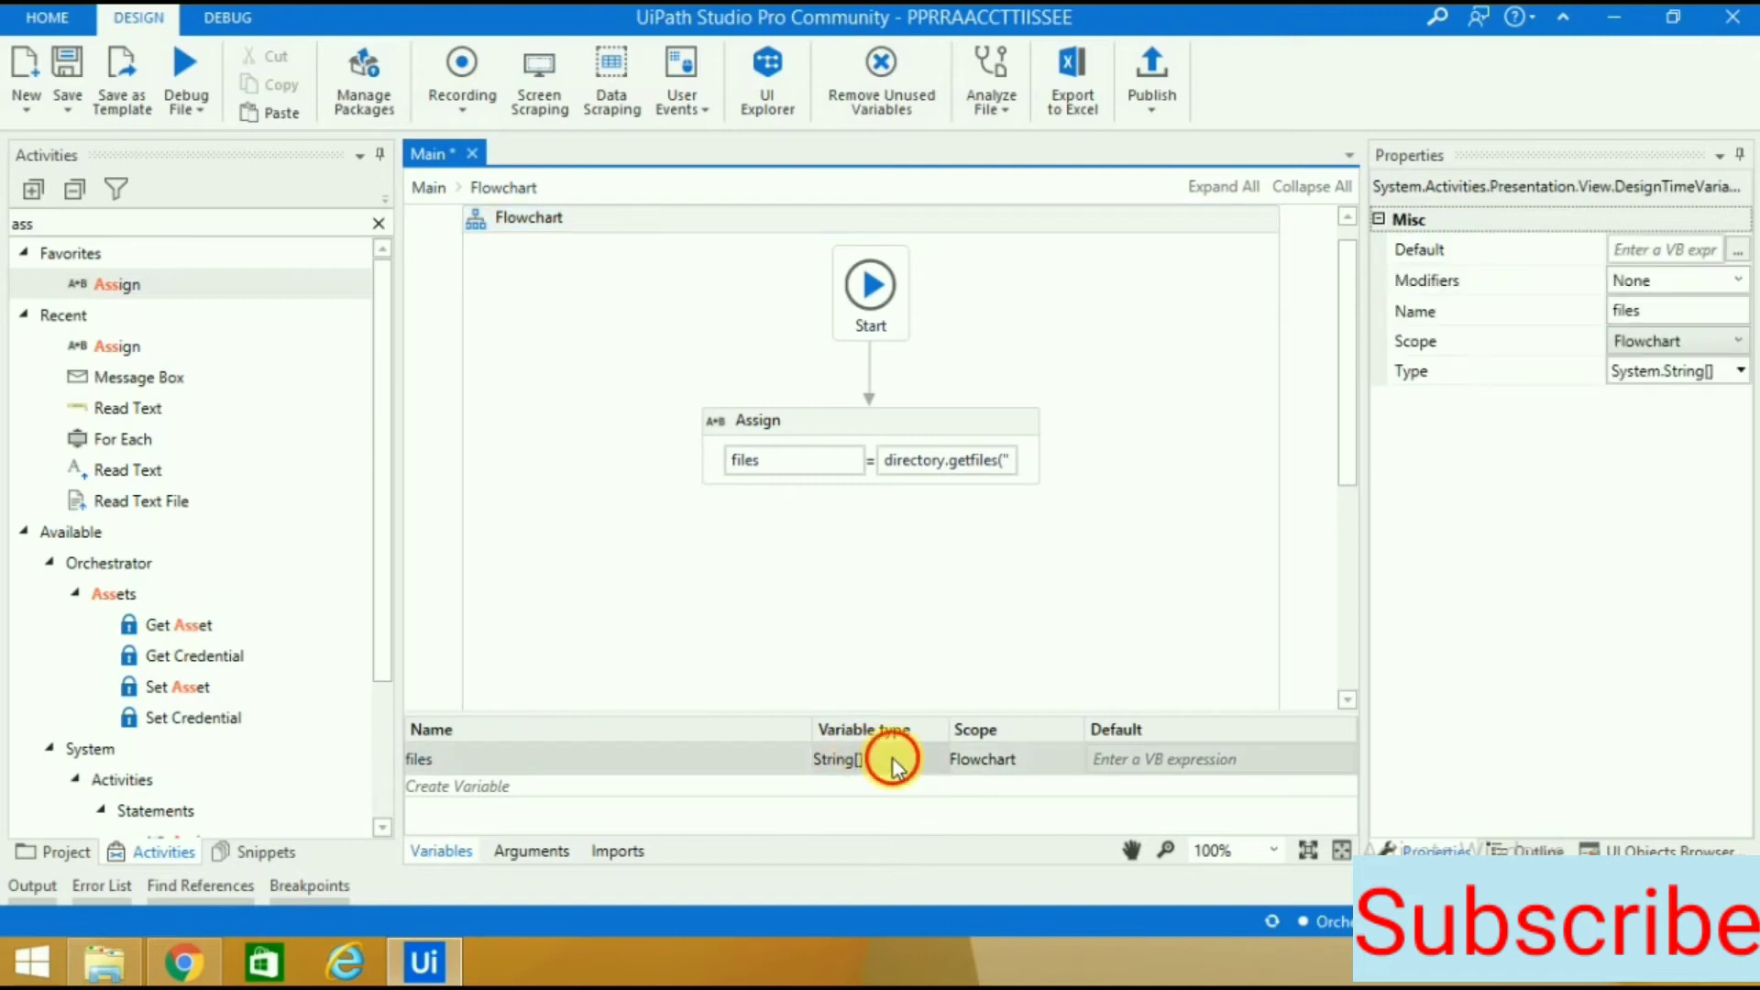
Recheck the files String[] type without changes and clear the Activities search box.
{"action": "left_click", "coordinate": [879, 759]}
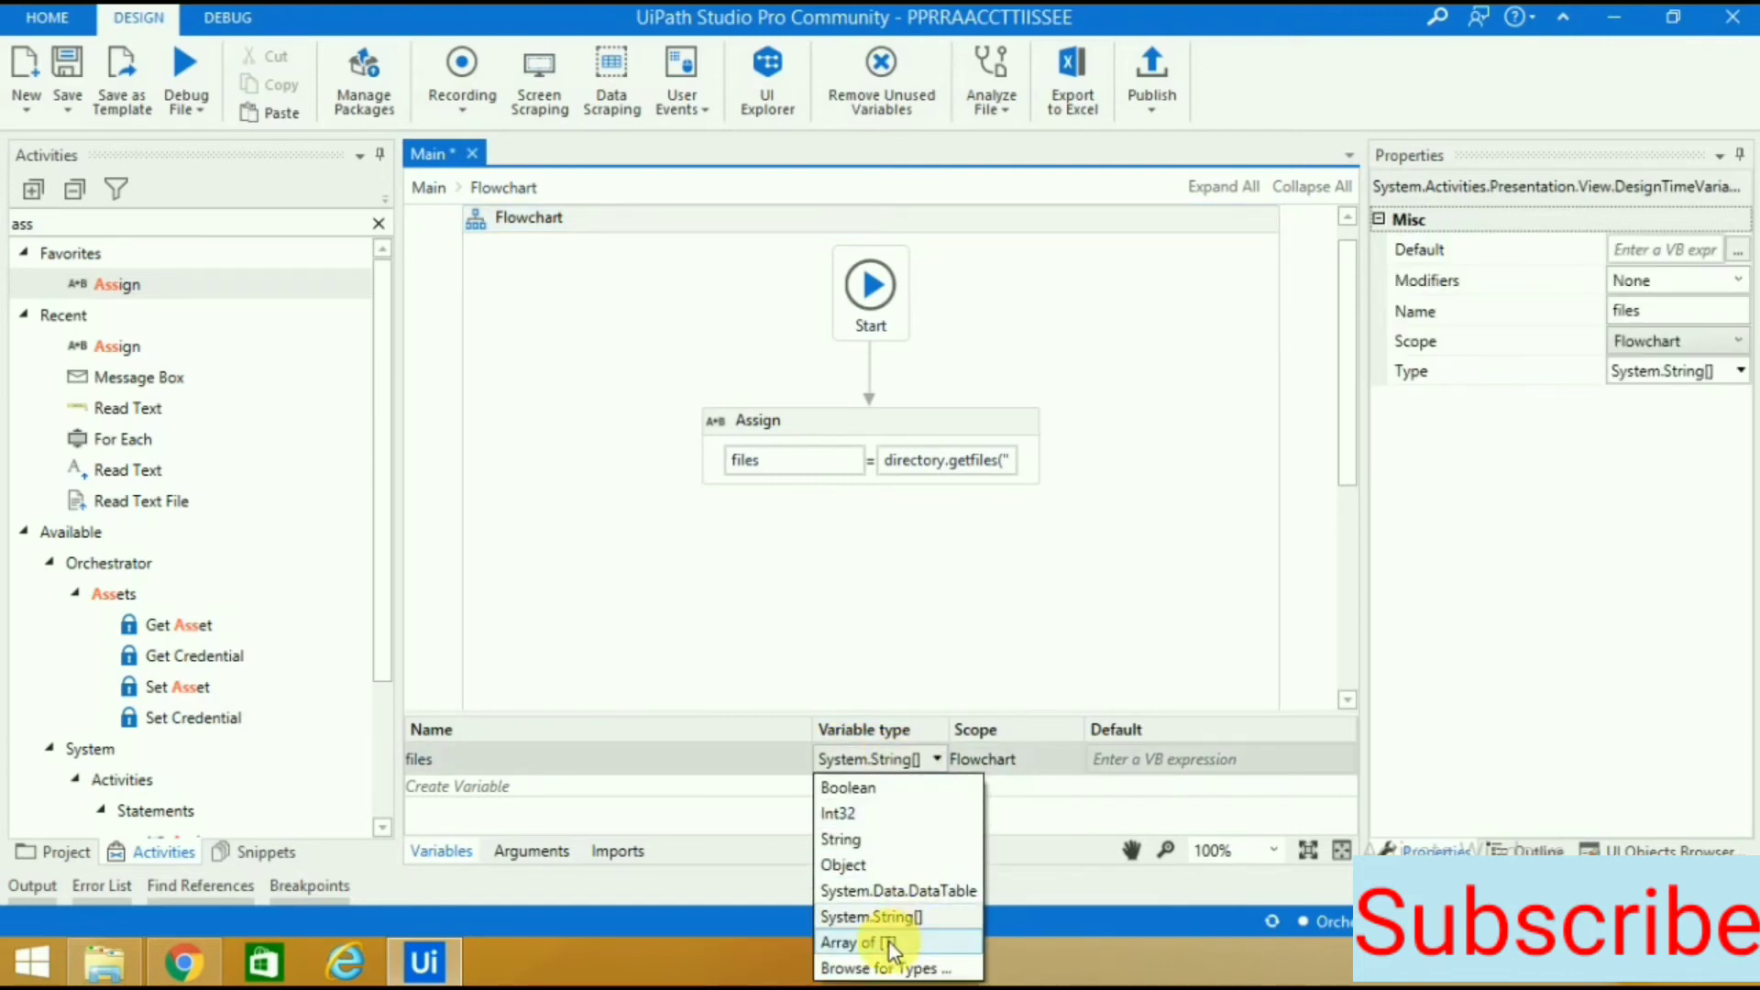
{"action": "left_click", "coordinate": [855, 942]}
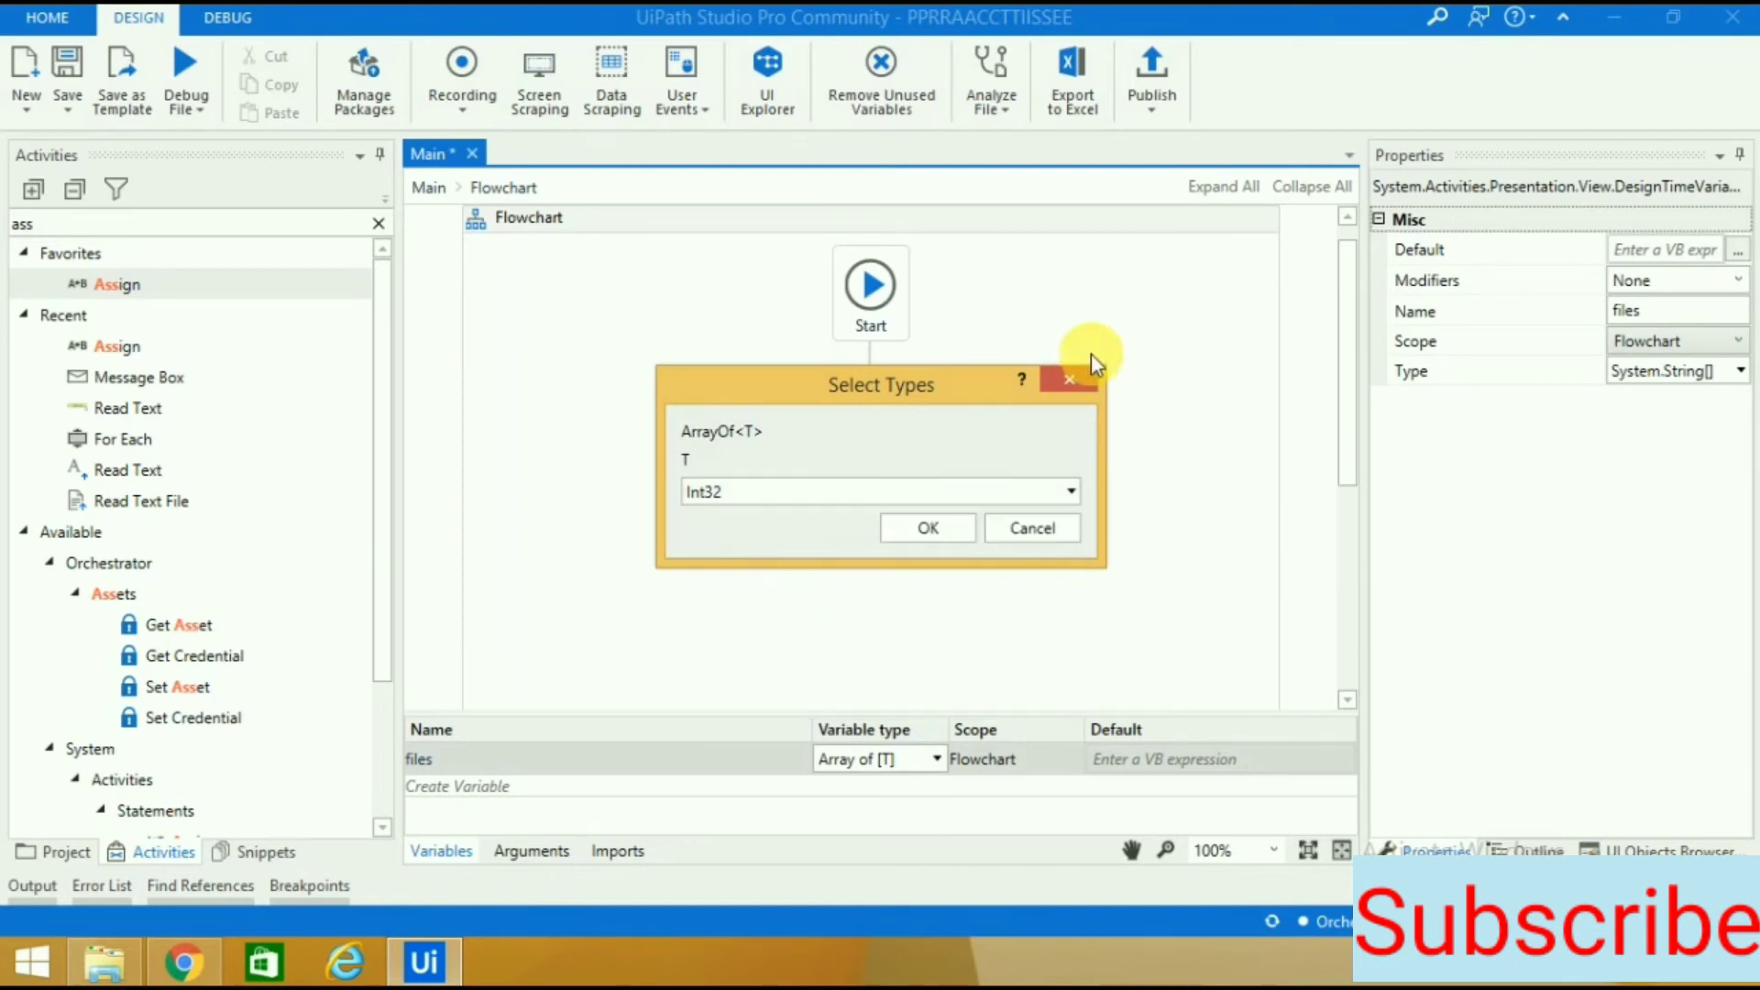
{"action": "left_click", "coordinate": [926, 528]}
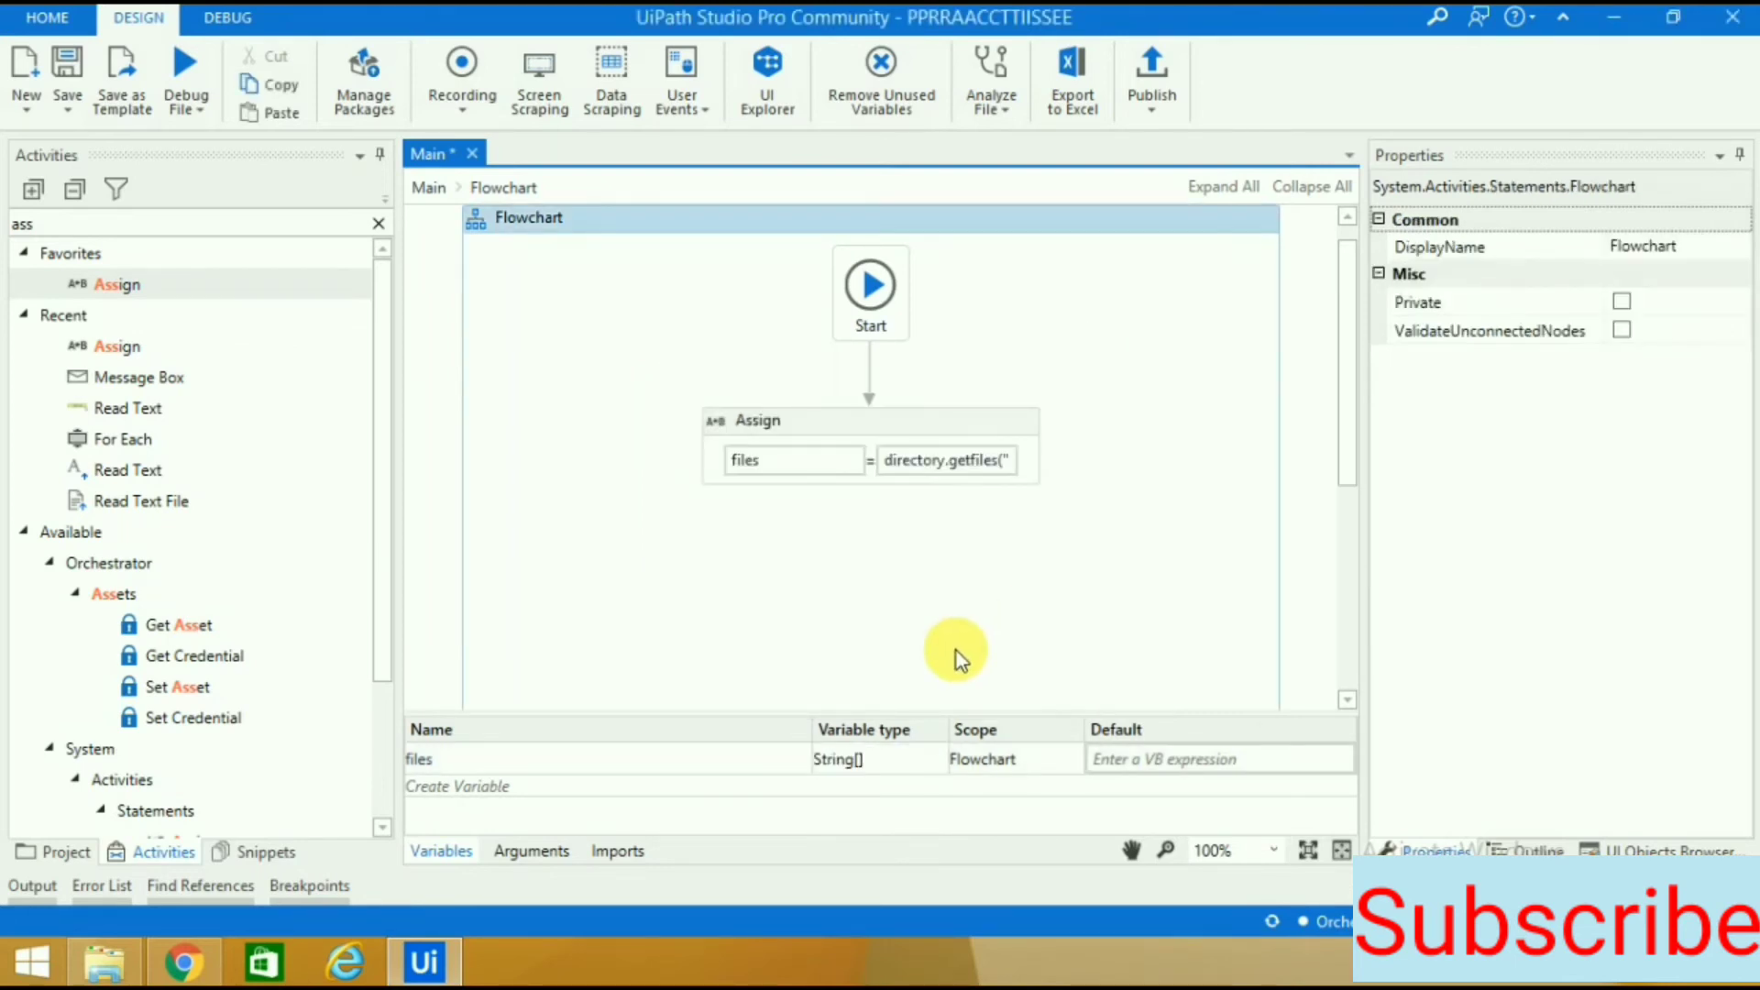
{"action": "left_click", "coordinate": [870, 419]}
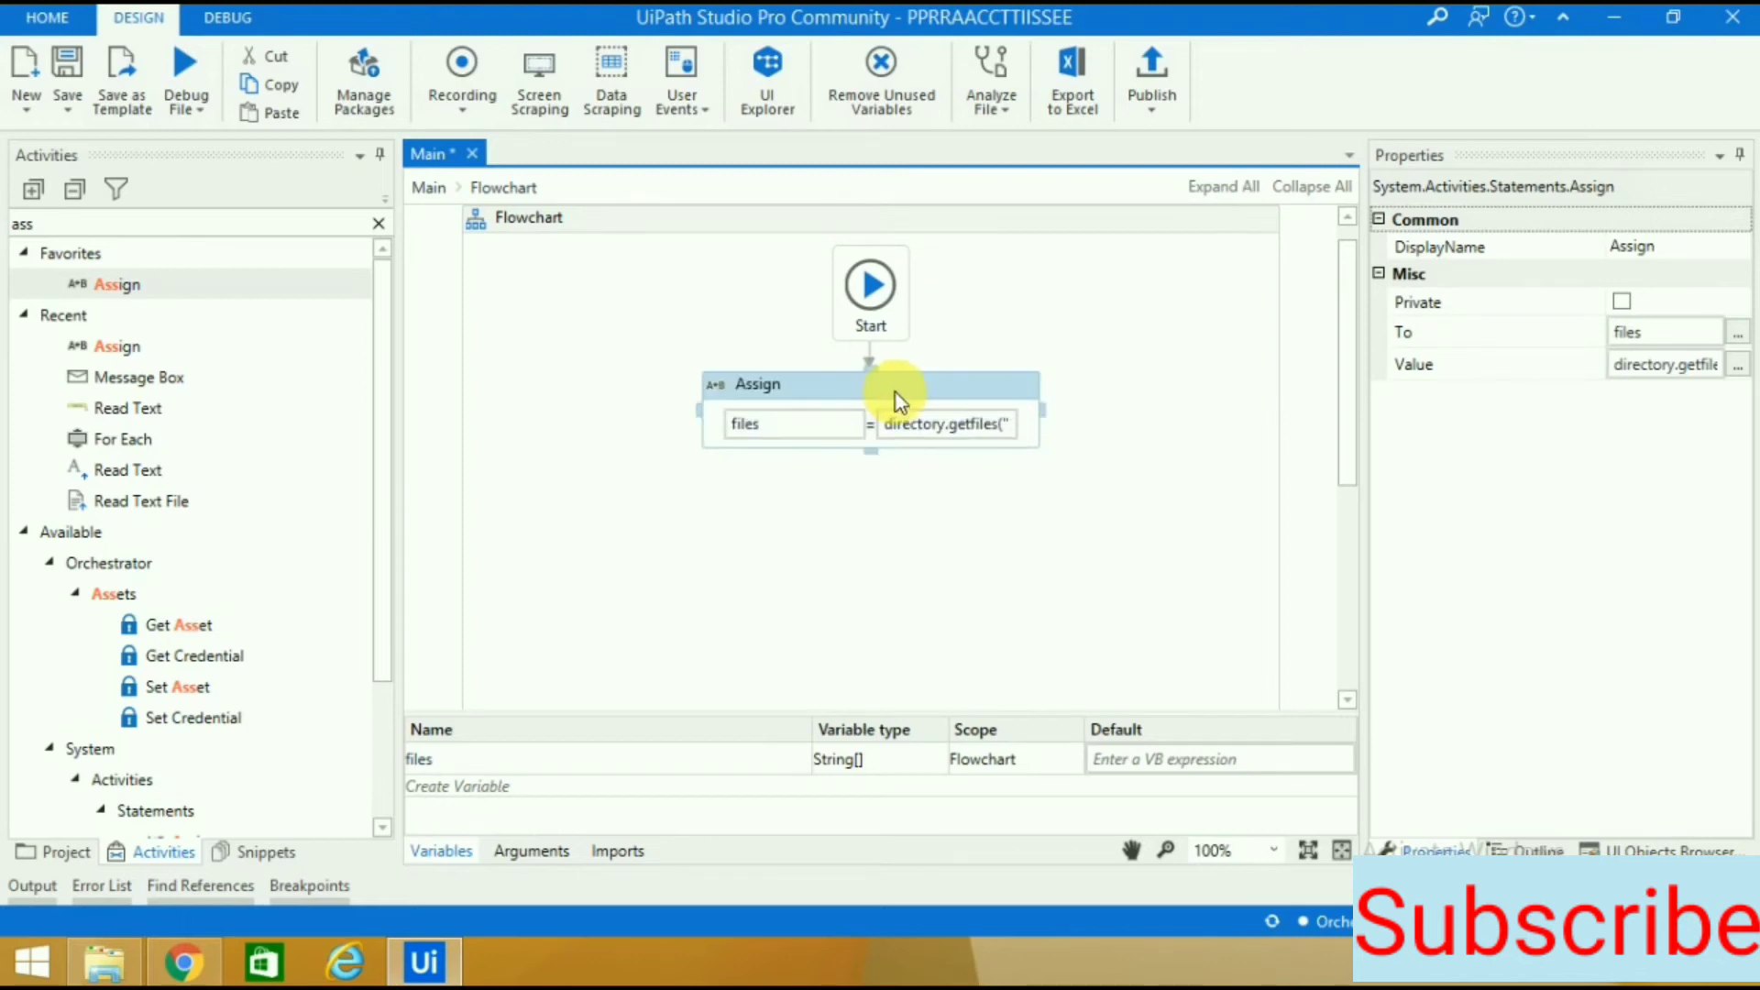
{"action": "mouse_move", "coordinate": [954, 466]}
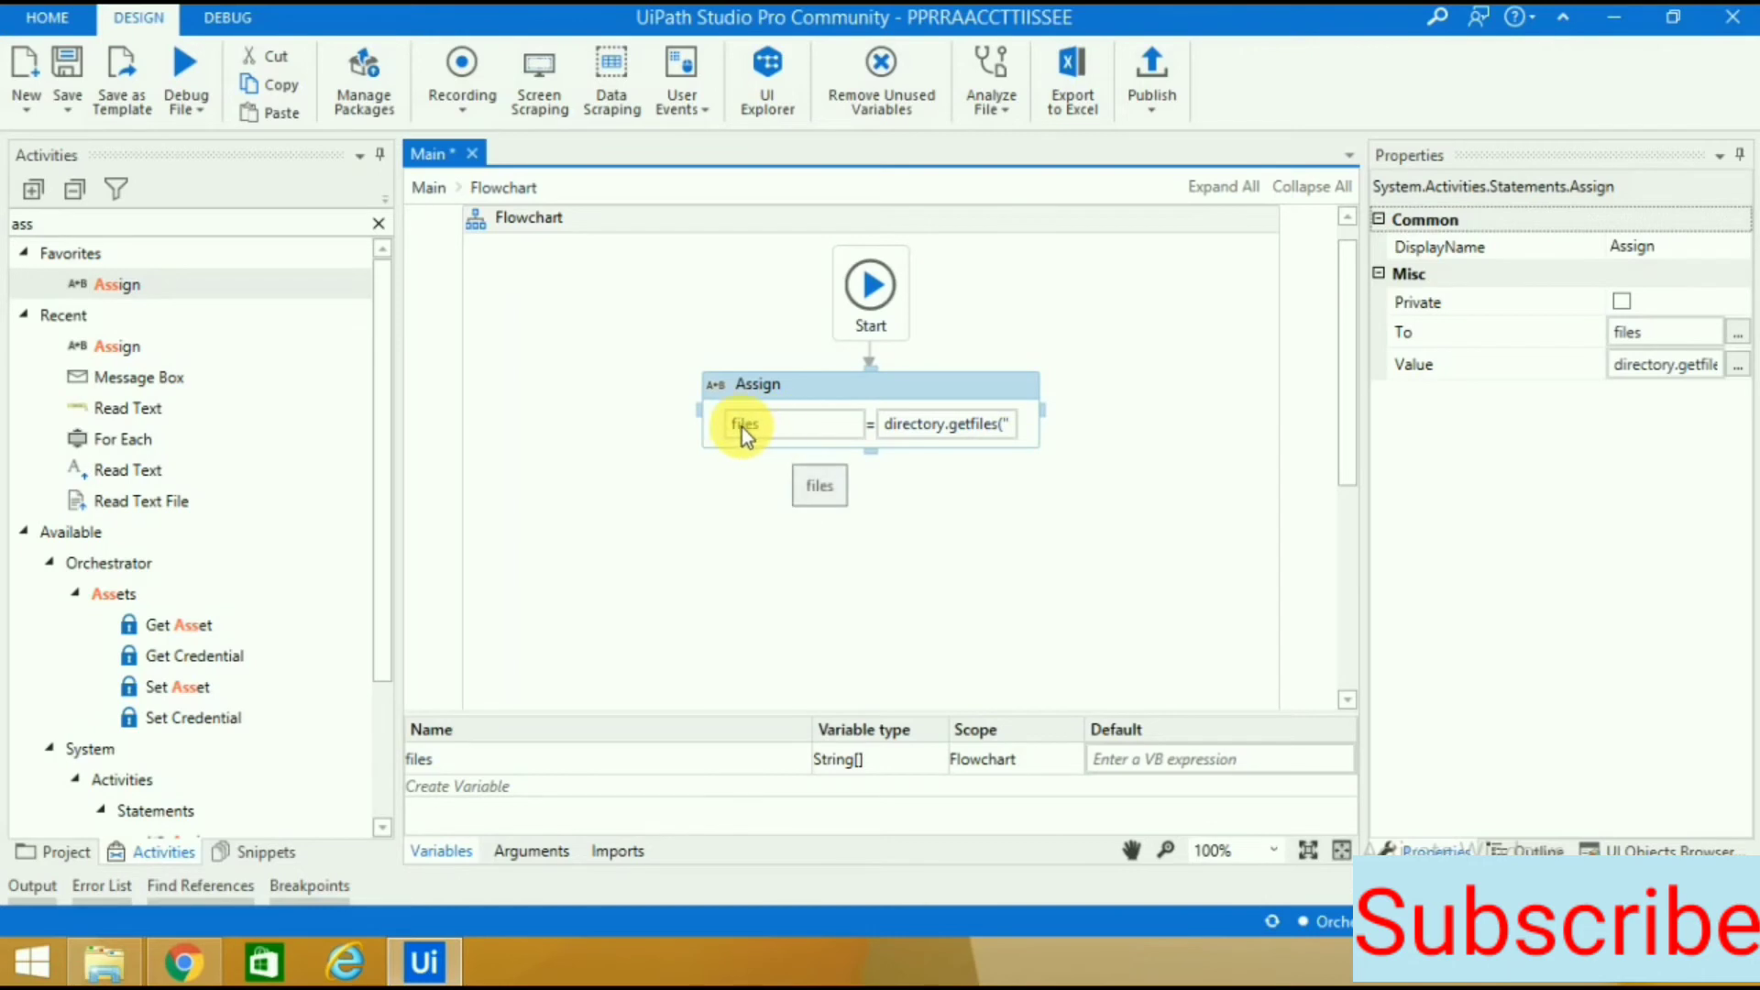
{"action": "left_click", "coordinate": [379, 222]}
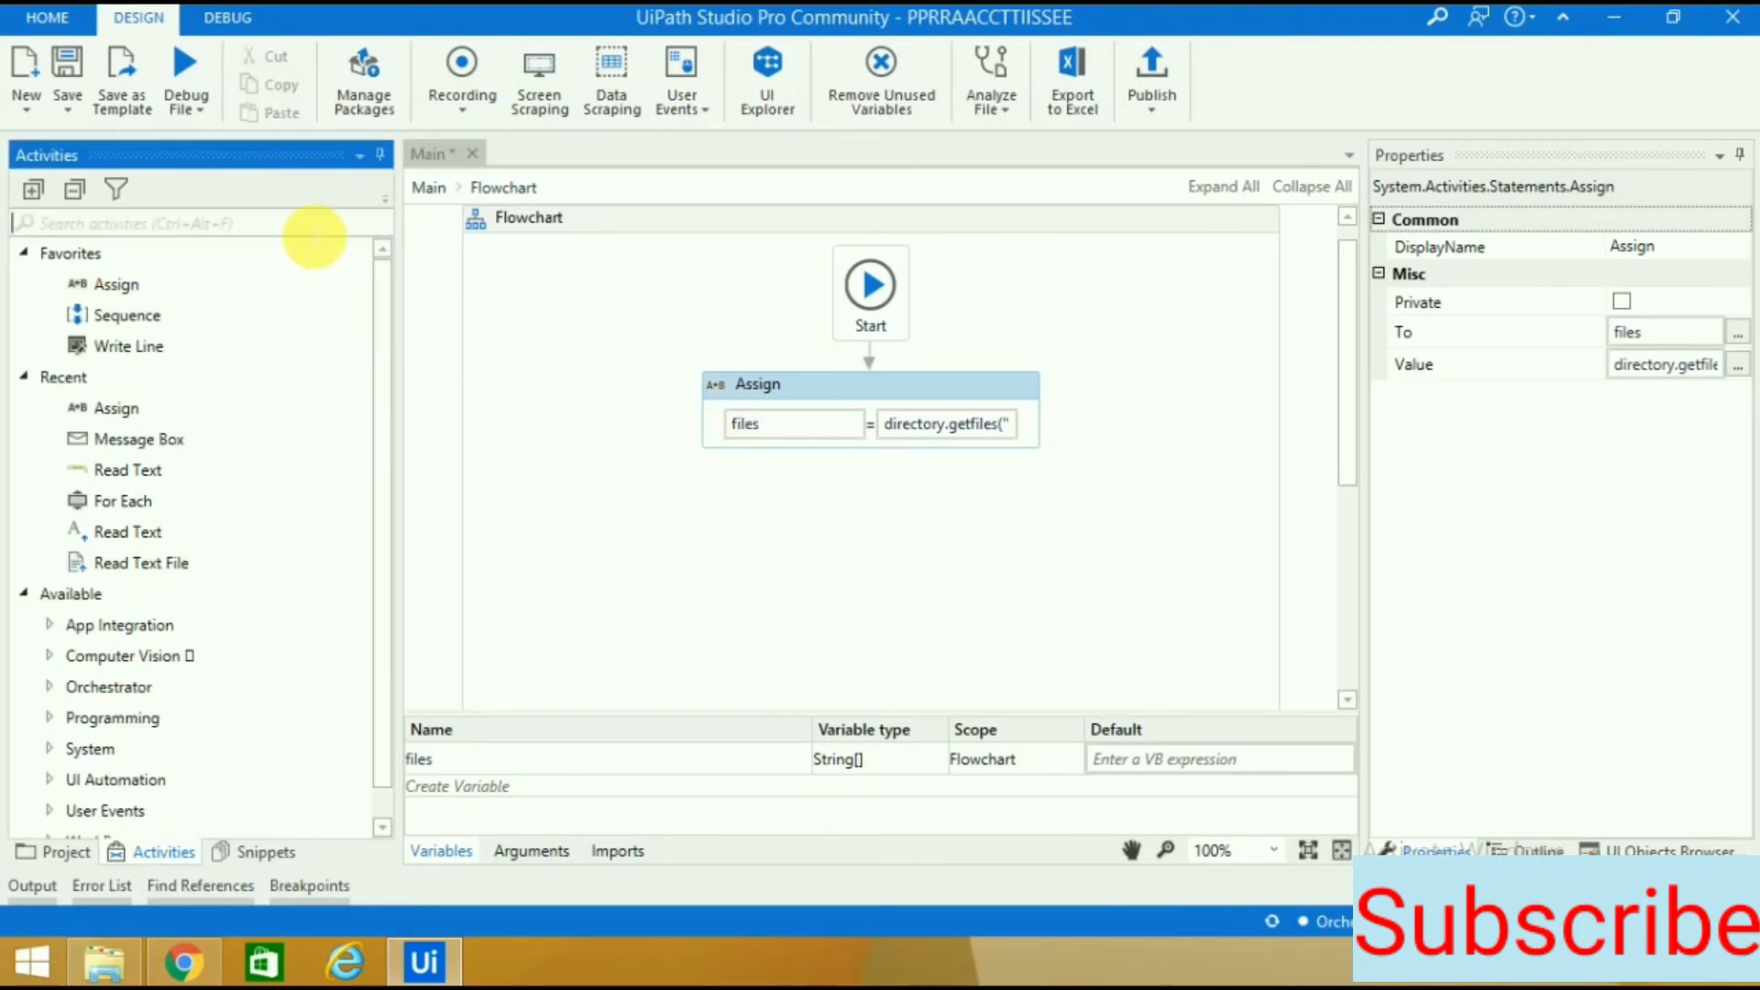
{"action": "mouse_move", "coordinate": [305, 370]}
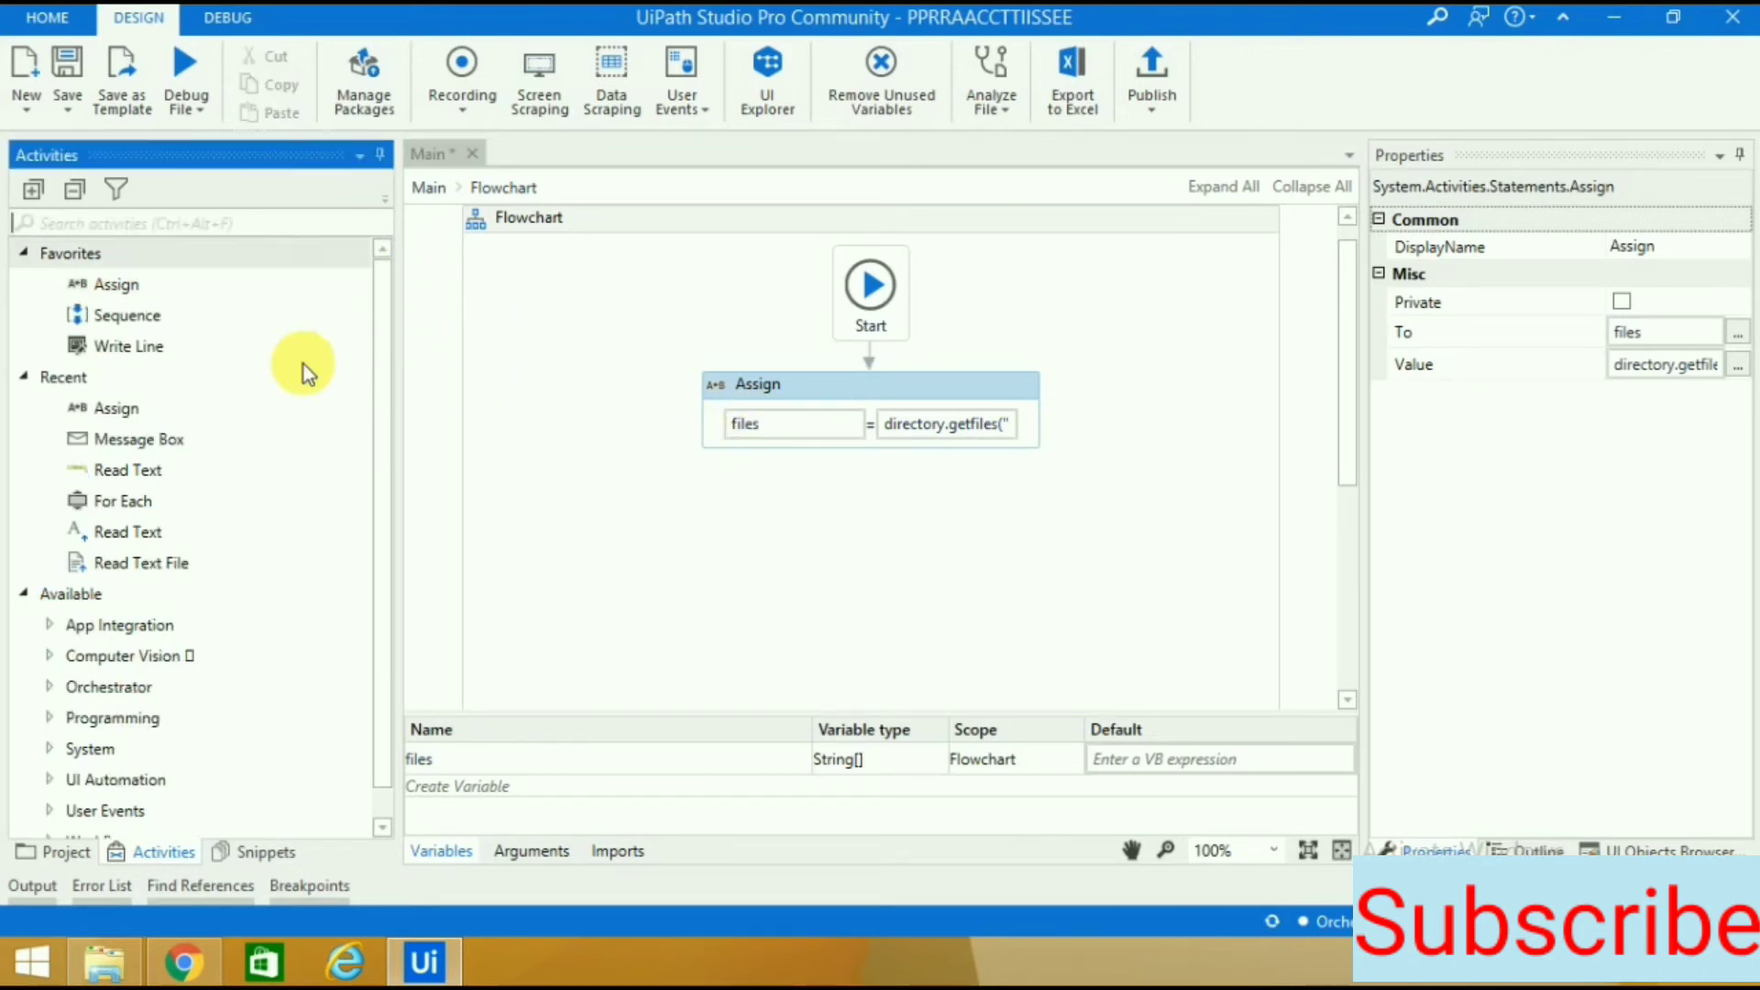
{"action": "mouse_move", "coordinate": [488, 954]}
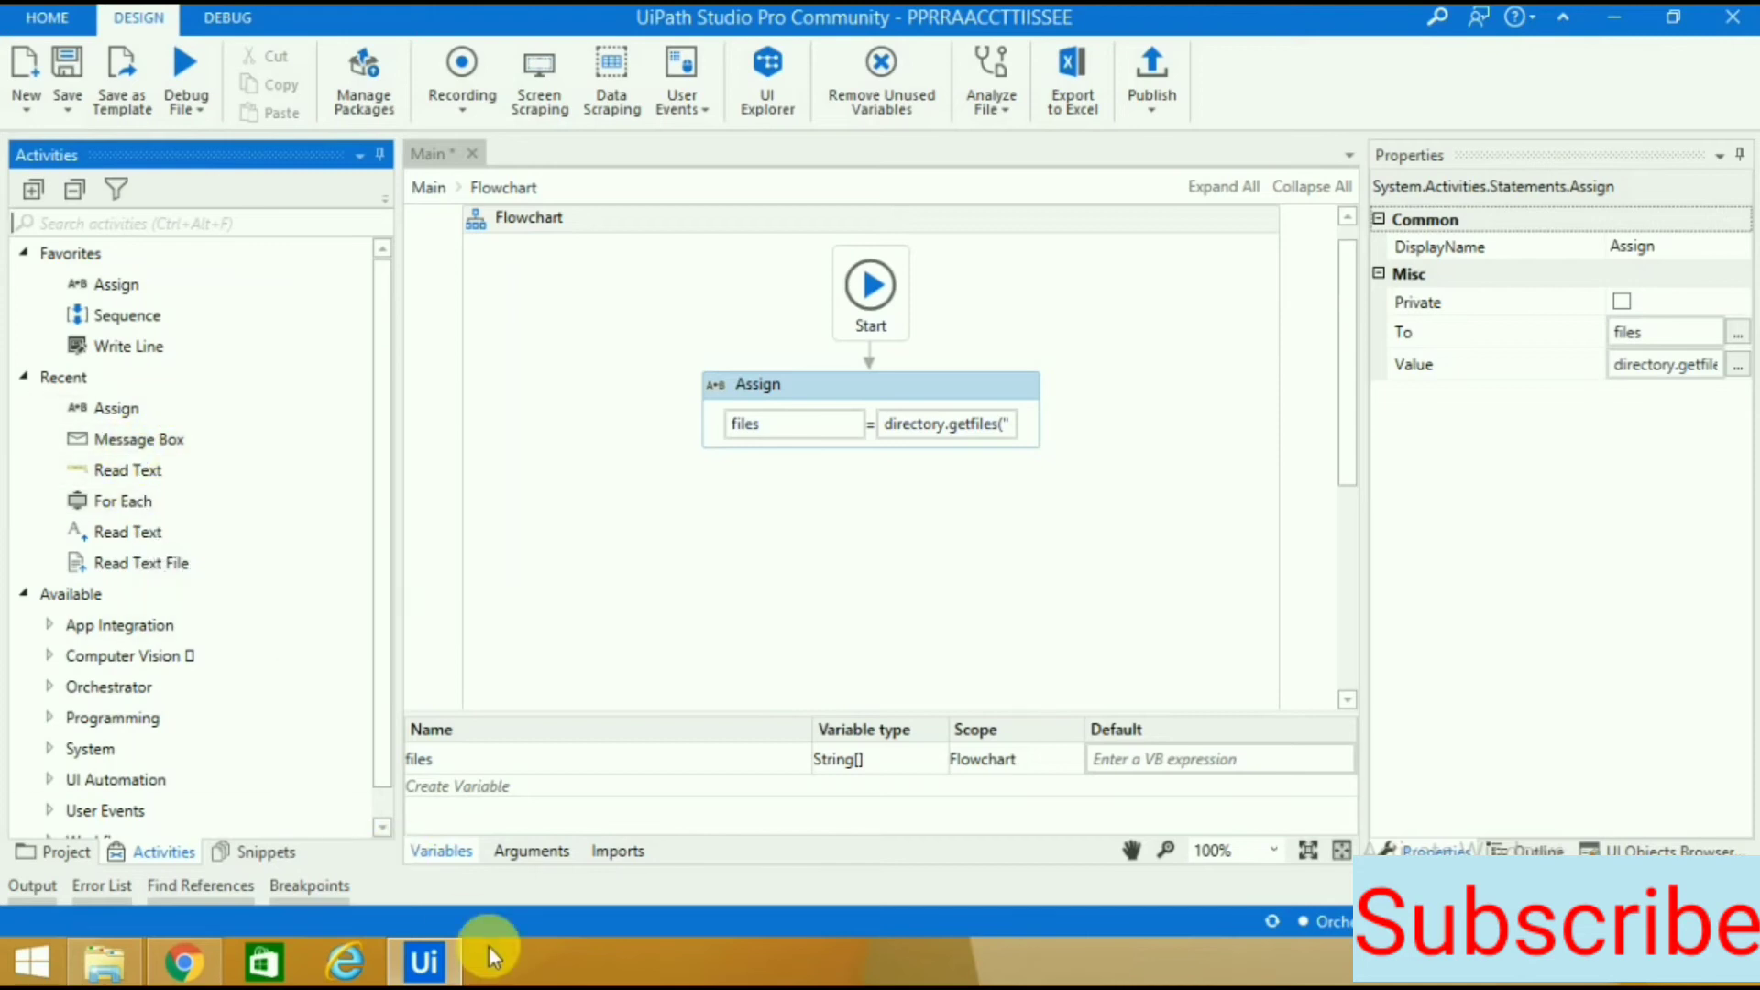
Add a For Each activity below the Assign and open it.
{"action": "type", "text": "for each"}
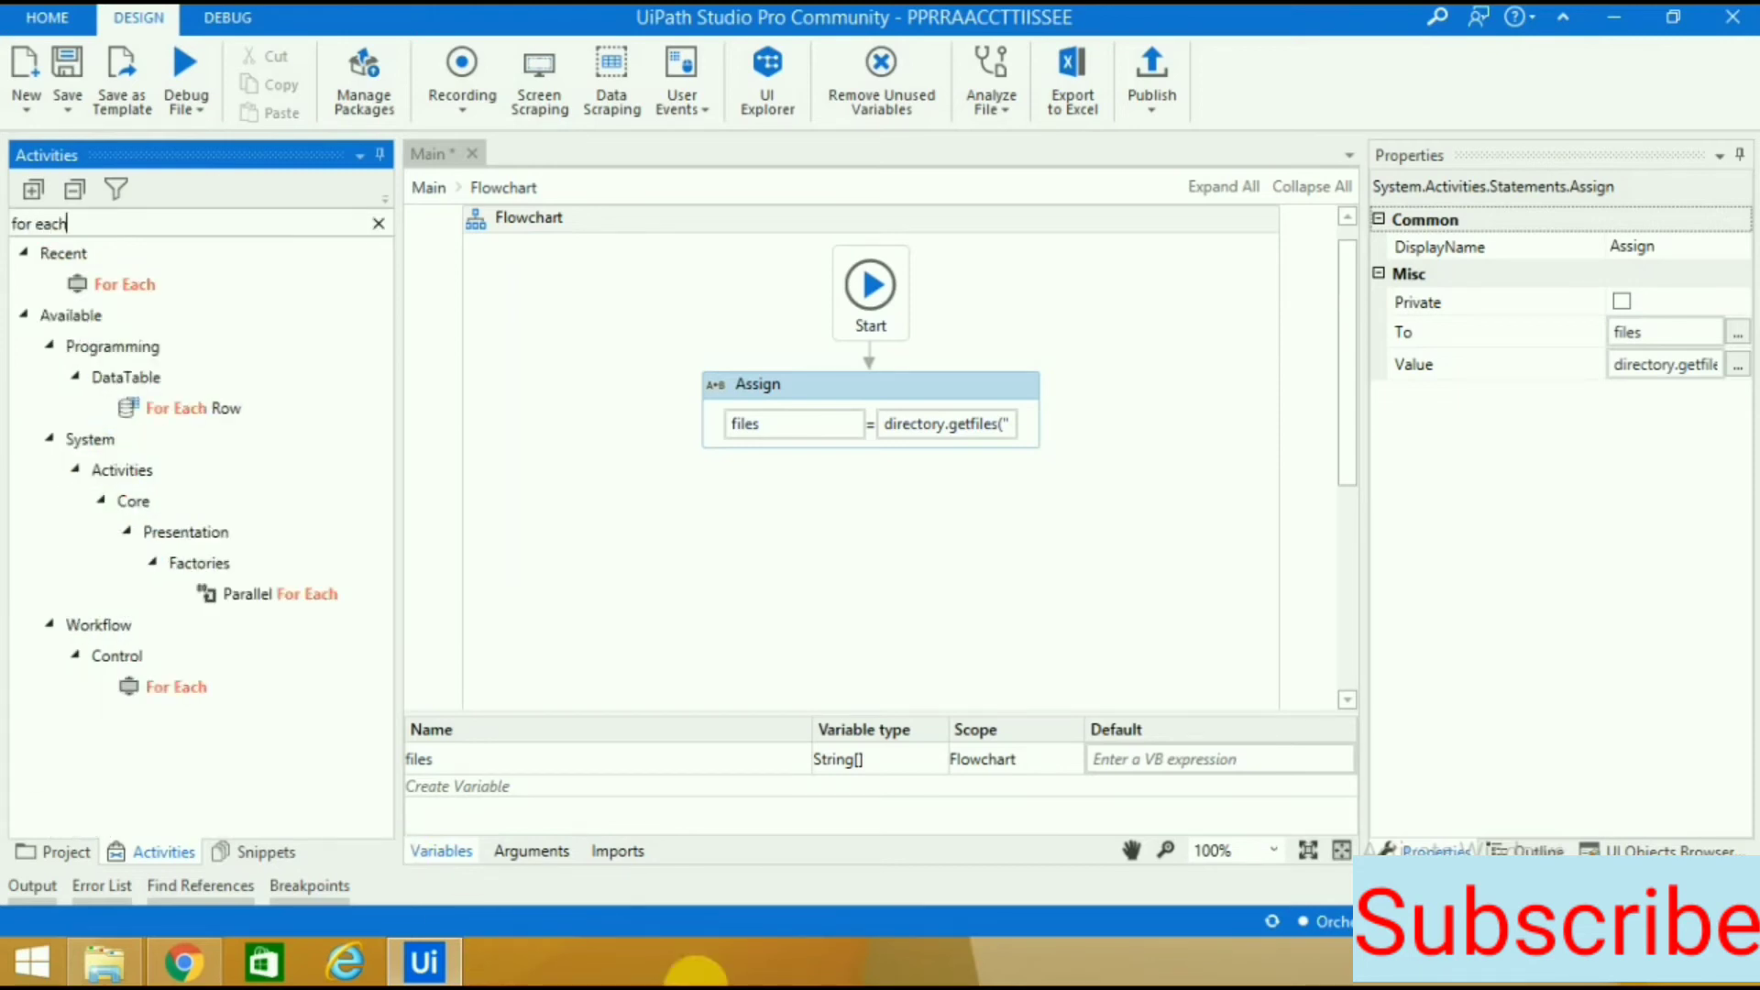
{"action": "left_click", "coordinate": [124, 284]}
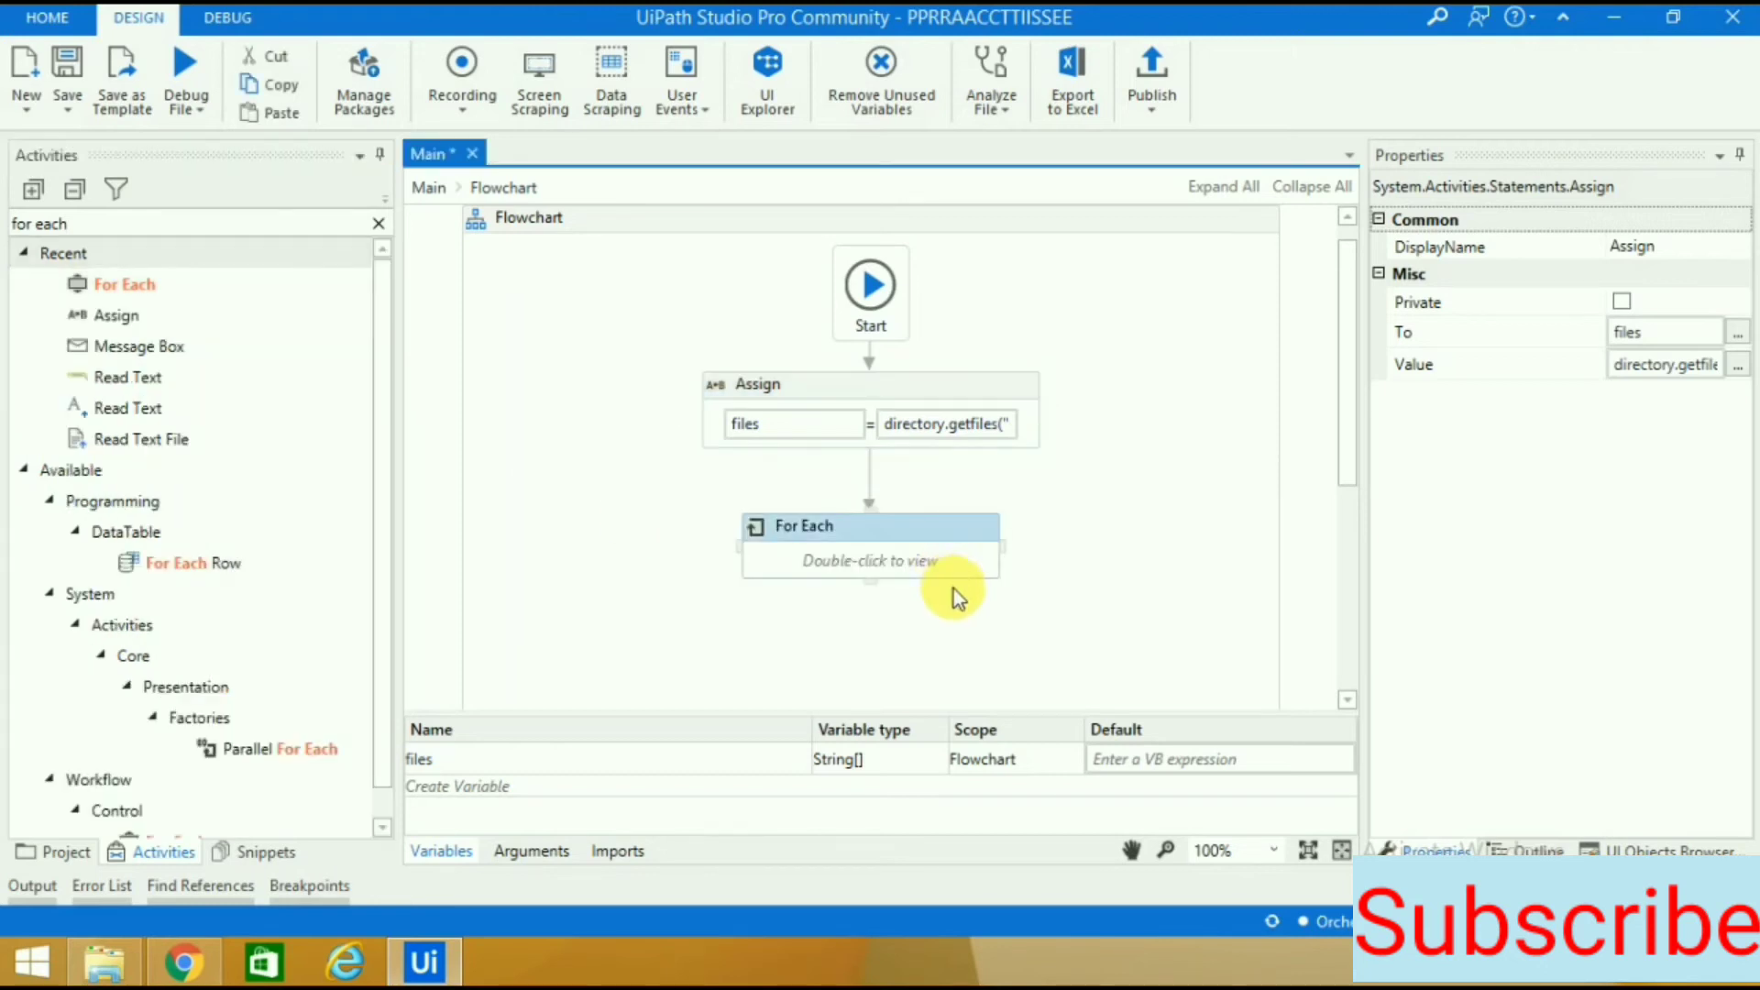
{"action": "left_click", "coordinate": [870, 526]}
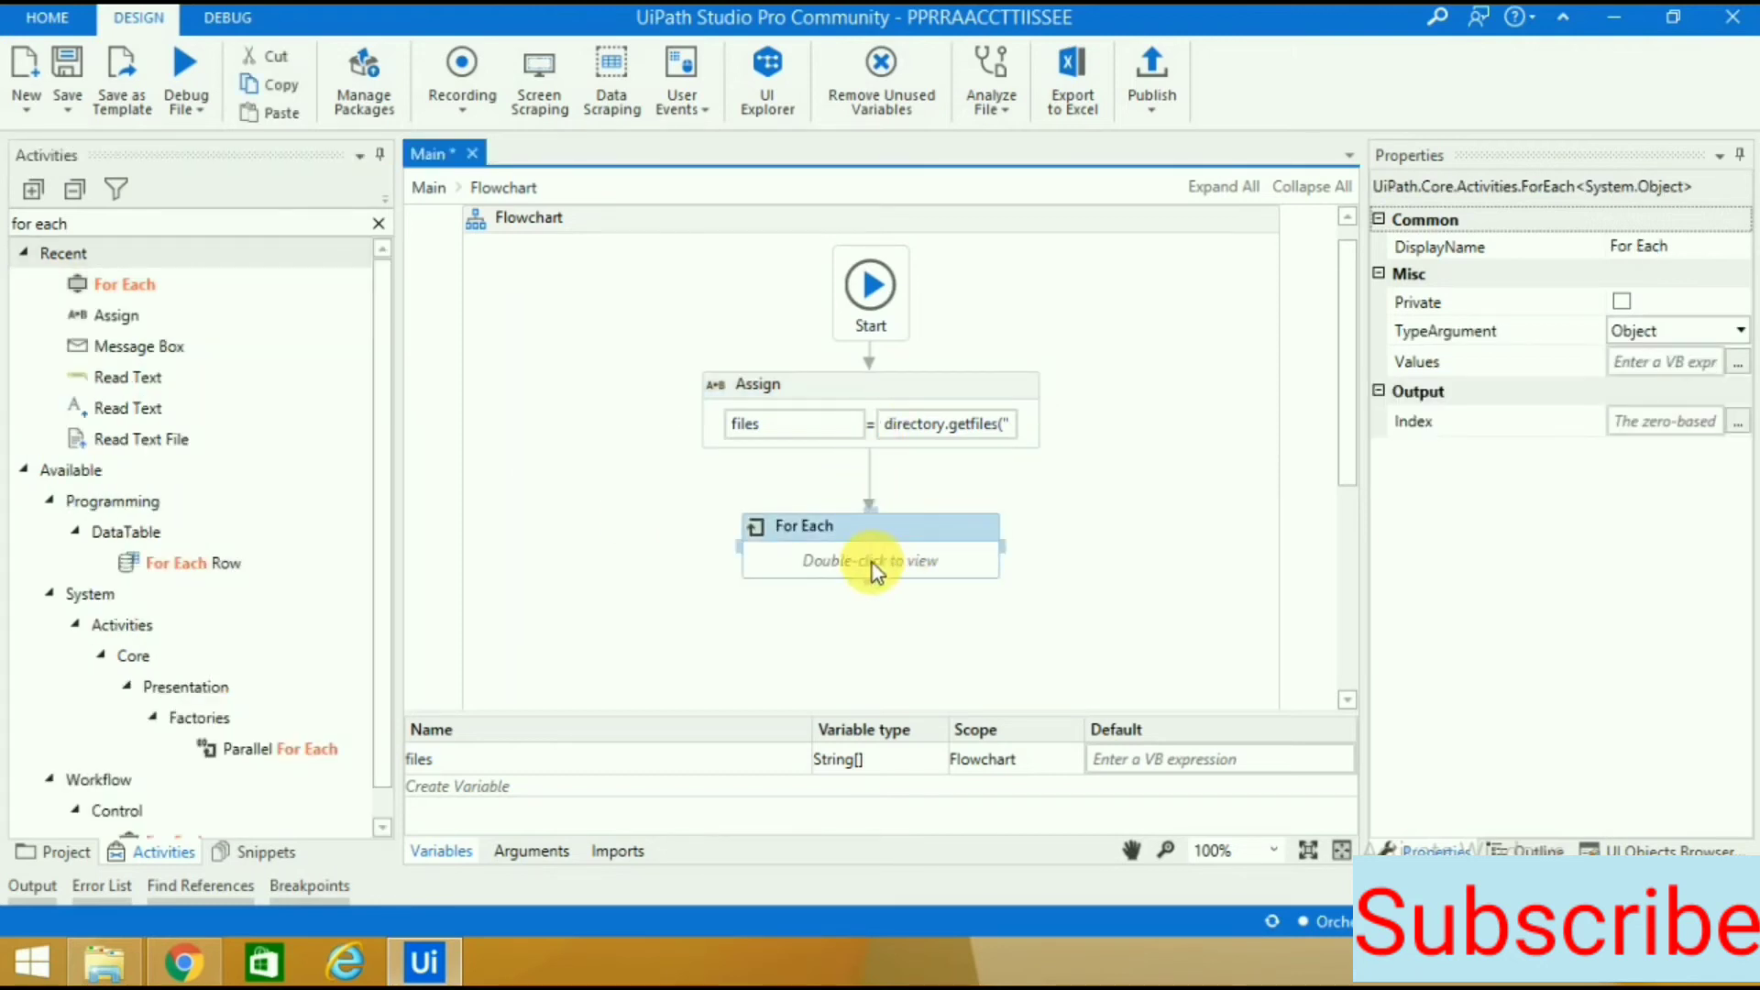
{"action": "double_click", "coordinate": [869, 560]}
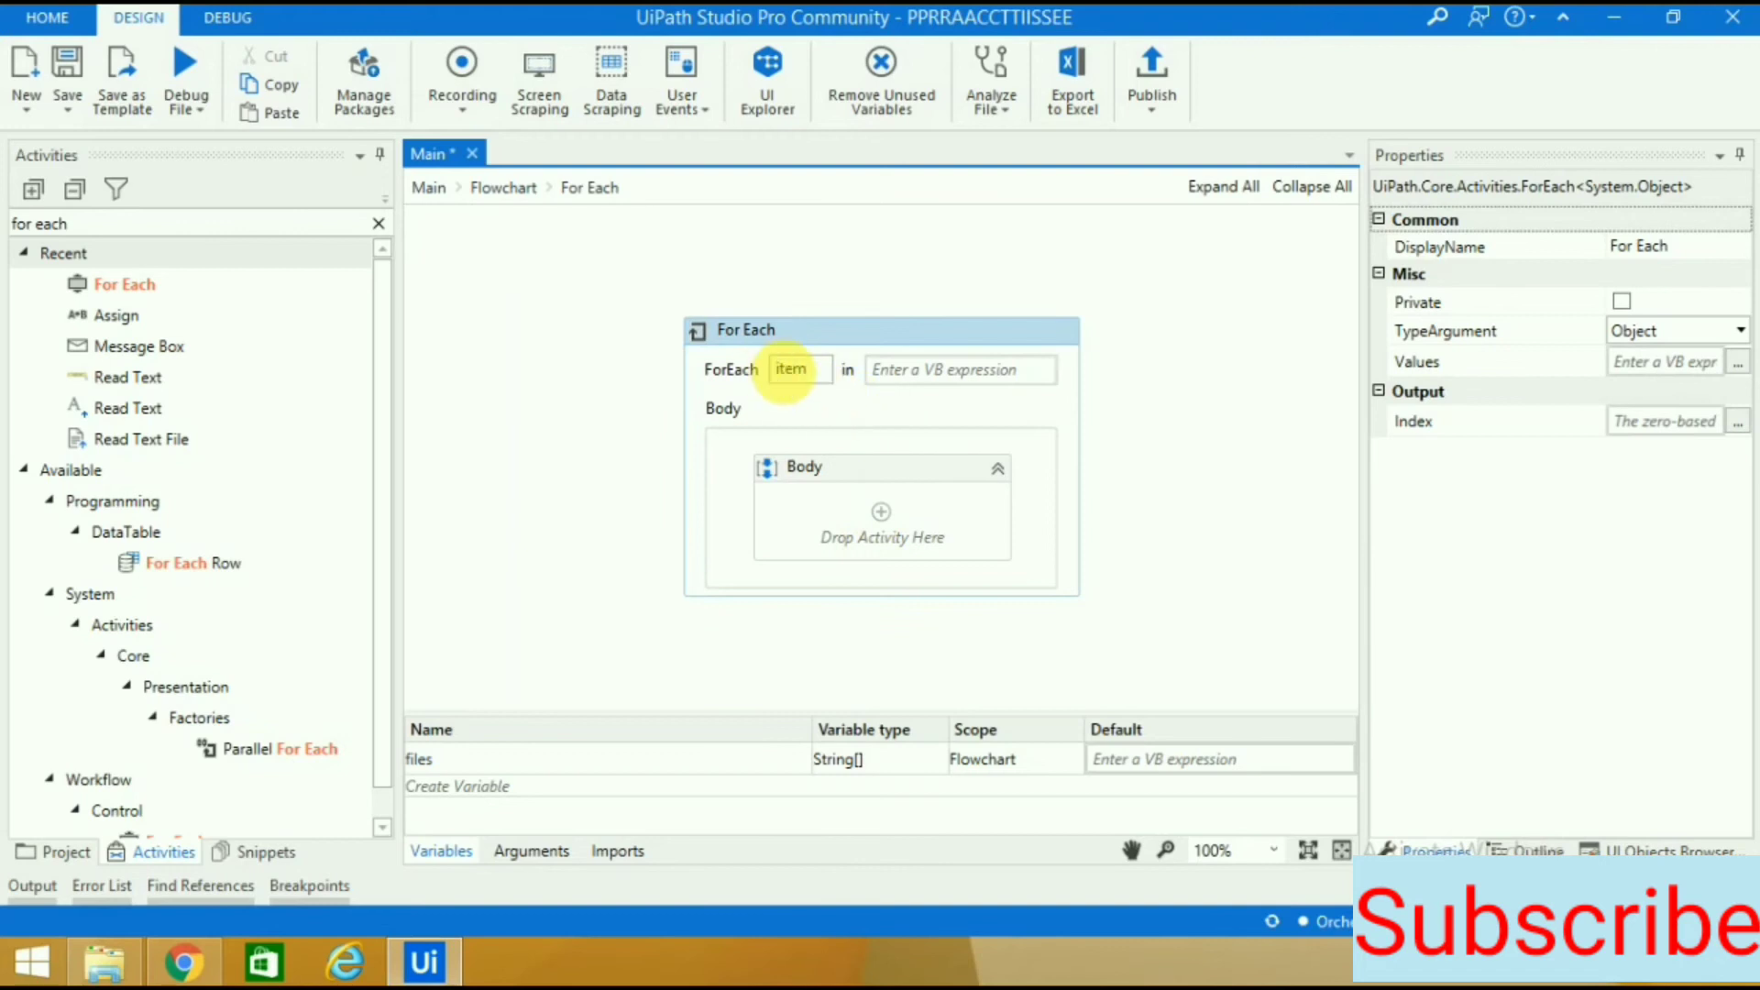
{"action": "left_click", "coordinate": [957, 369]}
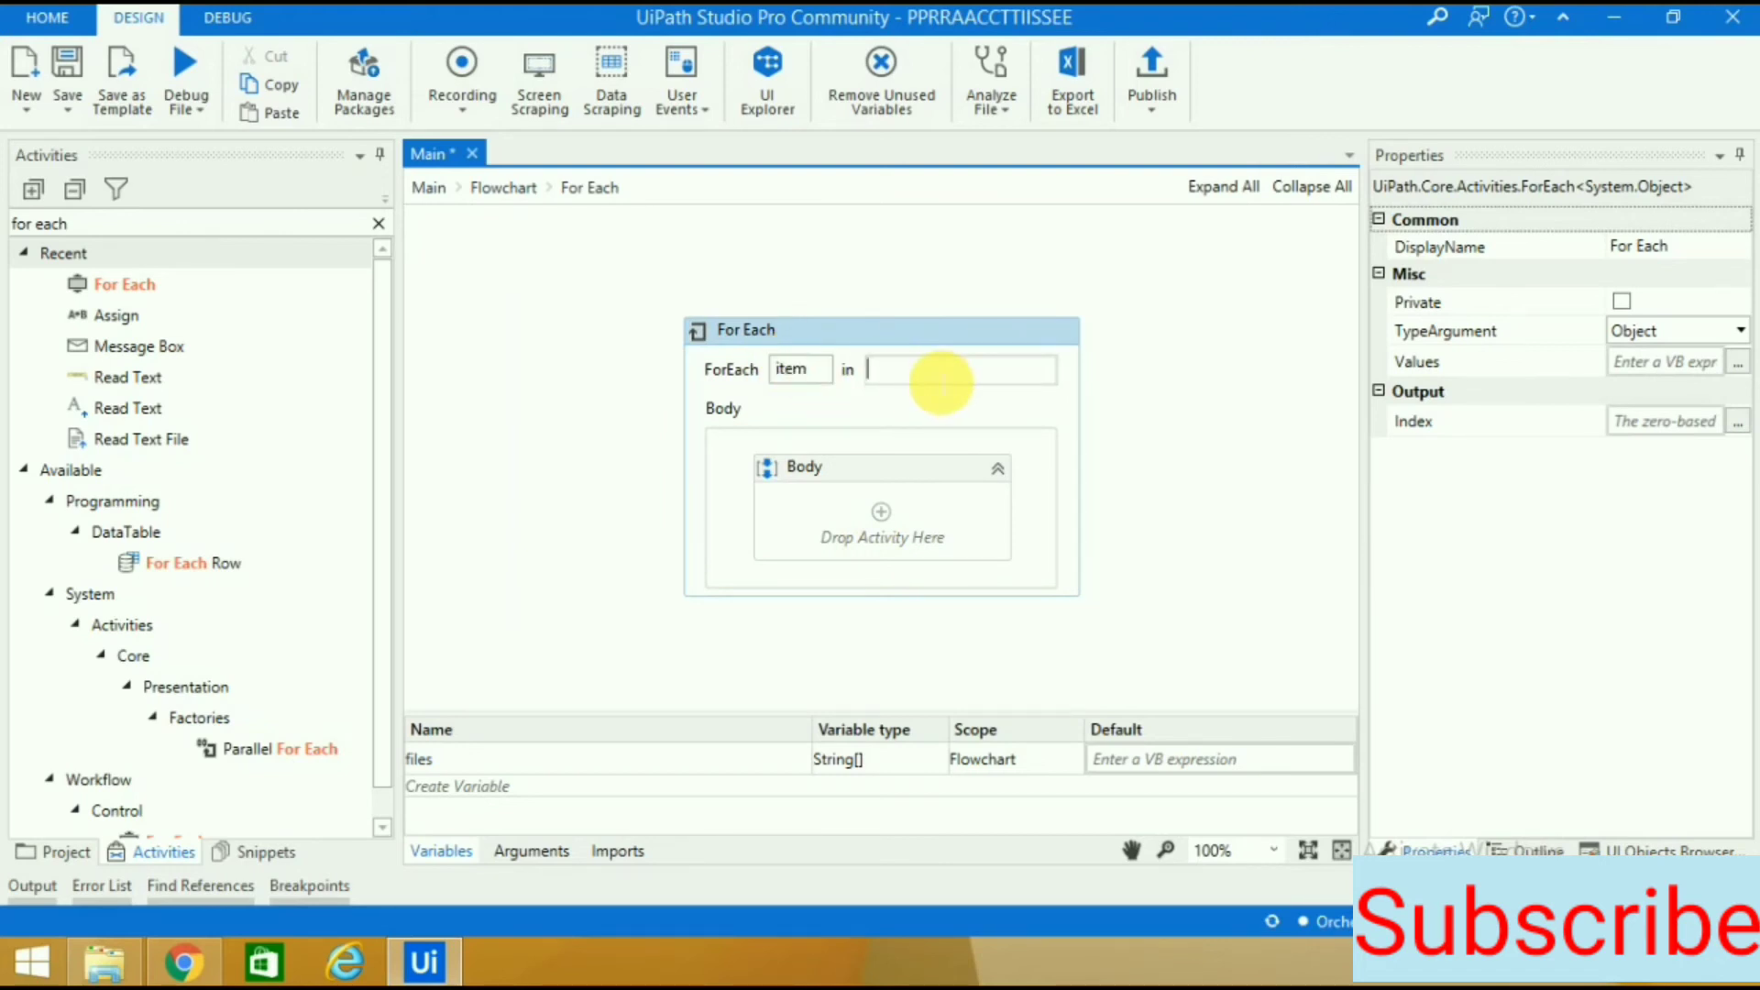
{"action": "mouse_move", "coordinate": [471, 390]}
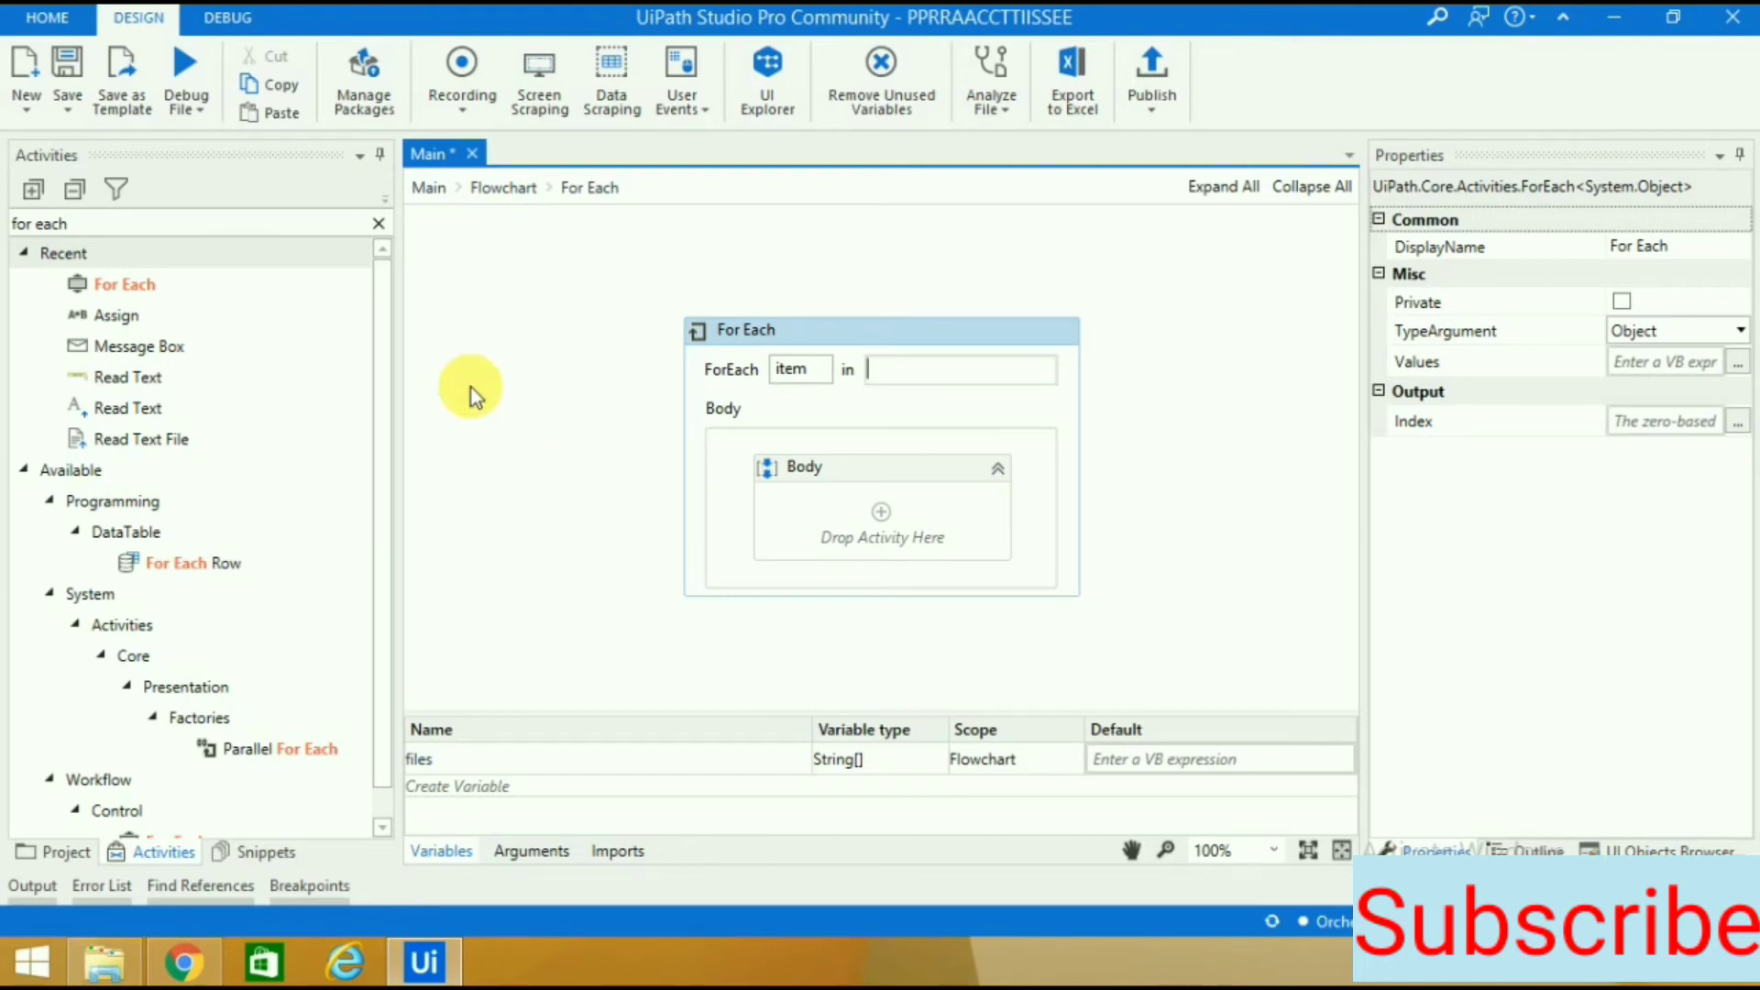
{"action": "left_click", "coordinate": [503, 187]}
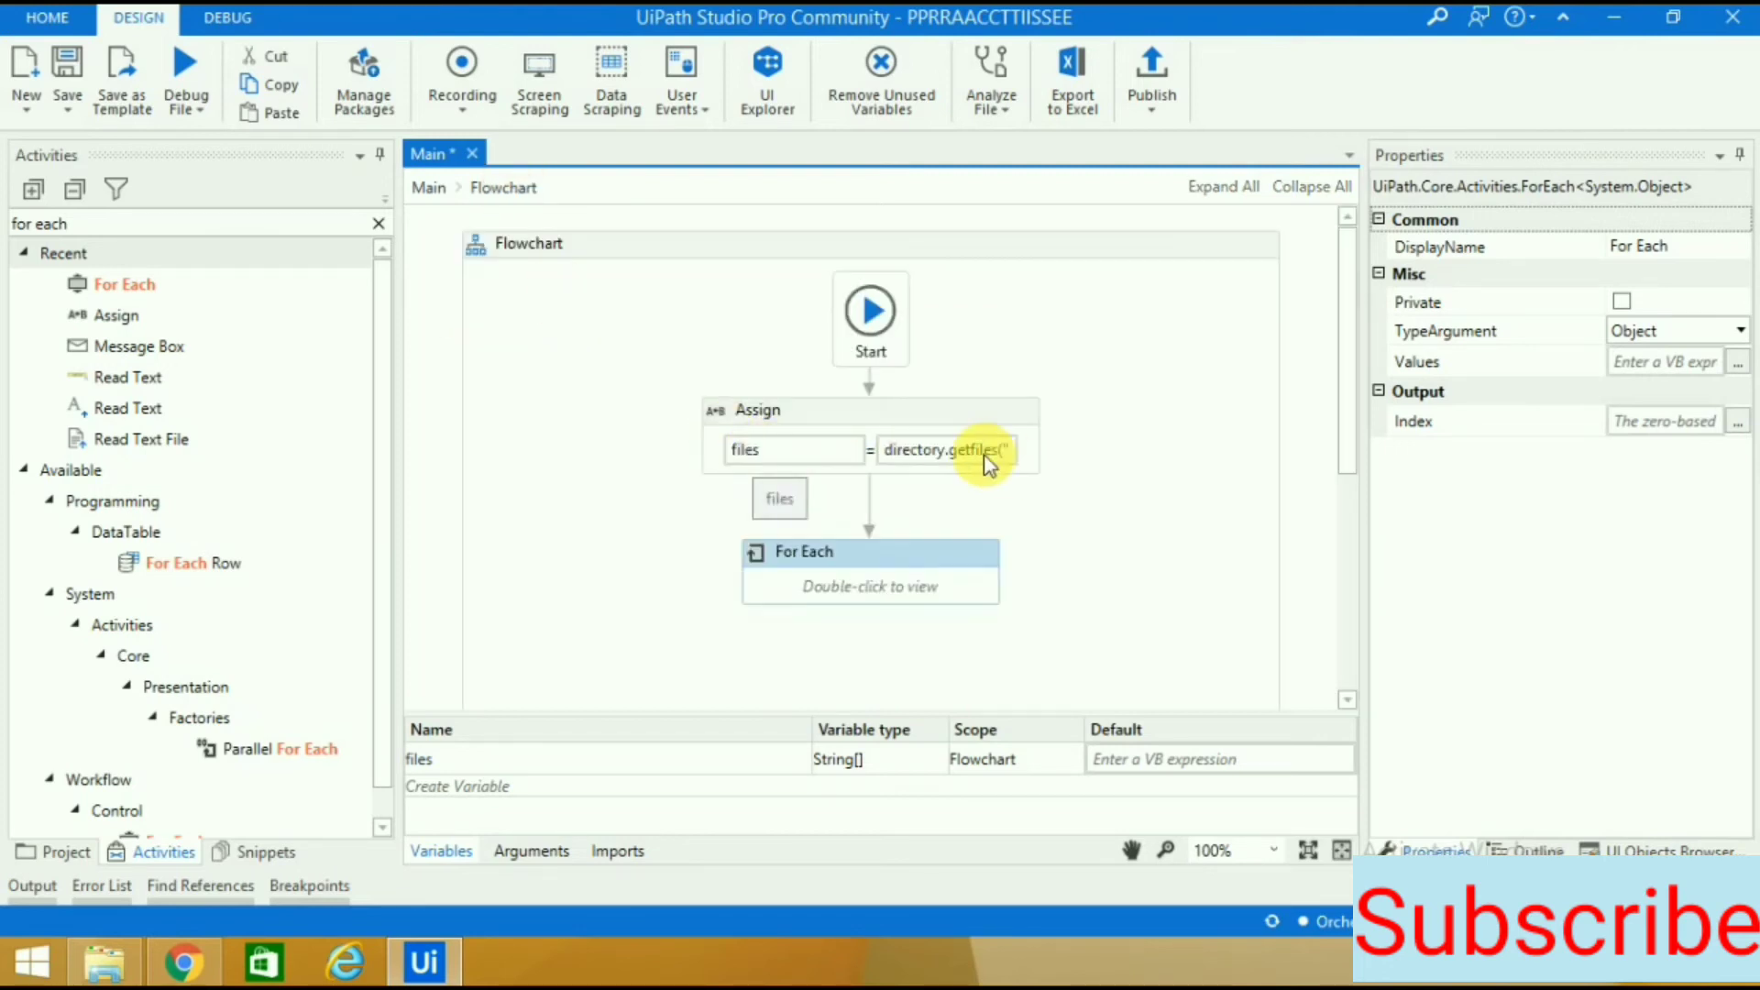
{"action": "mouse_move", "coordinate": [971, 455]}
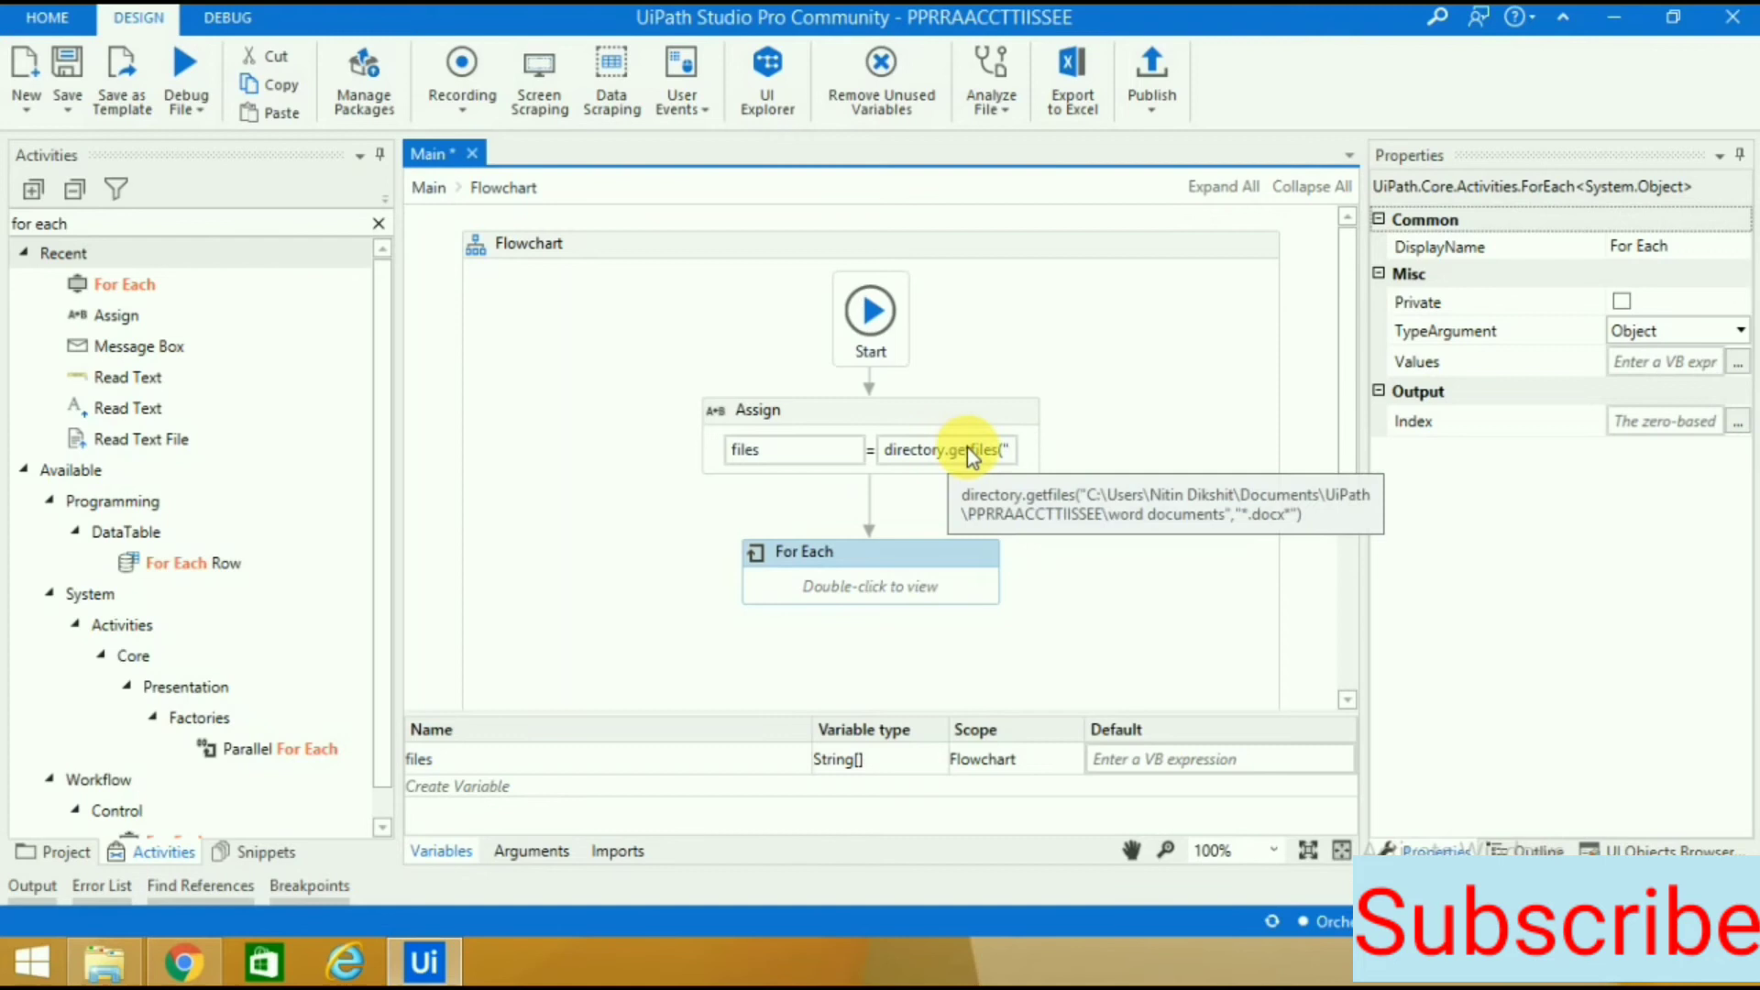
{"action": "mouse_move", "coordinate": [880, 567]}
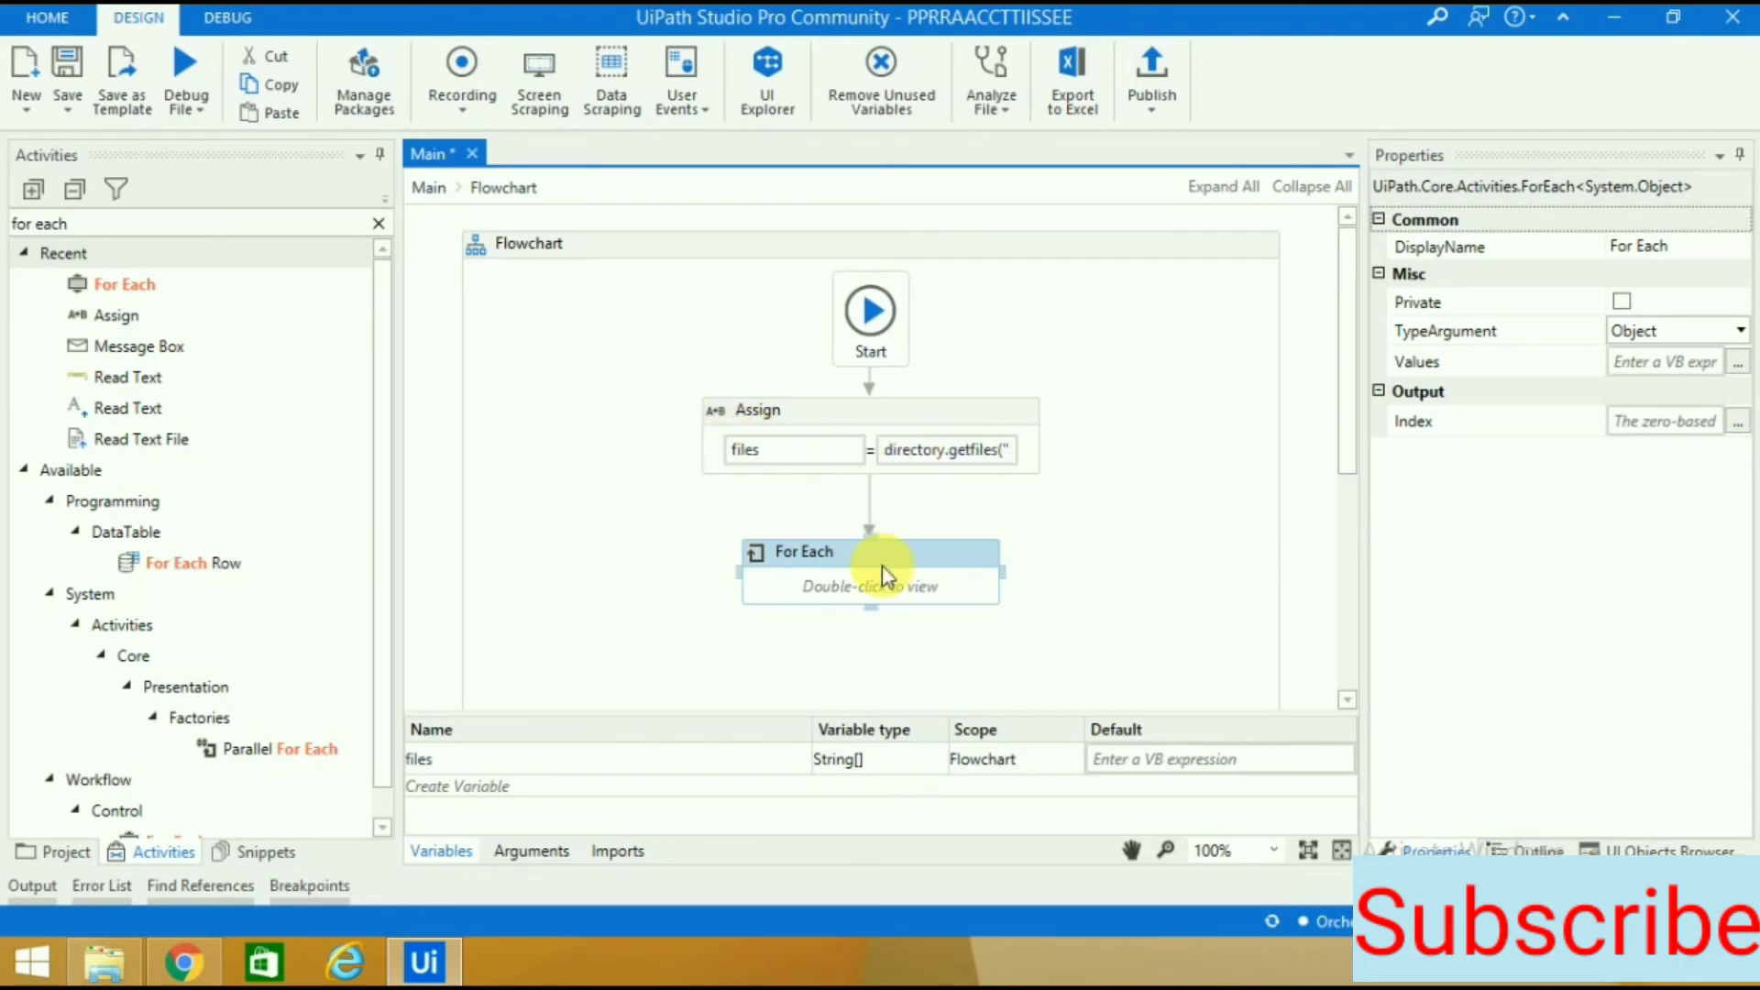
Set the For Each to loop item over files, then reopen it from the flowchart.
{"action": "double_click", "coordinate": [870, 567]}
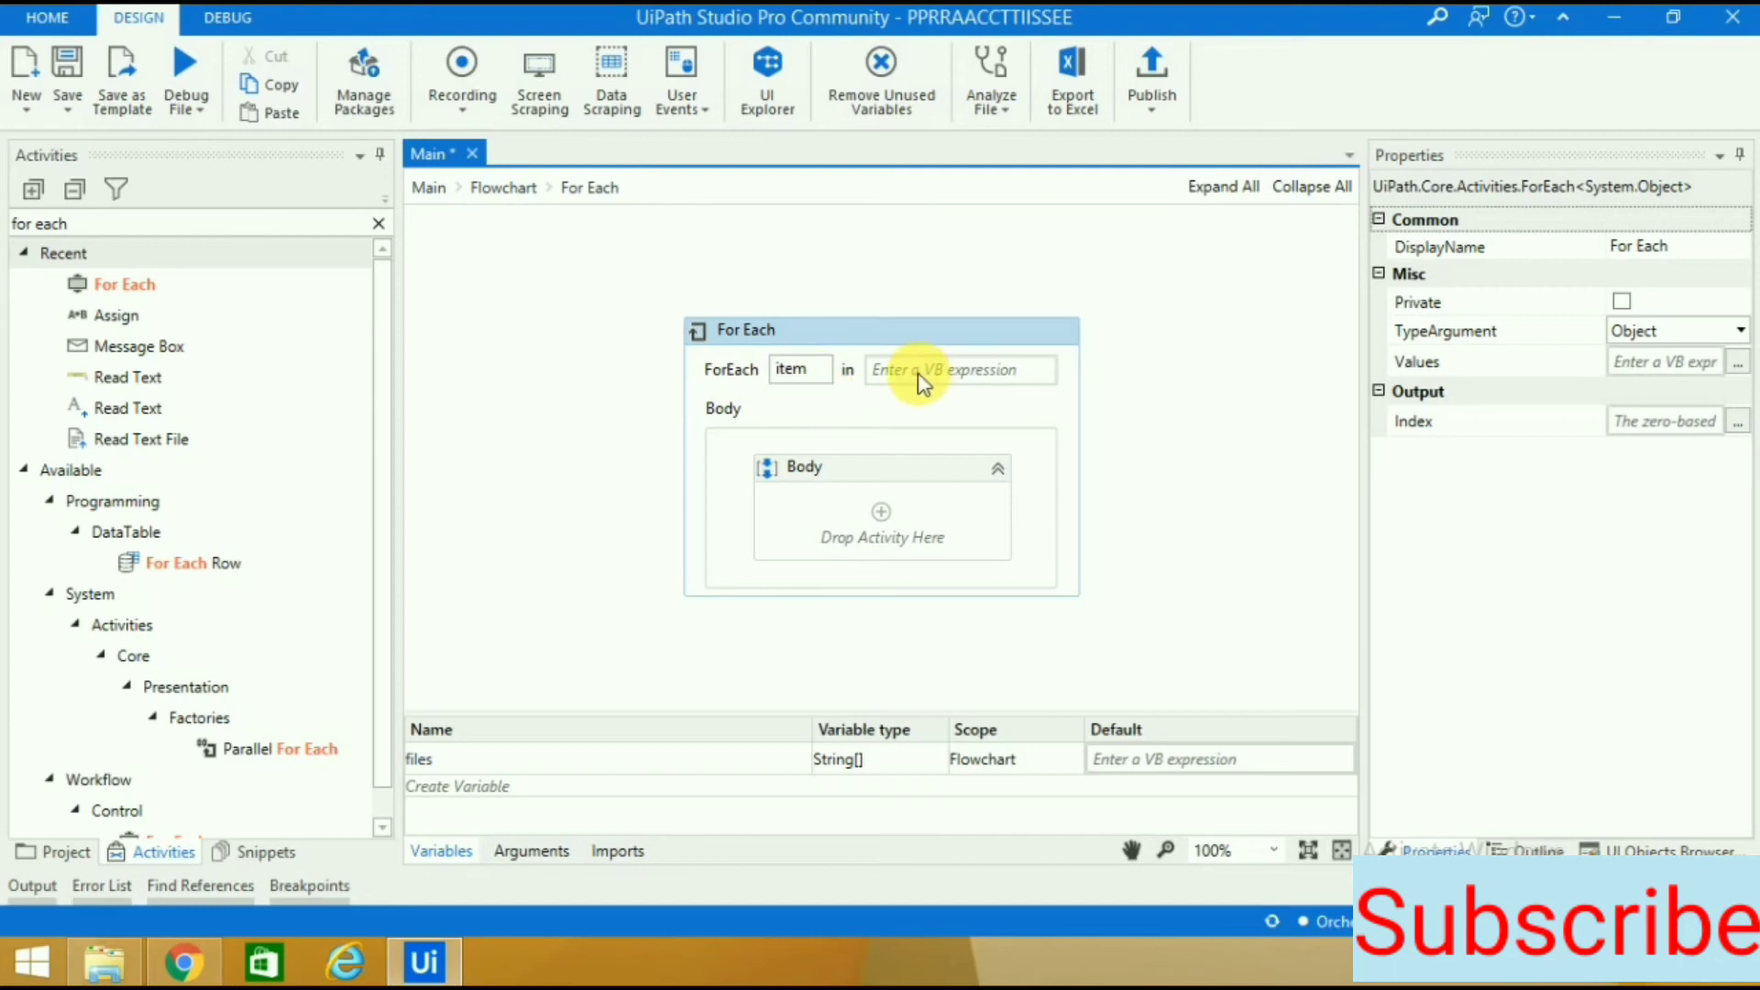
{"action": "type", "text": "fil"}
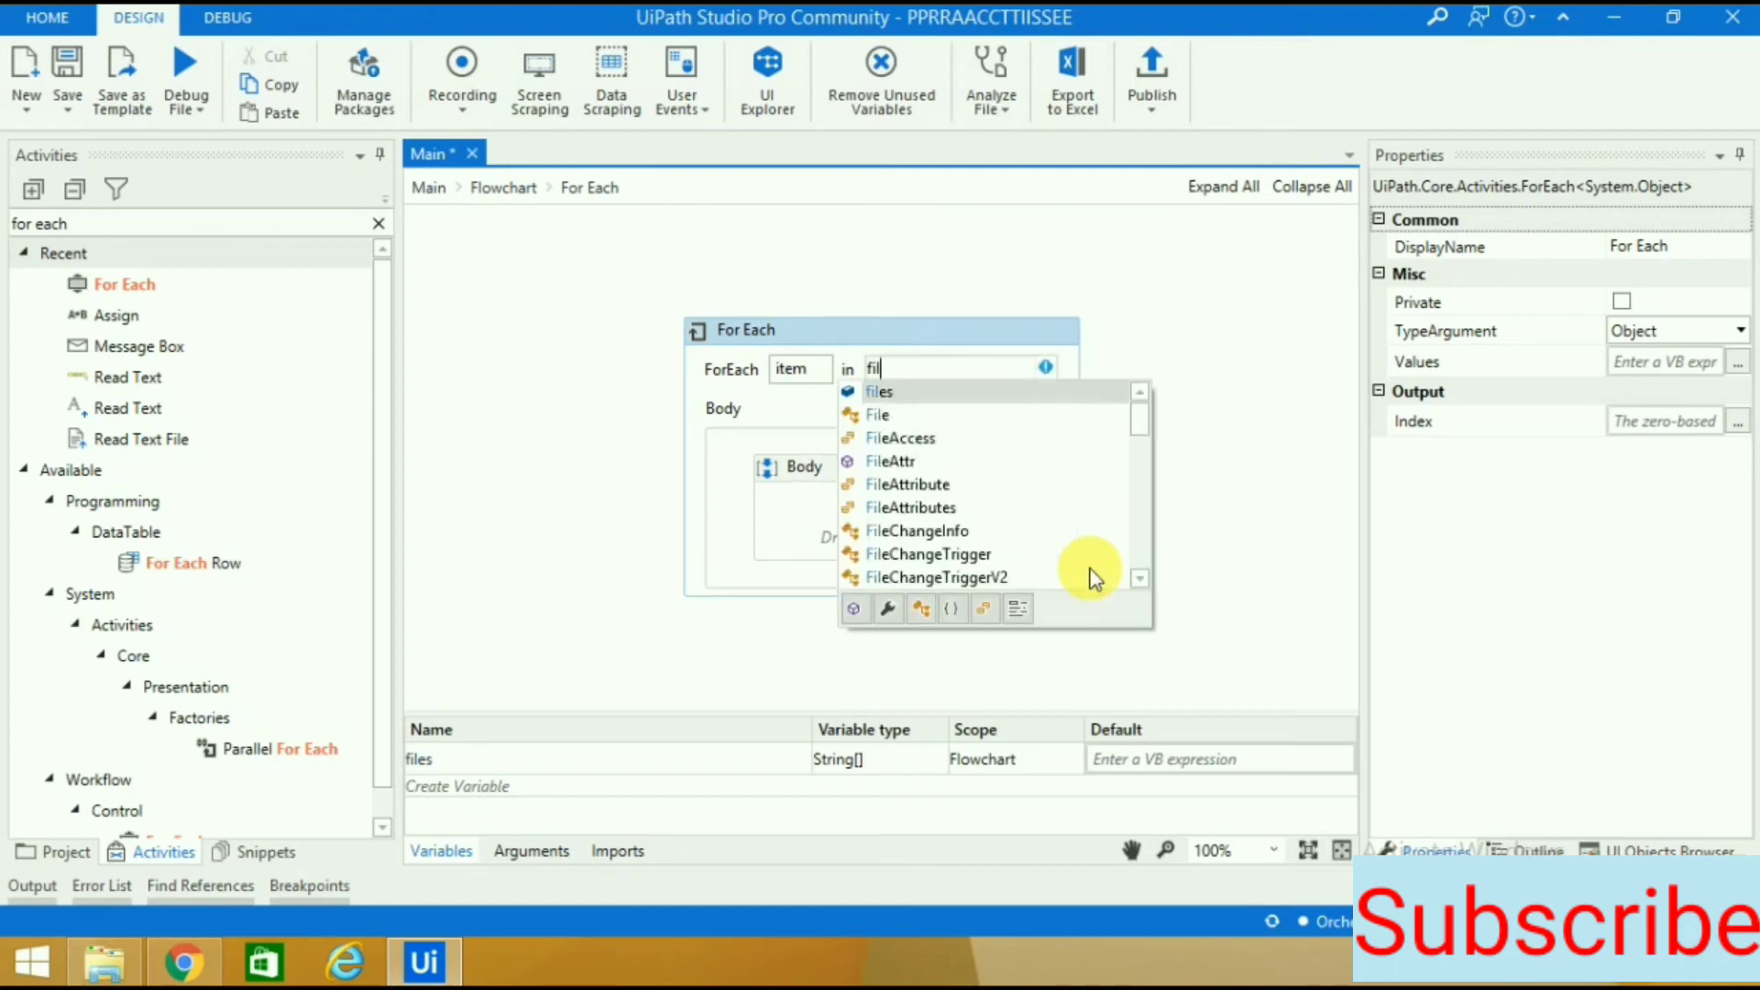
{"action": "left_click", "coordinate": [879, 390]}
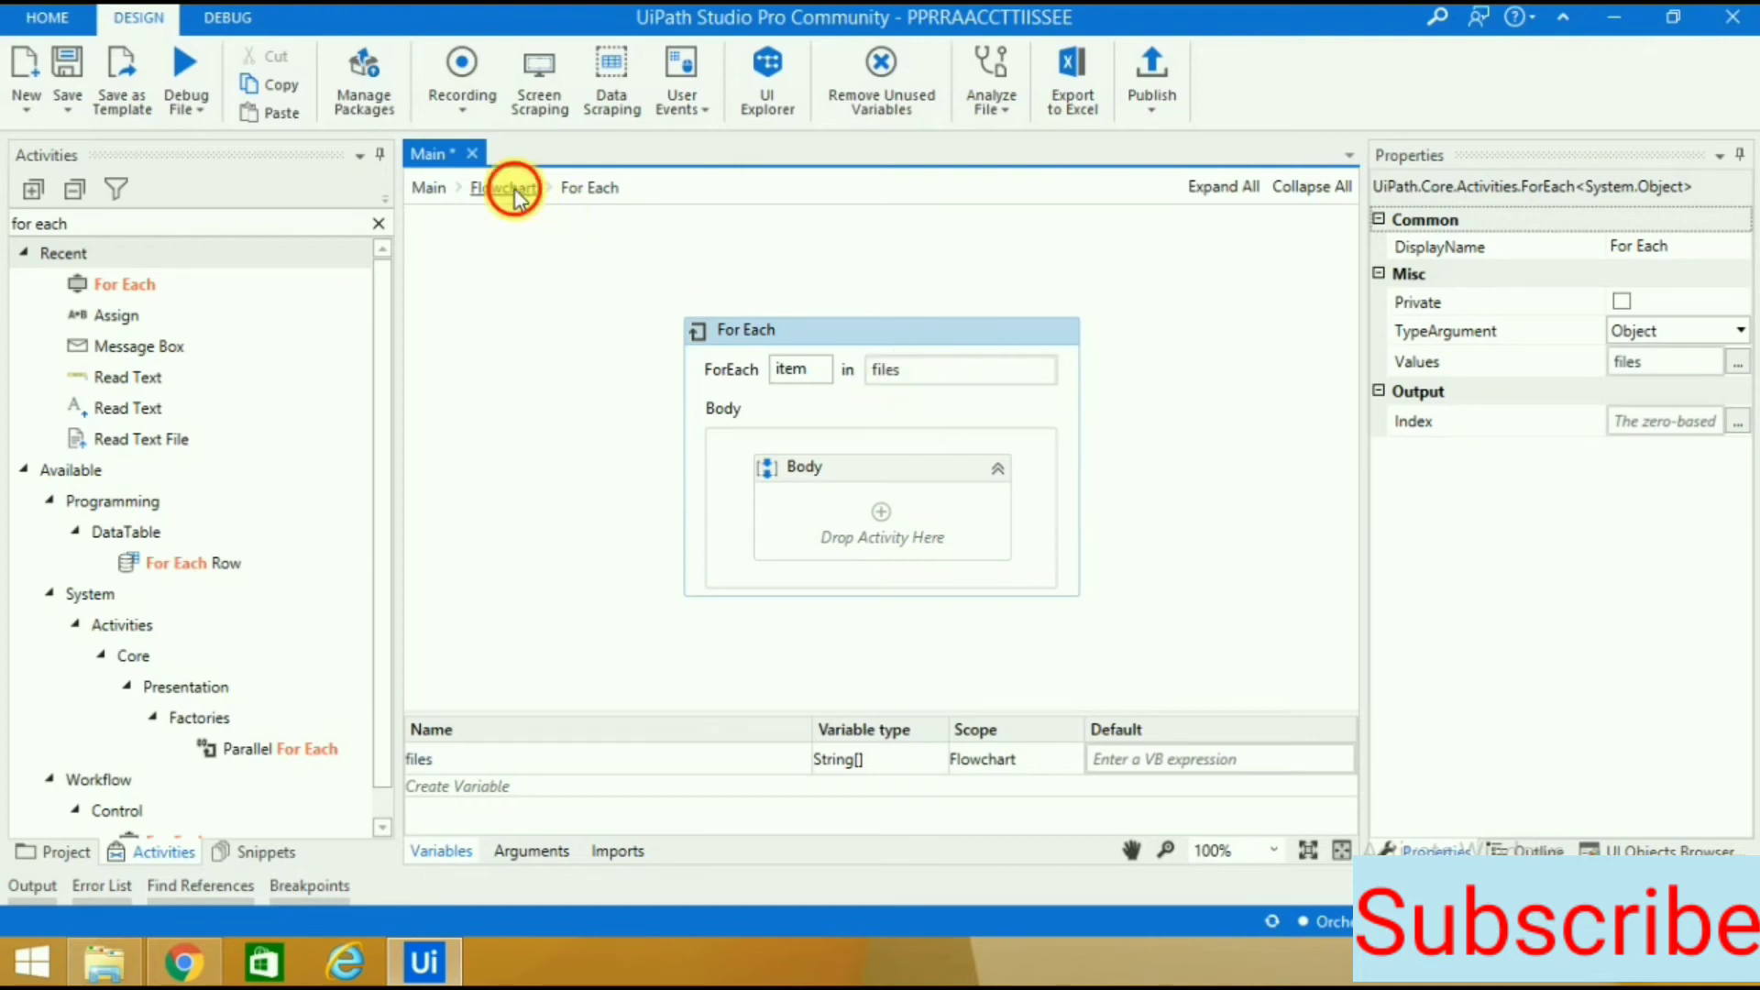
{"action": "left_click", "coordinate": [504, 187]}
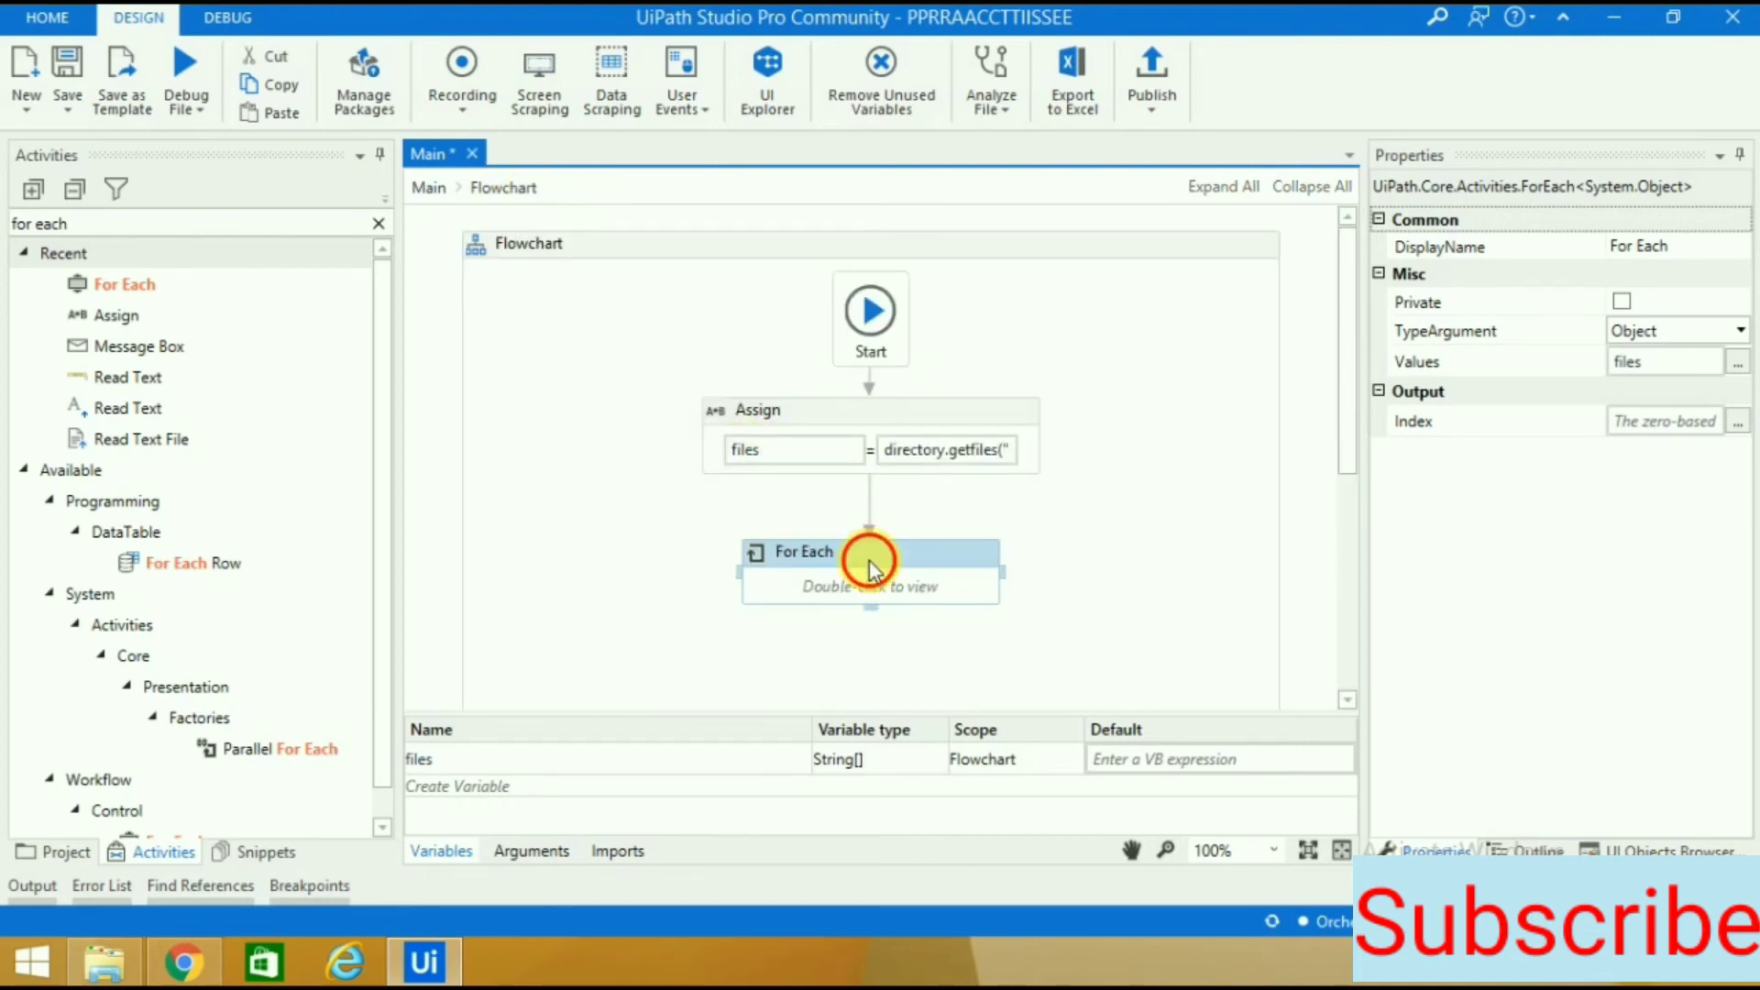
{"action": "double_click", "coordinate": [870, 561]}
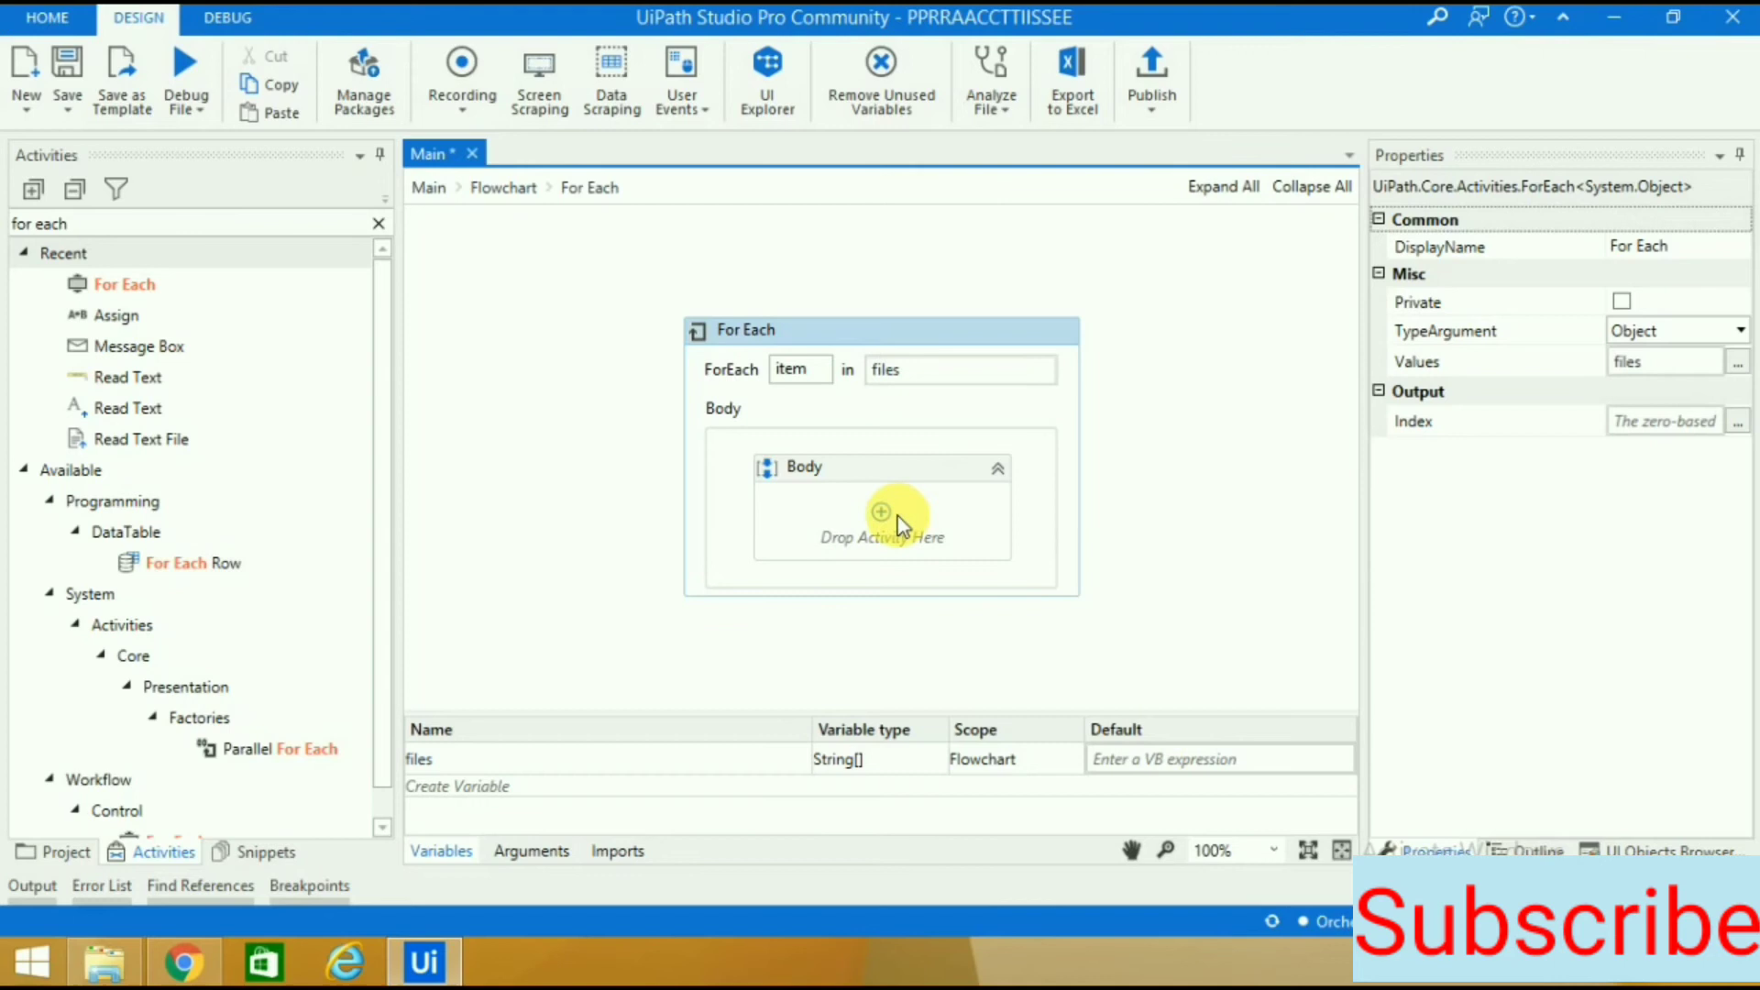
{"action": "mouse_move", "coordinate": [971, 584]}
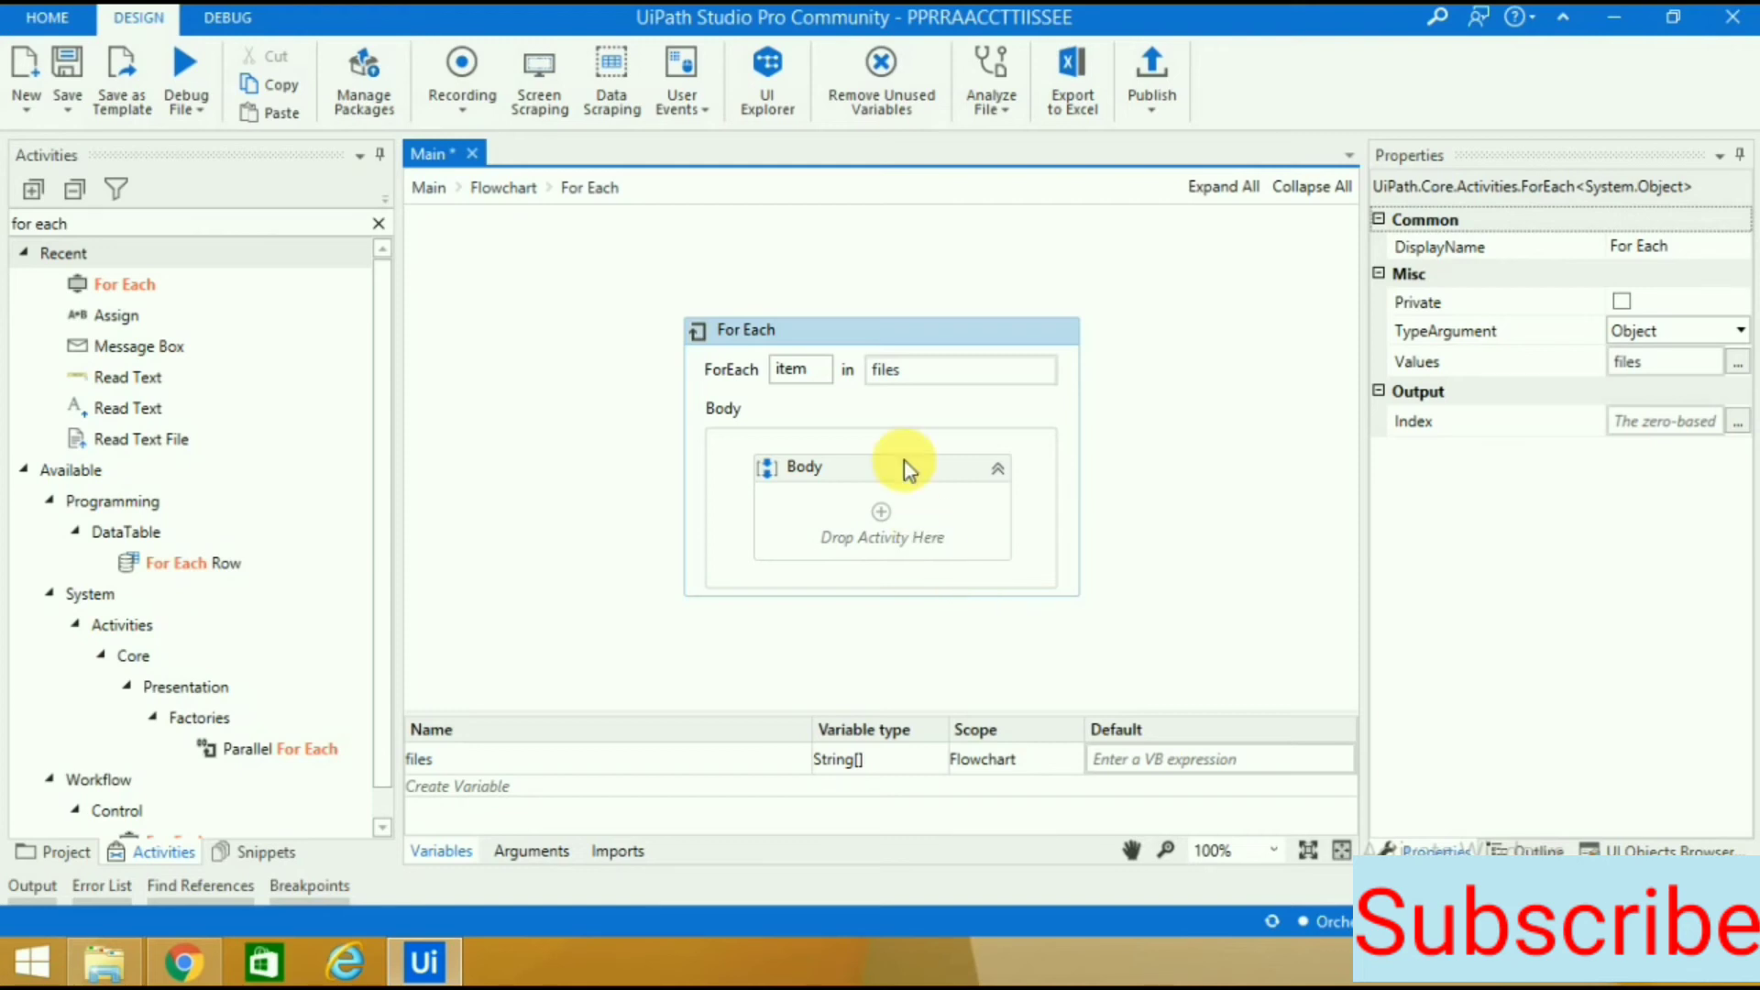
{"action": "mouse_move", "coordinate": [377, 224]}
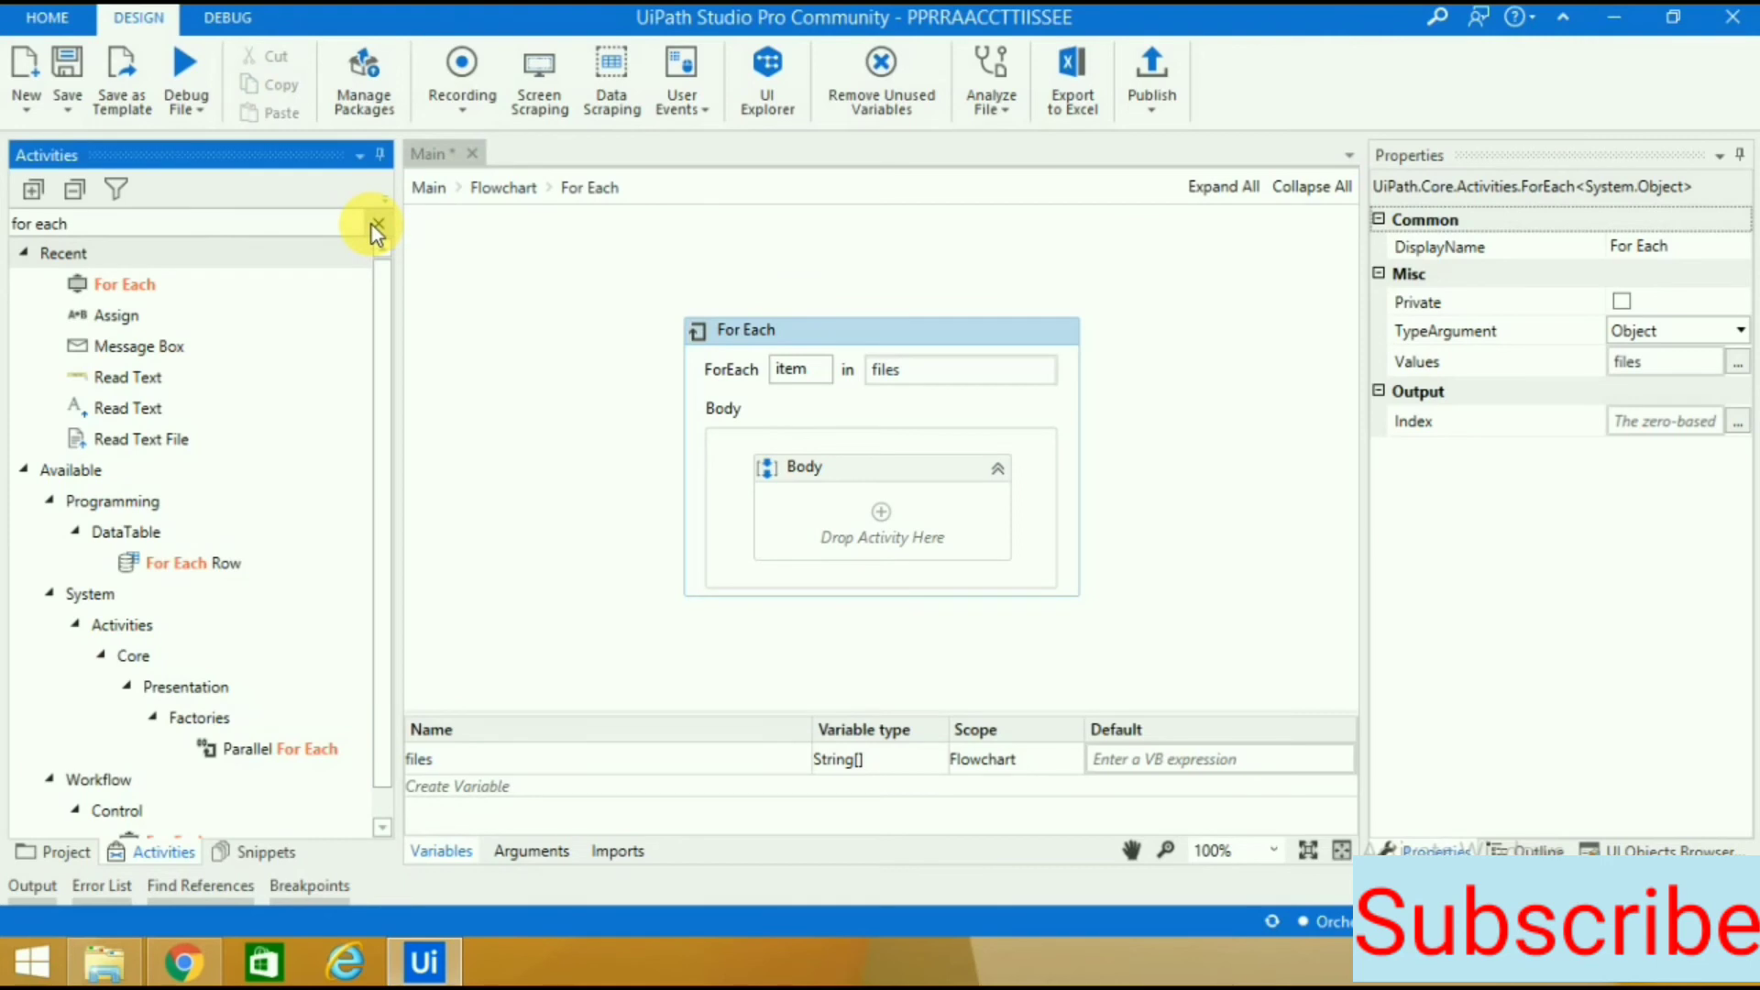
Add Word Read Text to the loop body with file path item.ToString and output word.
{"action": "left_click", "coordinate": [375, 224]}
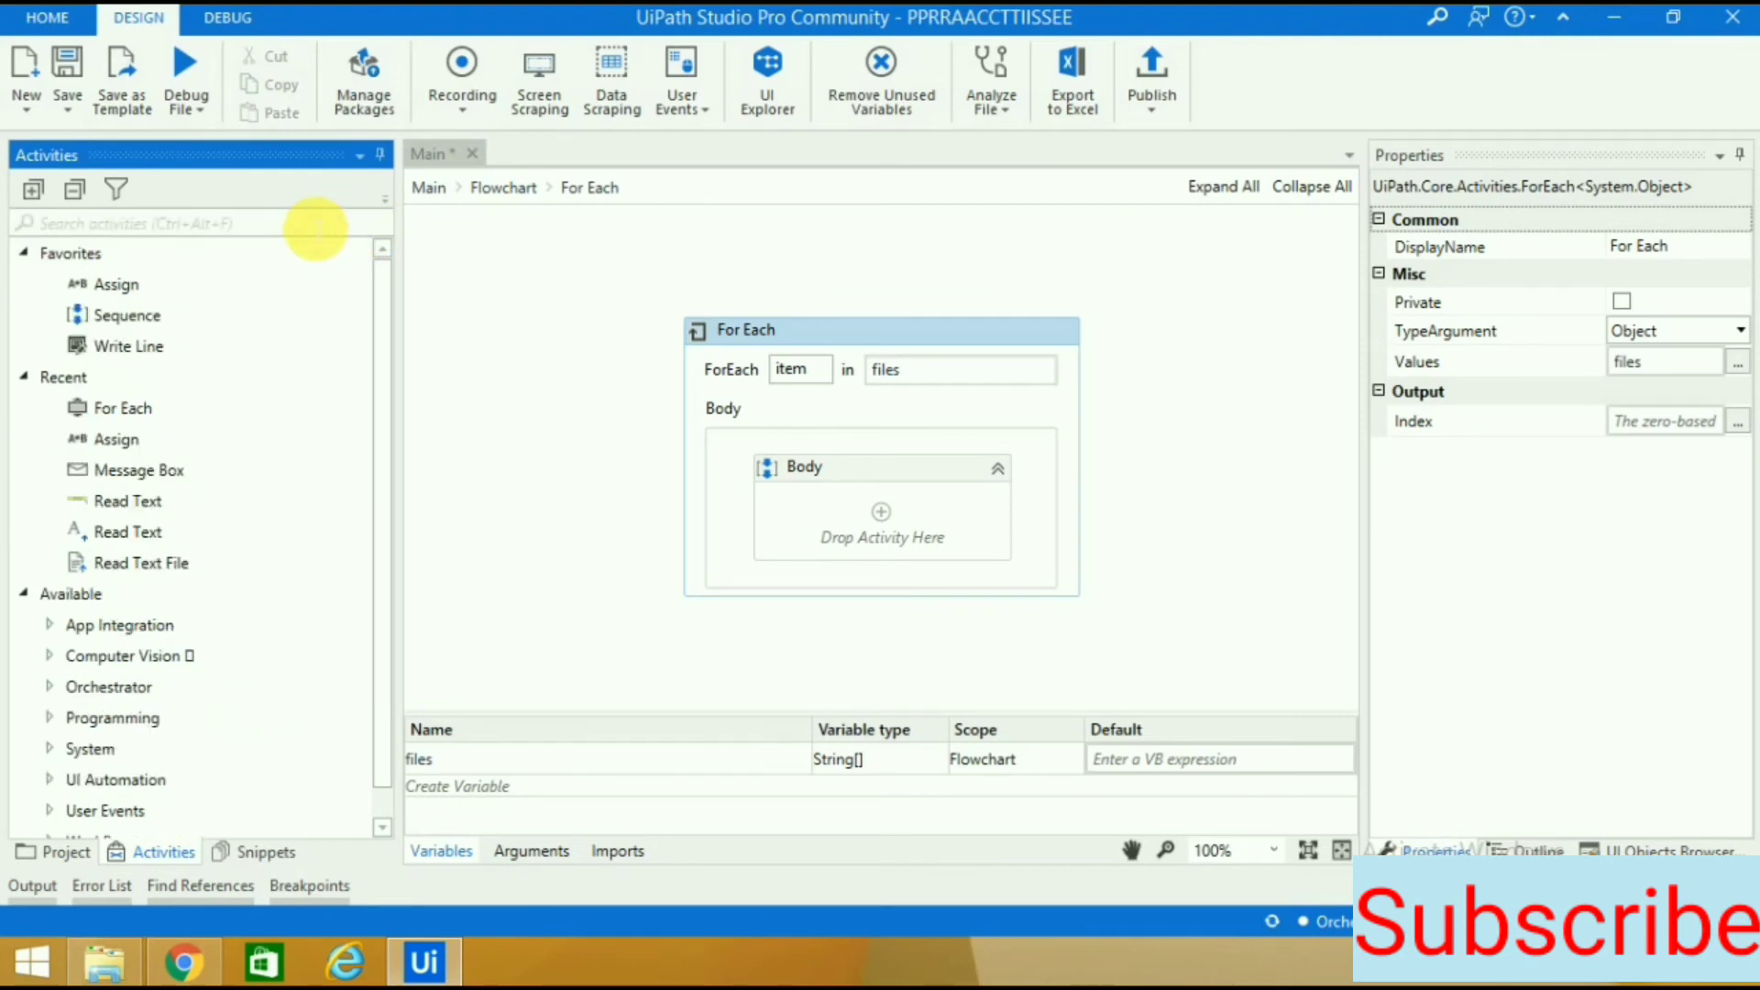
{"action": "type", "text": "word"}
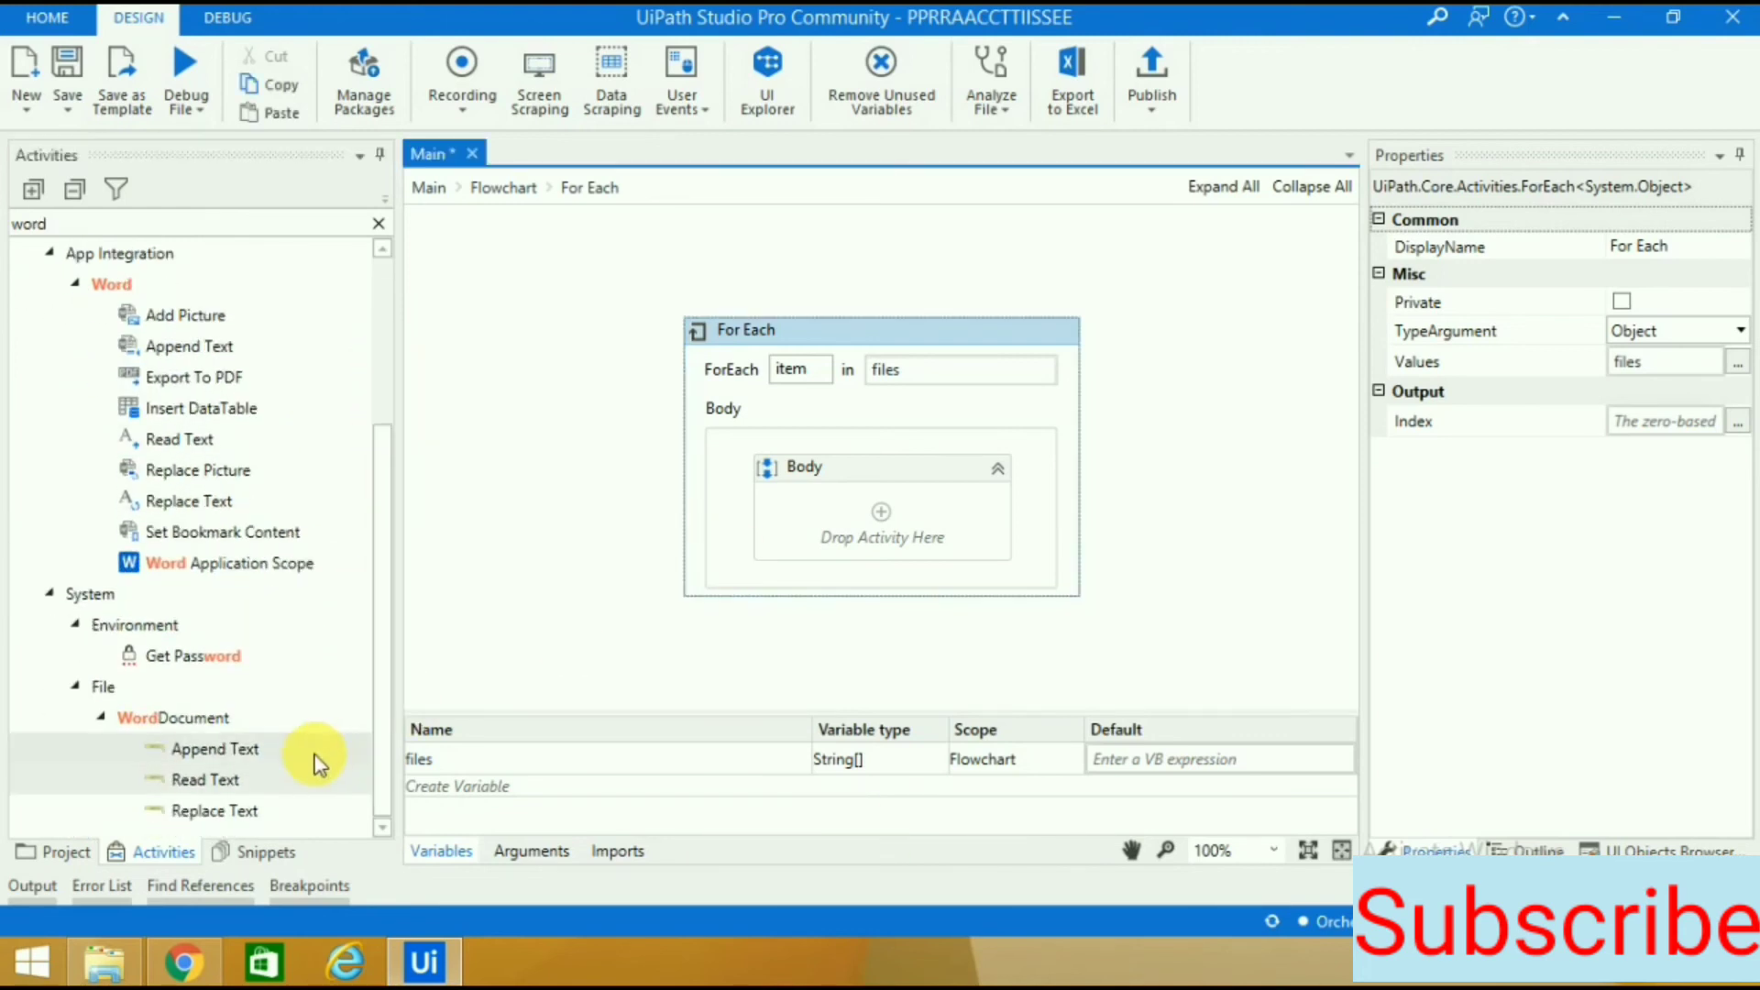
{"action": "mouse_move", "coordinate": [204, 780]}
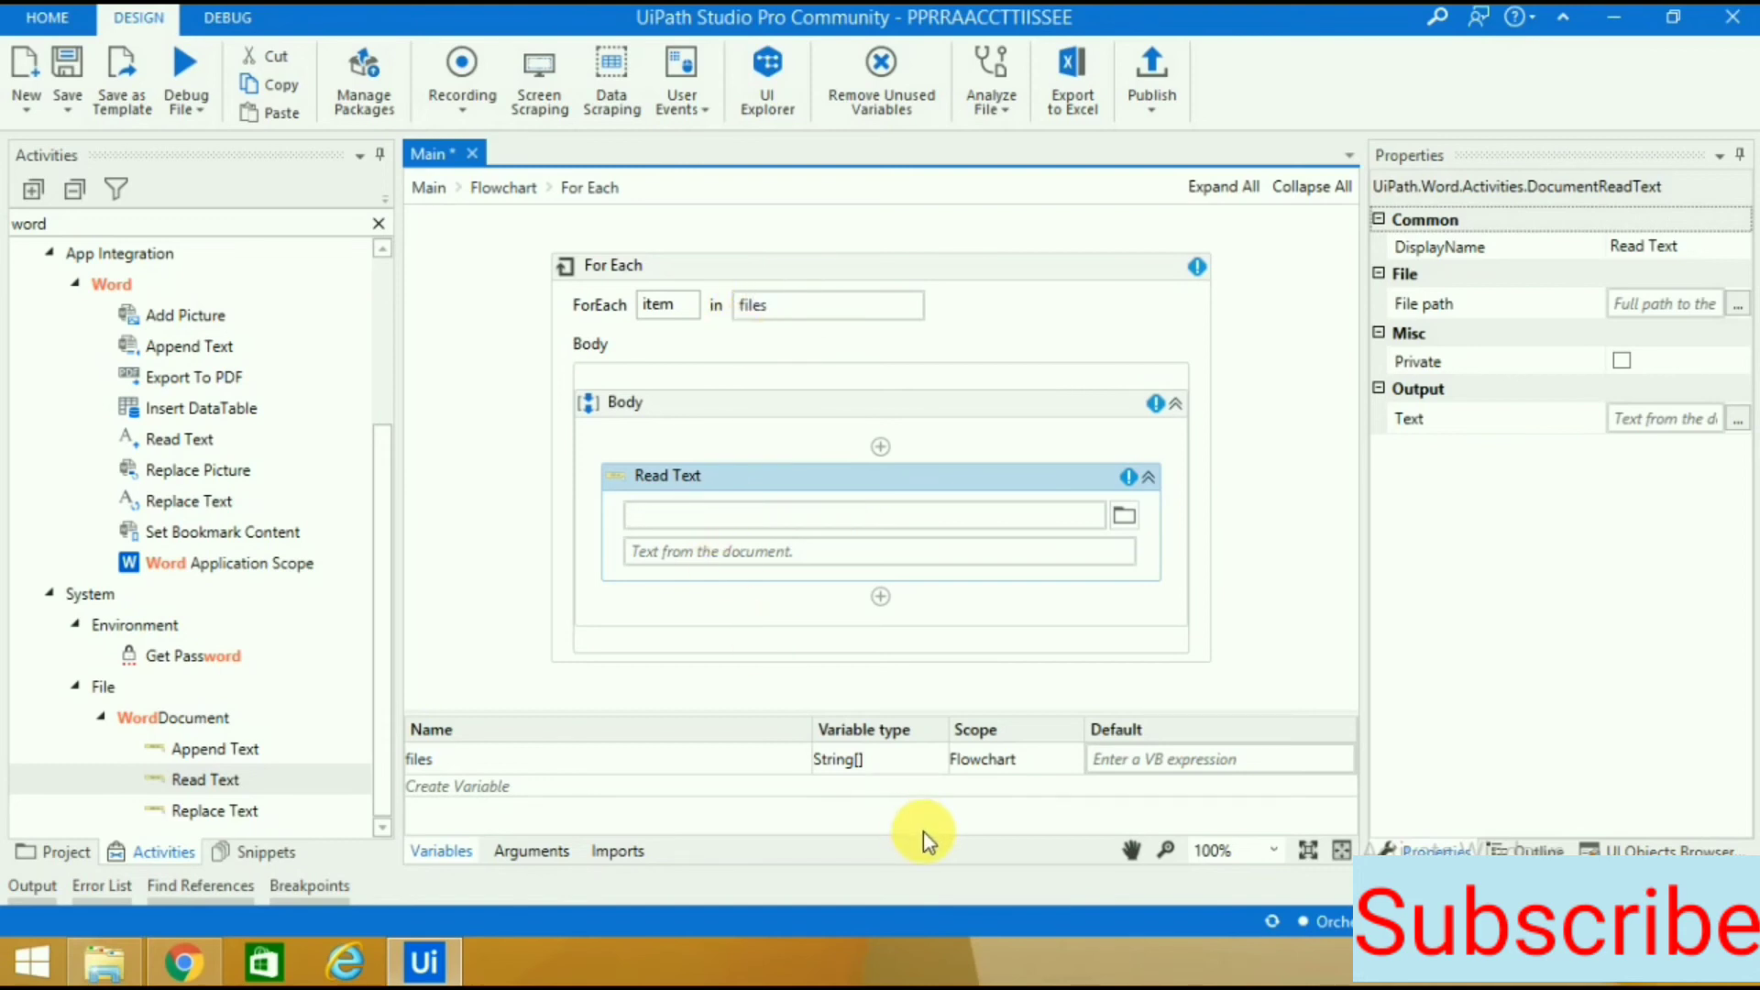
{"action": "type", "text": "item."}
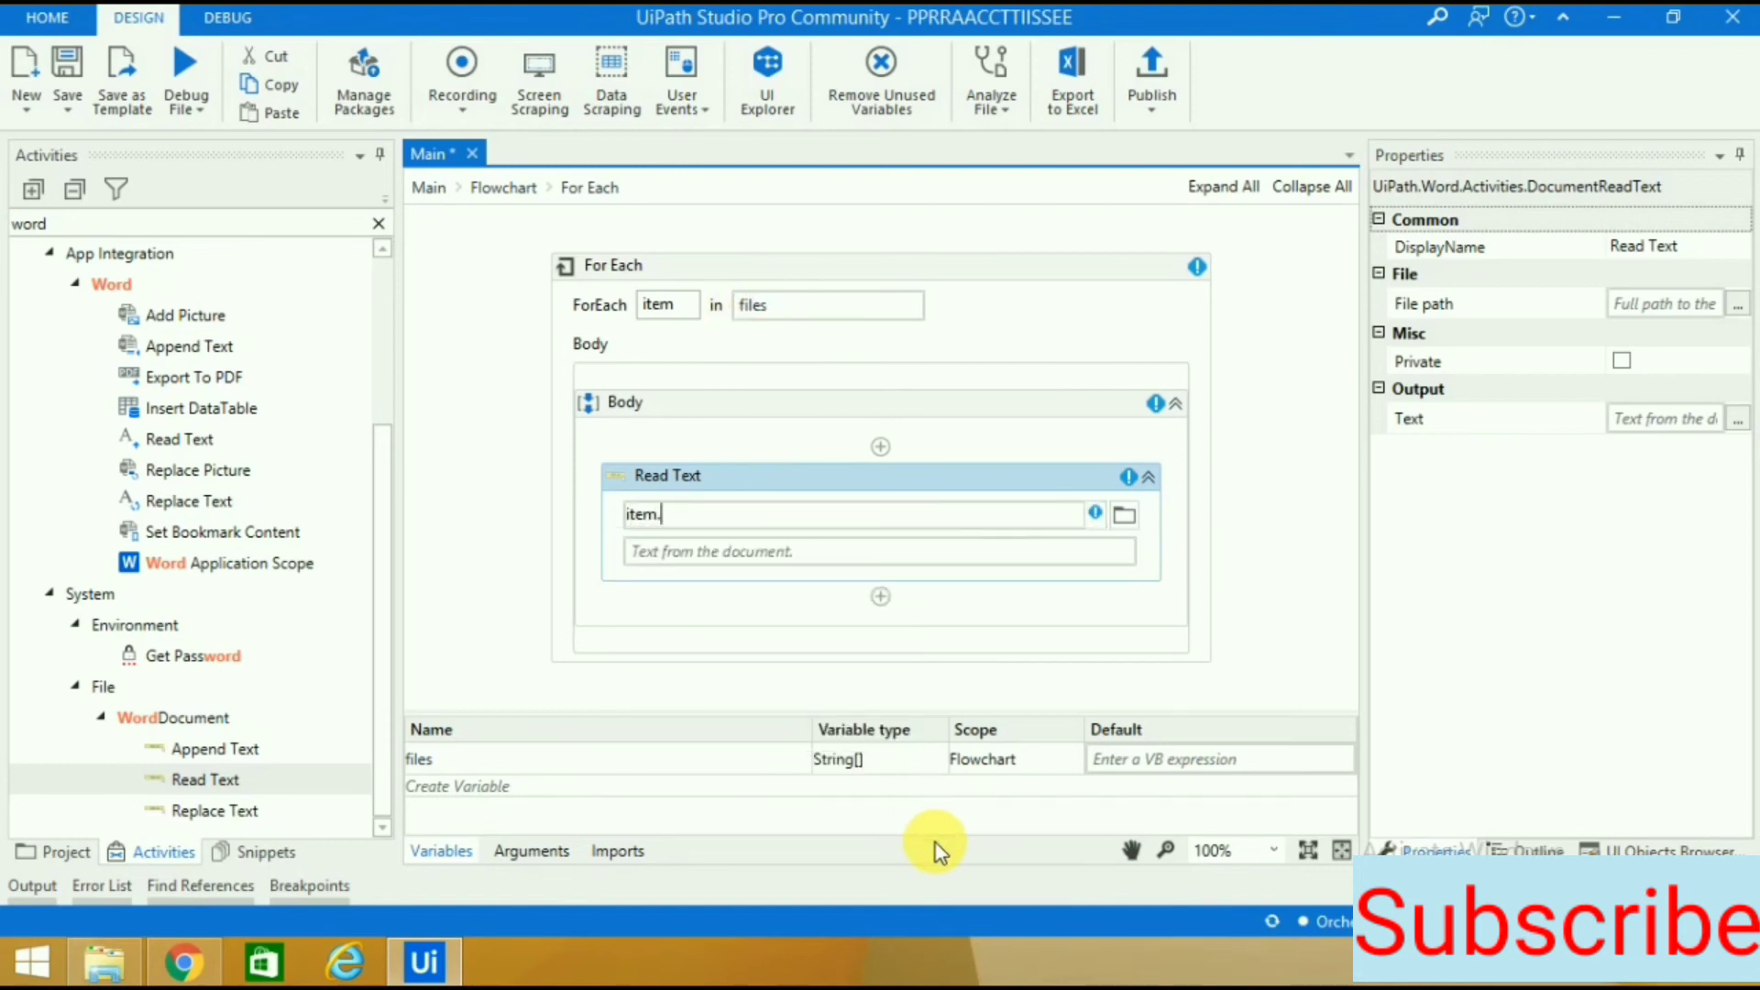
{"action": "type", "text": "ToString"}
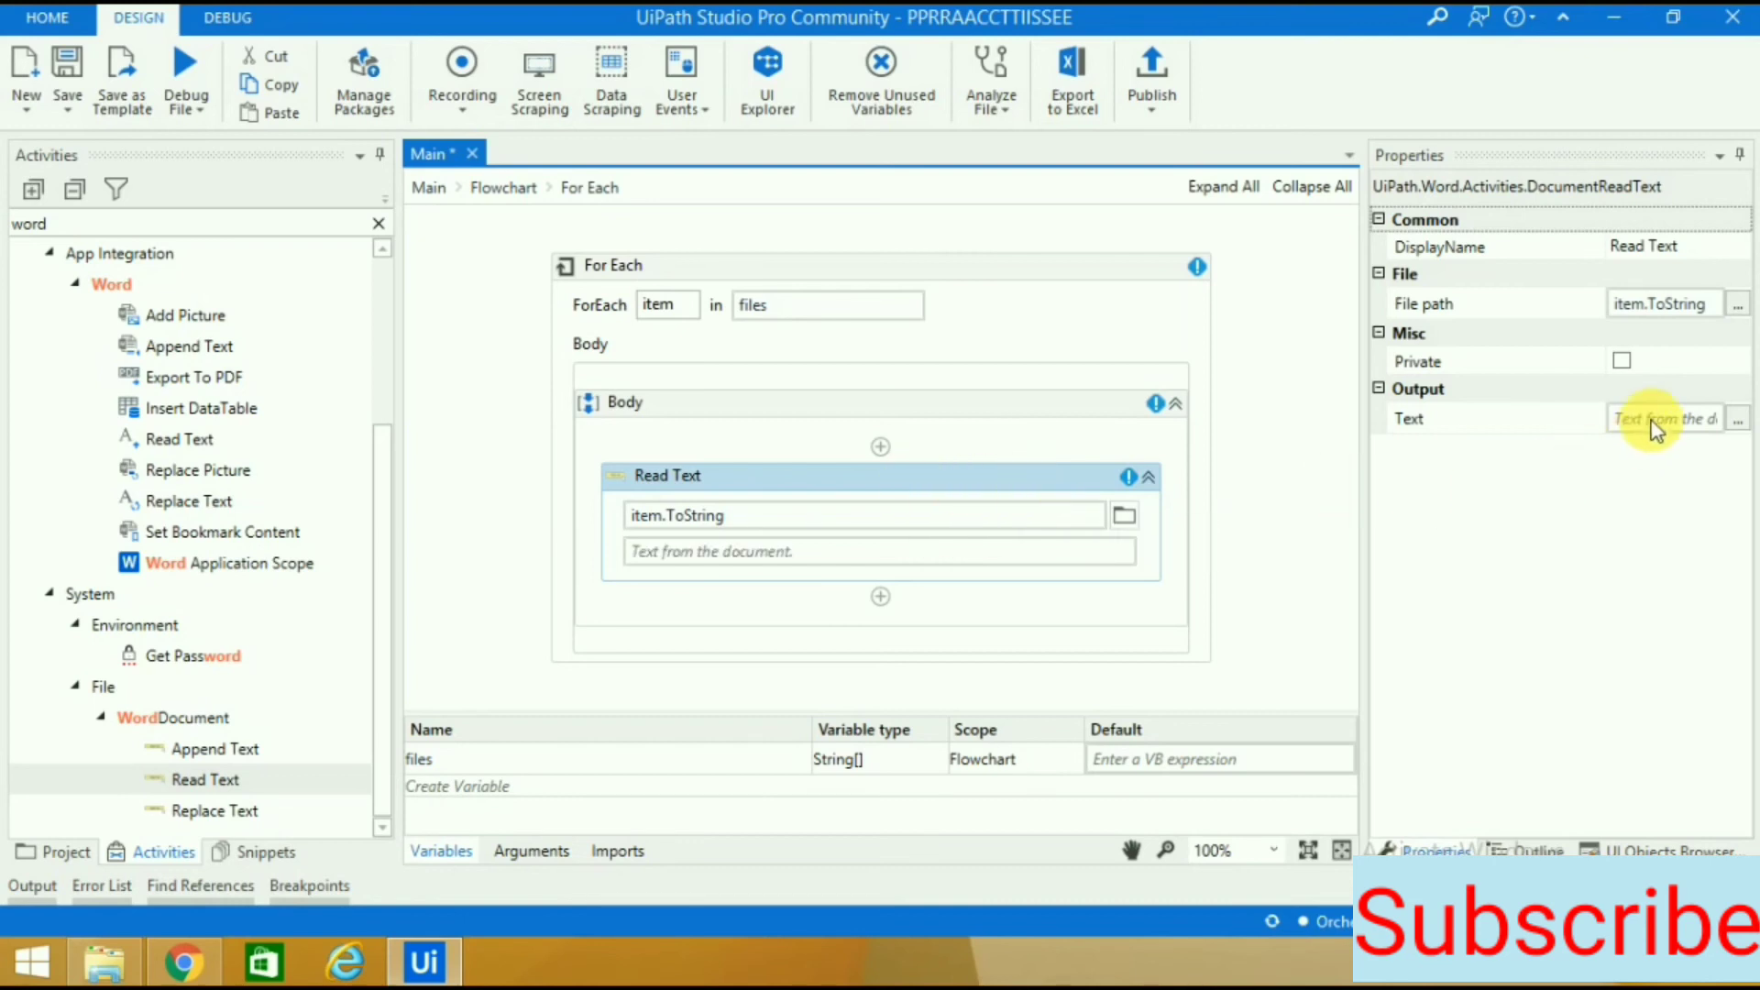
{"action": "left_click", "coordinate": [1661, 418]}
{"action": "type", "text": "word"}
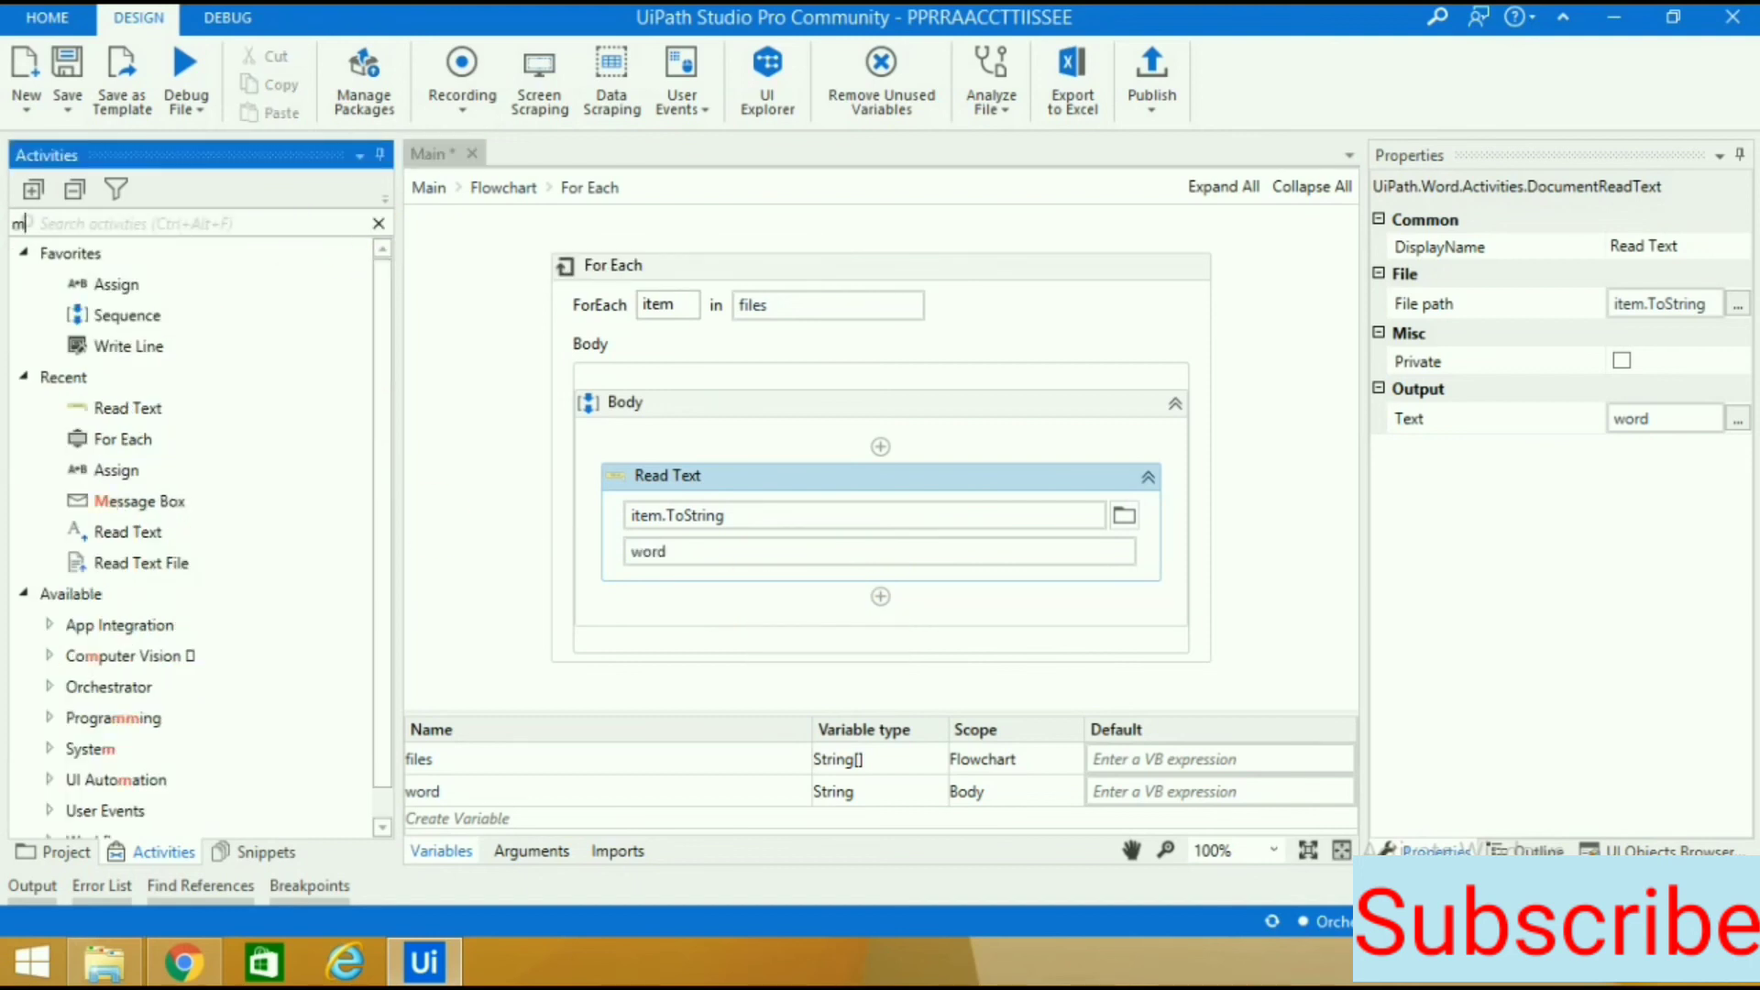
{"action": "type", "text": "essage"}
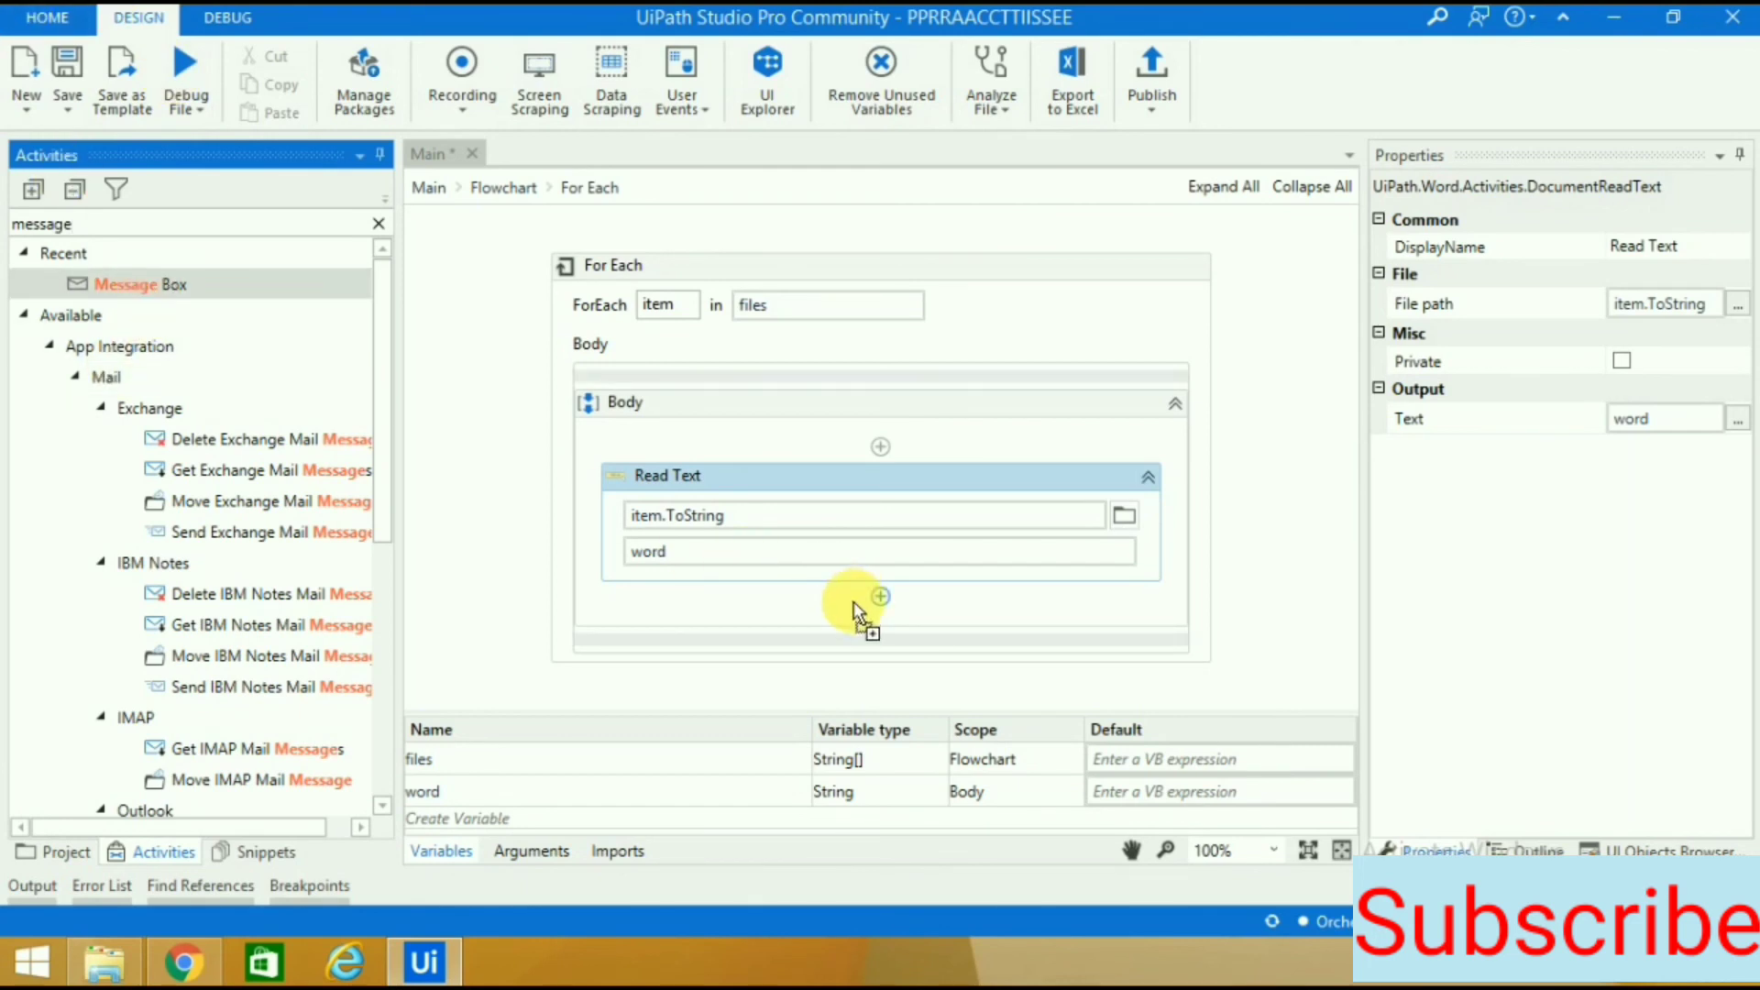
Add a Message Box showing word after Read Text, save, and return to the flowchart.
{"action": "left_click", "coordinate": [880, 596]}
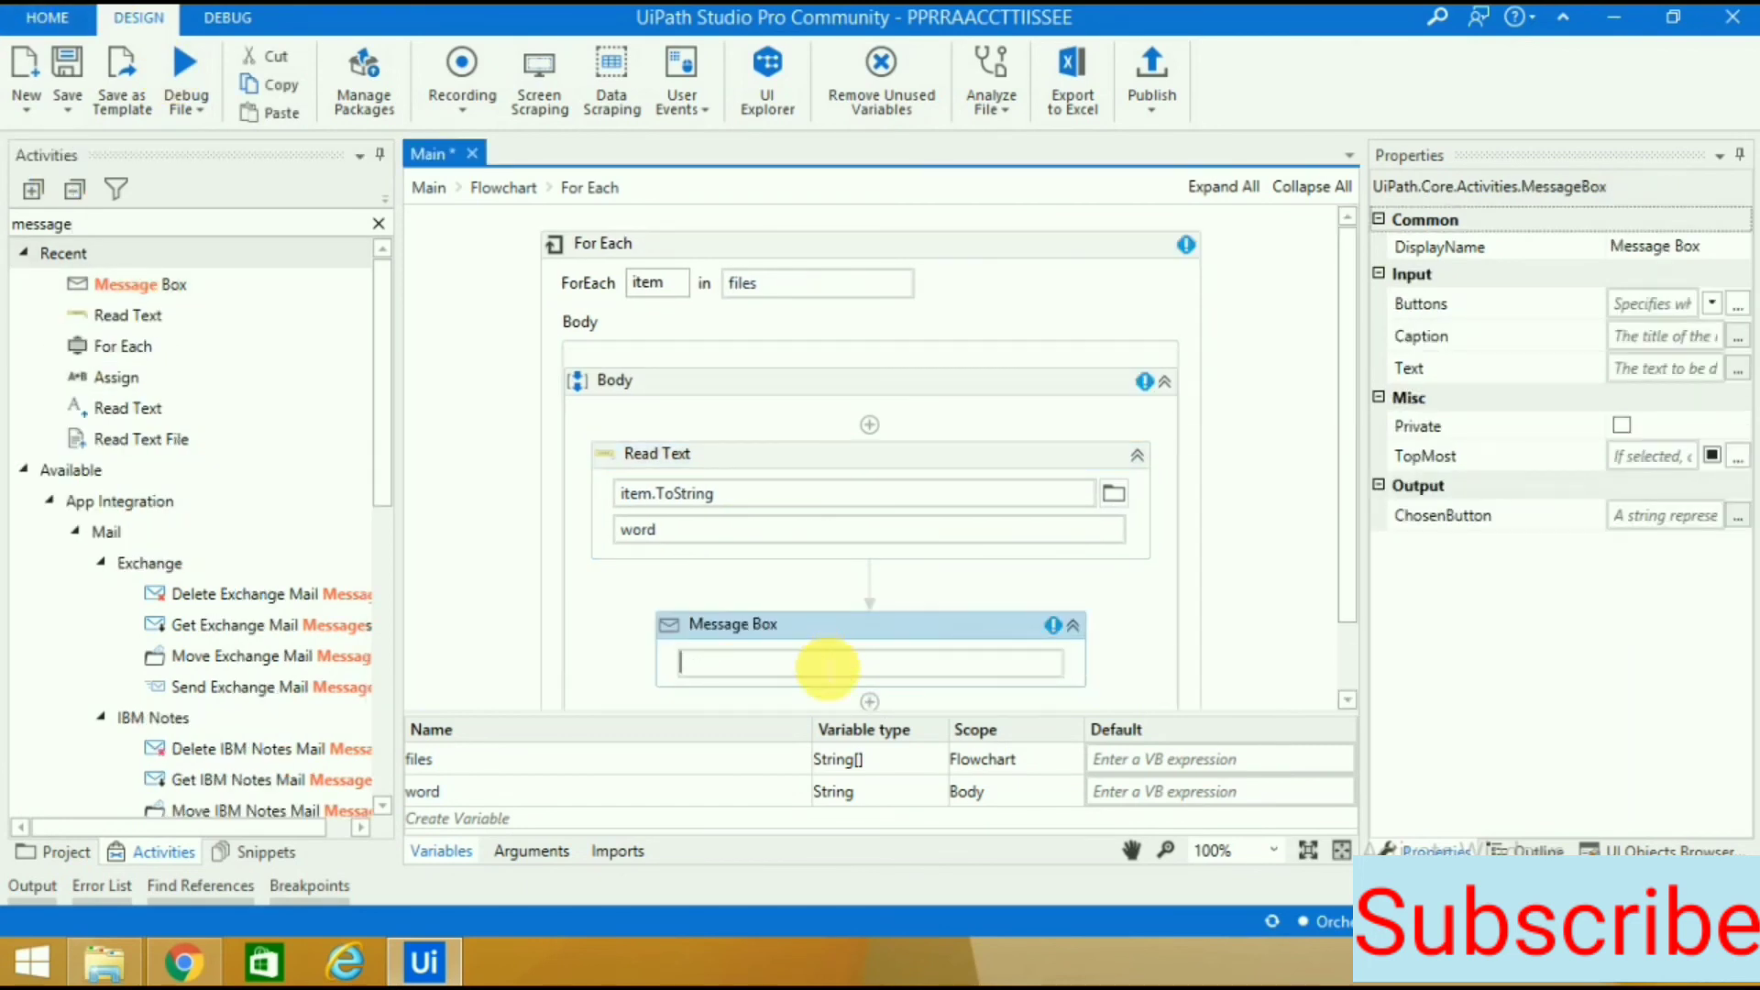
{"action": "type", "text": "word"}
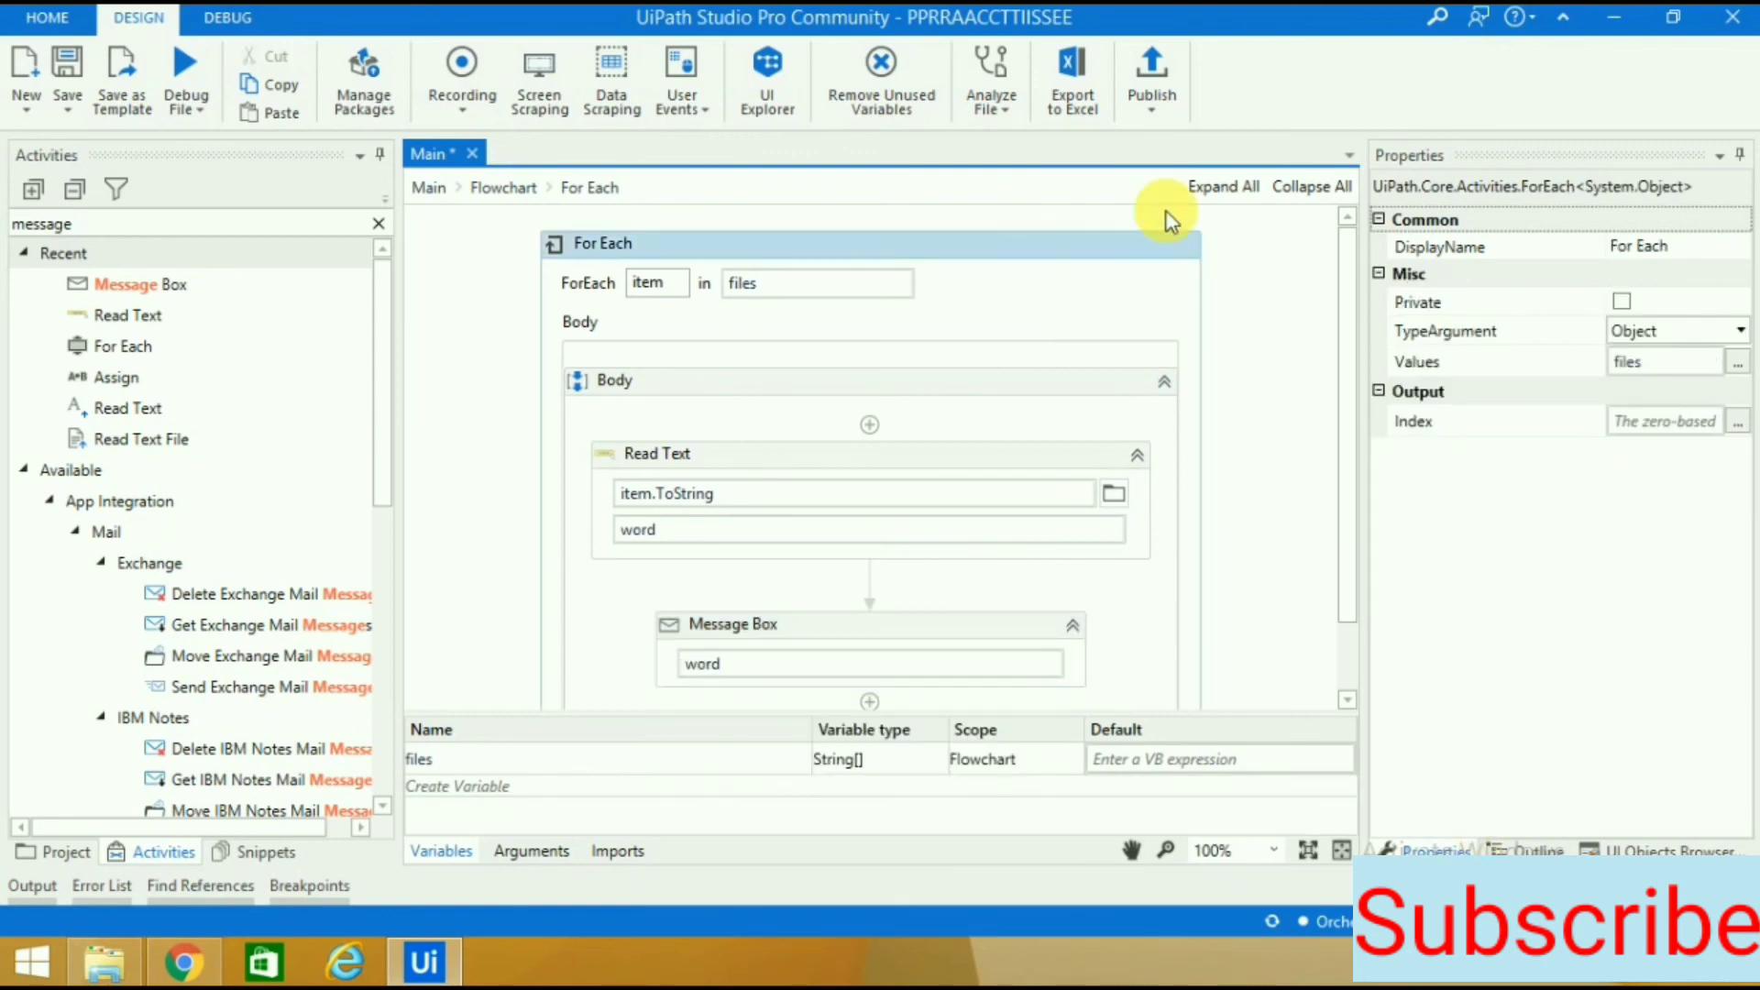
{"action": "mouse_move", "coordinate": [1251, 498]}
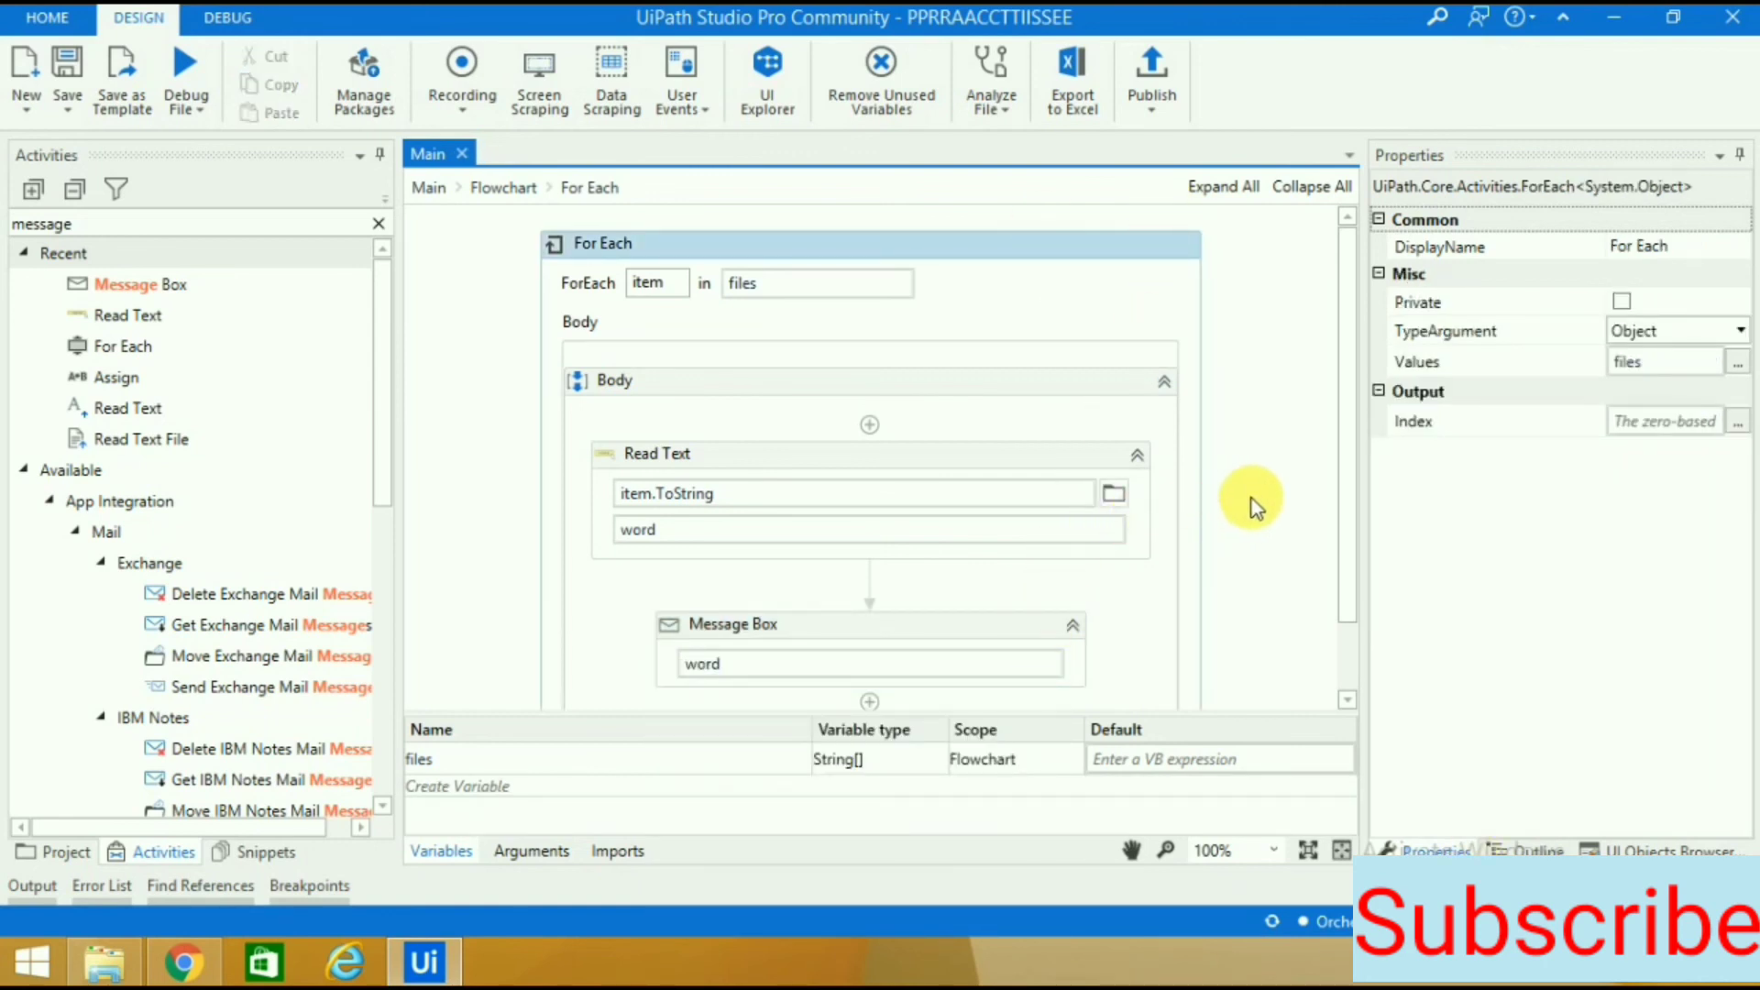
{"action": "left_click", "coordinate": [503, 187]}
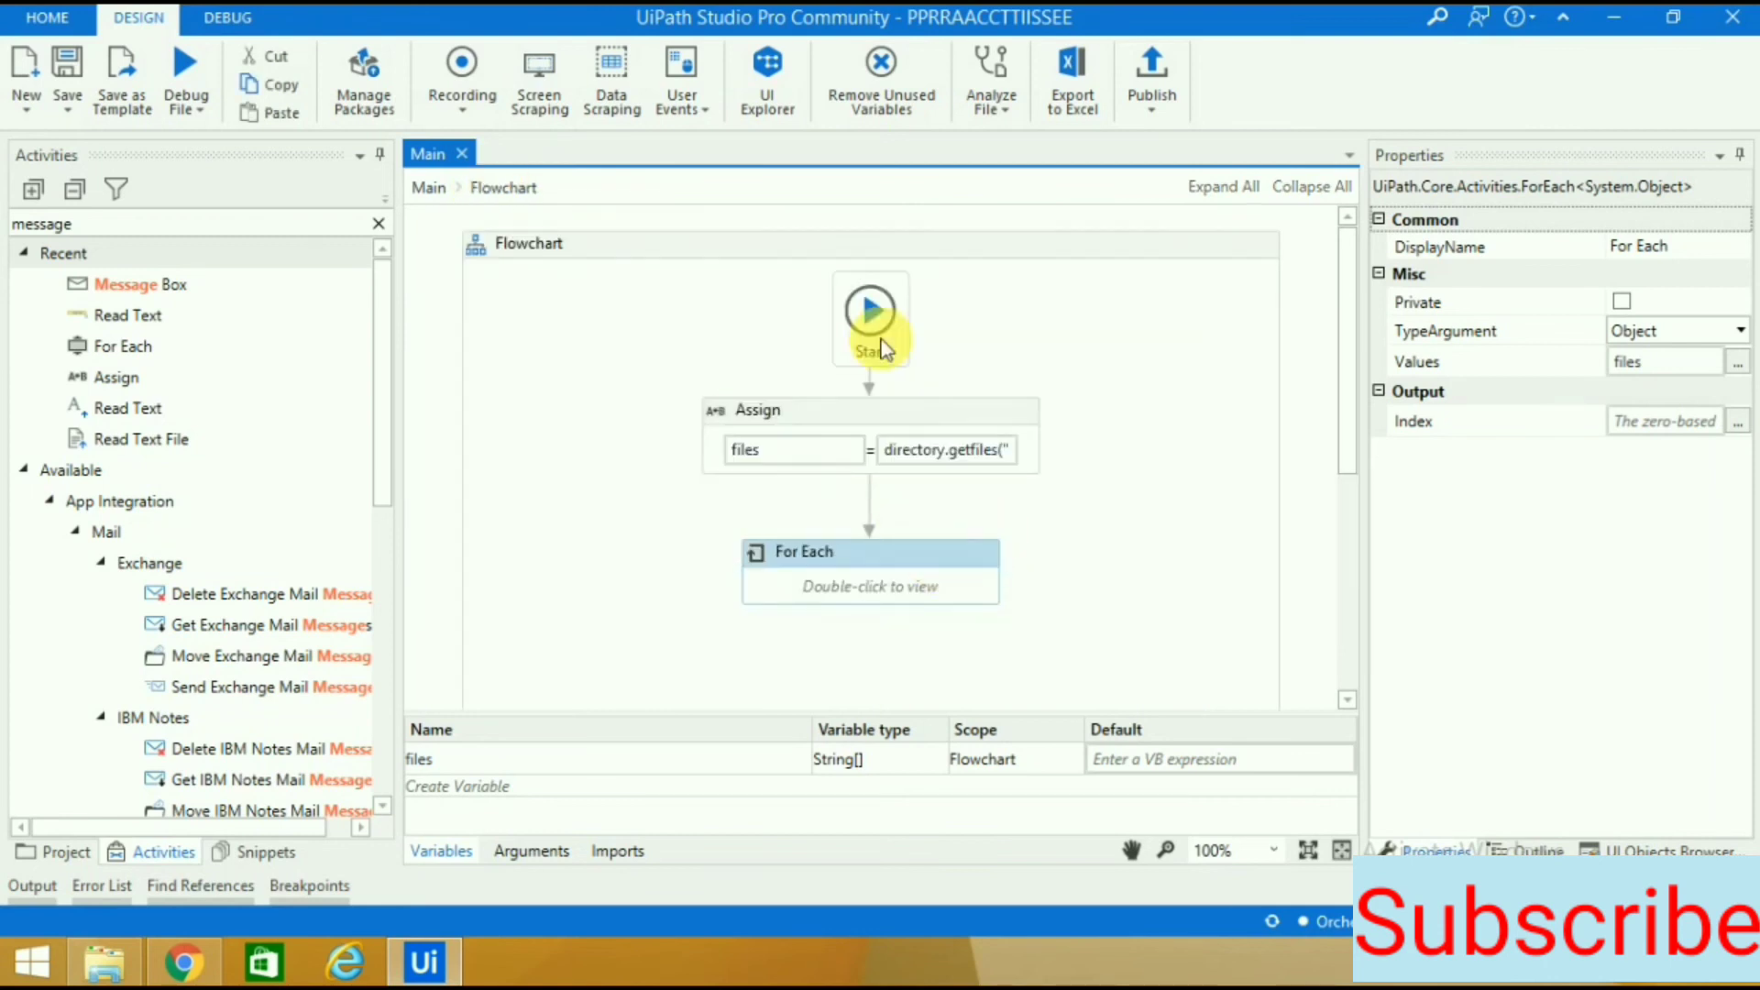
{"action": "mouse_move", "coordinate": [171, 185]}
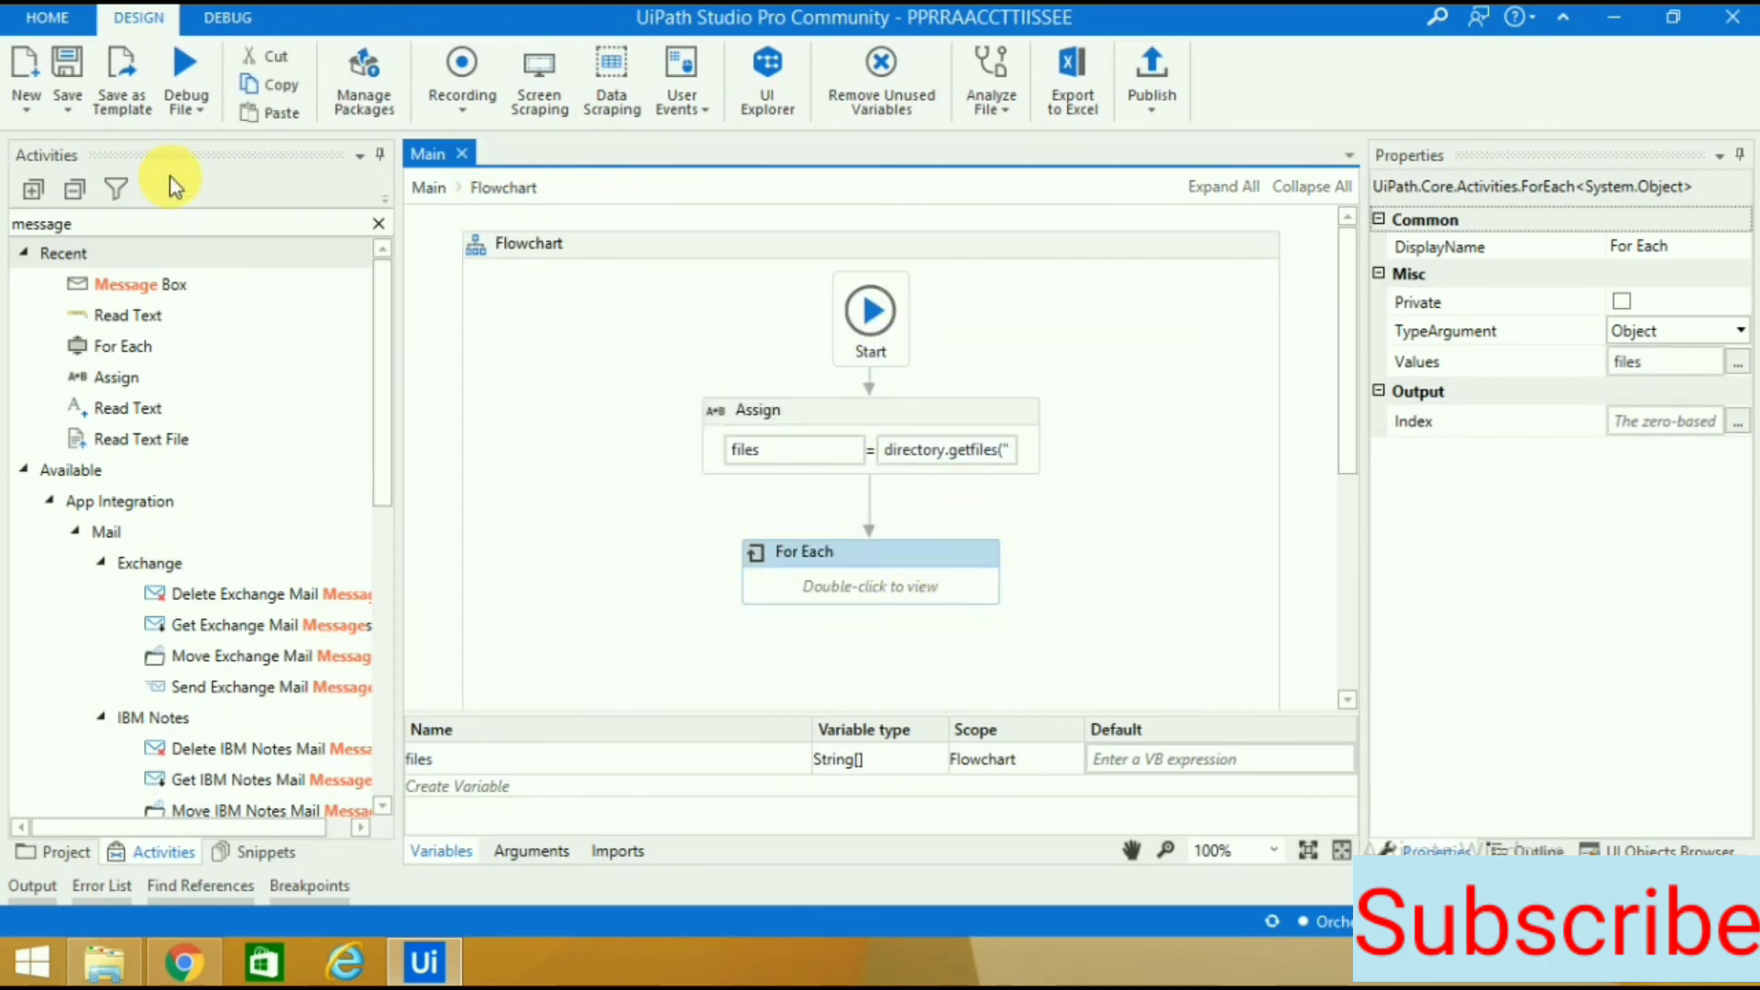
{"action": "left_click", "coordinate": [186, 84]}
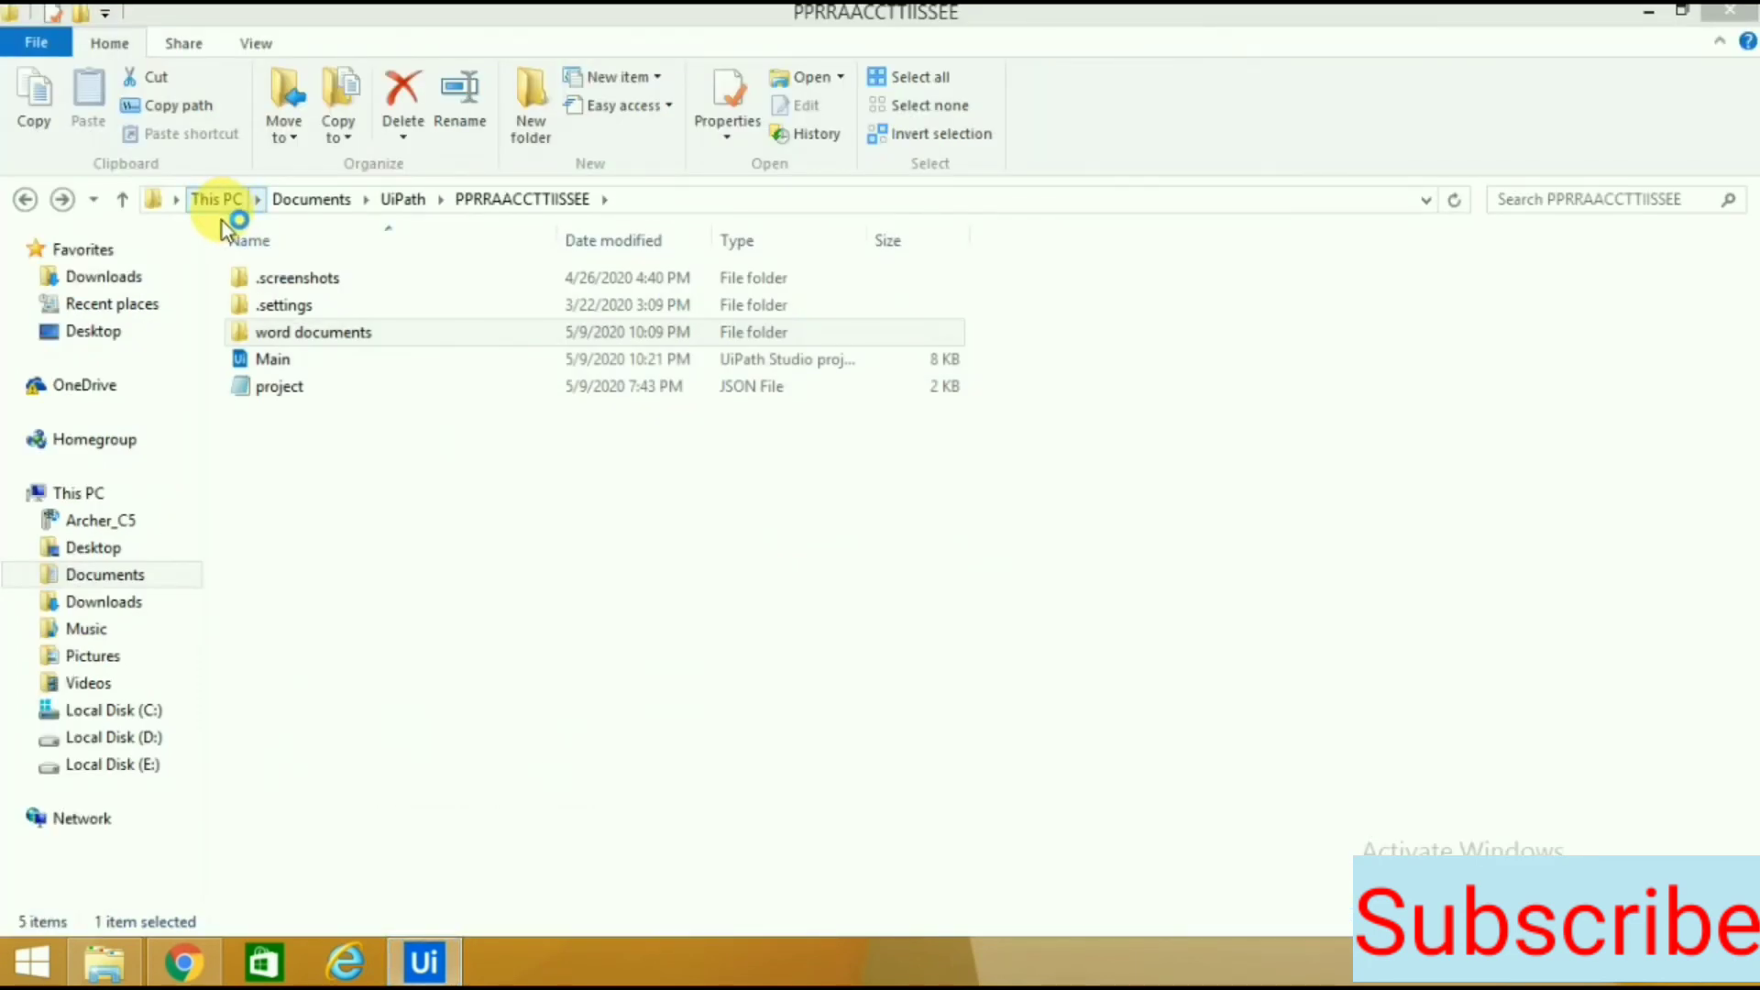
{"action": "mouse_move", "coordinate": [1274, 695]}
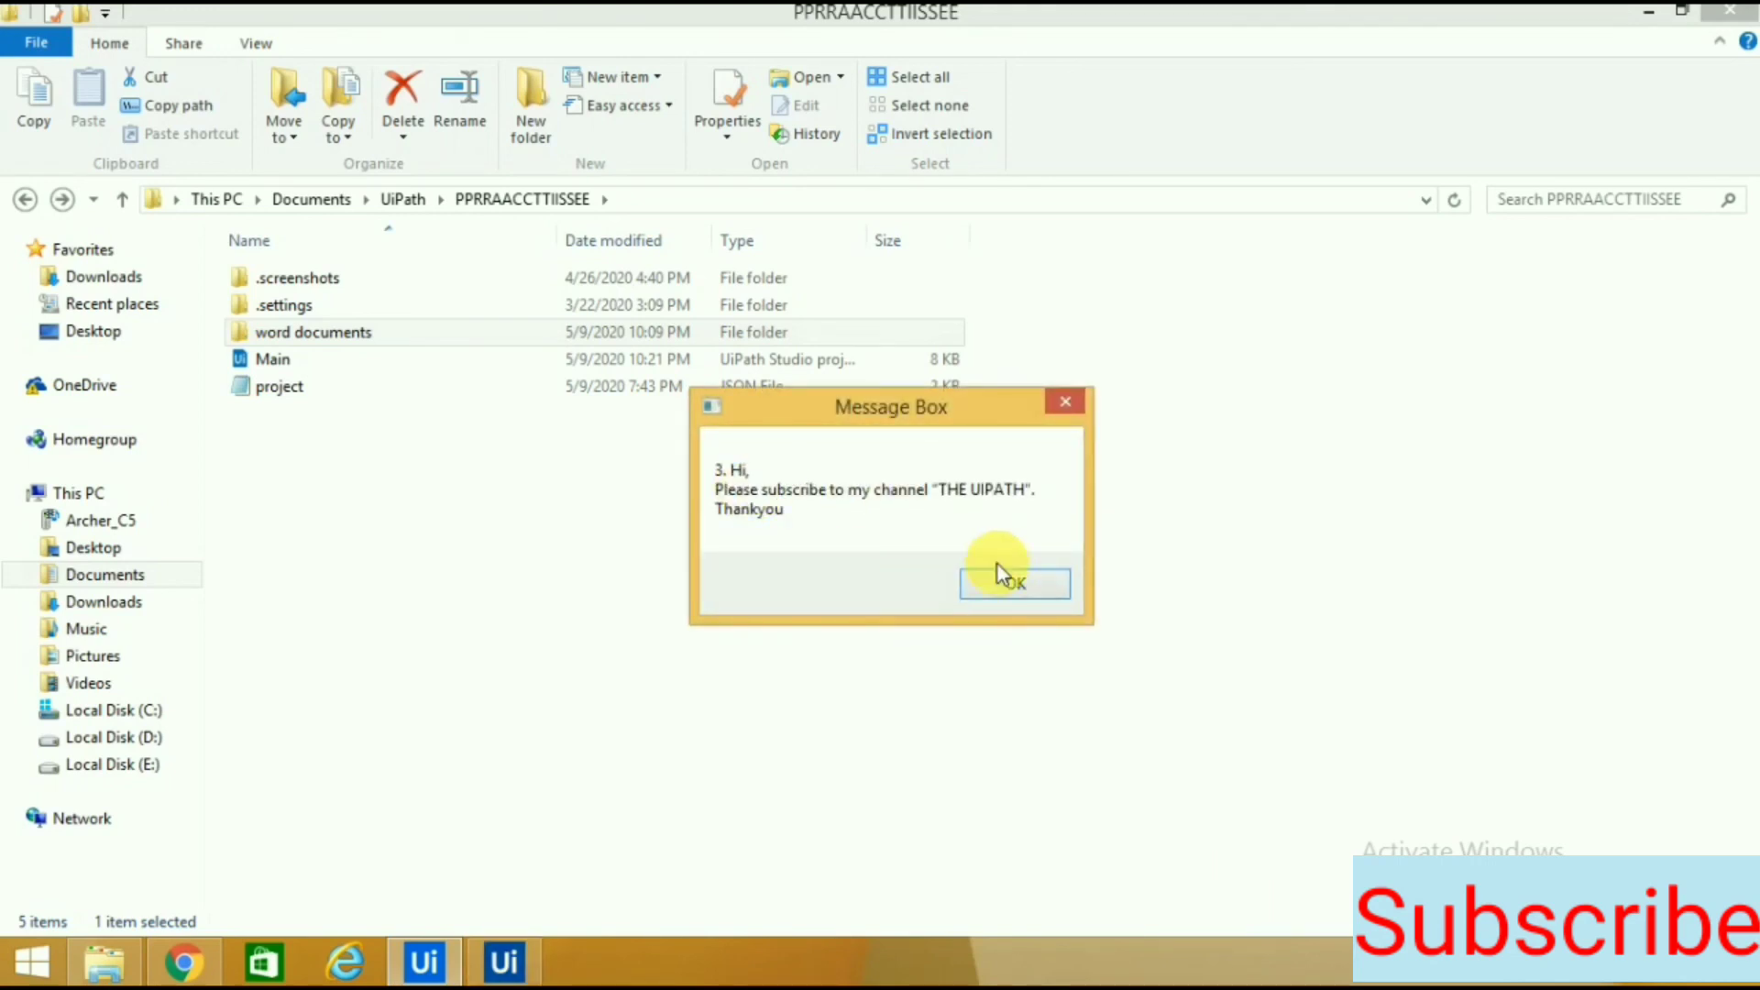
{"action": "left_click", "coordinate": [1014, 583]}
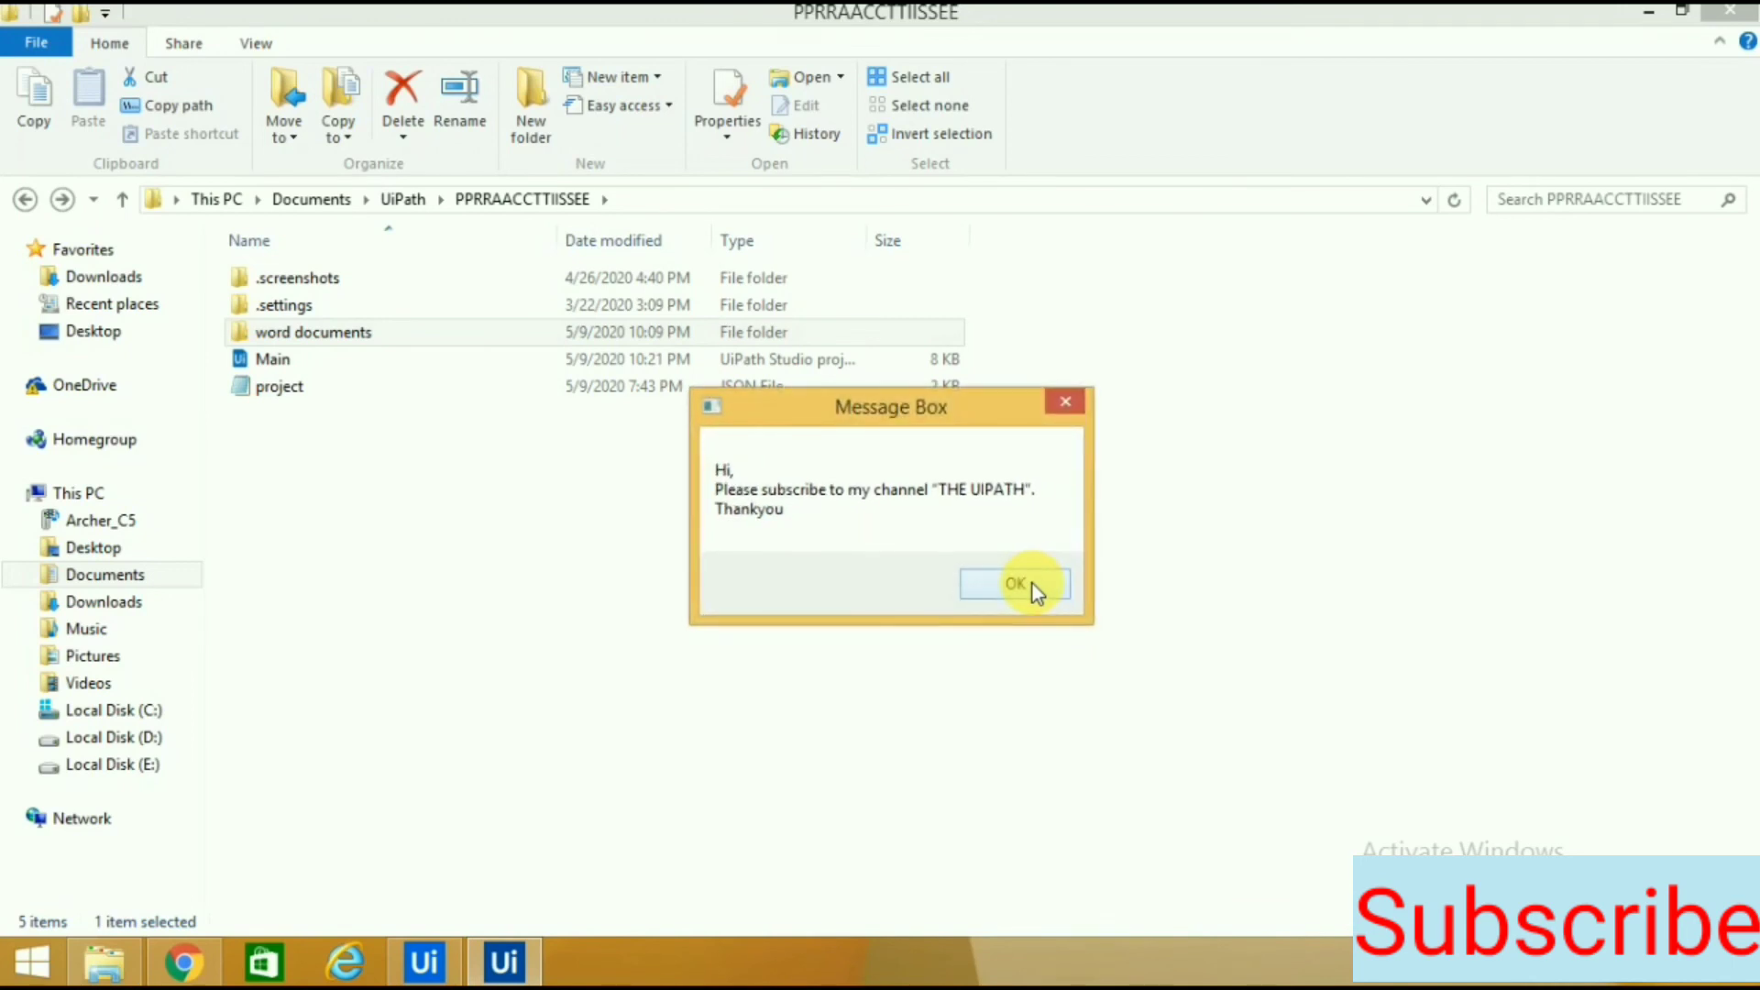
{"action": "left_click", "coordinate": [1014, 584]}
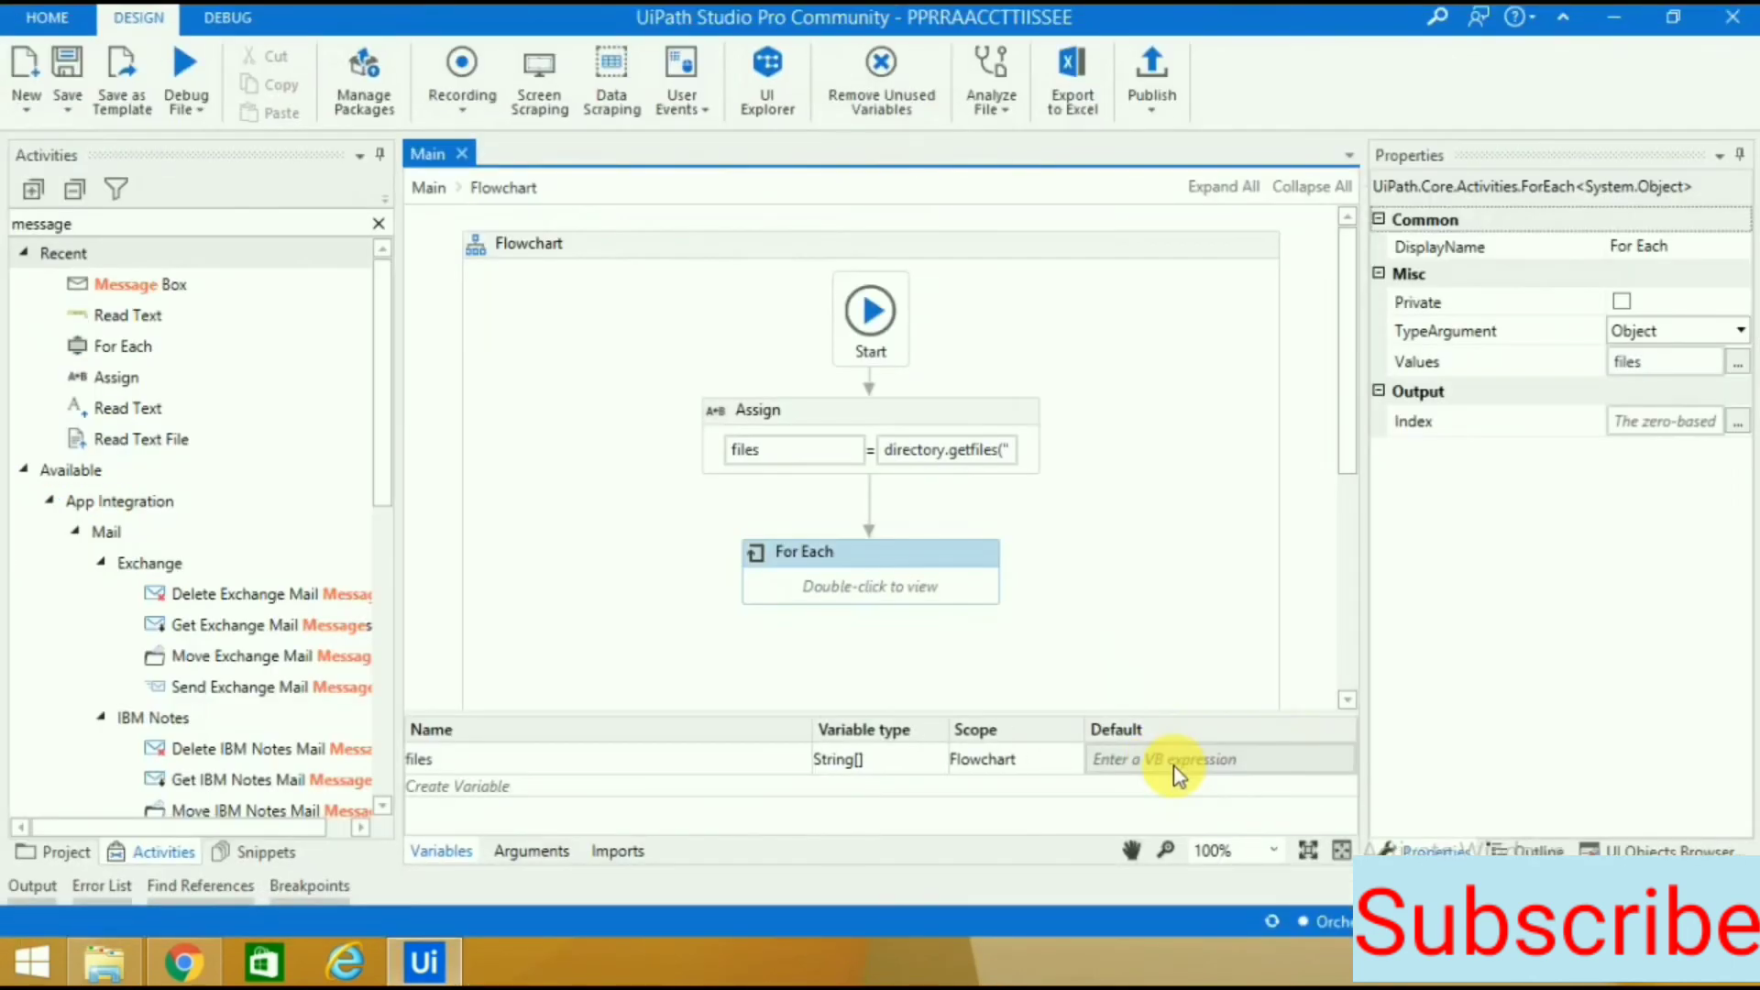